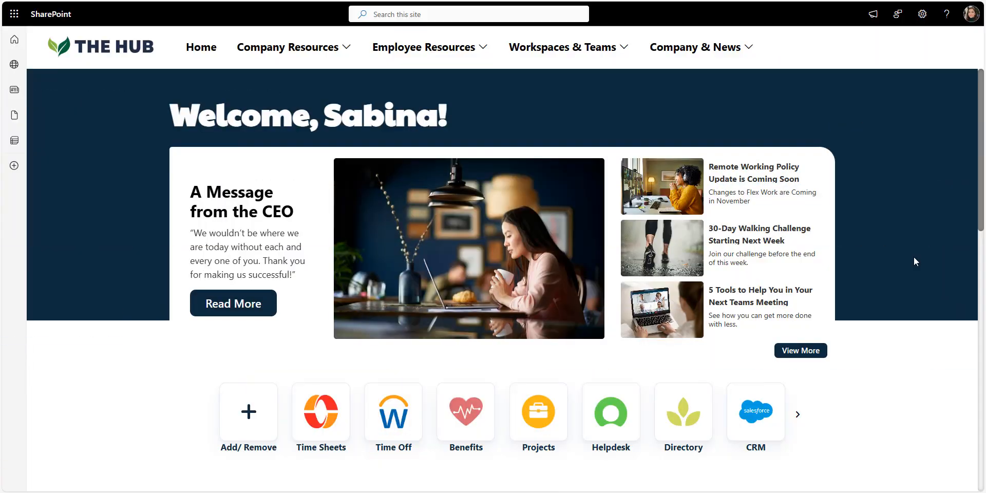
mouse_move(982, 179)
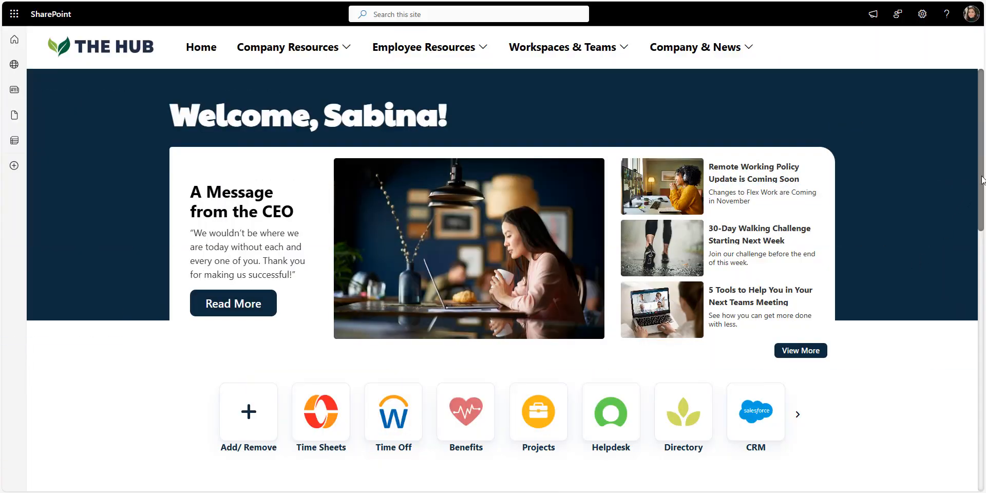
Scroll through the home page sections and dismiss the add-quick-link form without saving.
scroll("down", 3)
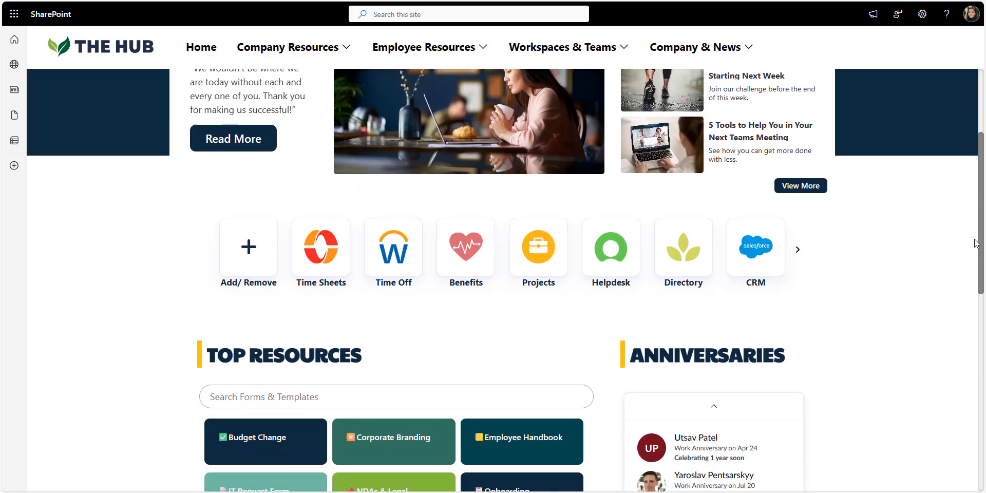
scroll("down", 3)
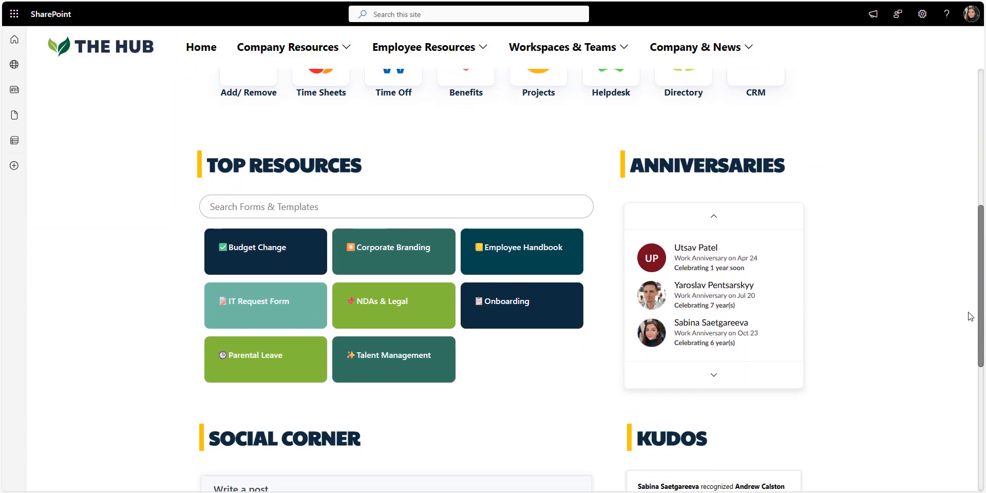
scroll("down", 3)
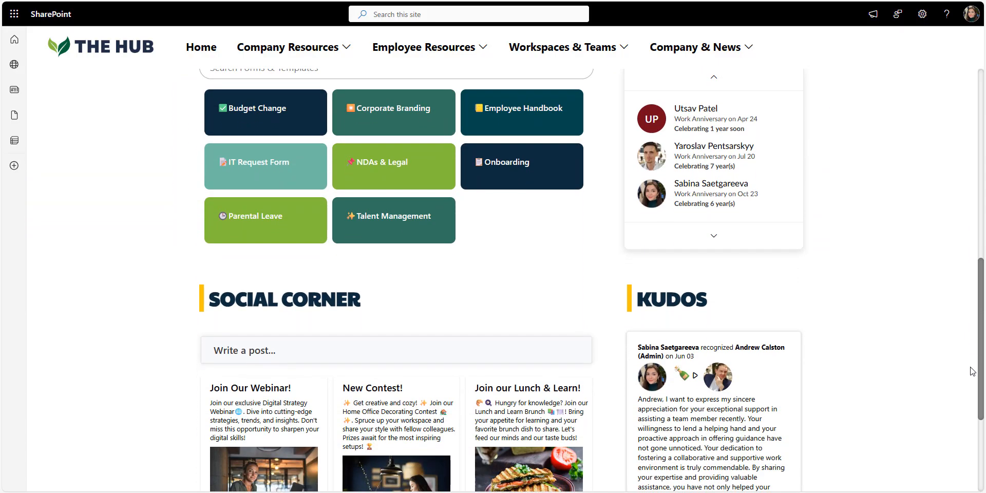
scroll("up", 3)
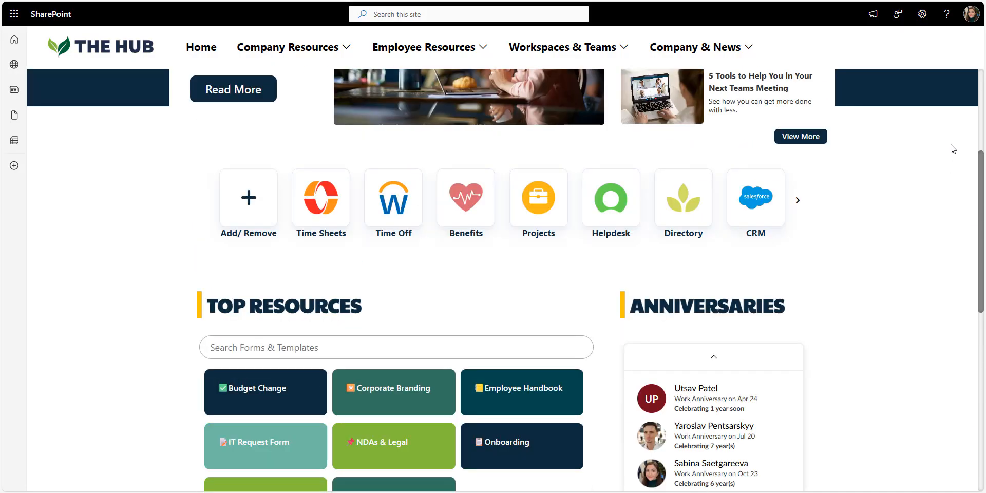
scroll("up", 3)
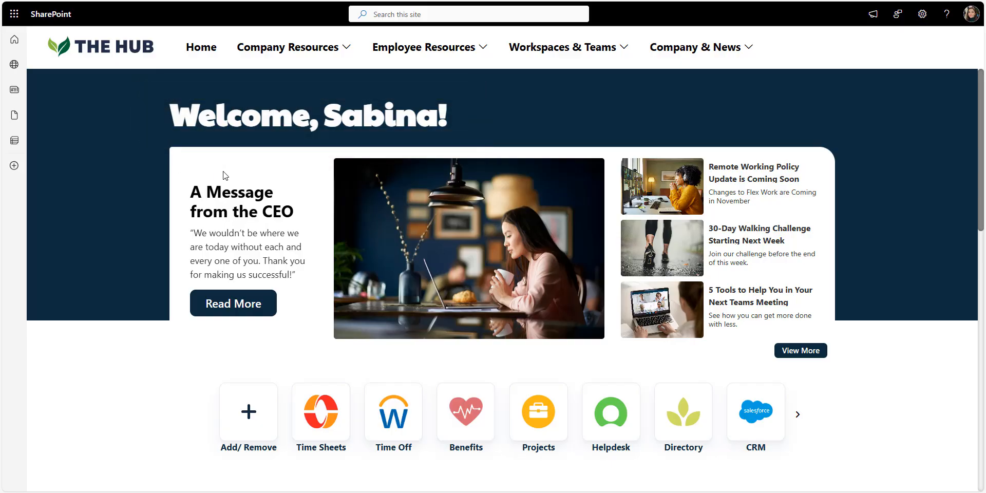
mouse_move(224, 170)
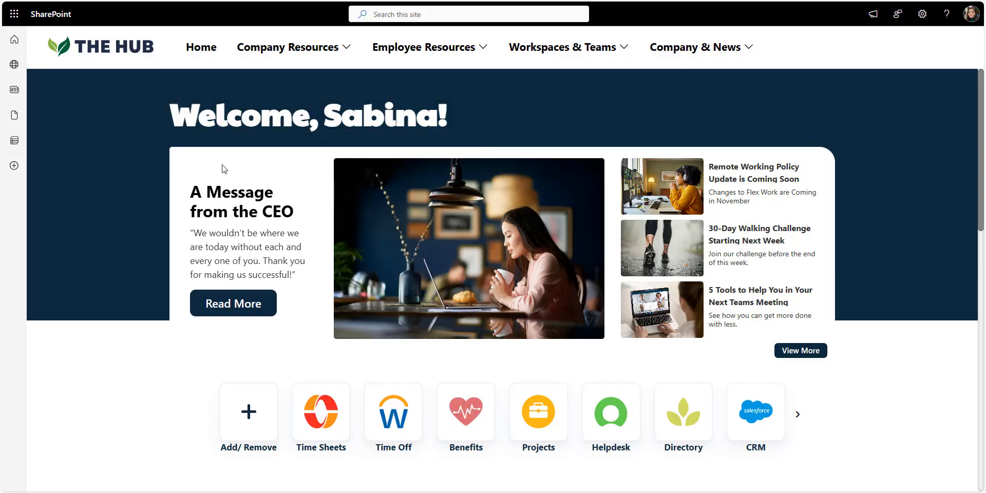
mouse_move(208, 164)
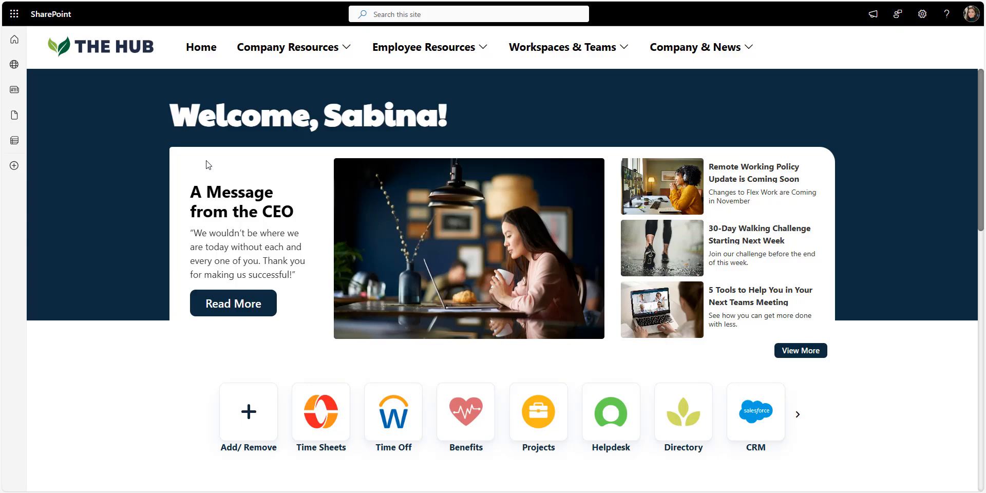
mouse_move(177, 251)
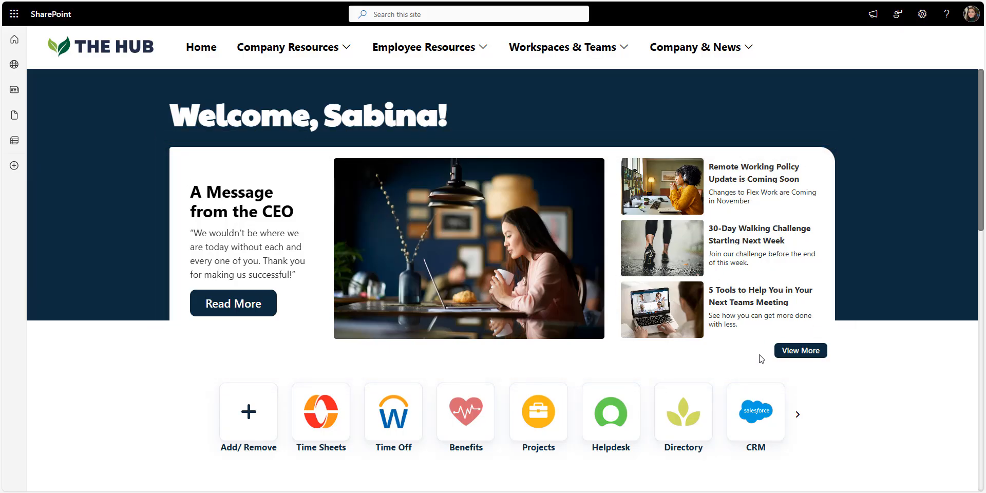
mouse_move(845, 370)
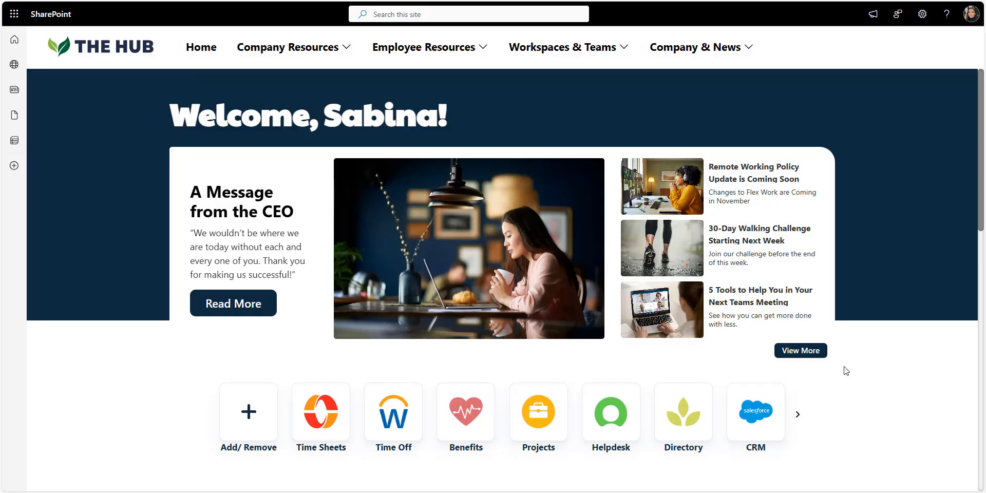
mouse_move(844, 372)
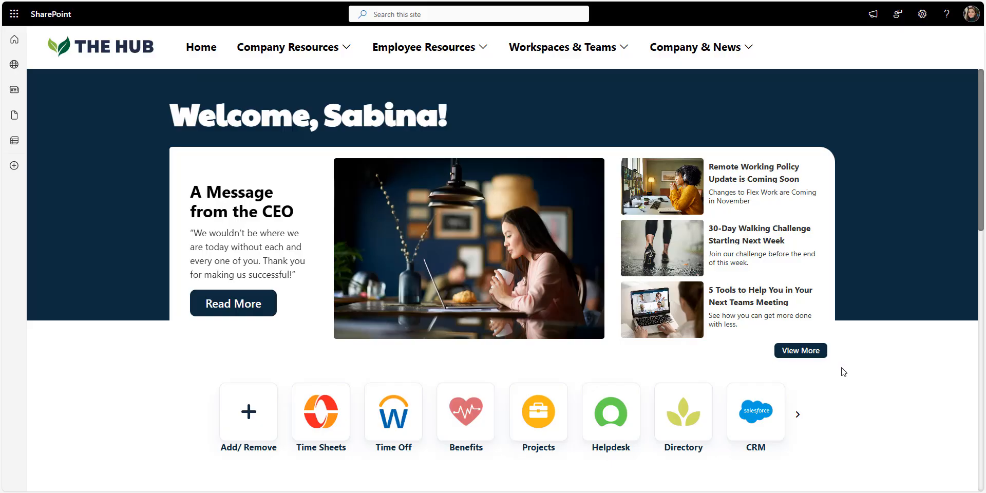
scroll("down", 3)
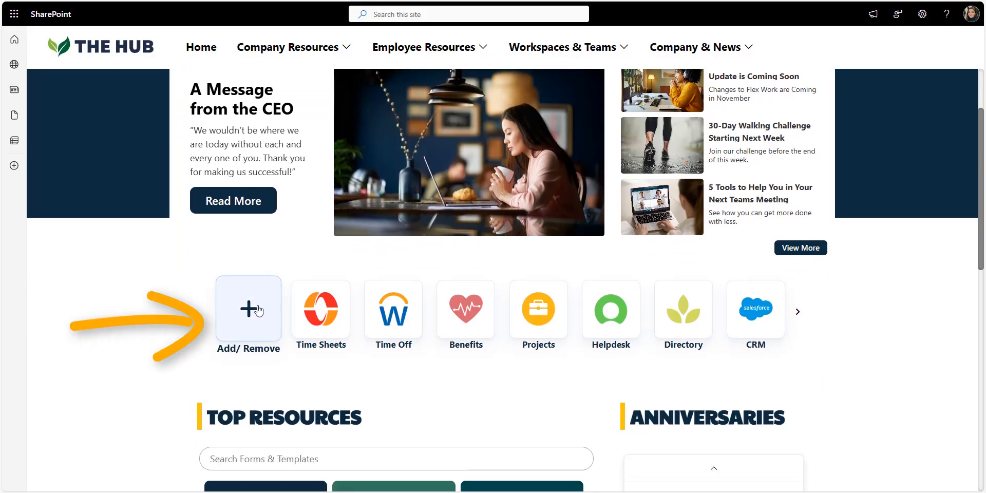
mouse_move(565, 314)
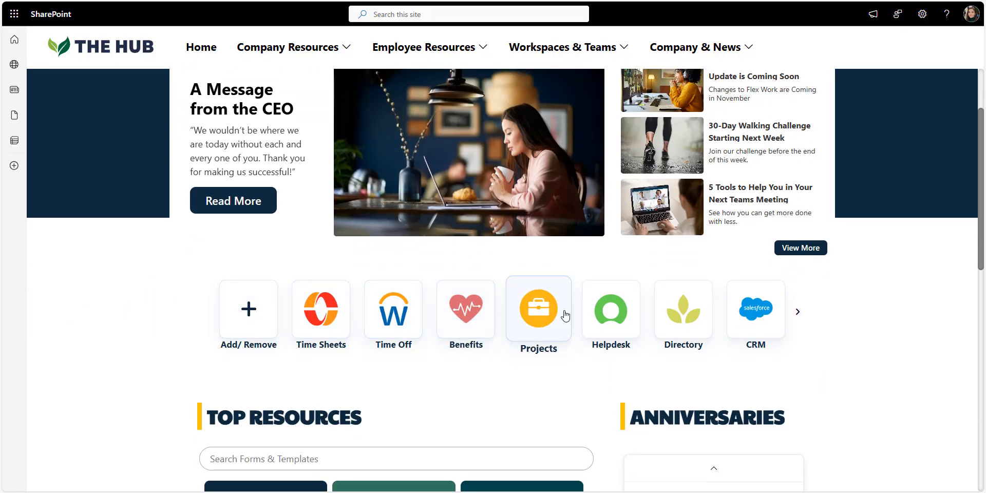
mouse_move(797, 315)
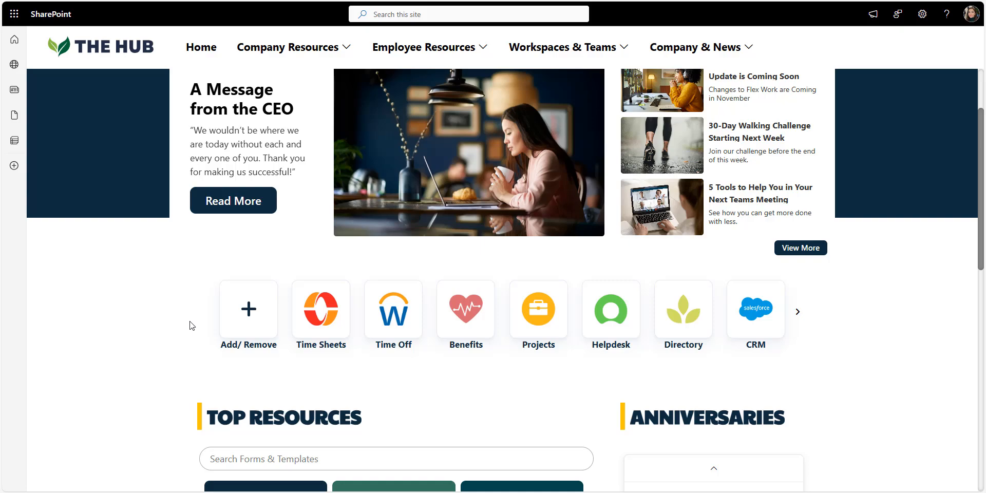
mouse_move(247, 309)
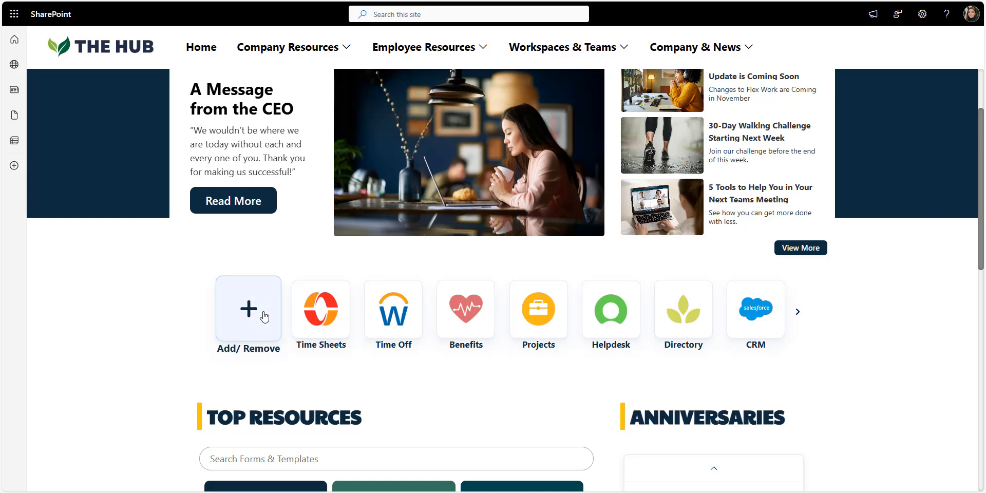
left_click(247, 310)
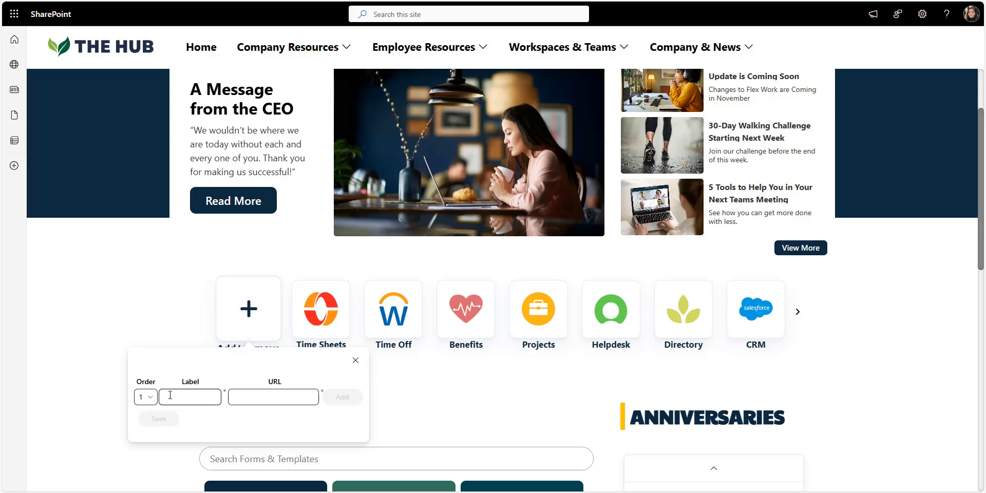
left_click(355, 361)
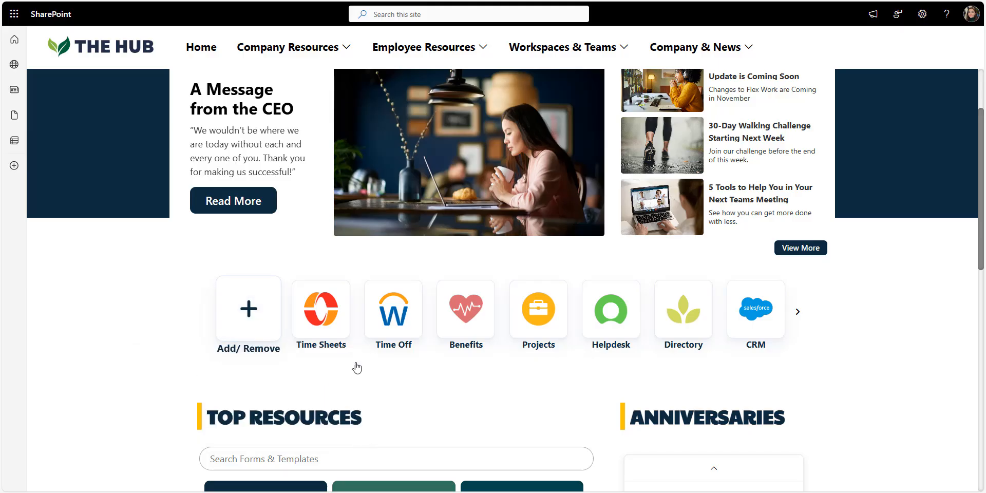
Search forms and templates for 'account' and preview the Accountant document, then close it.
scroll("down", 3)
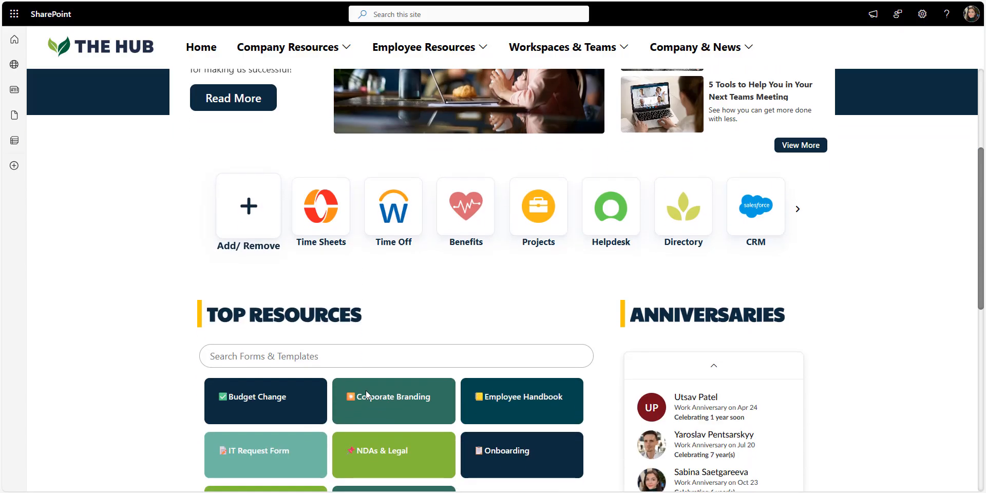
scroll("down", 3)
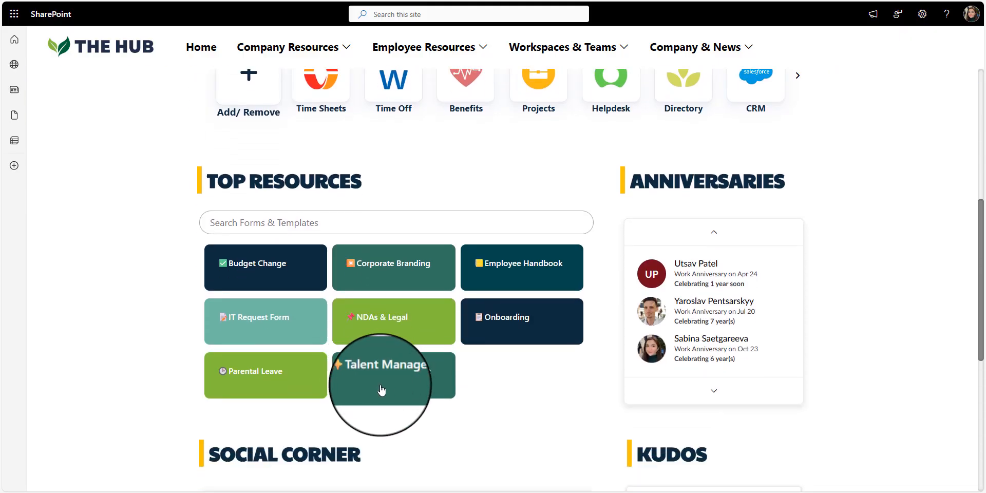
left_click(380, 364)
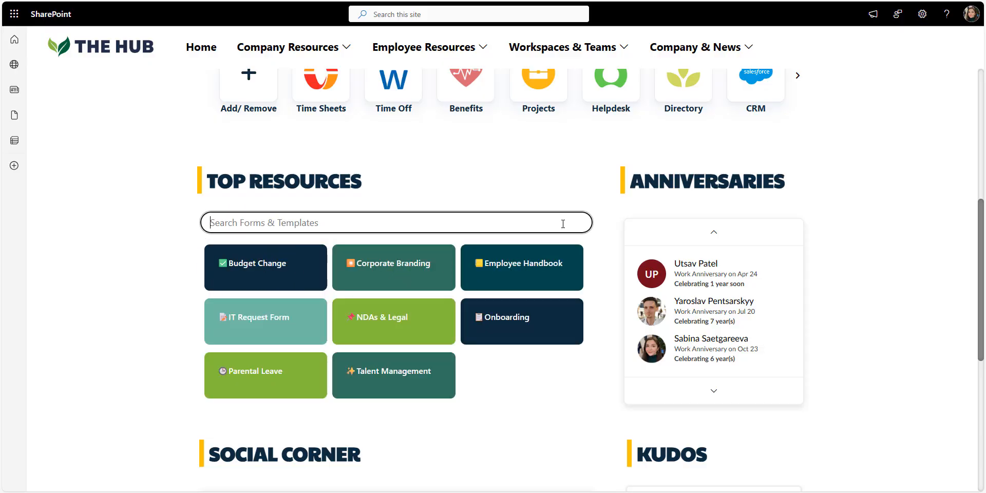
type("account")
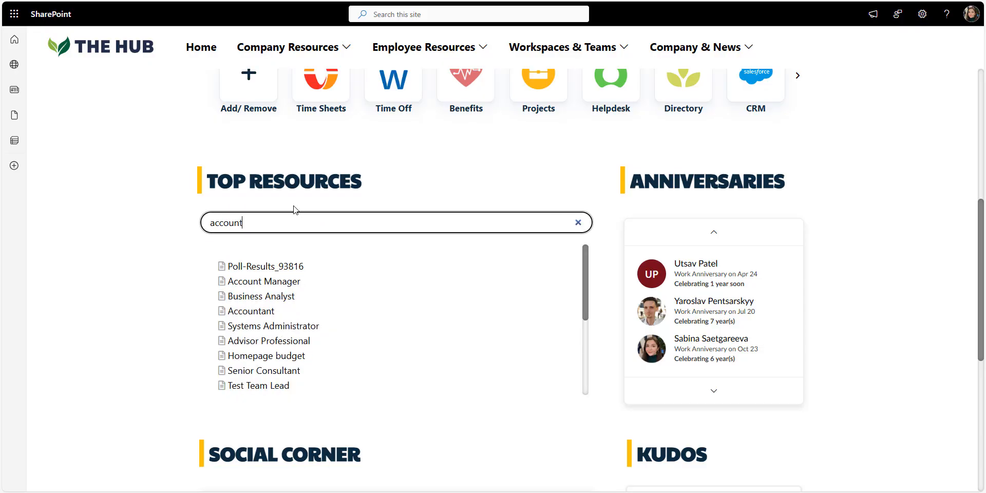
mouse_move(245, 312)
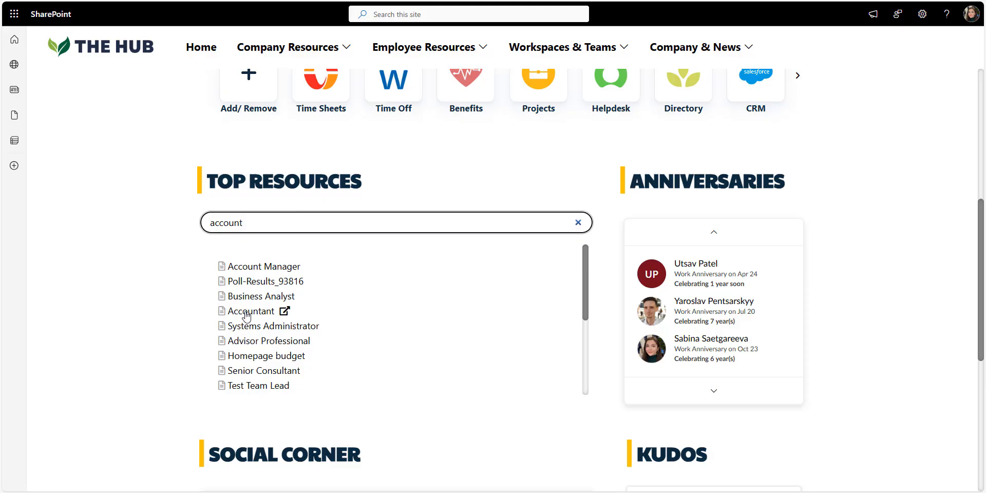
left_click(253, 310)
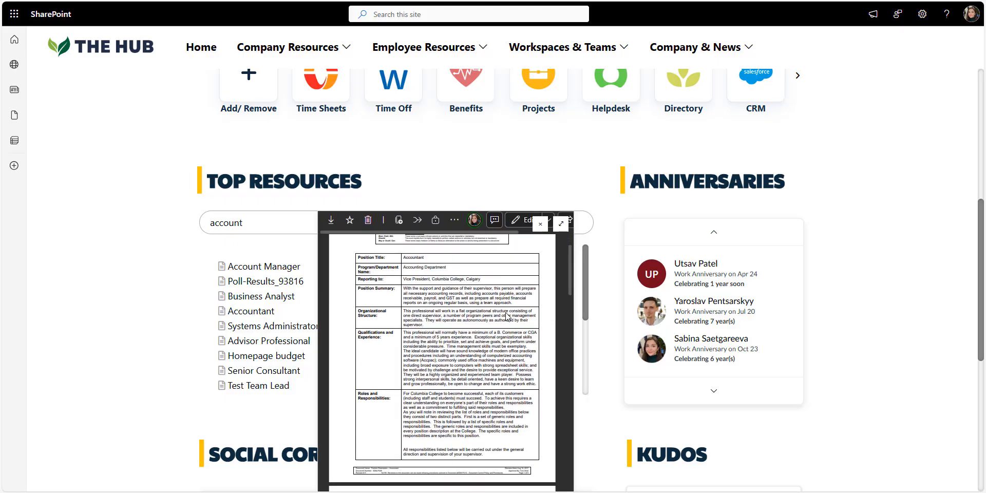
left_click(540, 224)
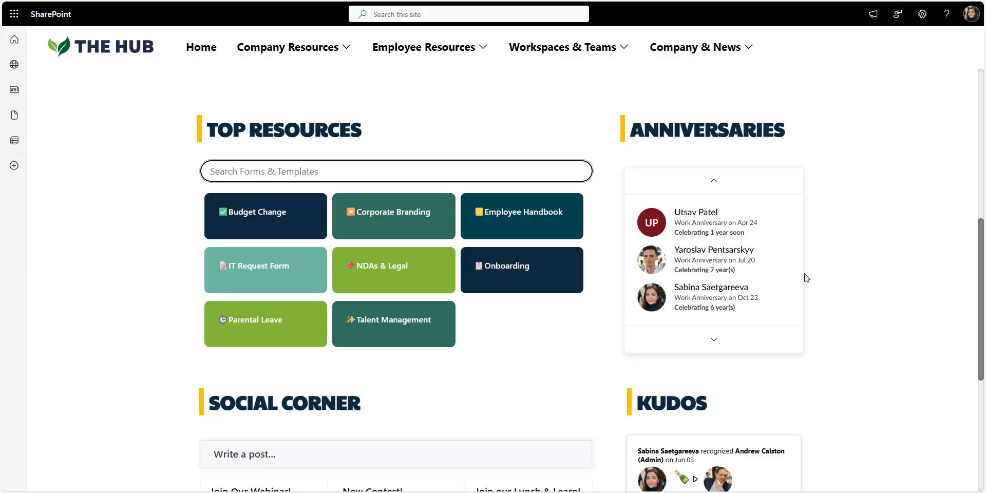
Reach Social Corner and Kudos and dismiss the recognize-a-colleague form without posting.
scroll("down", 3)
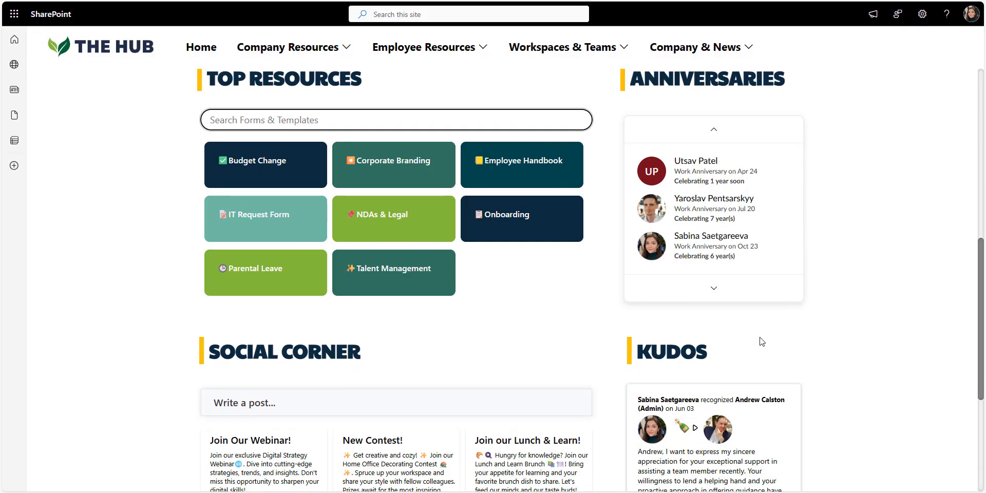
scroll("down", 3)
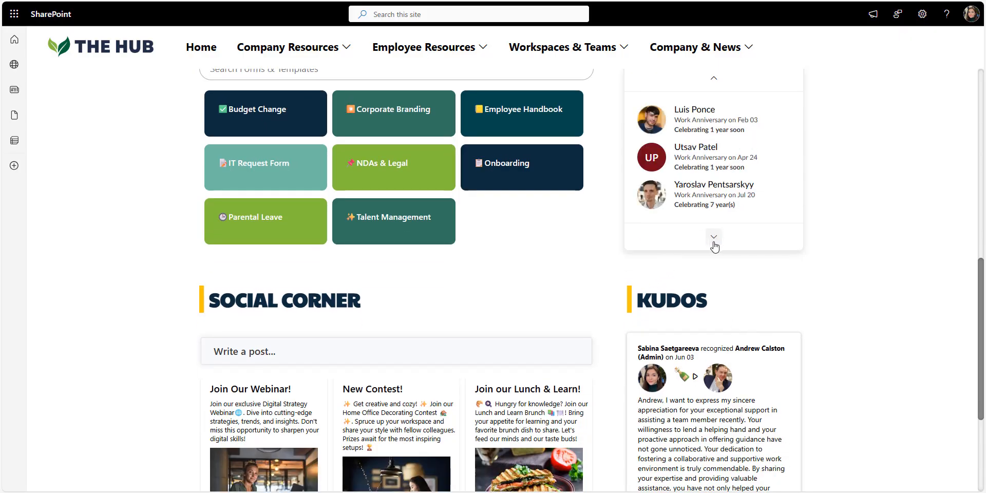
scroll("down", 3)
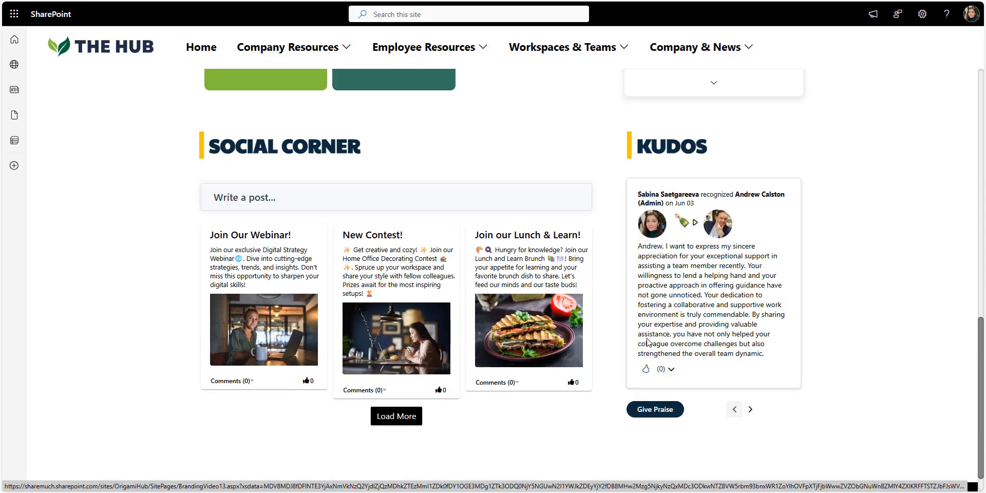
left_click(654, 410)
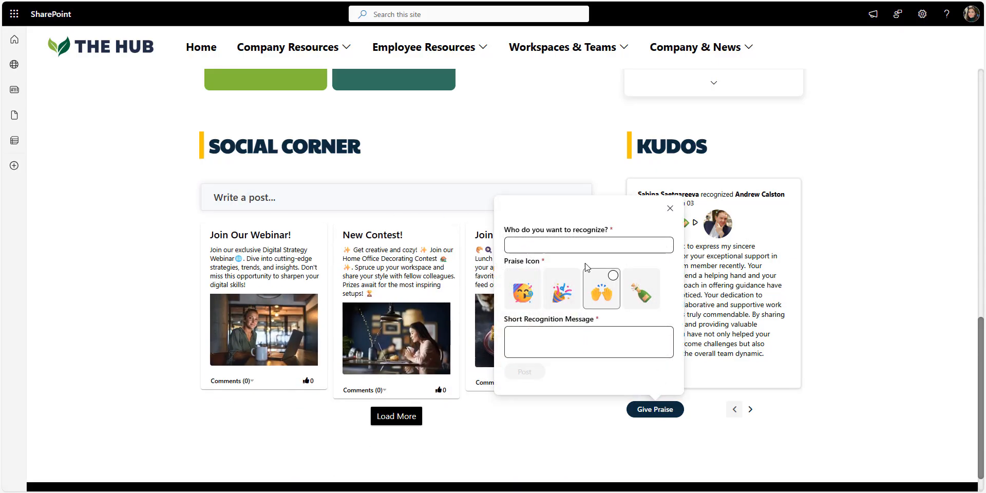
mouse_move(670, 210)
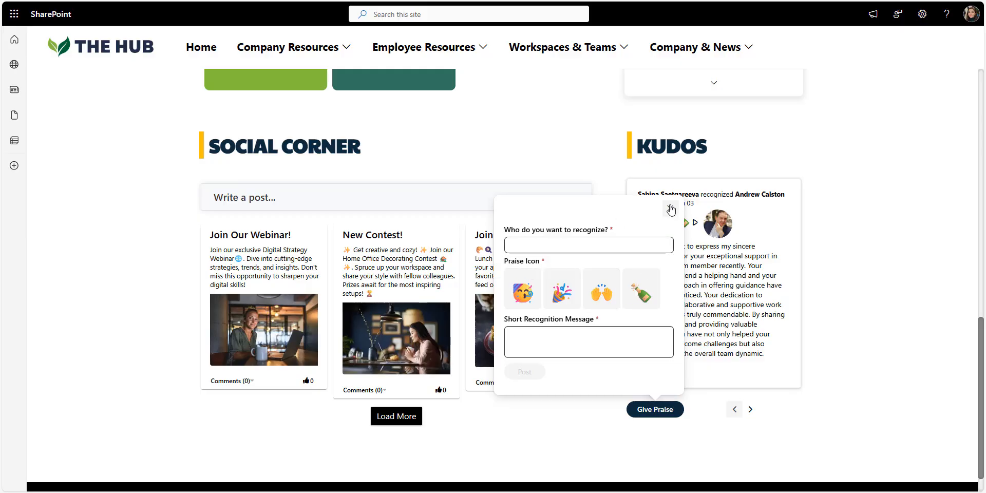
left_click(670, 210)
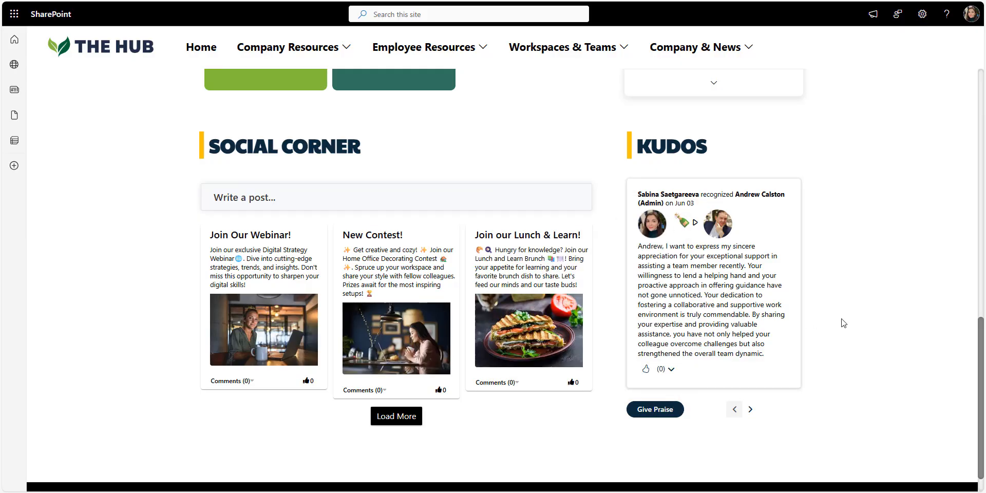
scroll("up", 3)
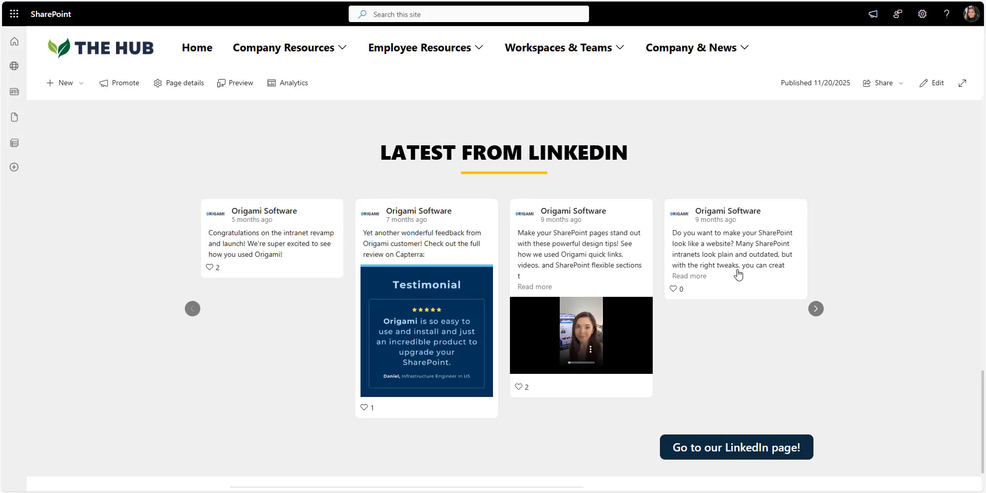
Browse the Latest from LinkedIn carousel and view the LinkedIn Feed web part help article.
left_click(816, 308)
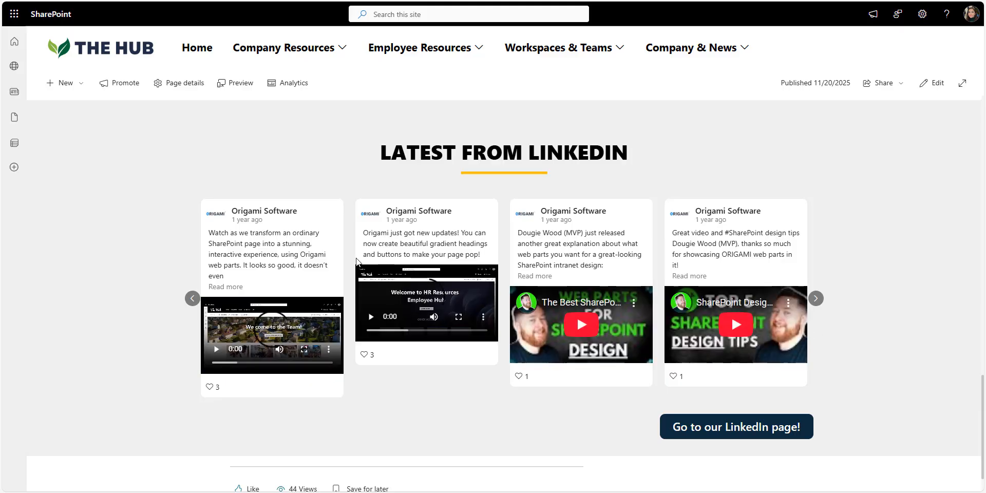
mouse_move(727, 333)
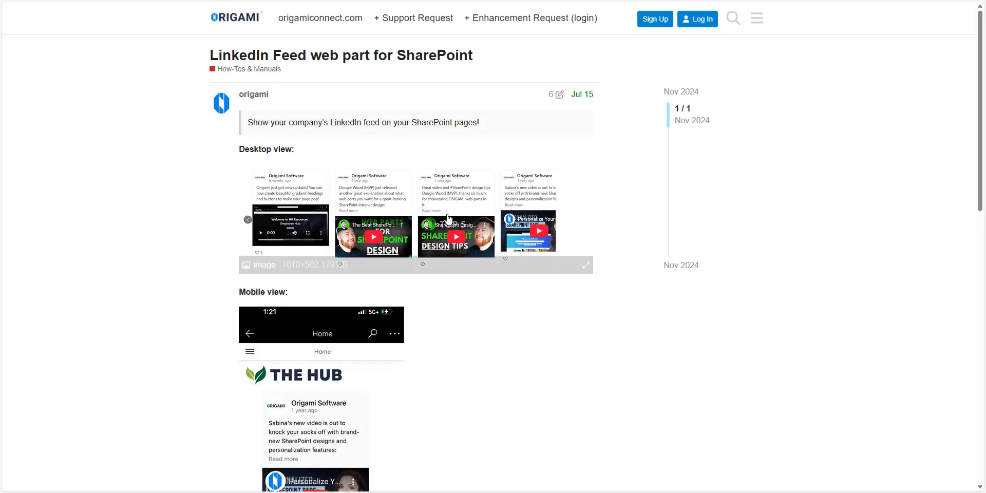
scroll("down", 3)
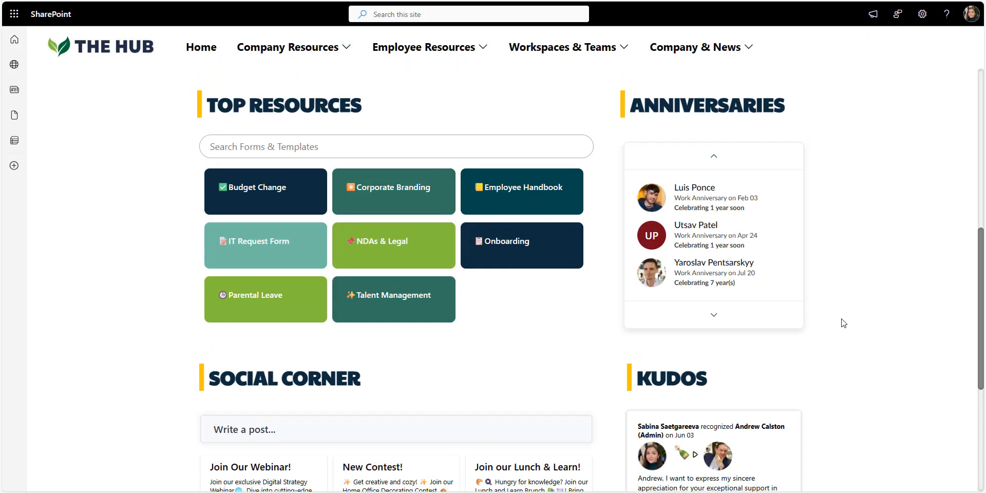
Return to The Hub home page showing its welcome banner and CEO message.
scroll("up", 3)
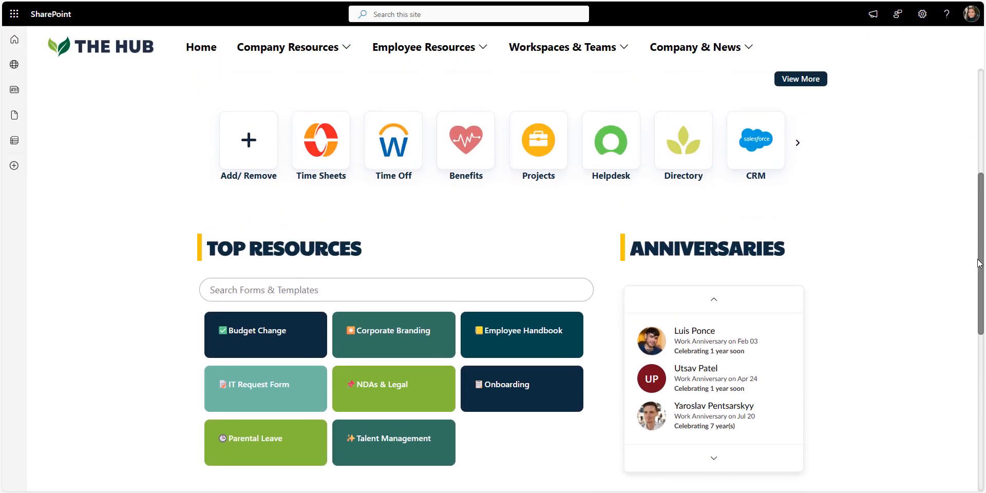
scroll("up", 3)
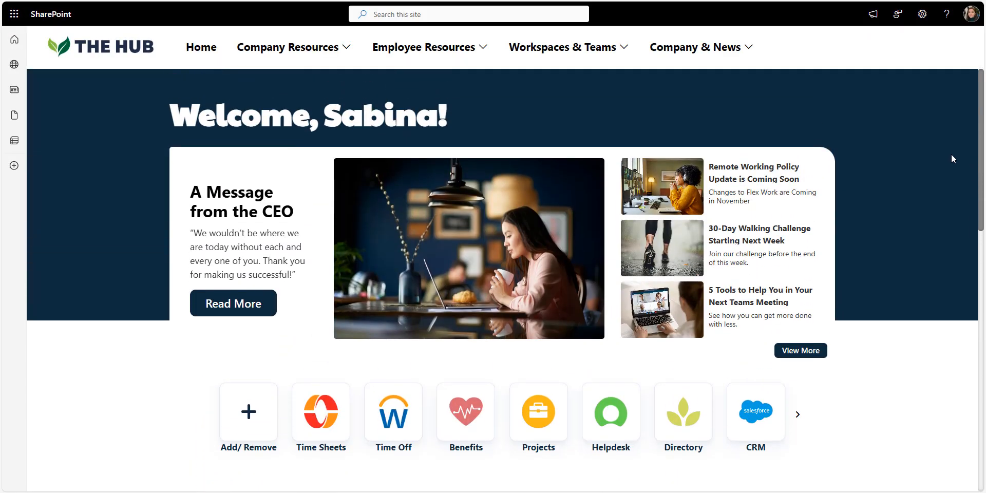
left_click(288, 47)
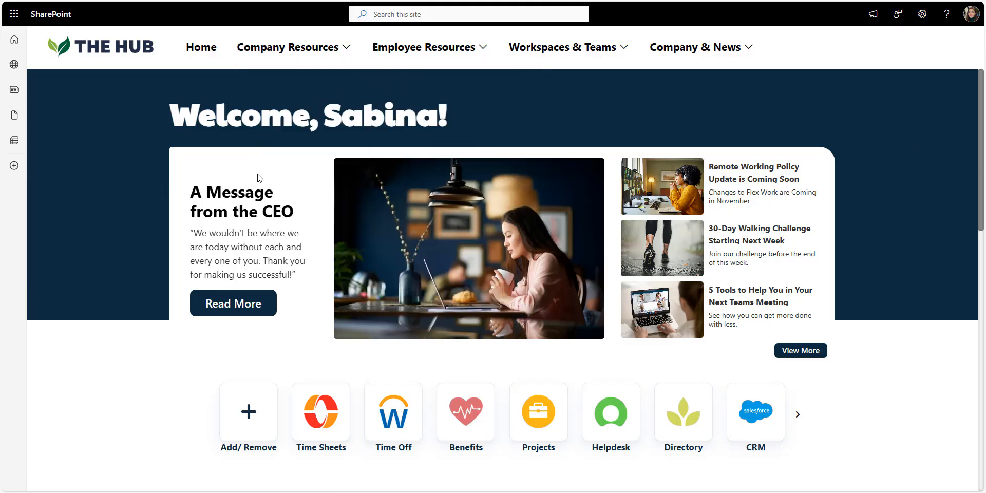
mouse_move(945, 280)
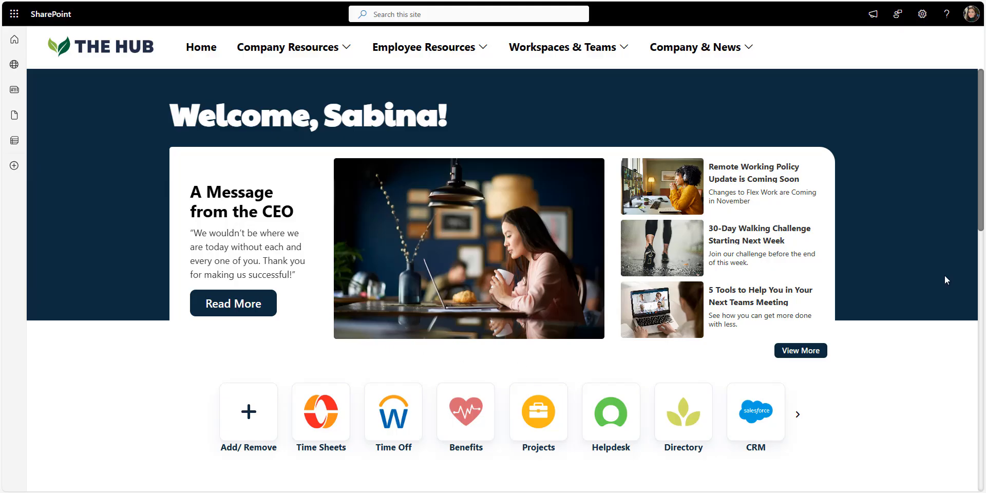
scroll("down", 3)
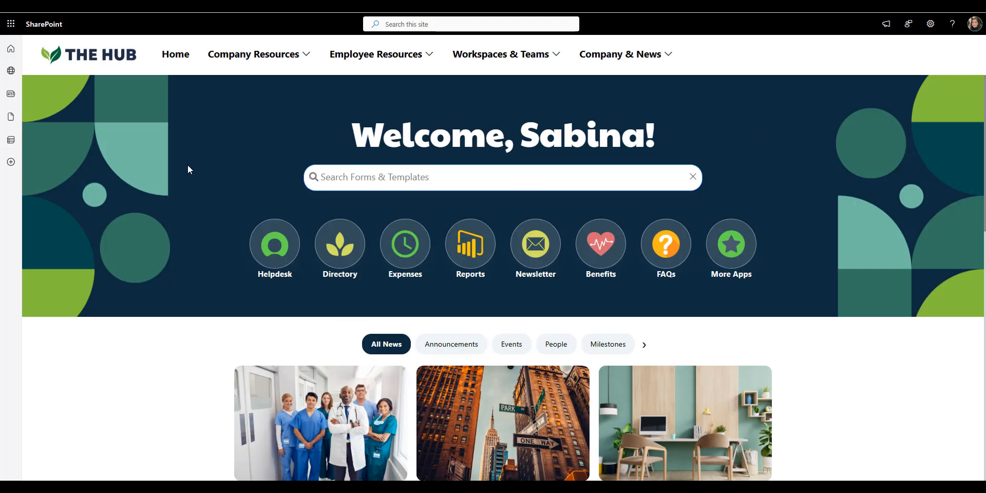
mouse_move(945, 186)
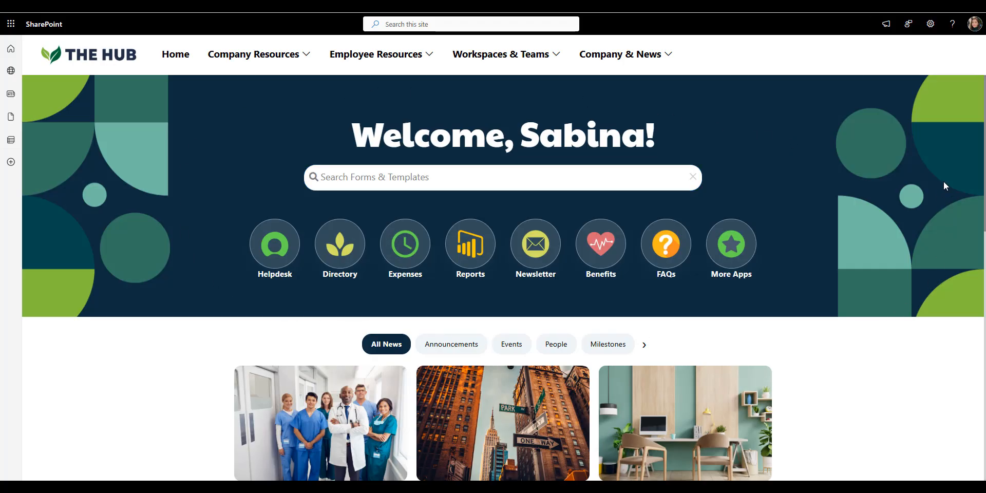
Search forms and templates for 'handbook', preview Employee Handbook, close it and clear the search.
scroll("down", 3)
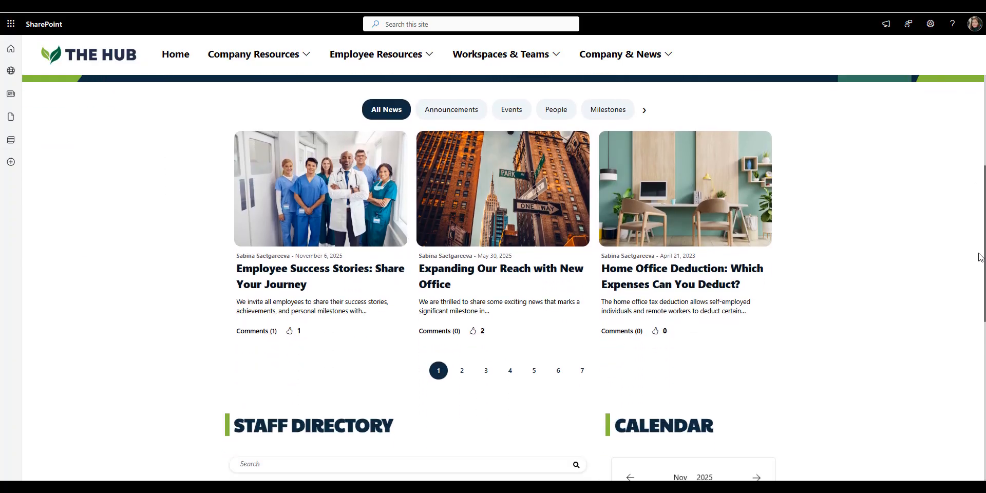
scroll("down", 3)
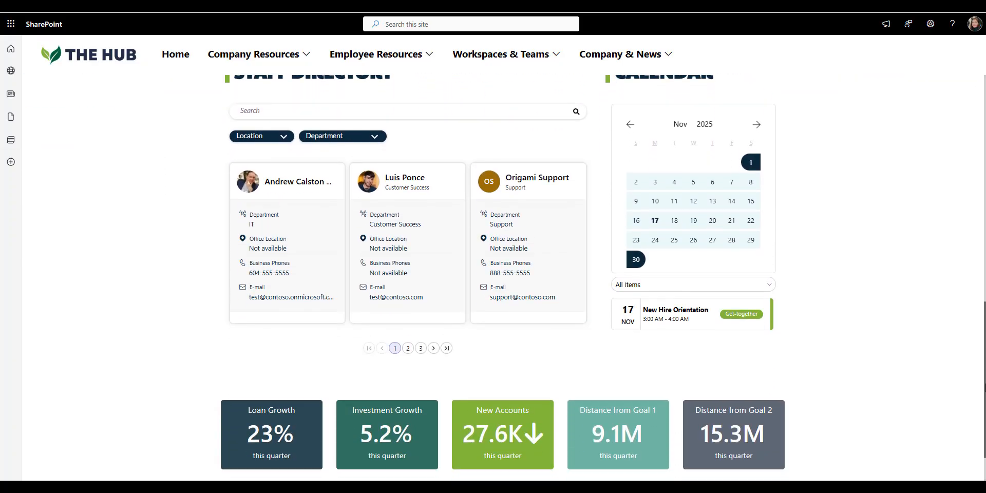
scroll("up", 3)
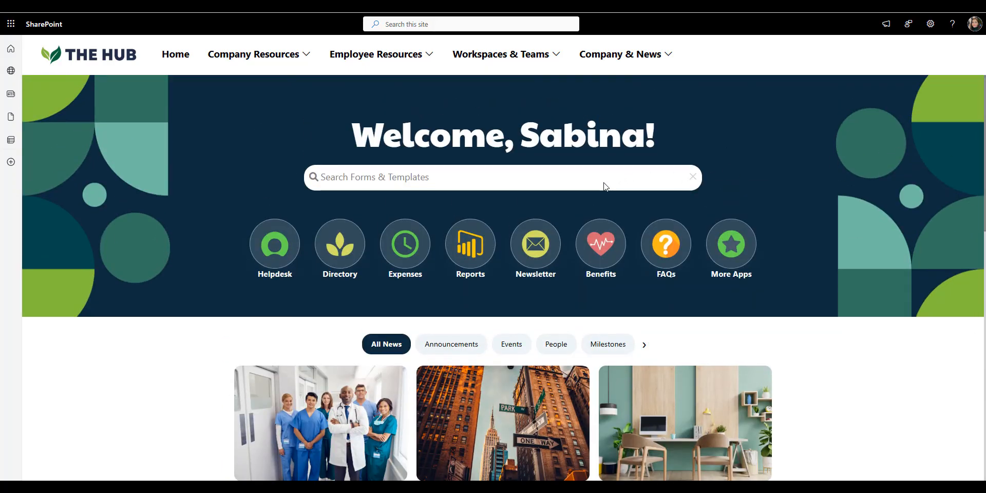
type("hand")
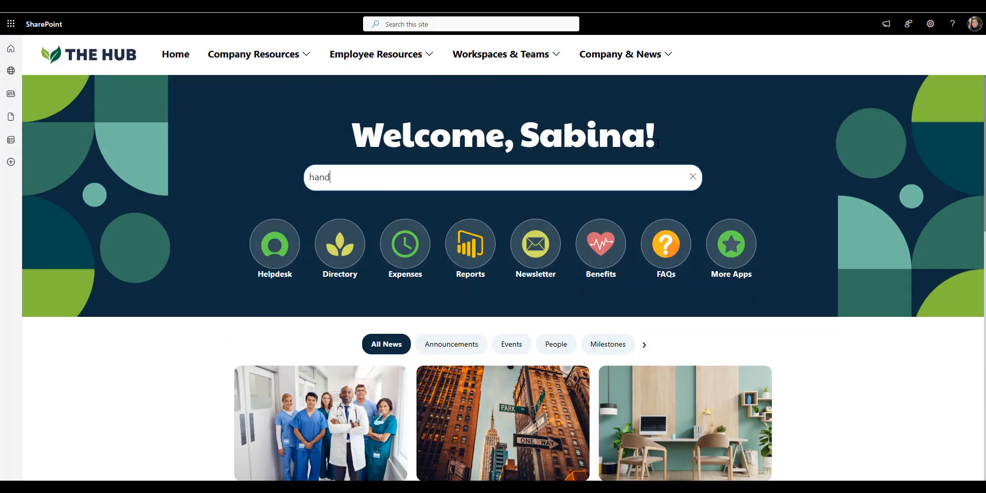
type("book")
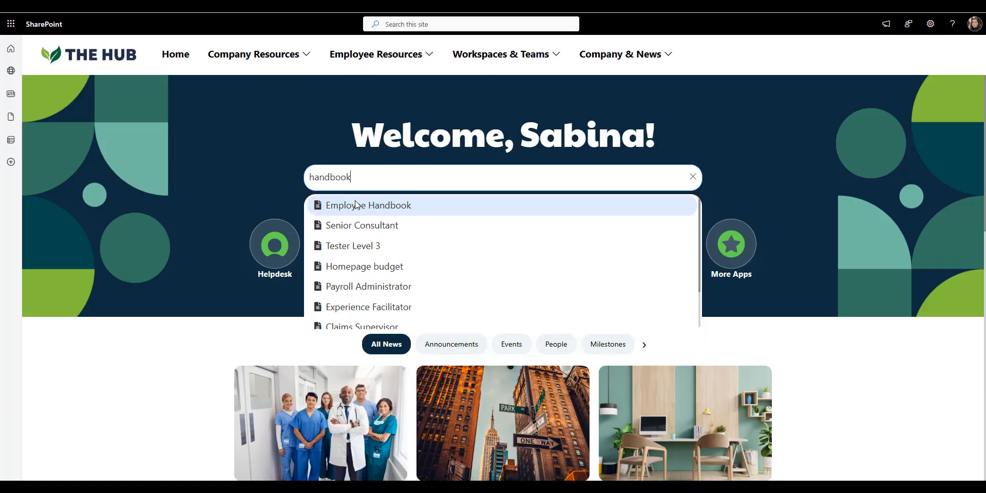
left_click(368, 205)
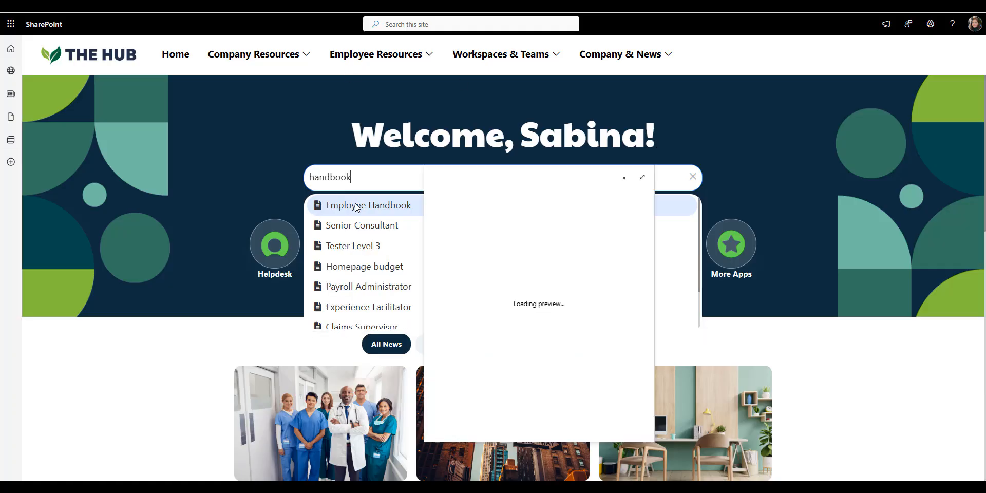
left_click(692, 177)
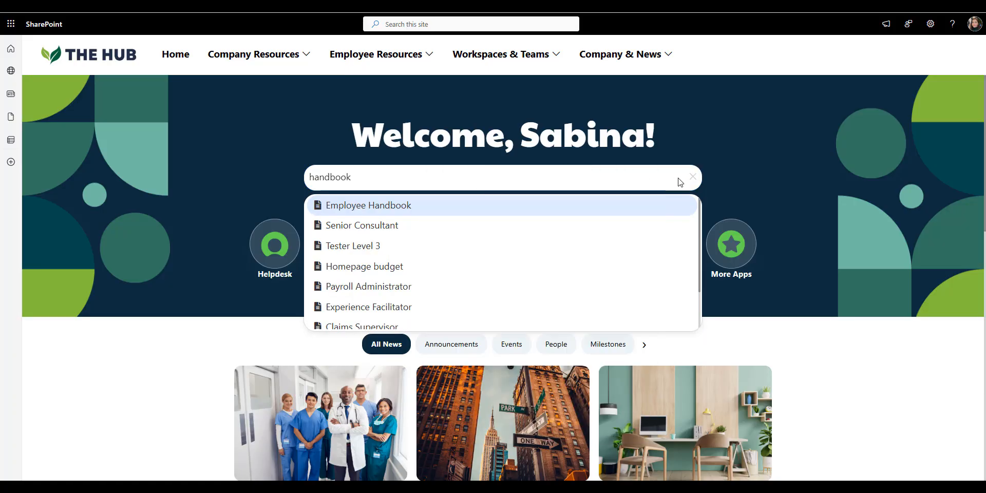
left_click(692, 176)
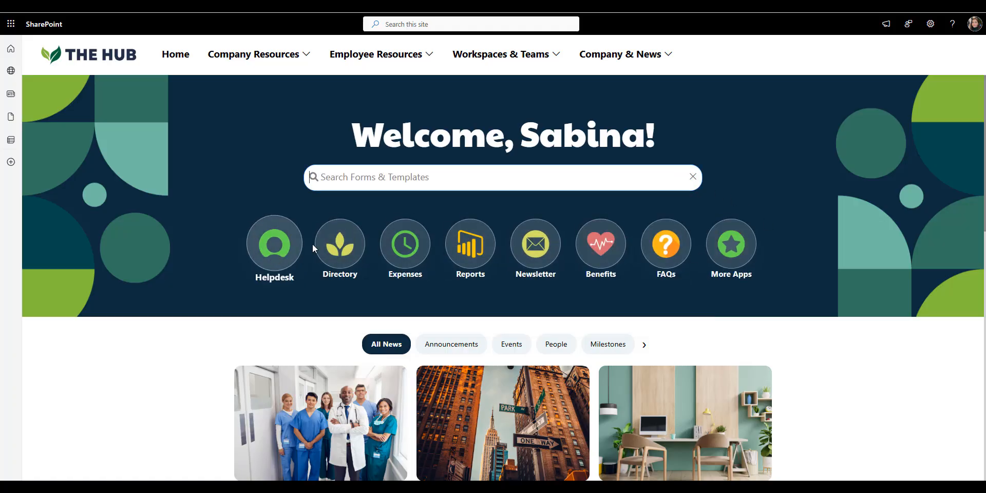
mouse_move(979, 196)
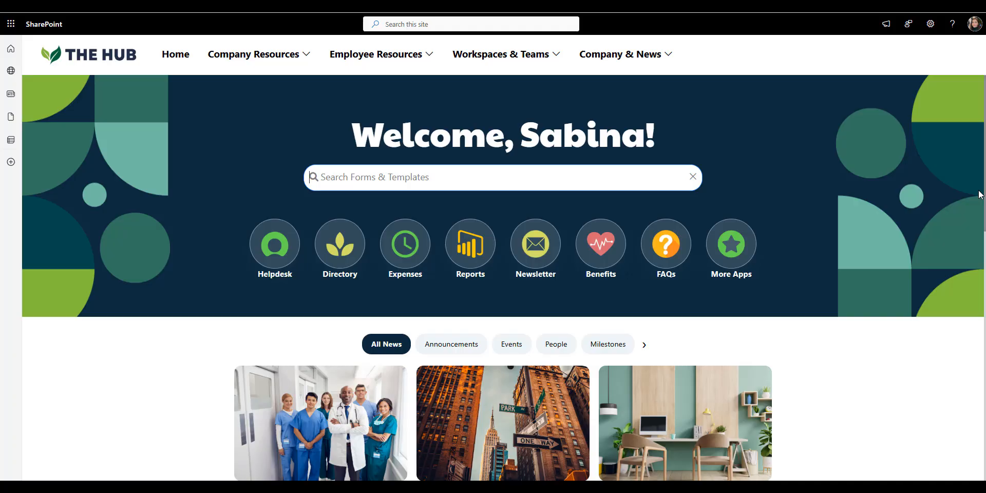
Filter the news section to Announcements, then restore All News with its seven pages of stories.
scroll("down", 3)
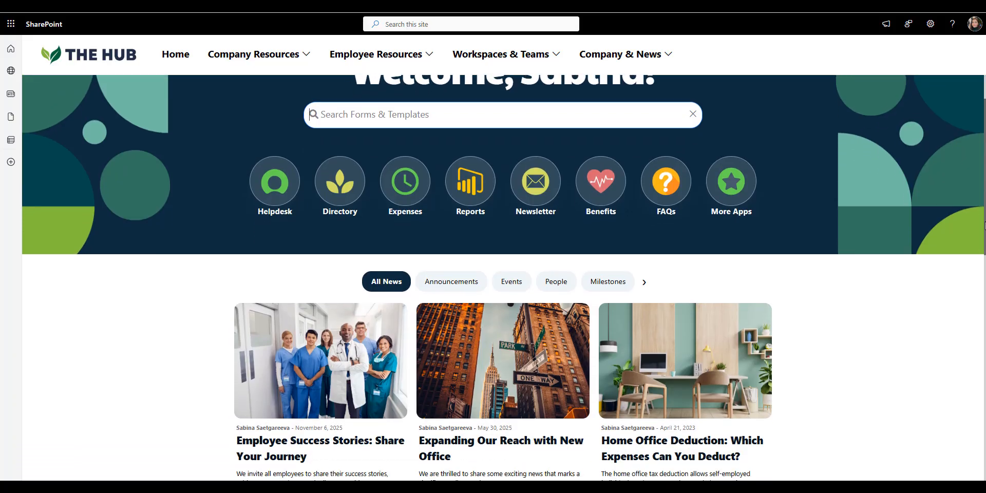
scroll("down", 3)
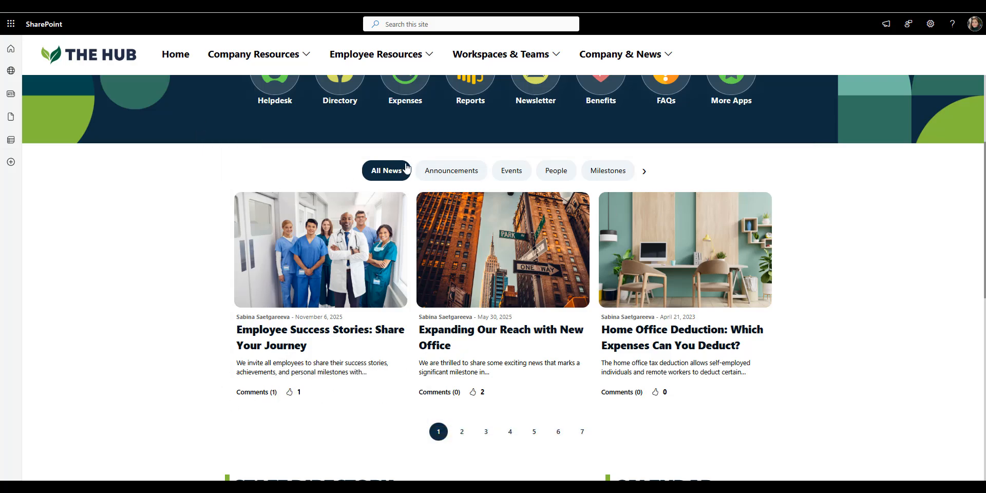
left_click(450, 170)
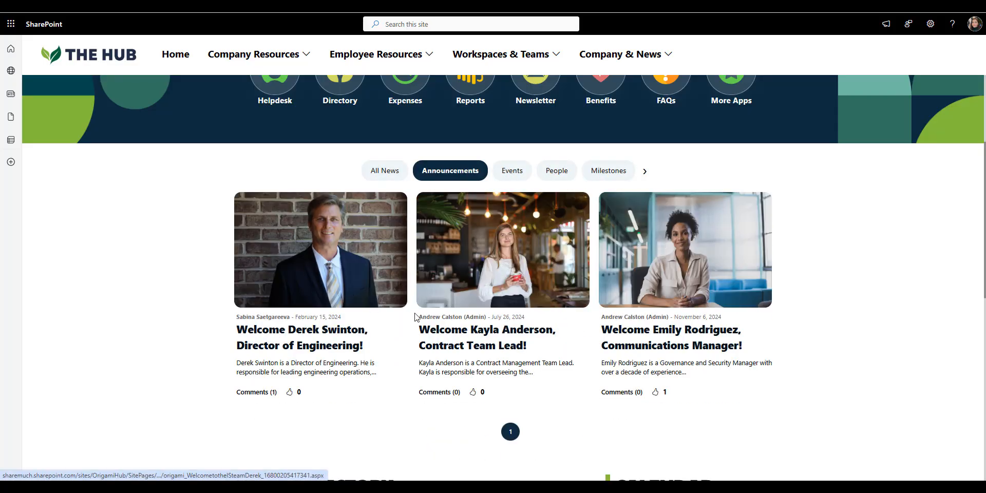
mouse_move(359, 160)
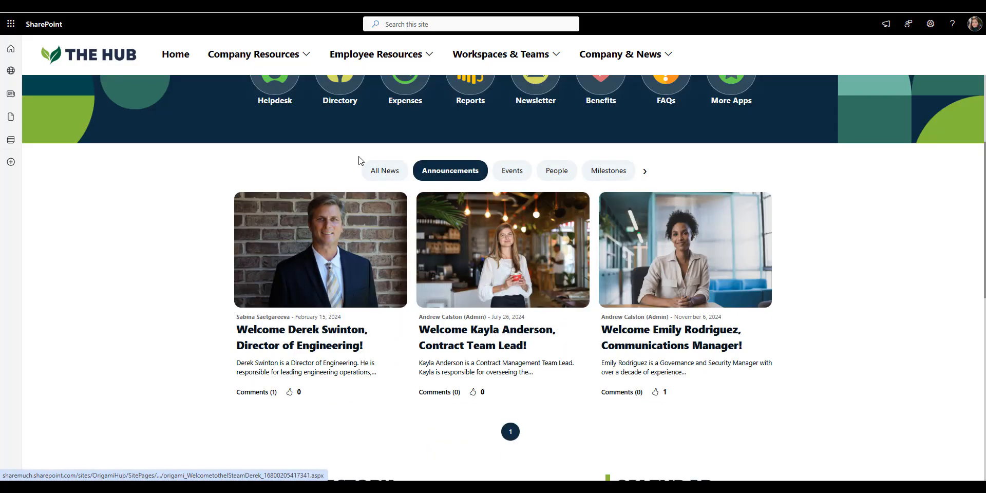
left_click(384, 170)
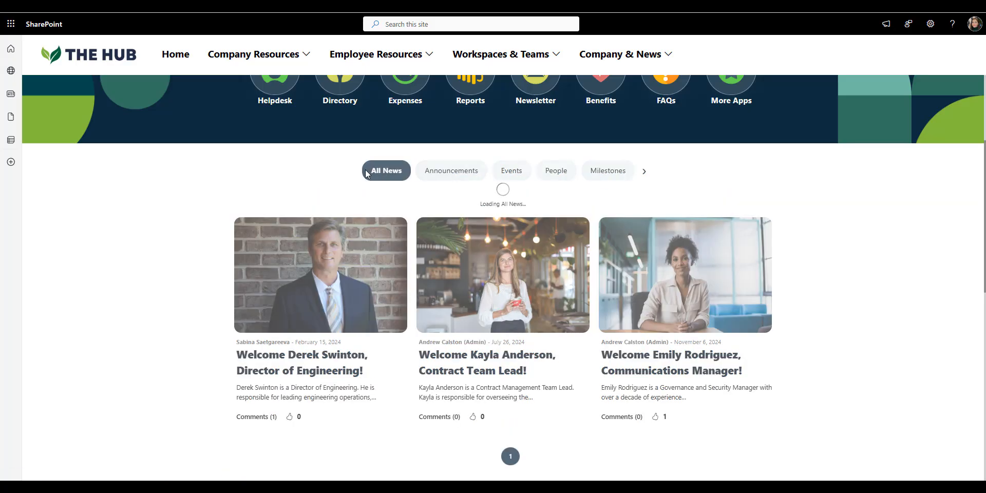
left_click(385, 171)
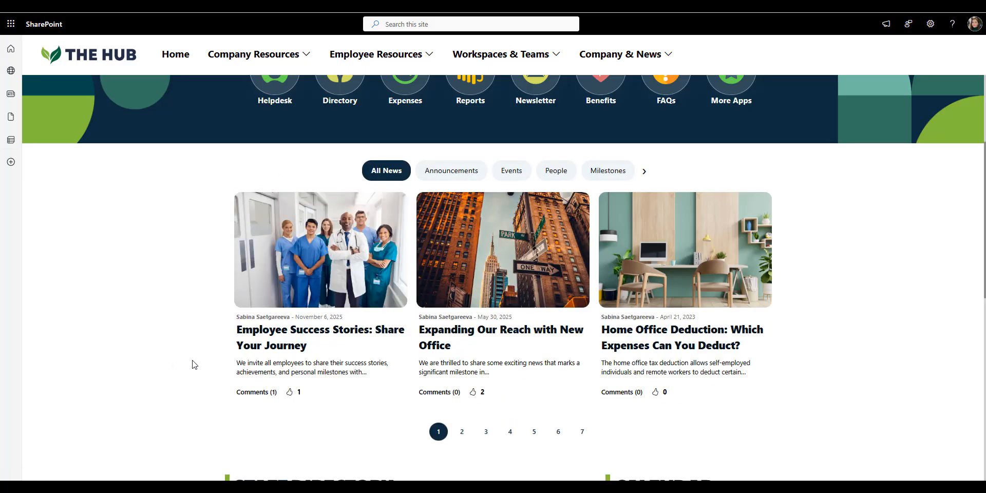
mouse_move(494, 432)
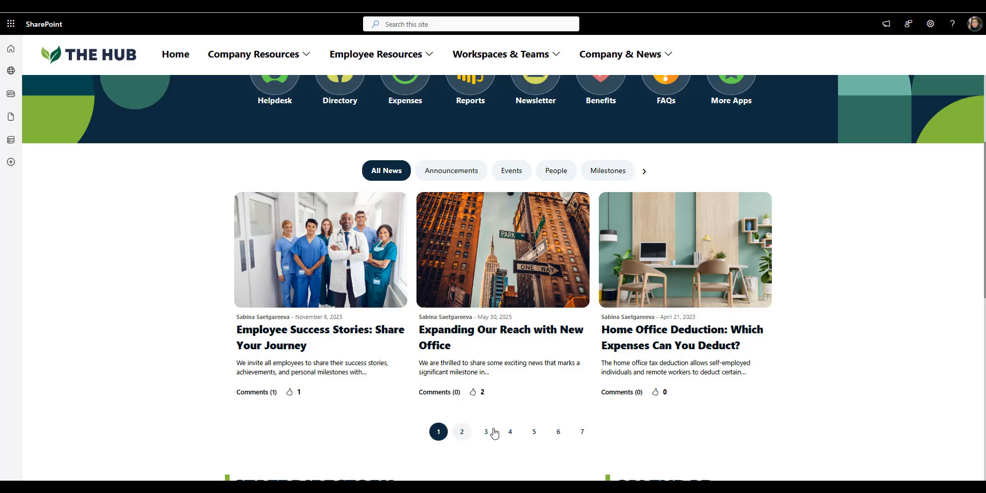
mouse_move(641, 416)
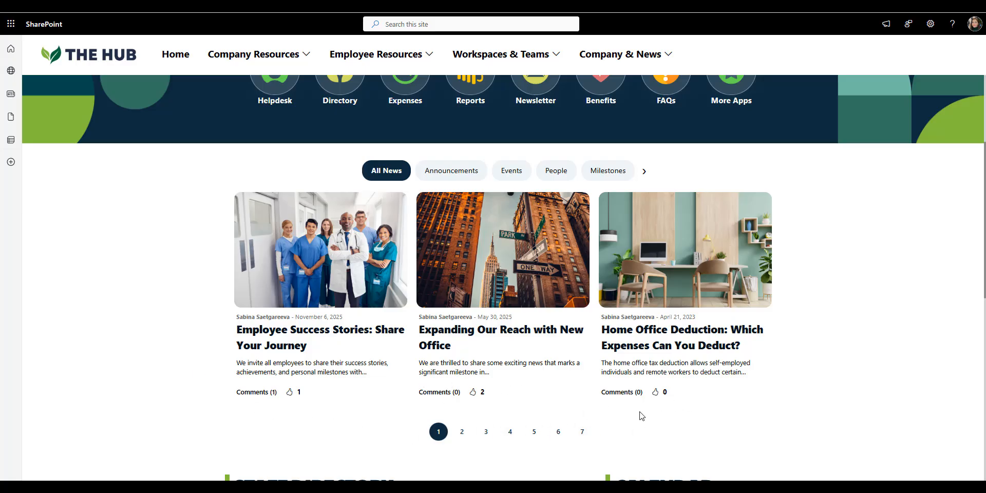
scroll("down", 3)
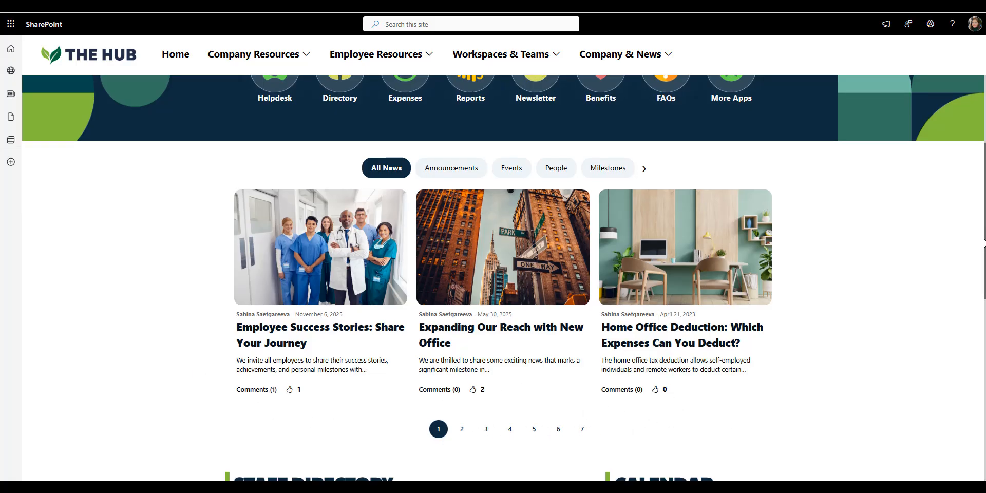
scroll("down", 3)
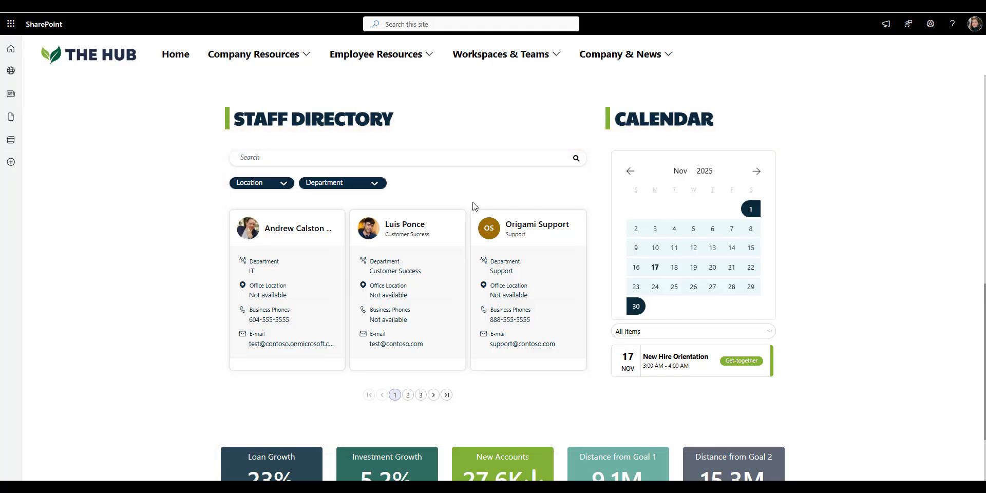
mouse_move(476, 287)
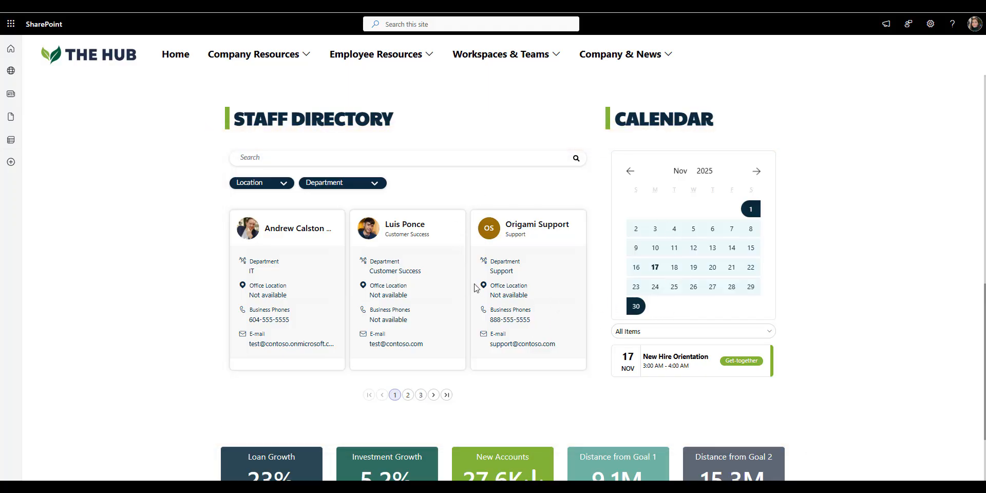
left_click(341, 182)
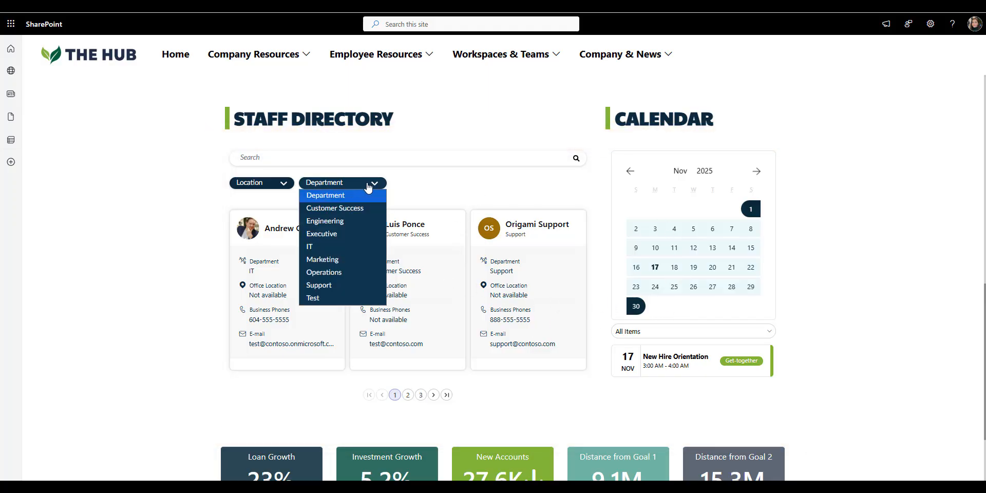
left_click(400, 188)
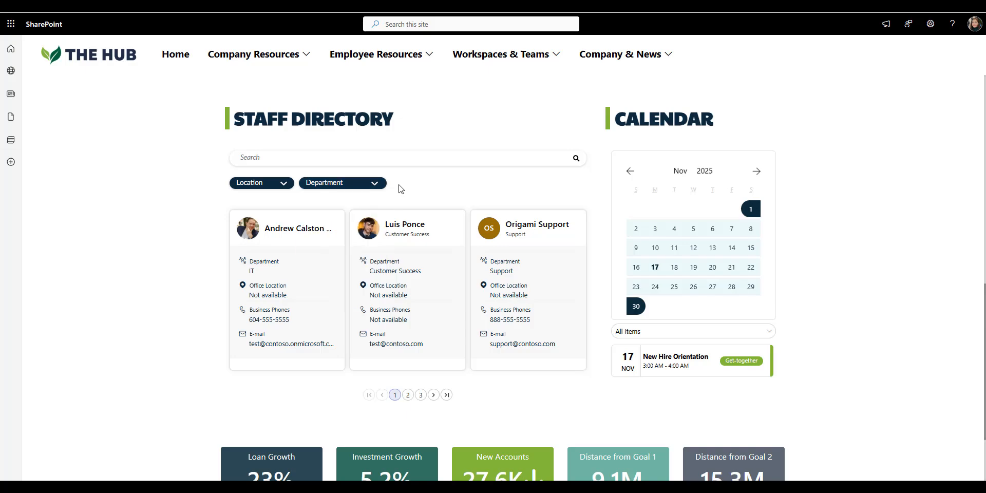
left_click(333, 158)
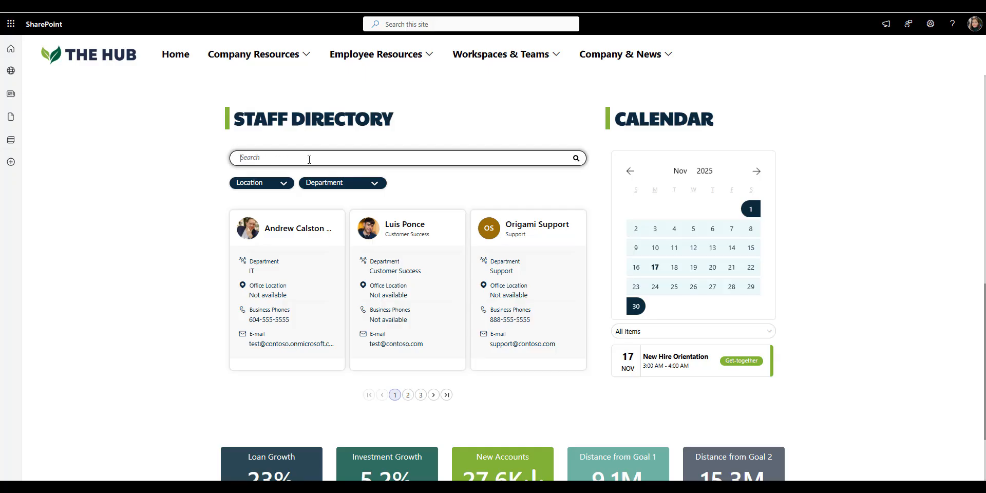
mouse_move(445, 189)
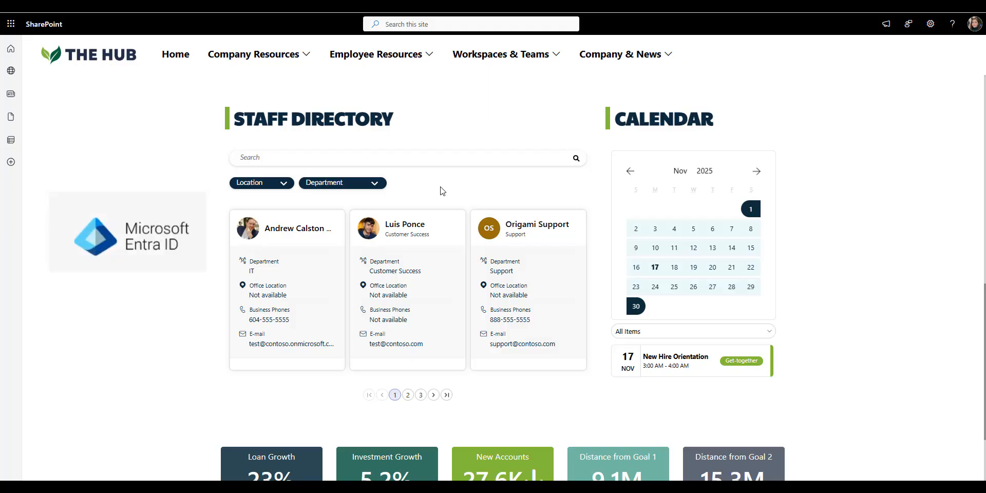
mouse_move(537, 232)
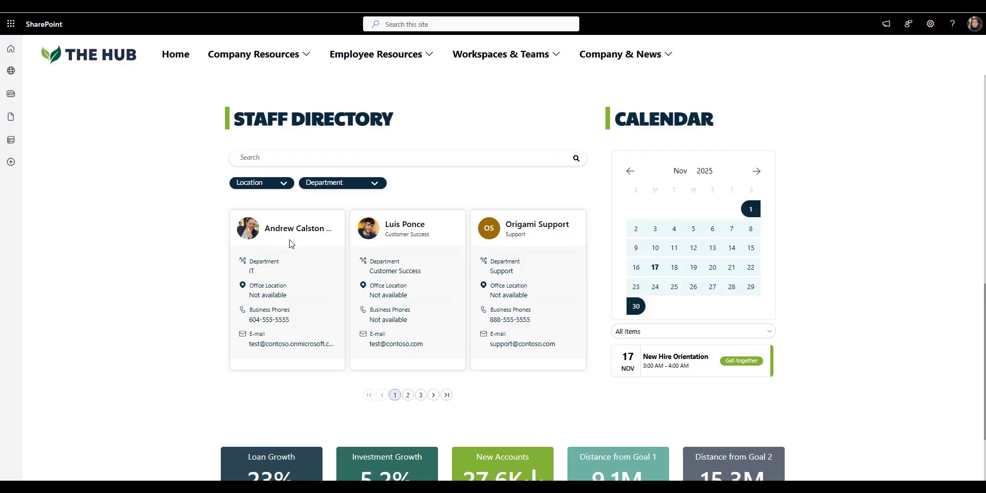
mouse_move(599, 138)
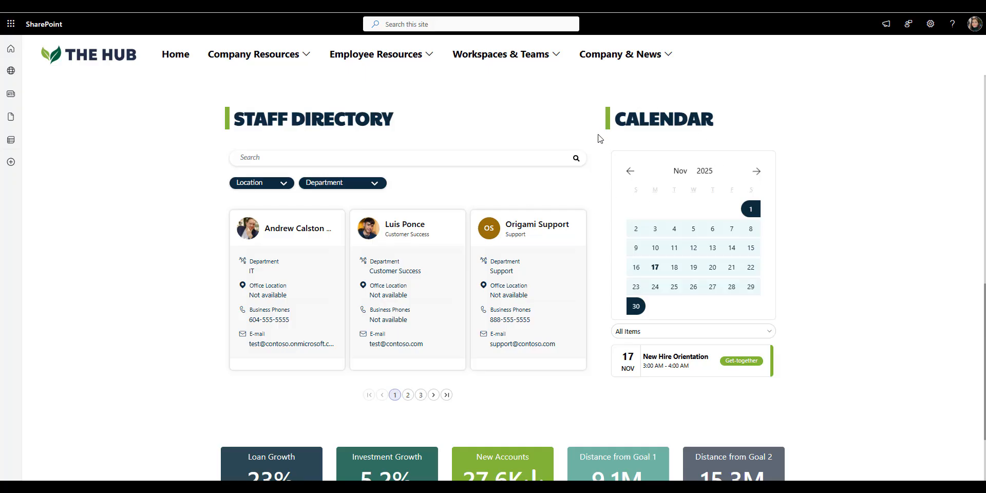
mouse_move(623, 178)
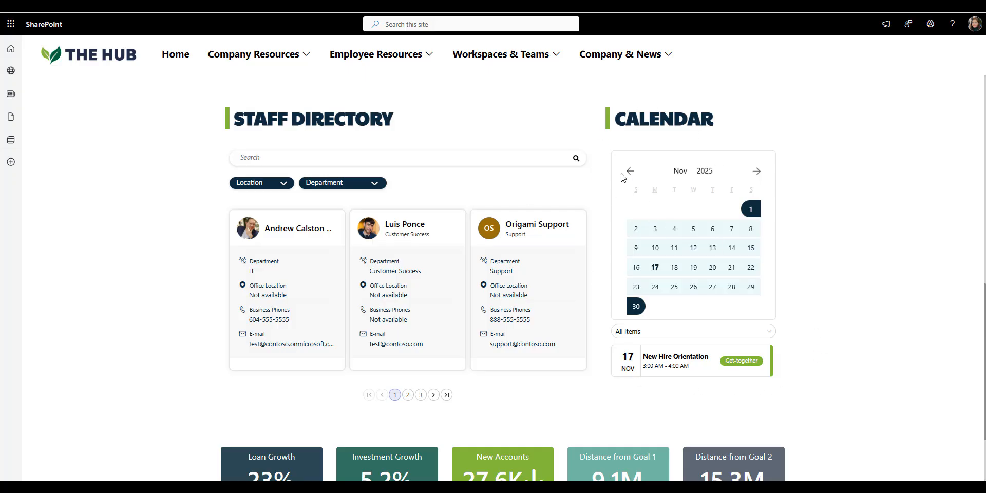
left_click(630, 170)
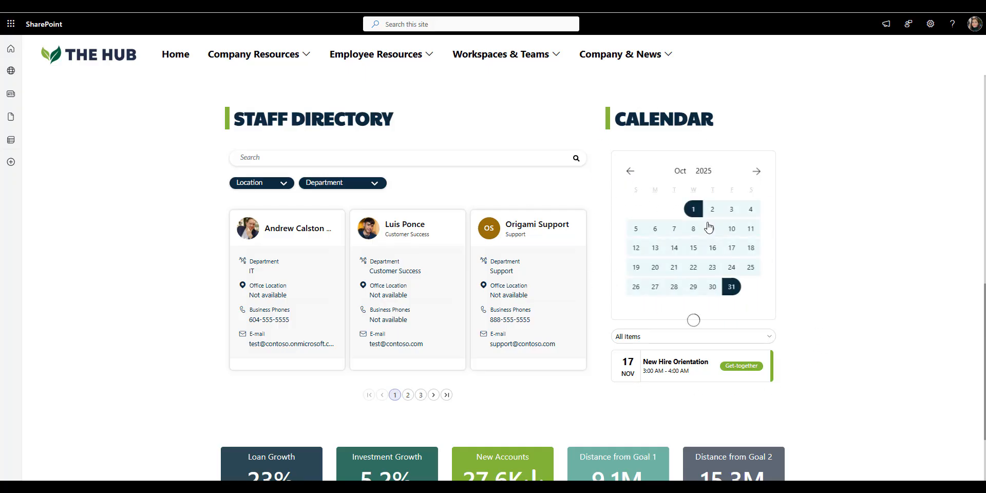
left_click(757, 172)
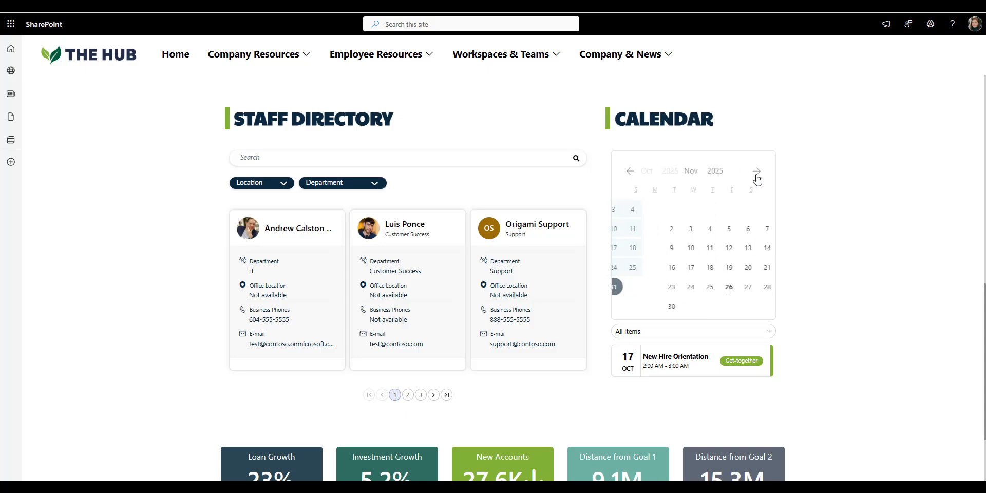
left_click(757, 170)
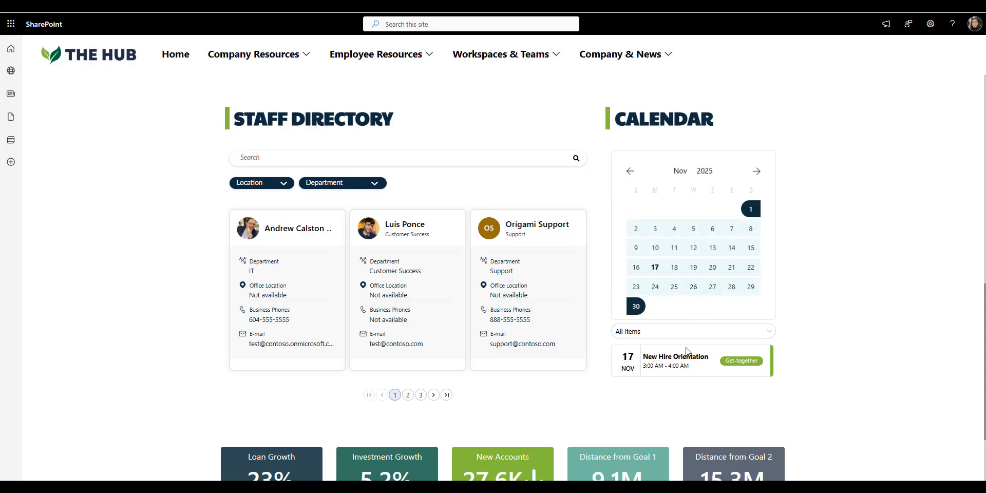
left_click(691, 332)
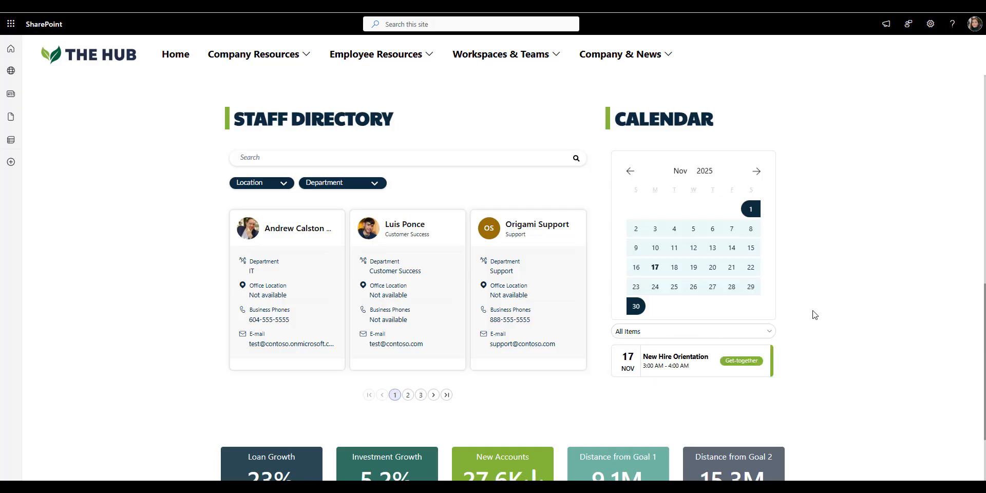
mouse_move(791, 304)
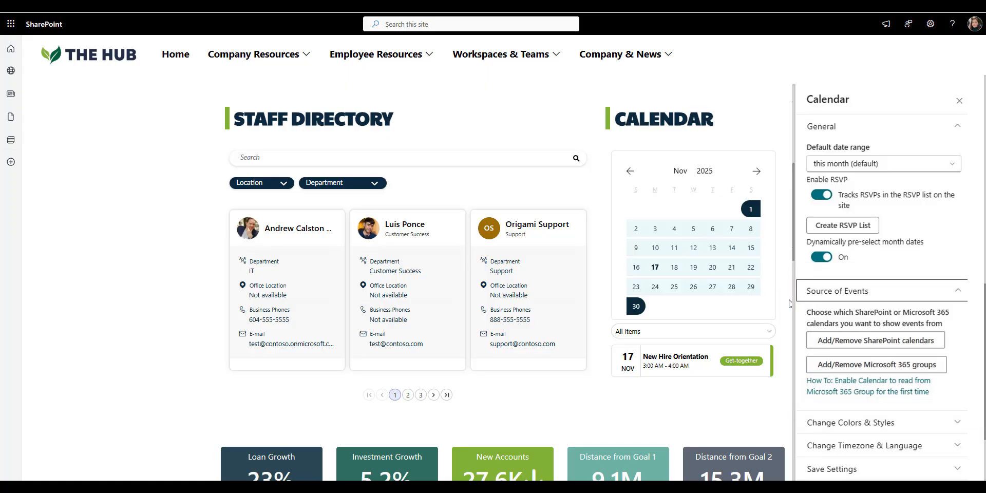
left_click(959, 101)
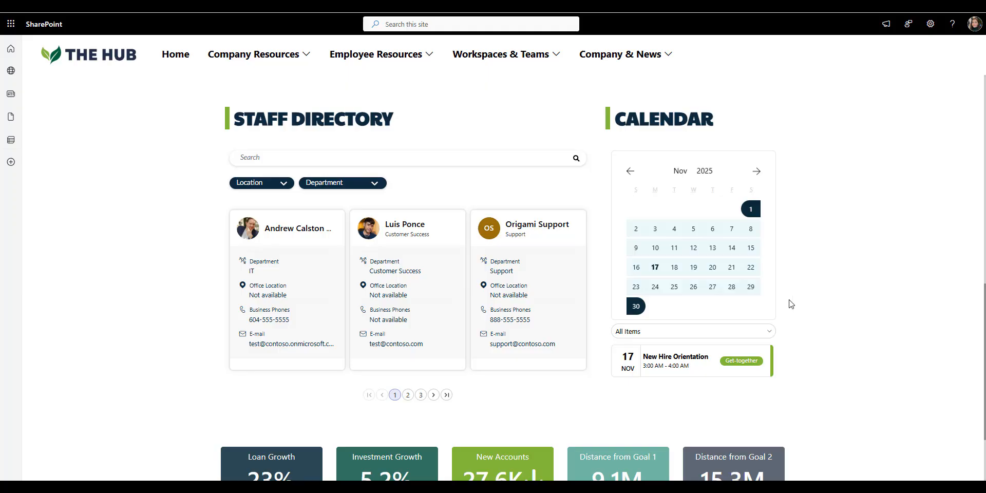
Scroll to the quarterly tiles: Loan Growth 23%, Investment Growth 5.2%, New Accounts 27.6K.
scroll("down", 3)
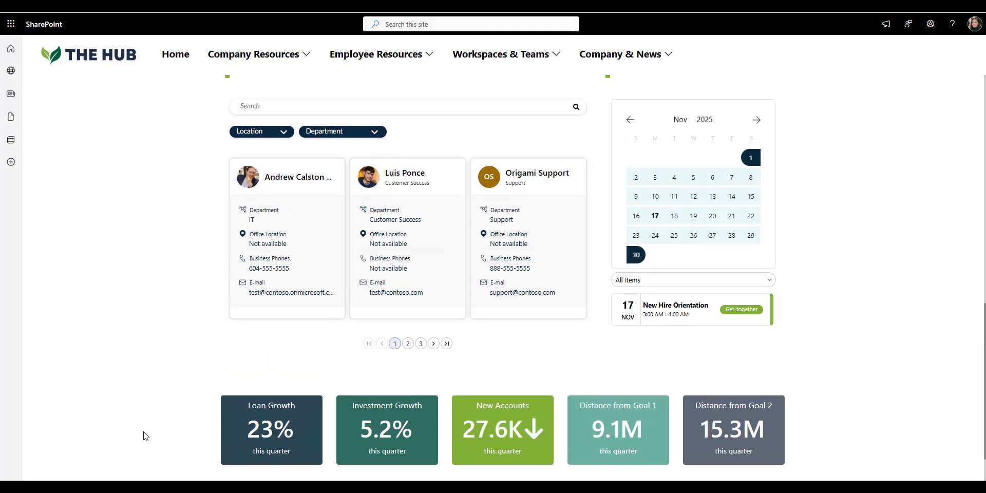
mouse_move(761, 423)
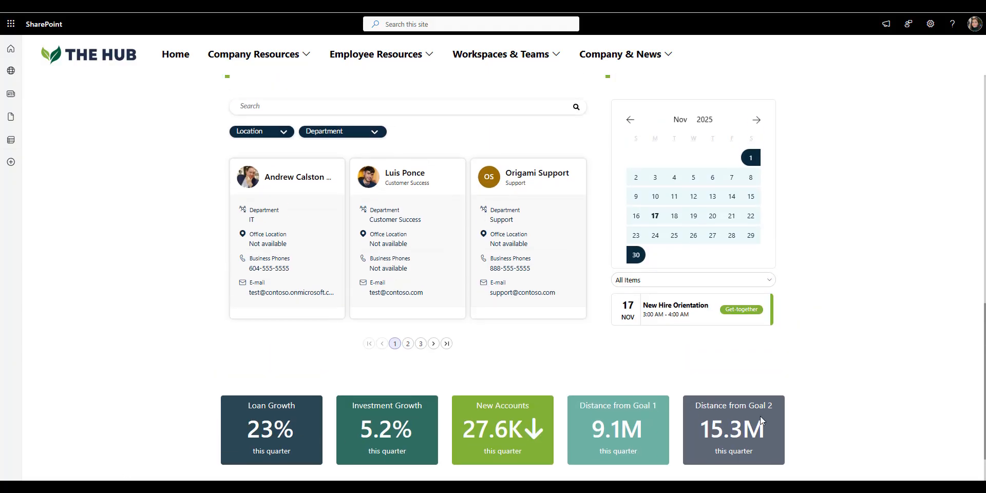
mouse_move(251, 392)
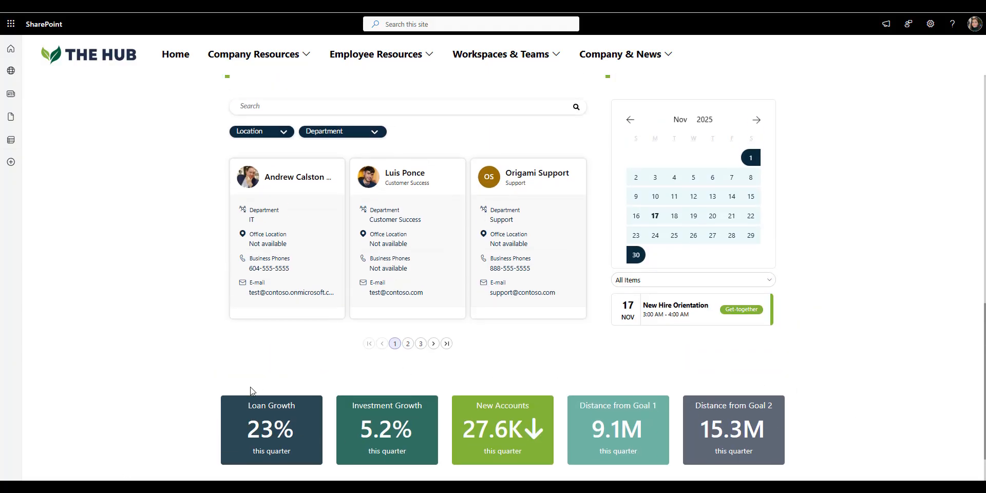
mouse_move(543, 371)
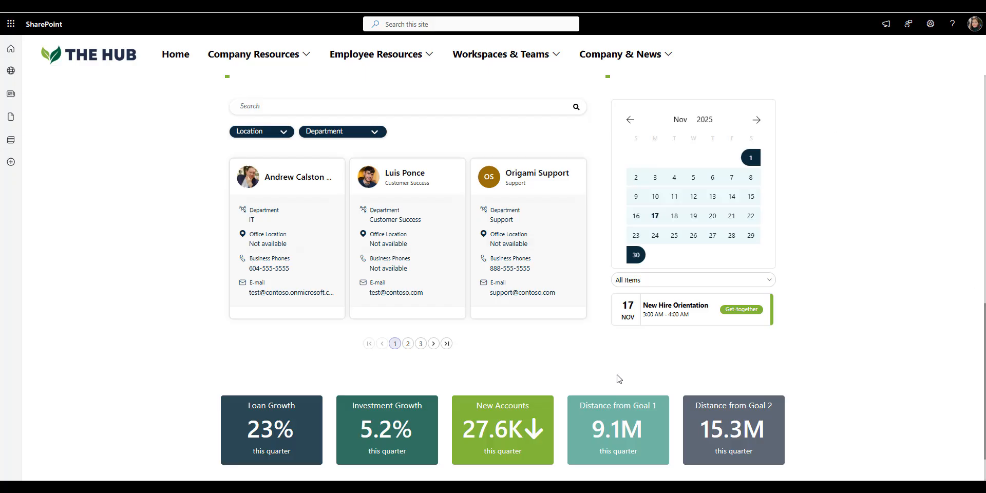
mouse_move(610, 379)
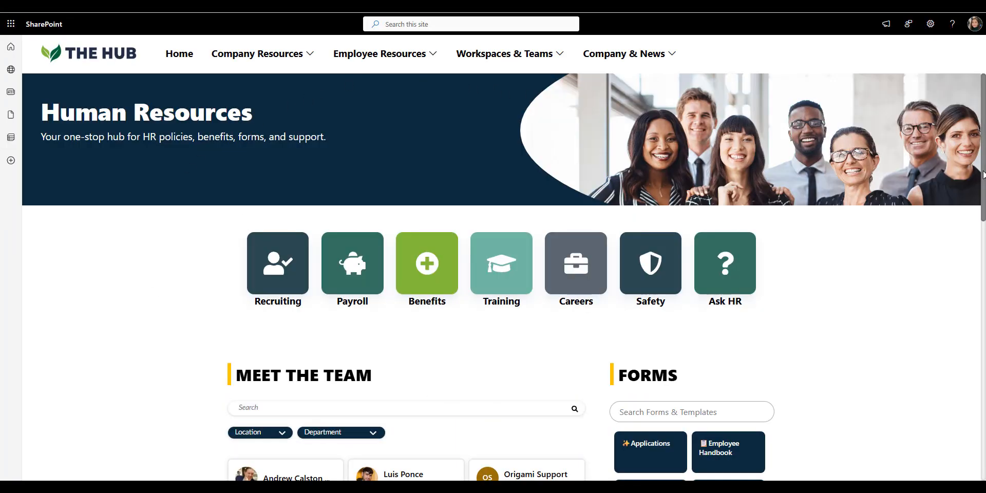
mouse_move(973, 225)
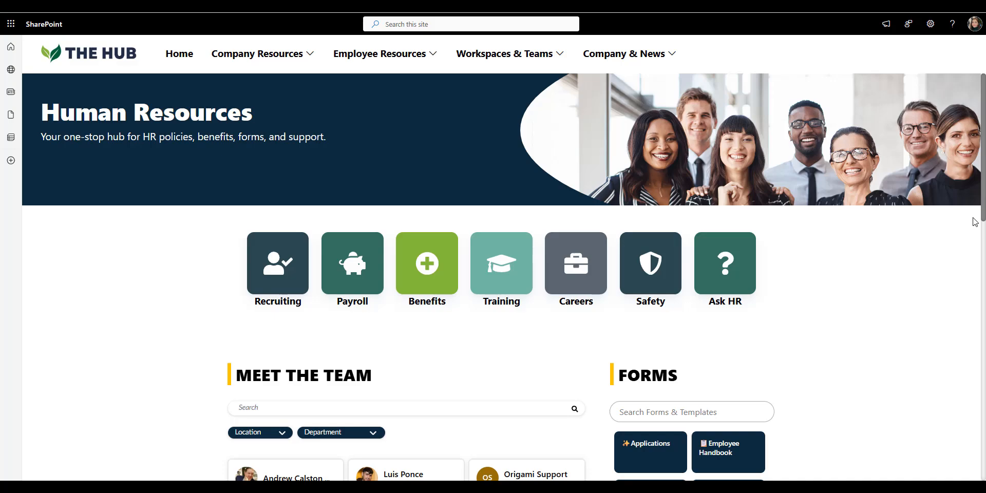
Scroll down the Human Resources page past the HR tiles, Meet the Team and Forms.
scroll("down", 3)
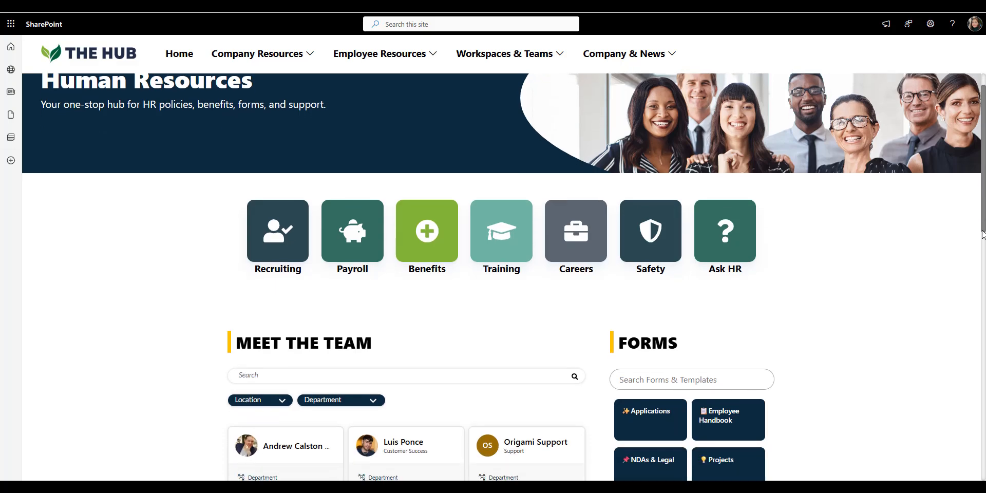
scroll("down", 3)
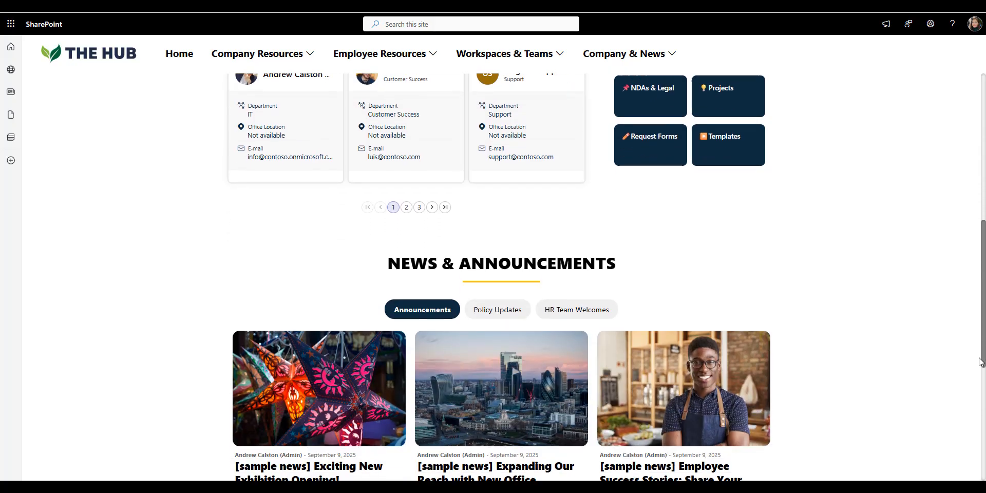
scroll("down", 3)
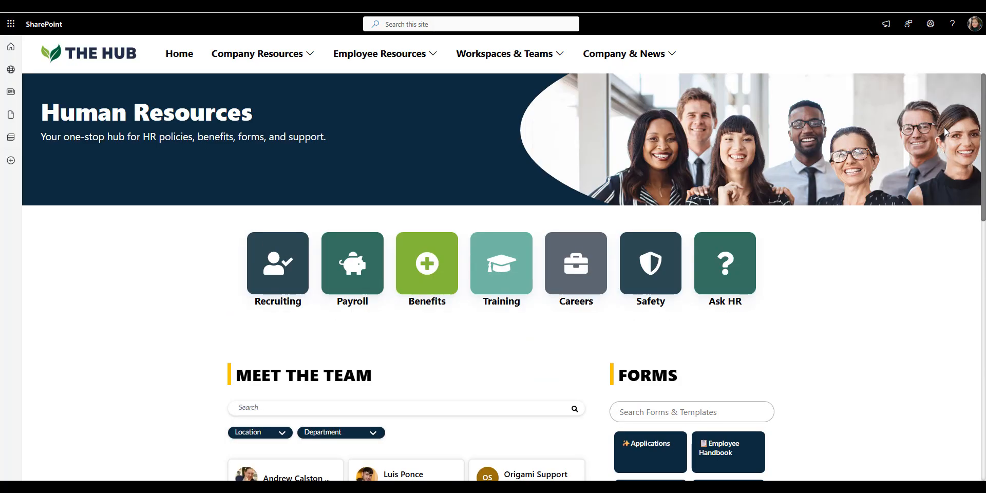
mouse_move(973, 117)
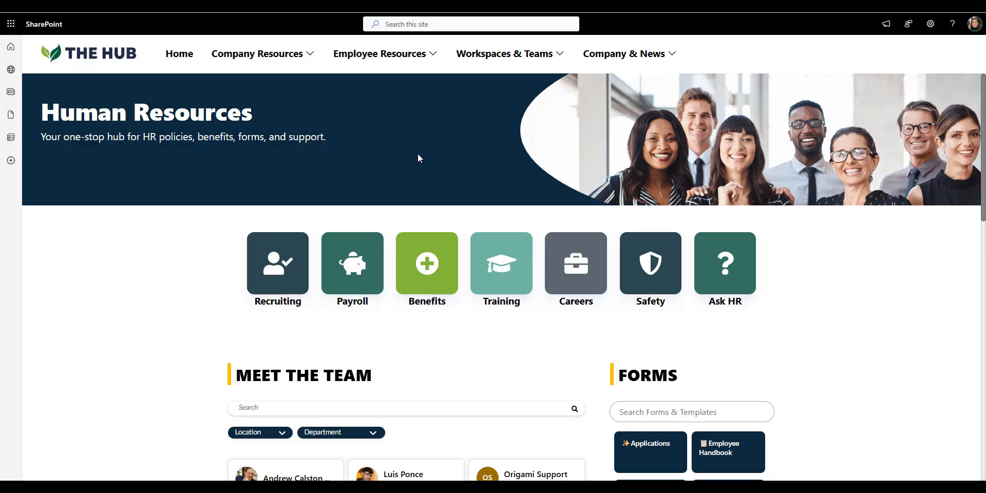
mouse_move(589, 169)
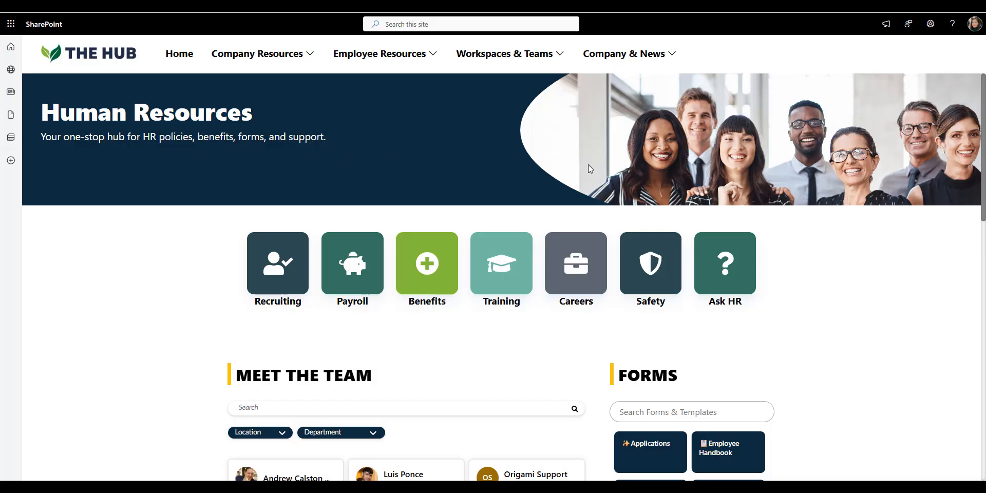
mouse_move(234, 313)
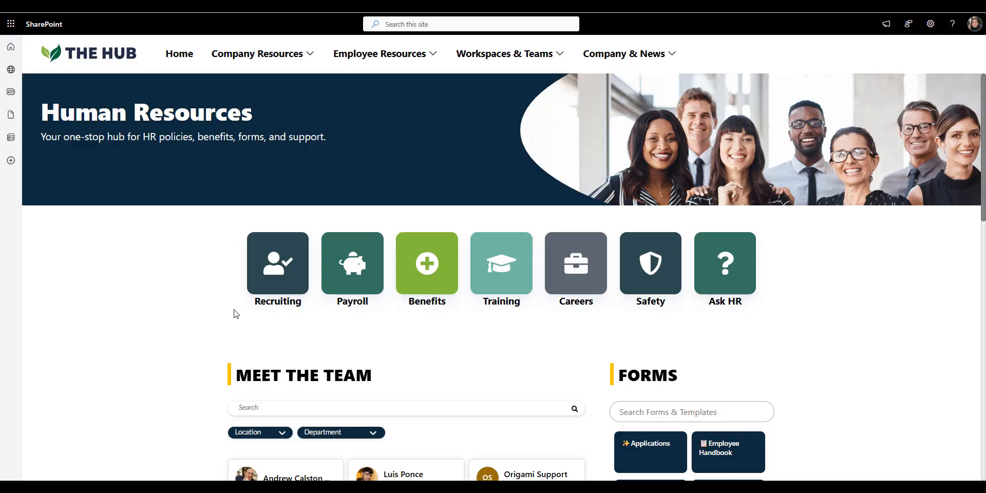
mouse_move(501, 326)
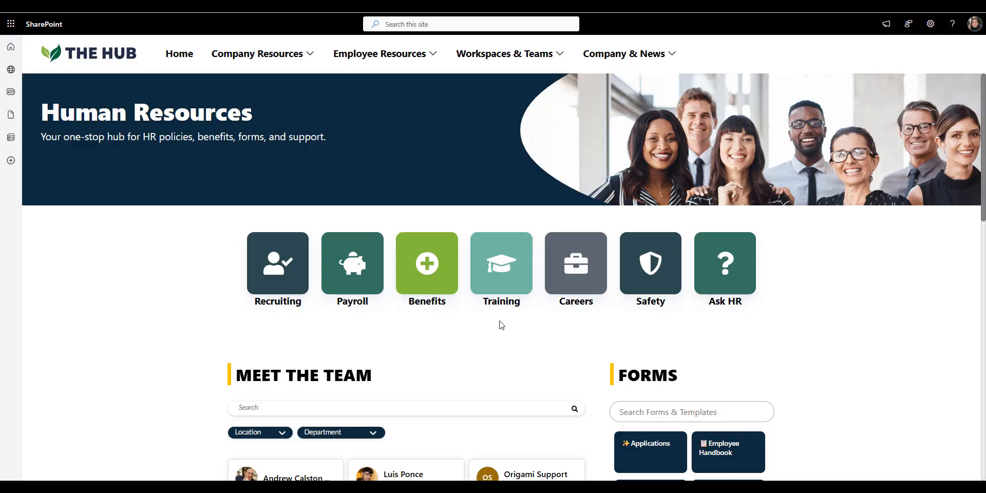
mouse_move(739, 322)
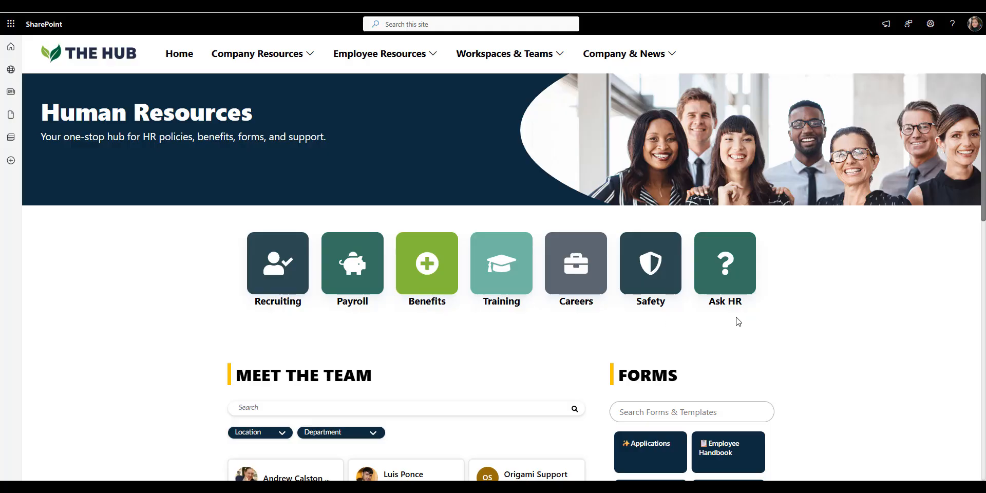
mouse_move(632, 211)
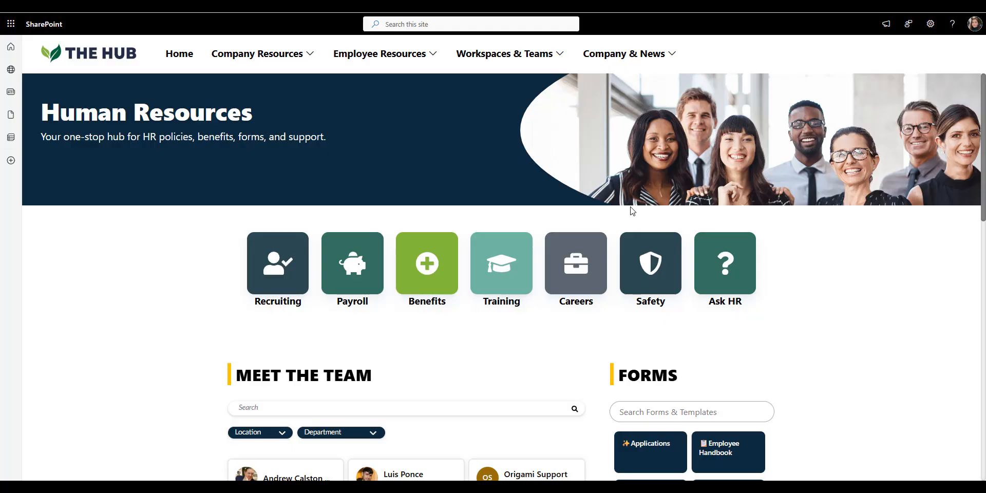
mouse_move(207, 283)
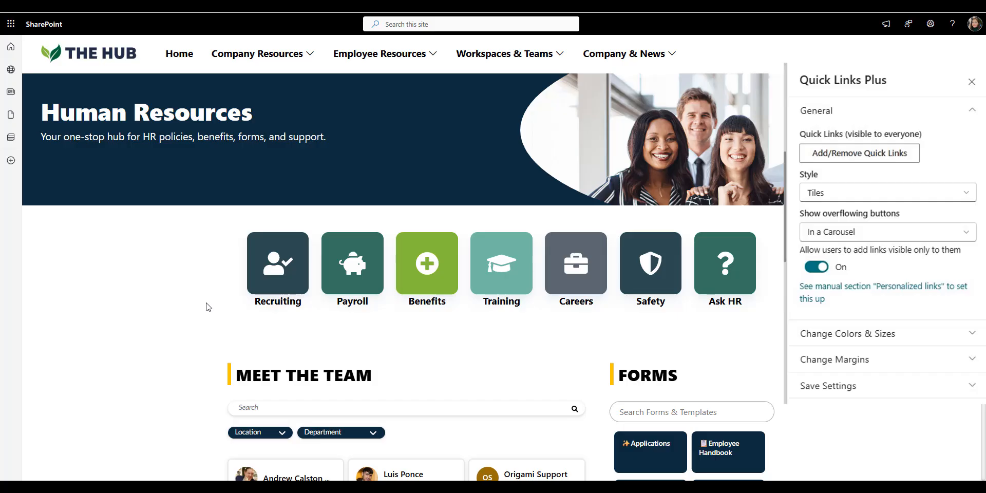
left_click(858, 153)
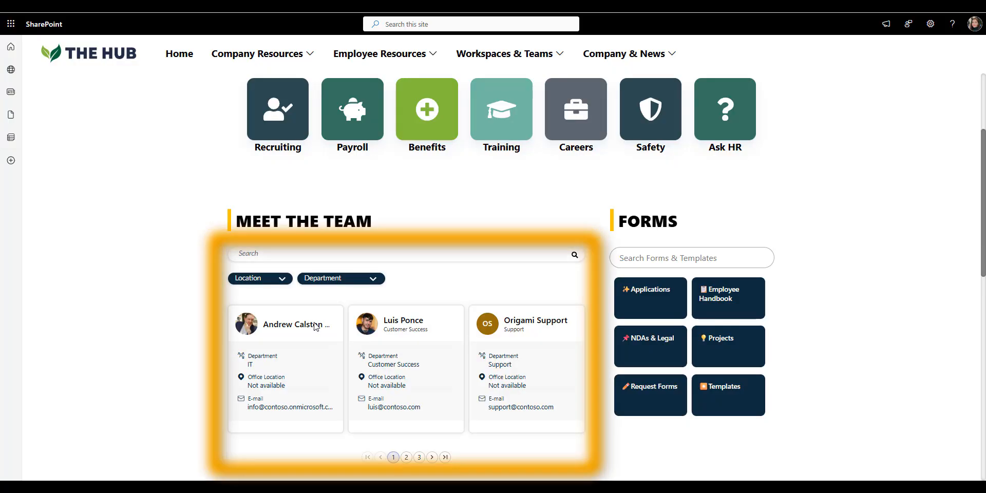
mouse_move(354, 333)
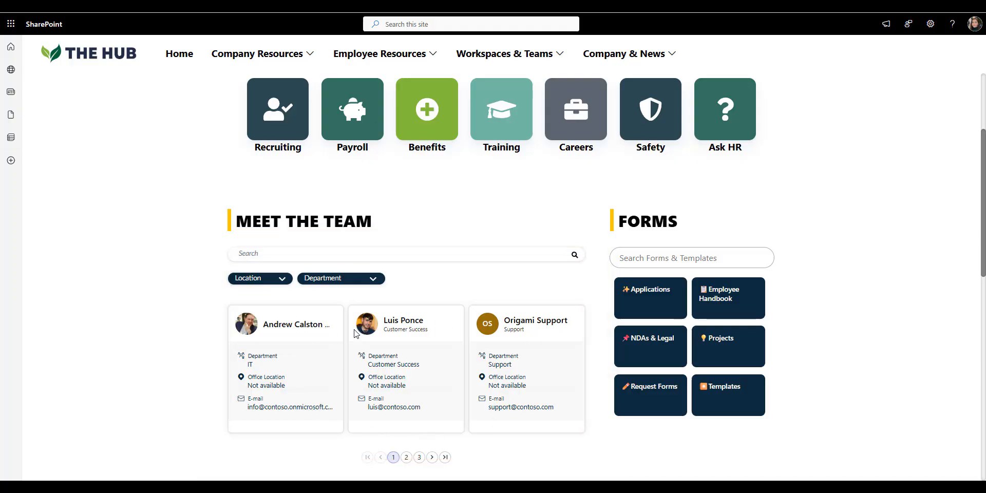
mouse_move(540, 362)
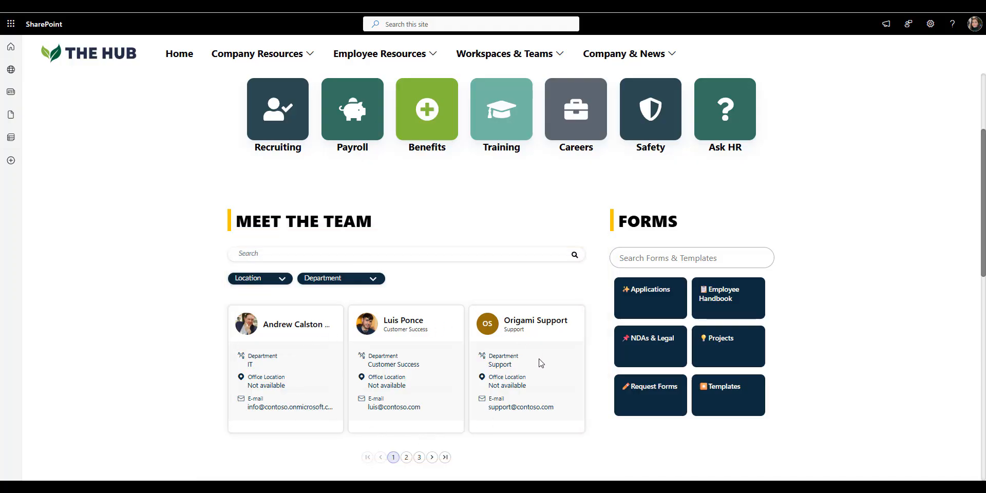
mouse_move(539, 365)
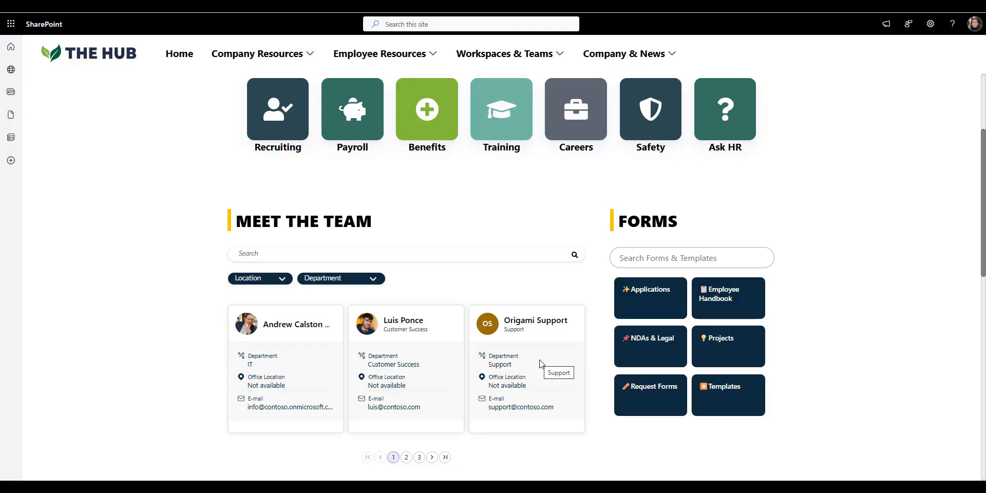
mouse_move(598, 207)
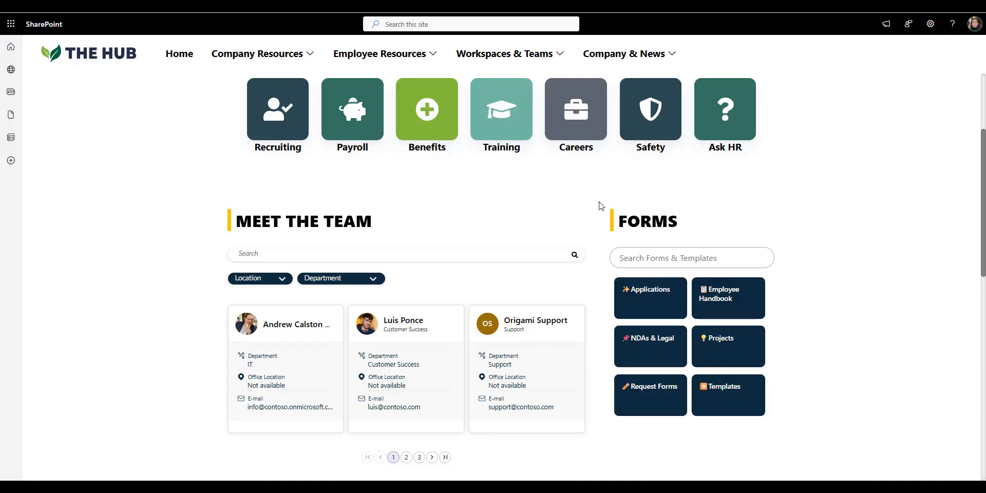
mouse_move(790, 280)
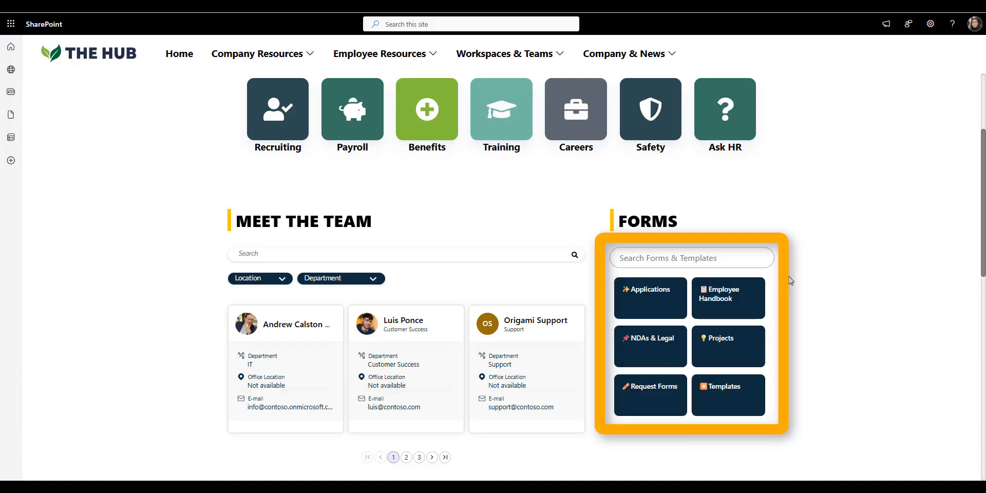
mouse_move(807, 270)
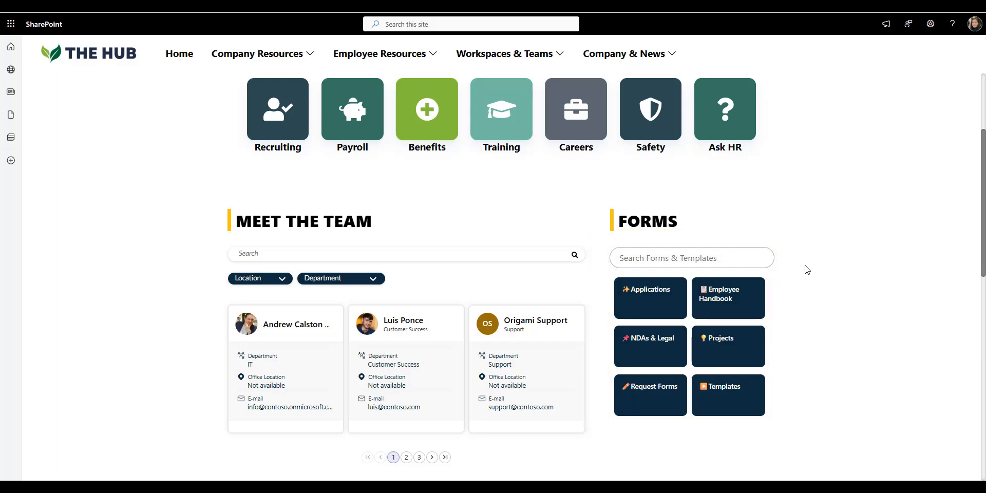
mouse_move(810, 271)
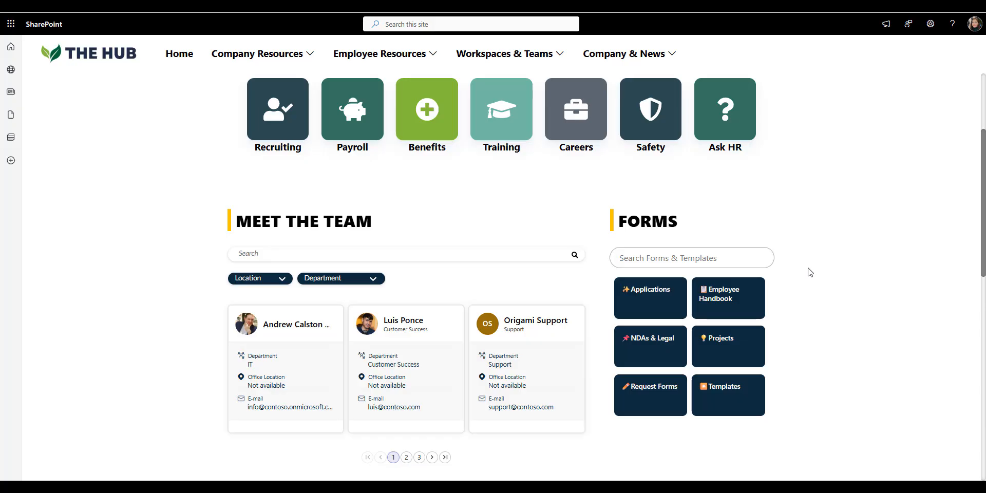
Scroll the HR page to News & Announcements and on to Got Questions and Help Desk.
scroll("down", 3)
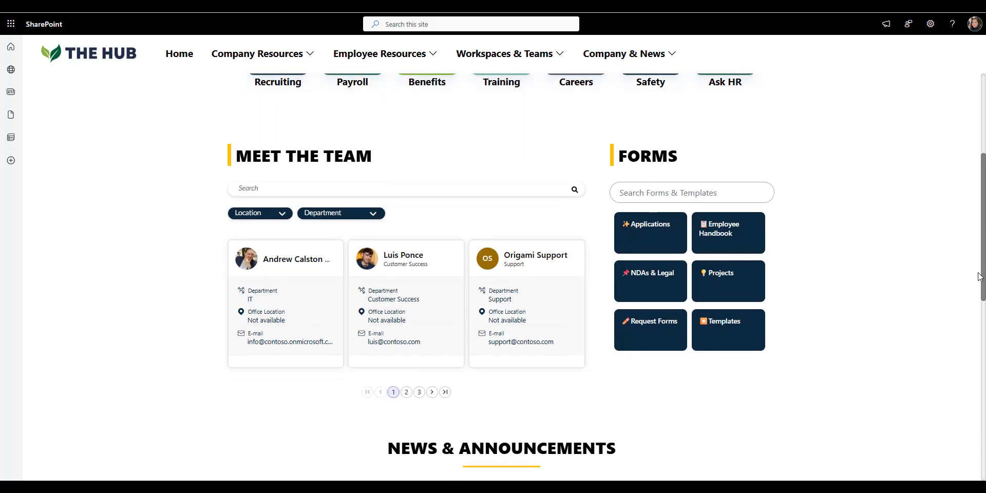
scroll("down", 3)
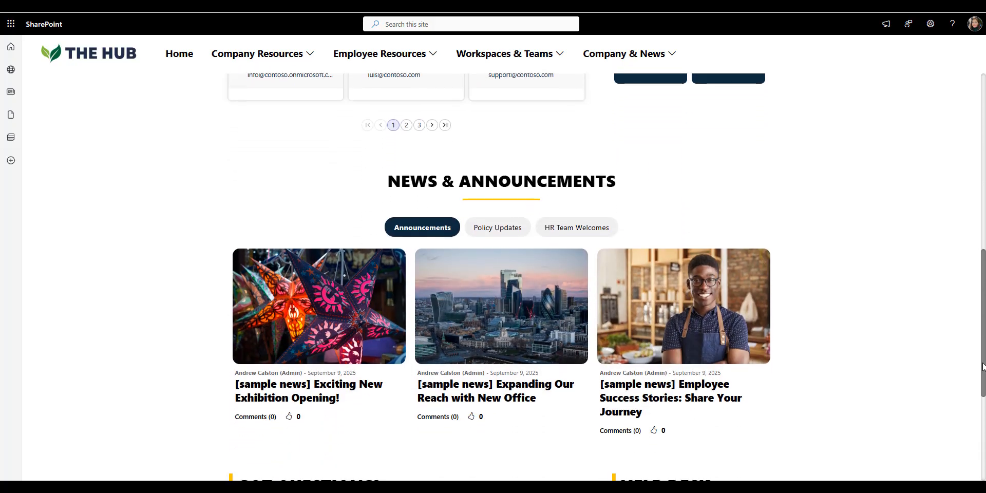
scroll("down", 3)
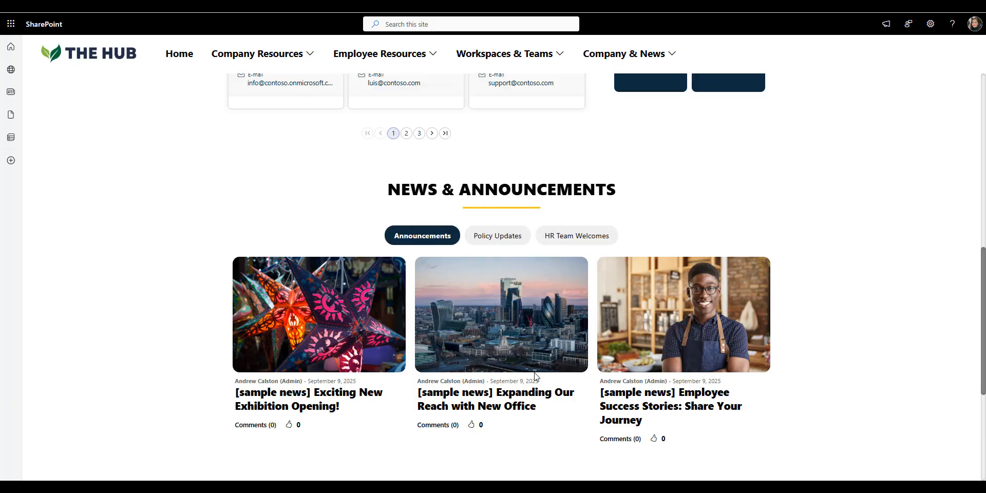
mouse_move(875, 320)
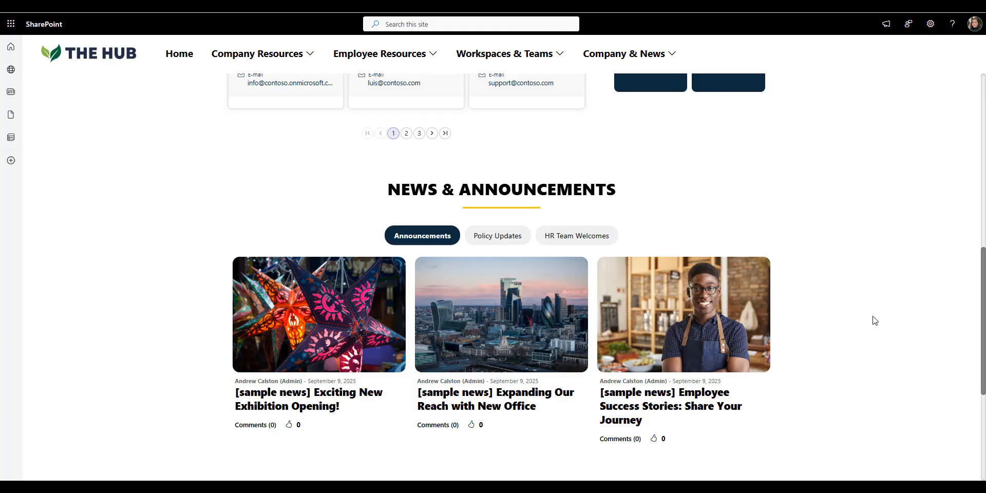
mouse_move(552, 240)
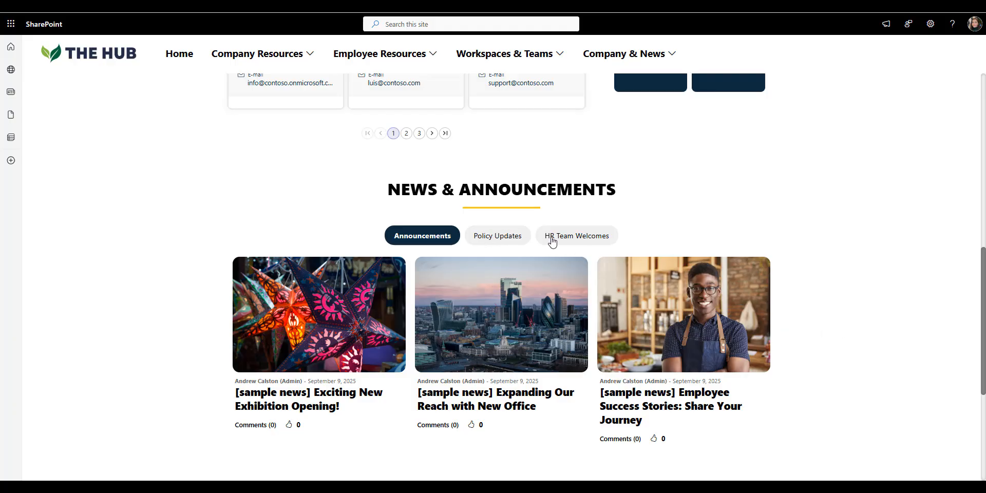
mouse_move(782, 240)
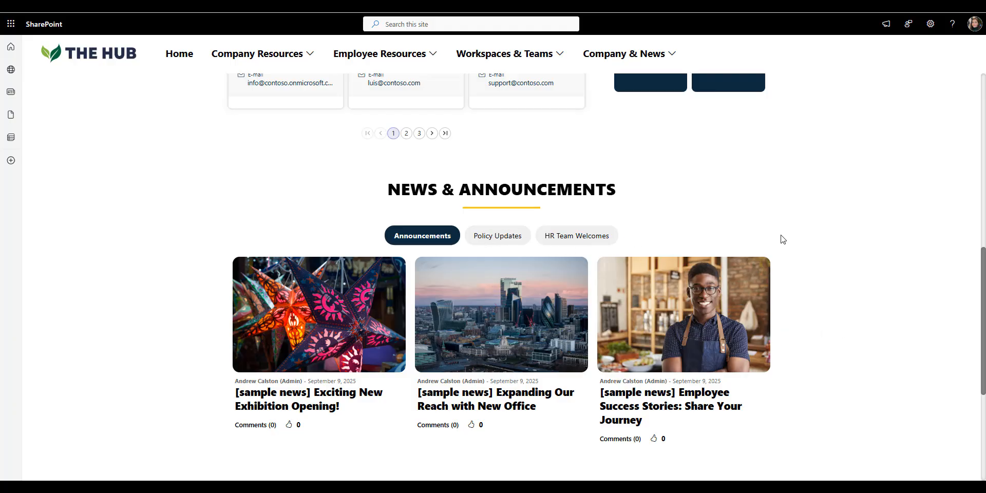
mouse_move(786, 243)
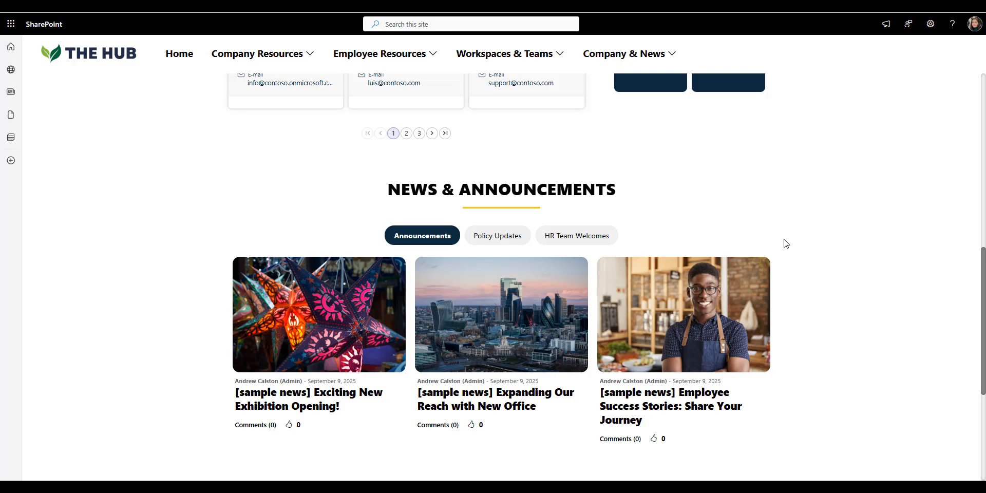
scroll("down", 3)
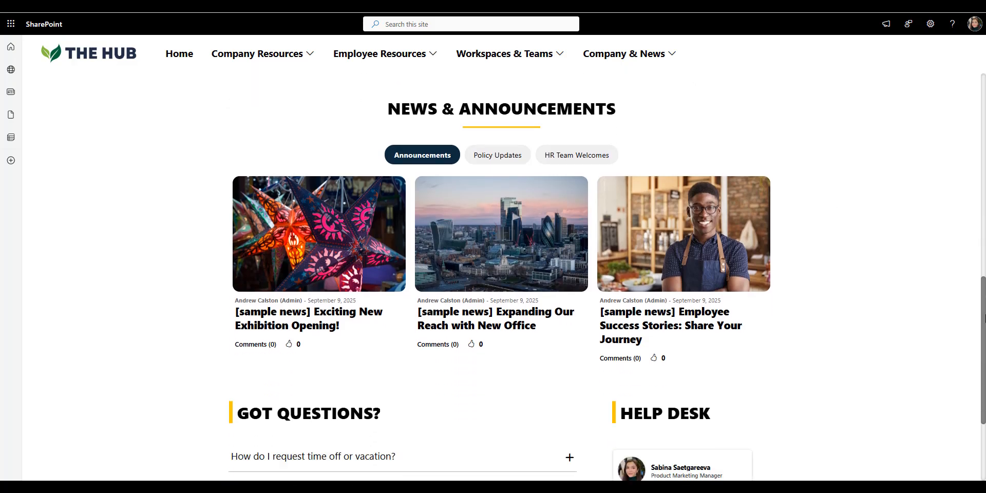
scroll("down", 3)
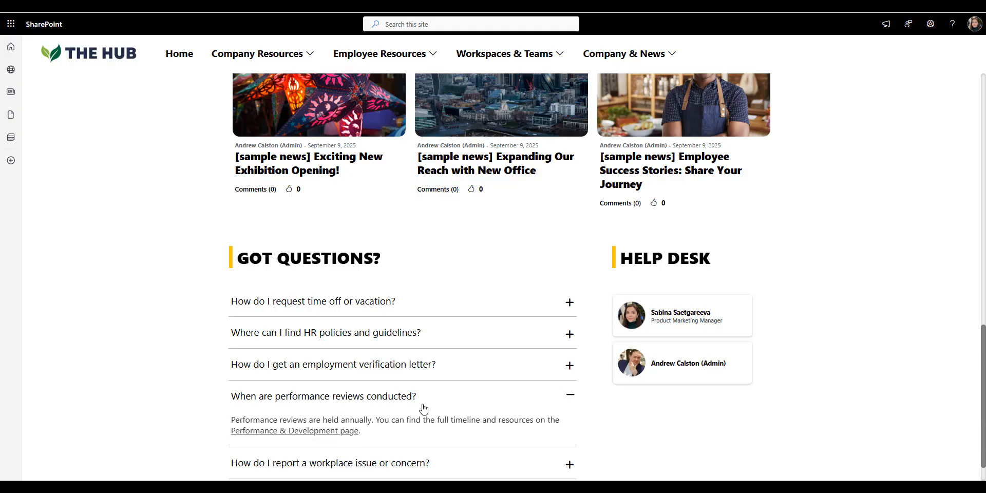
left_click(568, 397)
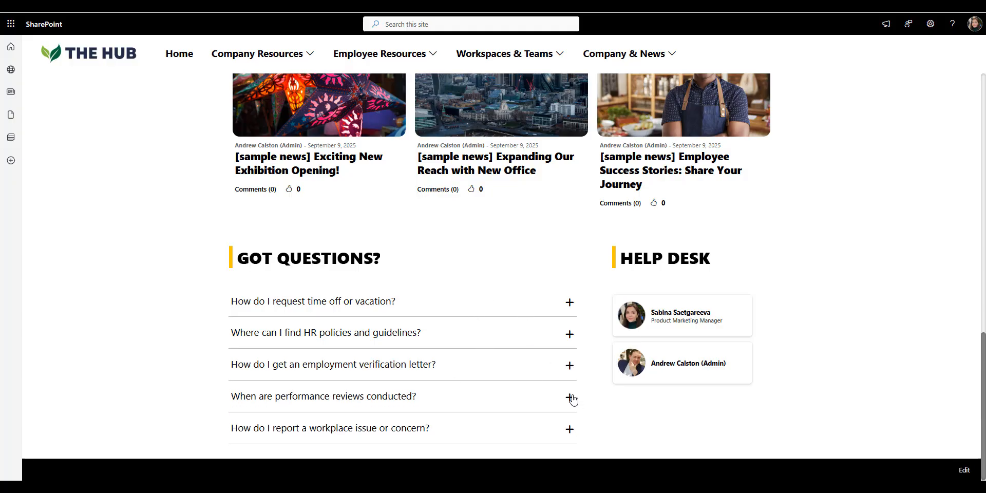
mouse_move(545, 303)
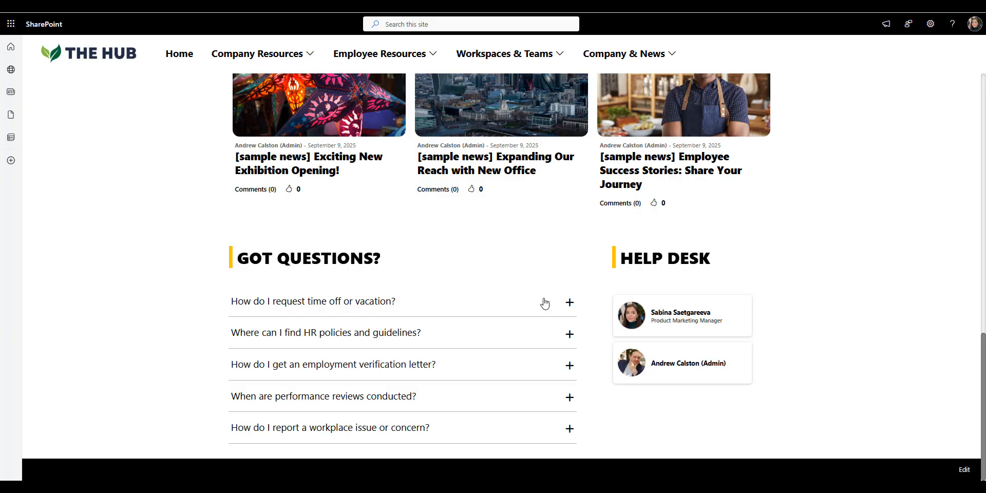
mouse_move(549, 249)
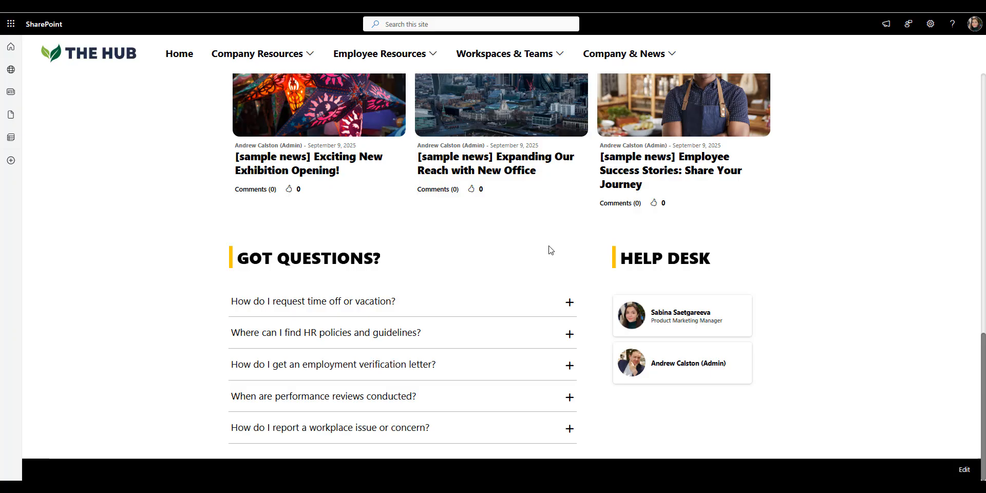
mouse_move(792, 275)
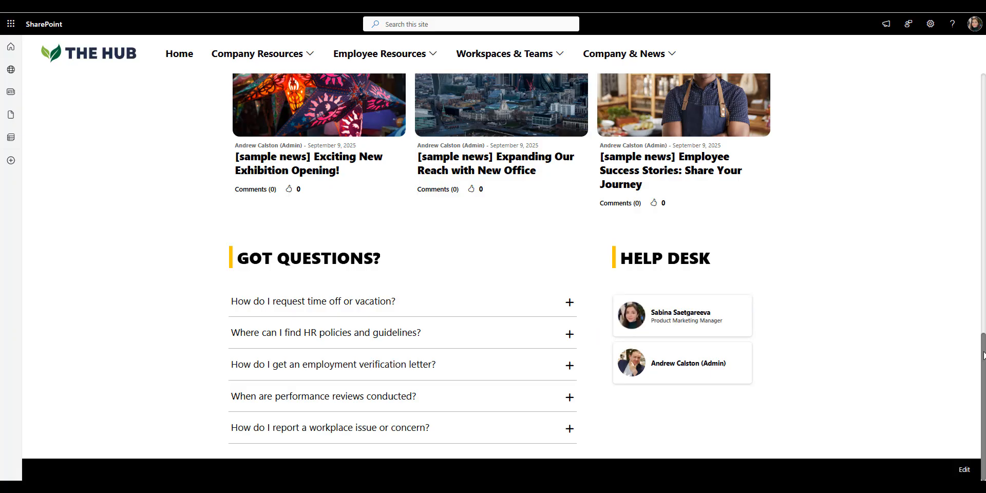
scroll("up", 3)
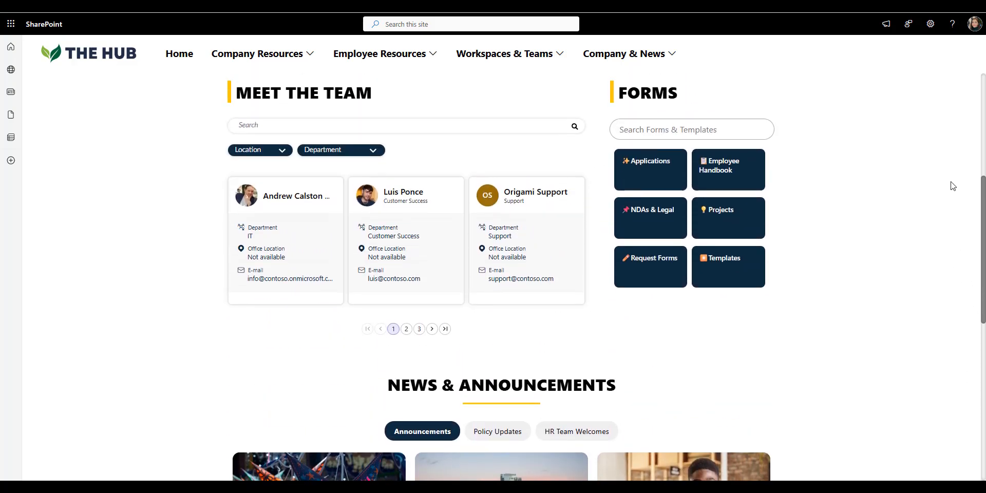
scroll("up", 3)
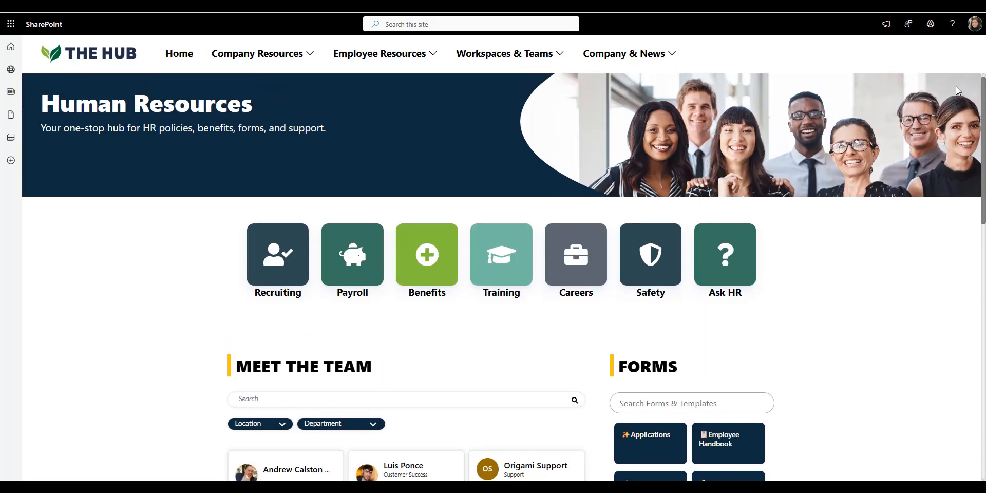
Open the Welcome, Sabina onboarding page and scroll through it to the Onboarding Roadmap and back.
left_click(176, 54)
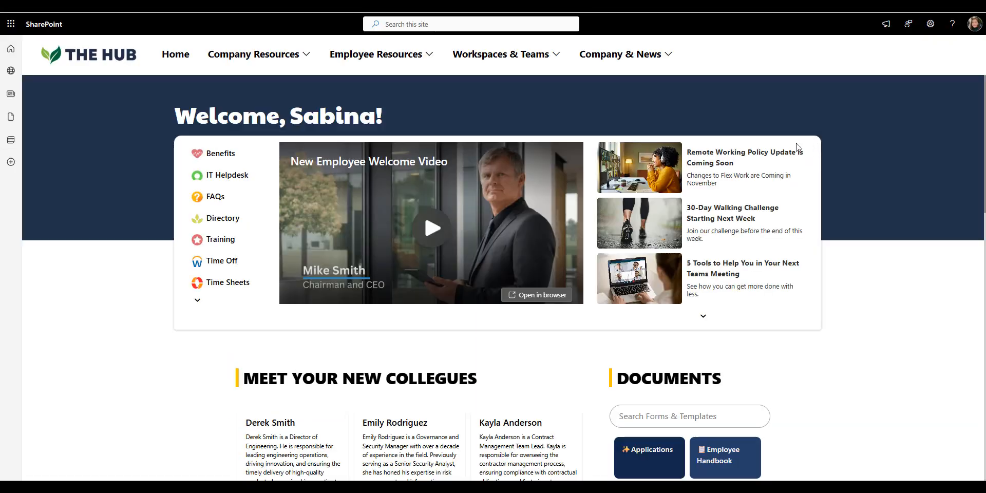
mouse_move(651, 333)
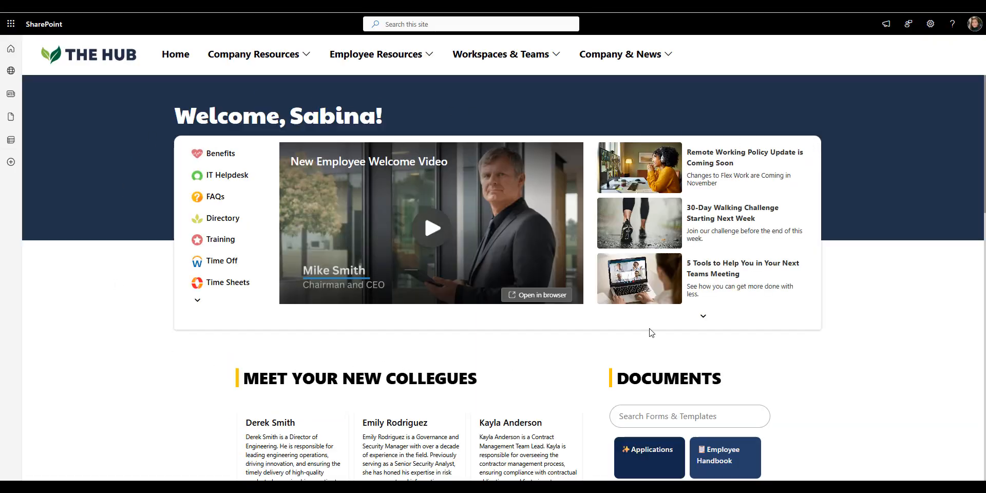
scroll("down", 3)
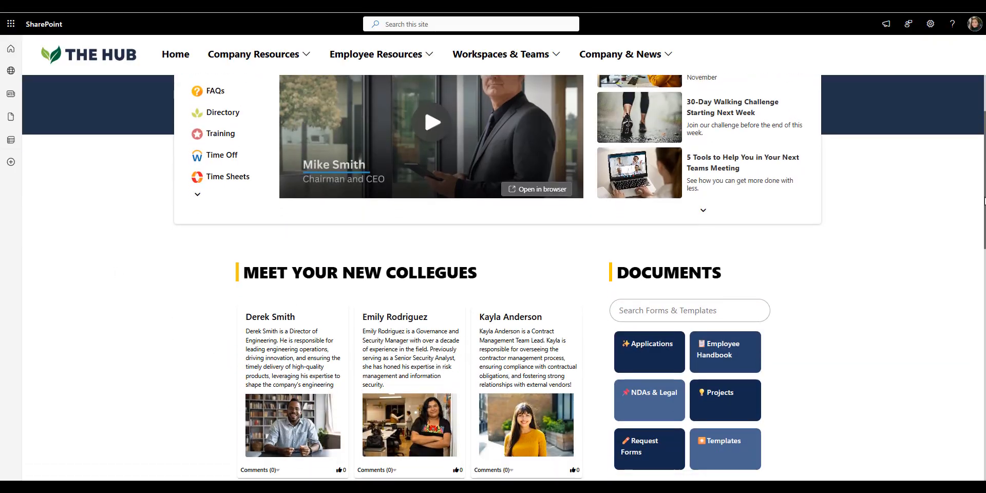
scroll("down", 3)
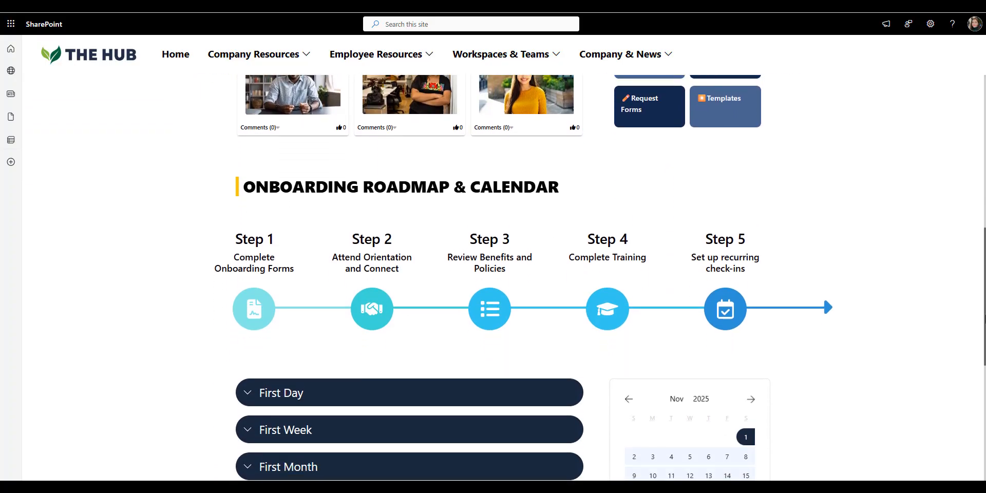
scroll("down", 3)
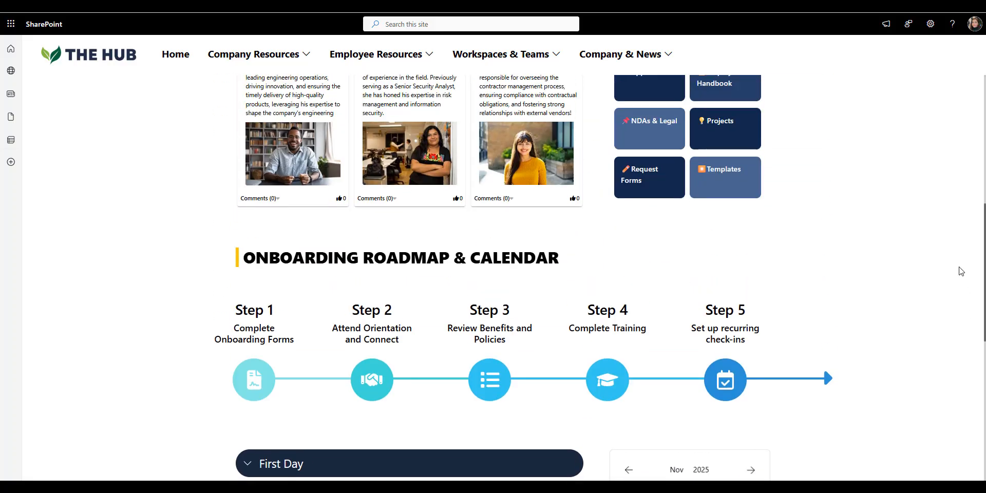
scroll("up", 3)
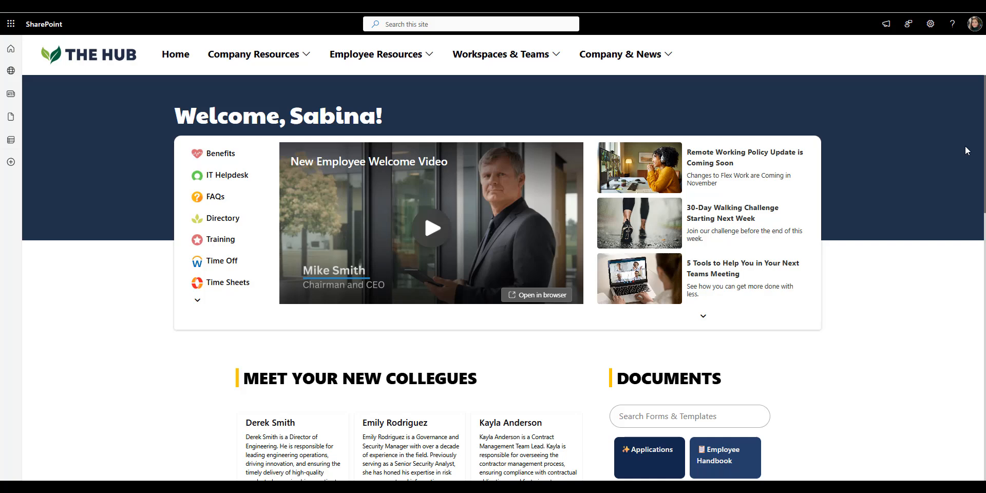
left_click(702, 316)
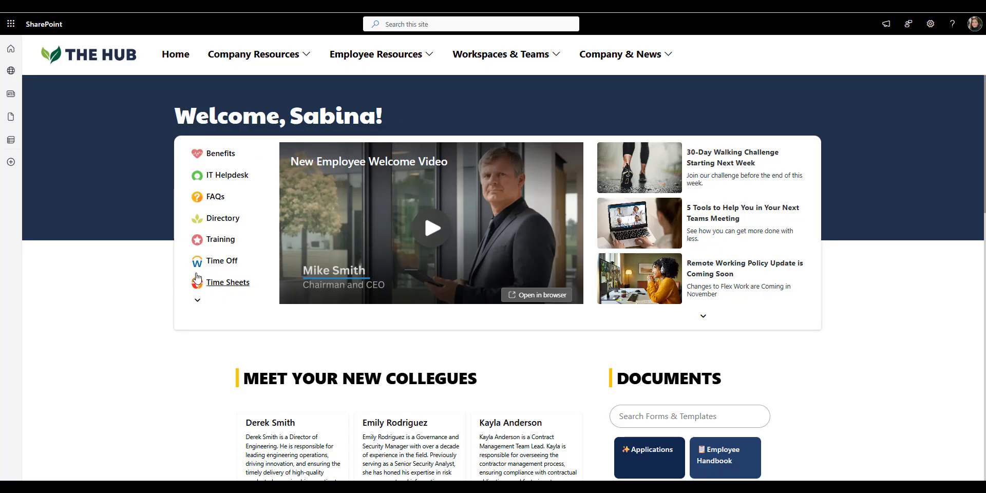
mouse_move(553, 333)
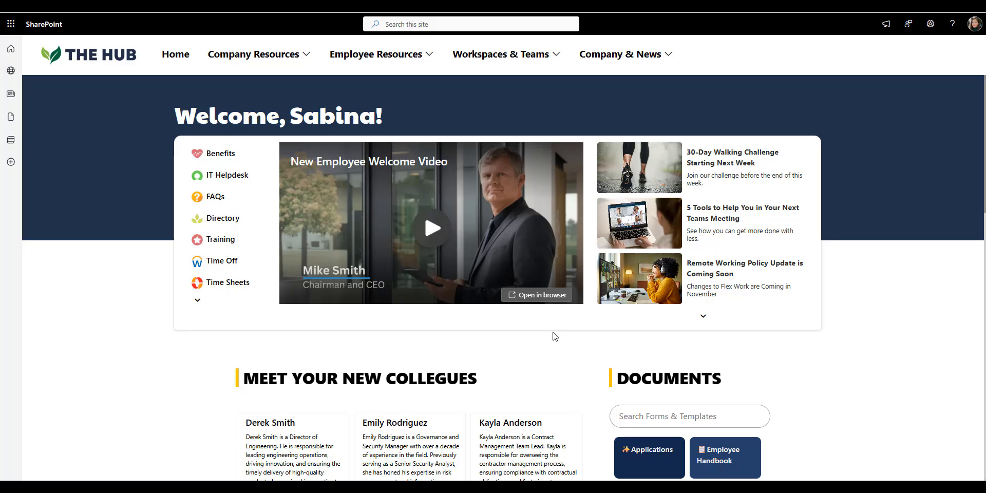
mouse_move(979, 264)
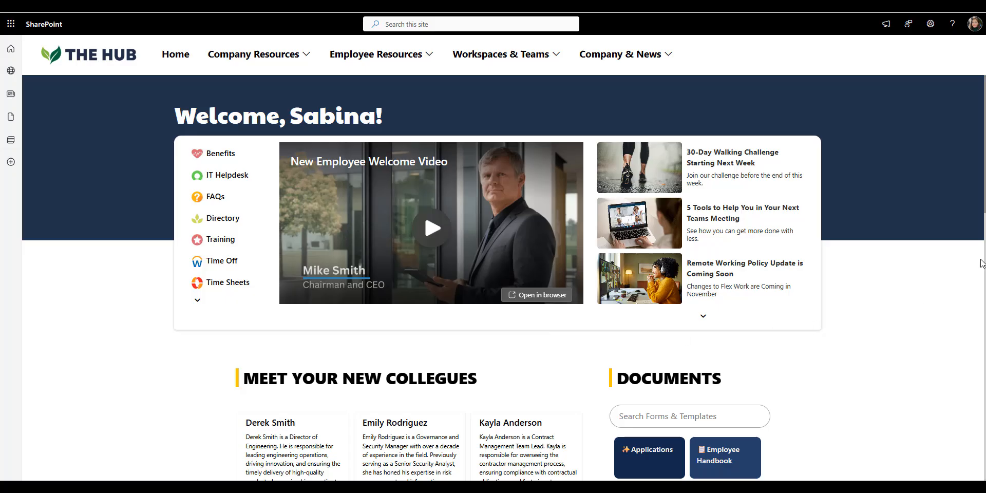
Scroll to Meet Your New Collegues, the Documents tiles and the start of the five-step roadmap.
scroll("down", 3)
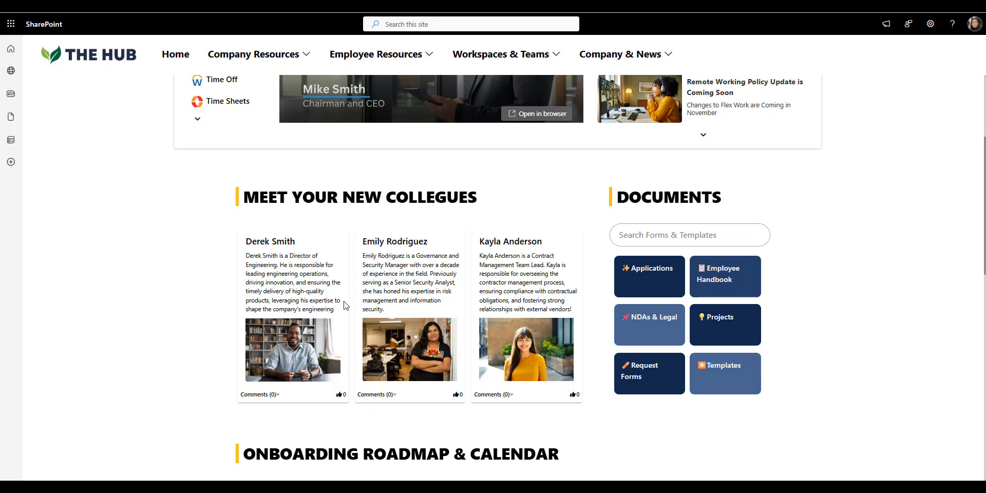
mouse_move(607, 225)
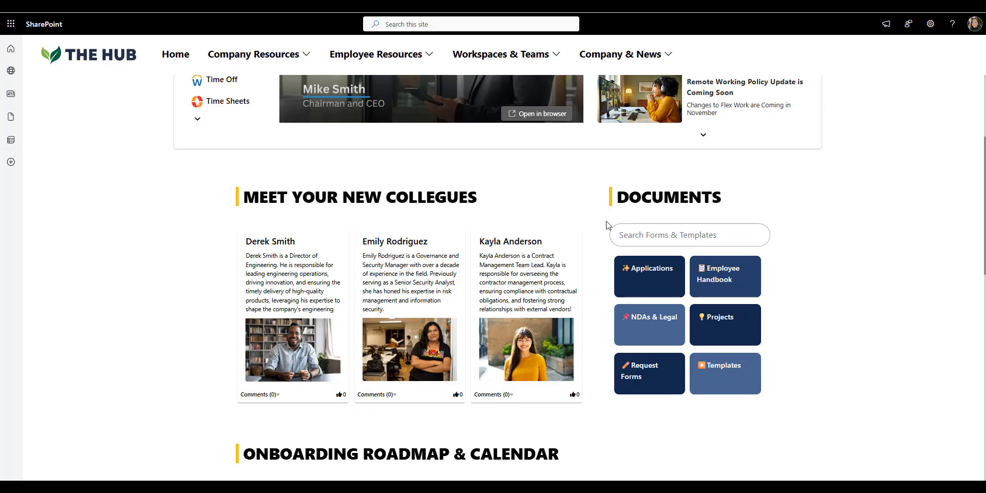
mouse_move(651, 439)
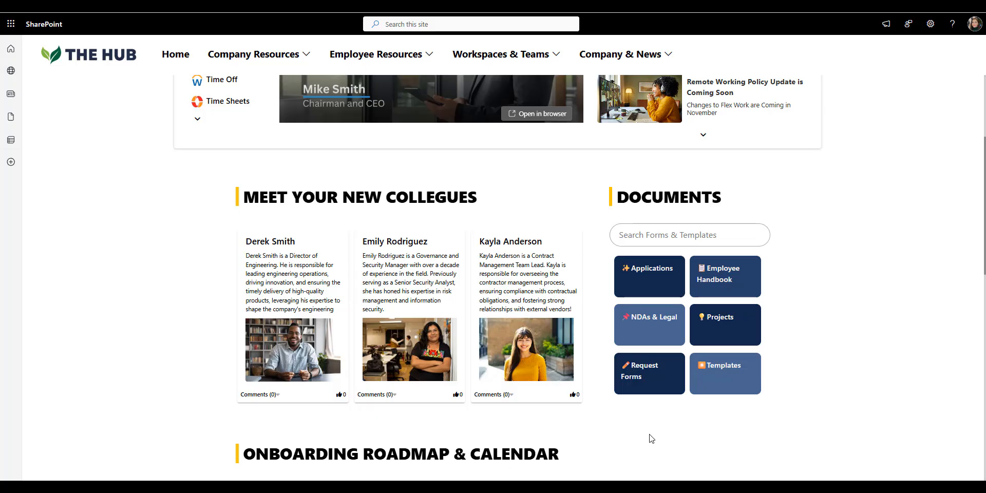
mouse_move(735, 432)
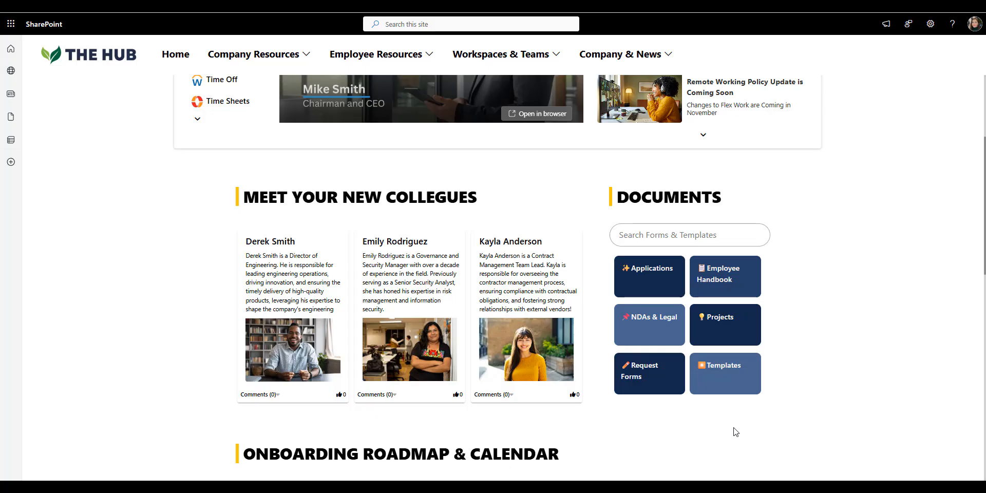
mouse_move(982, 264)
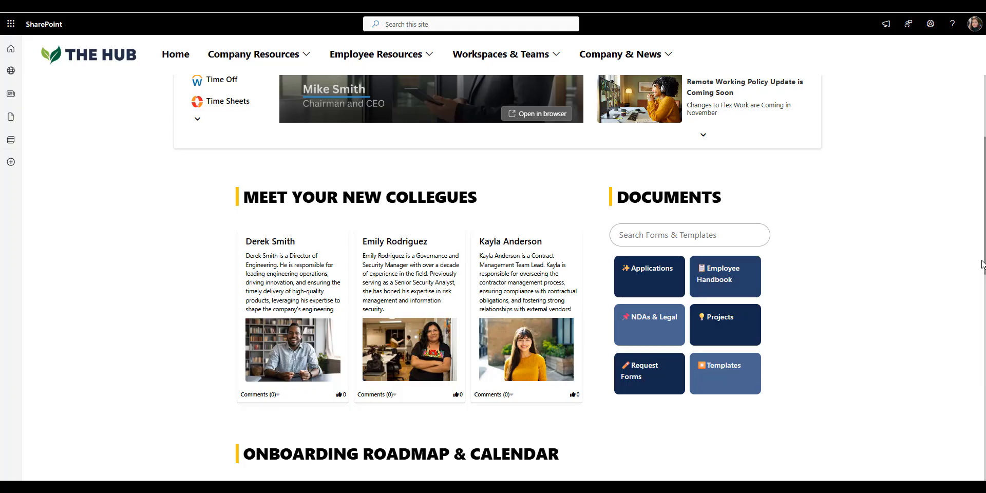
scroll("down", 3)
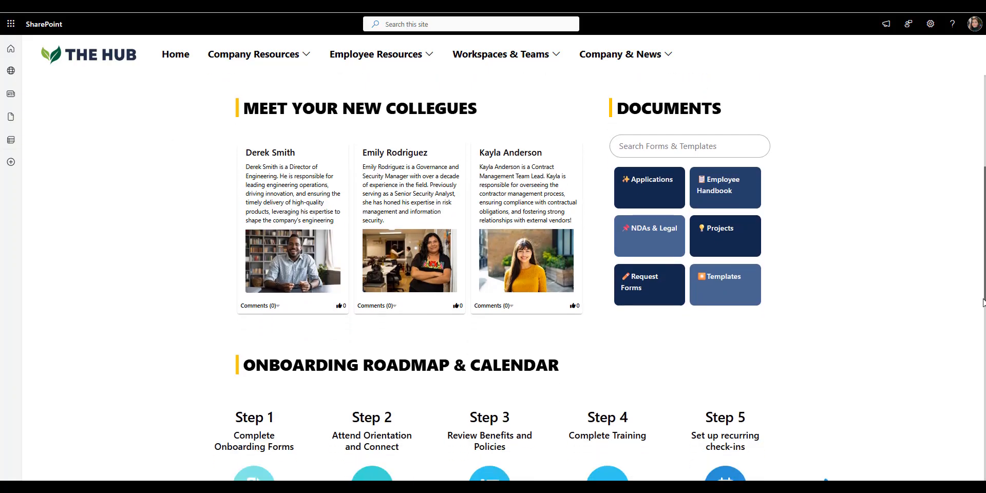
Scroll to the five-step Onboarding Roadmap and its November 2025 calendar.
scroll("down", 3)
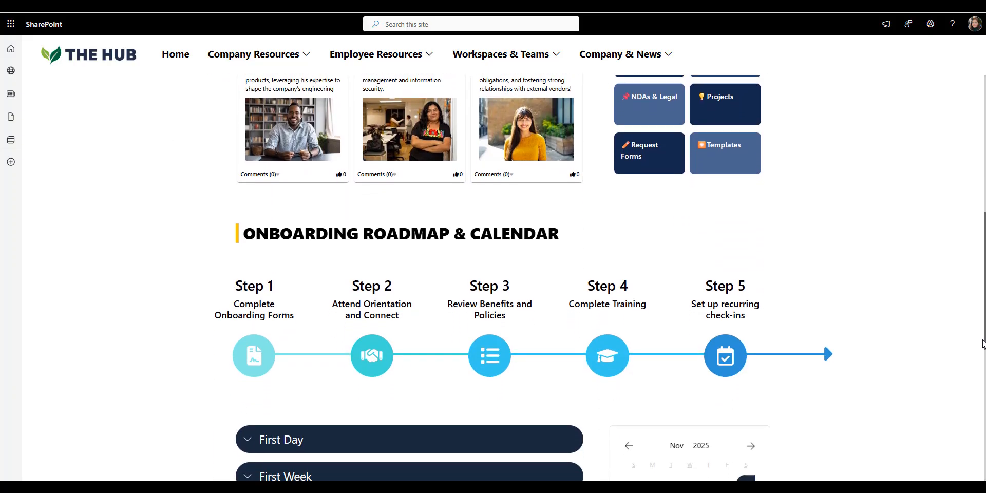
scroll("down", 3)
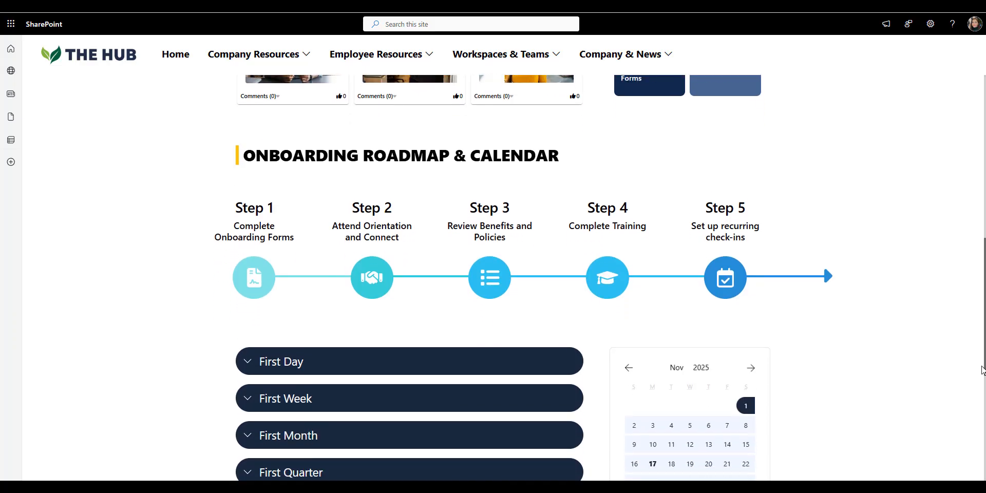
scroll("down", 3)
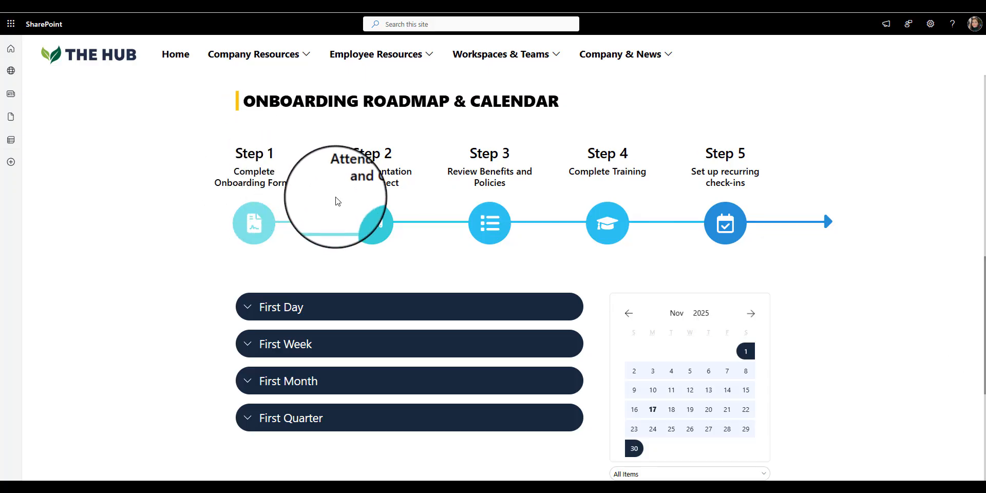
mouse_move(607, 170)
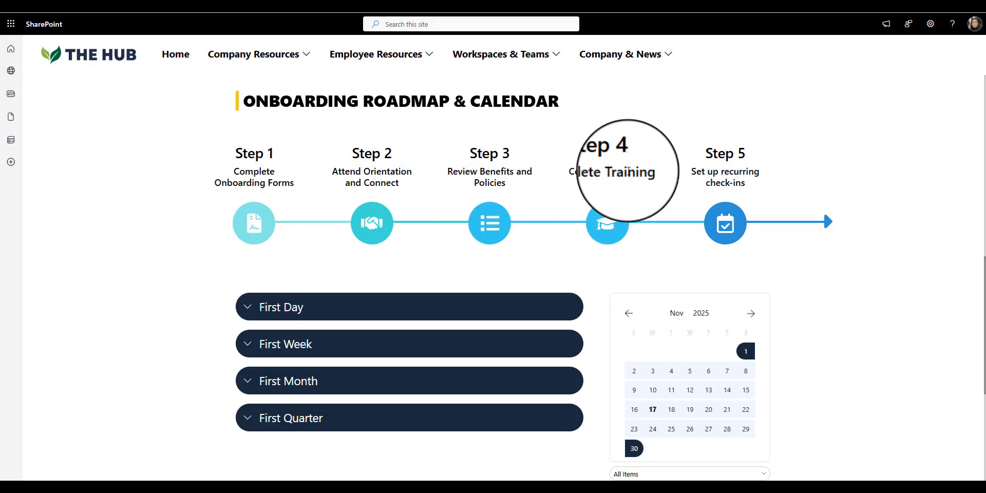
mouse_move(684, 192)
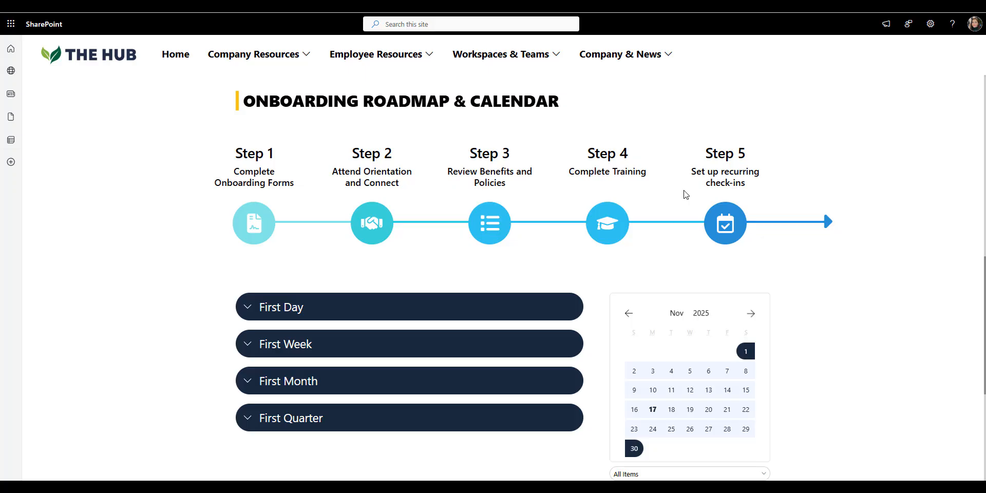
left_click(724, 222)
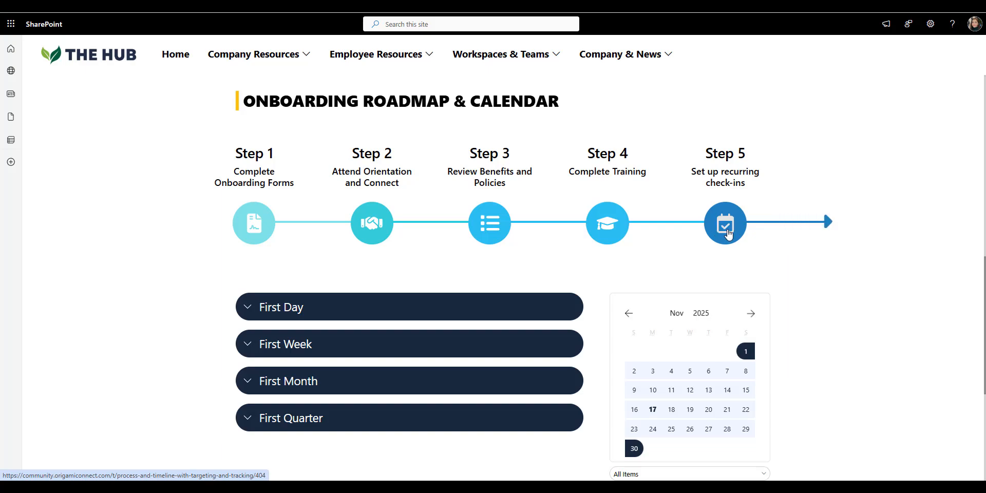
mouse_move(607, 255)
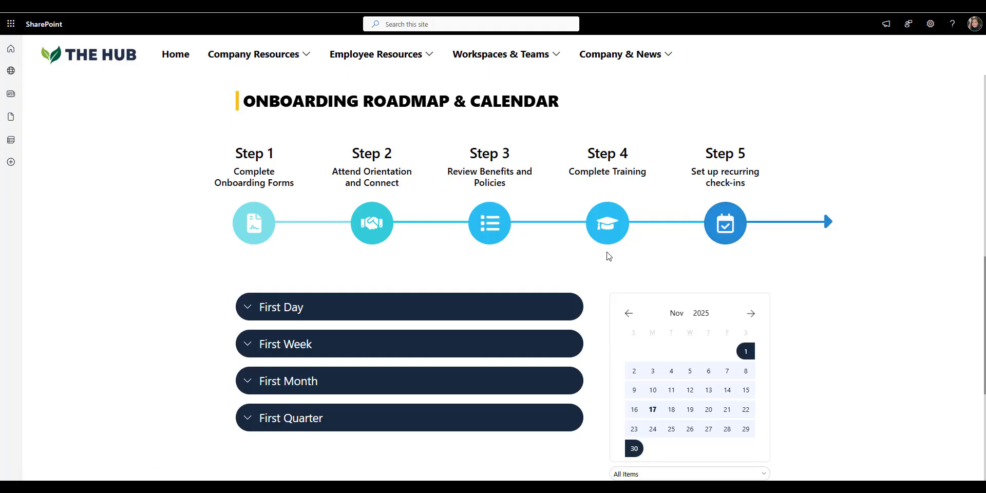
mouse_move(612, 301)
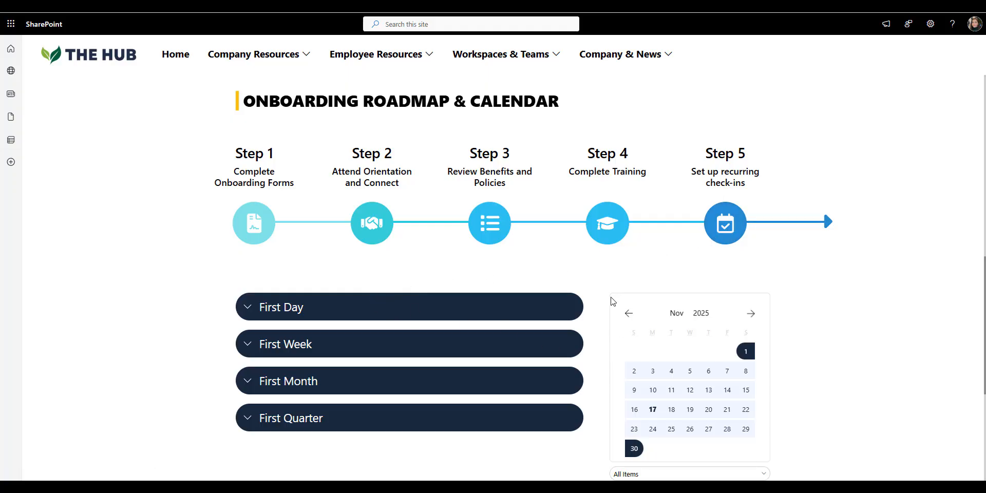
Scroll to the First Quarter stage below the November calendar.
scroll("down", 3)
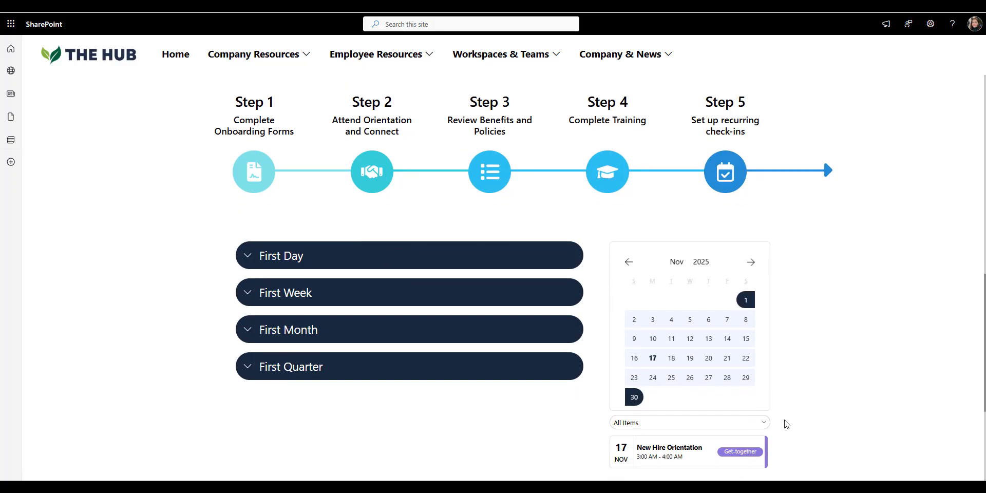
mouse_move(657, 441)
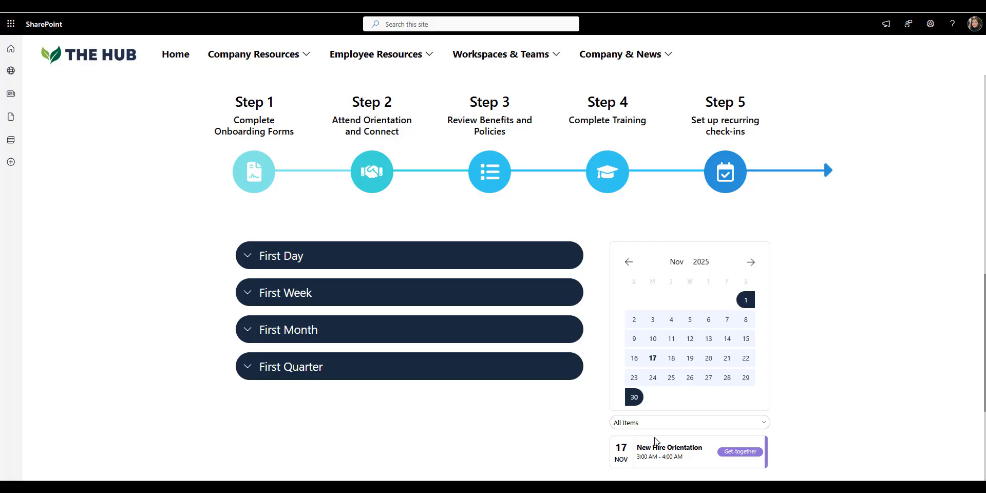
mouse_move(754, 279)
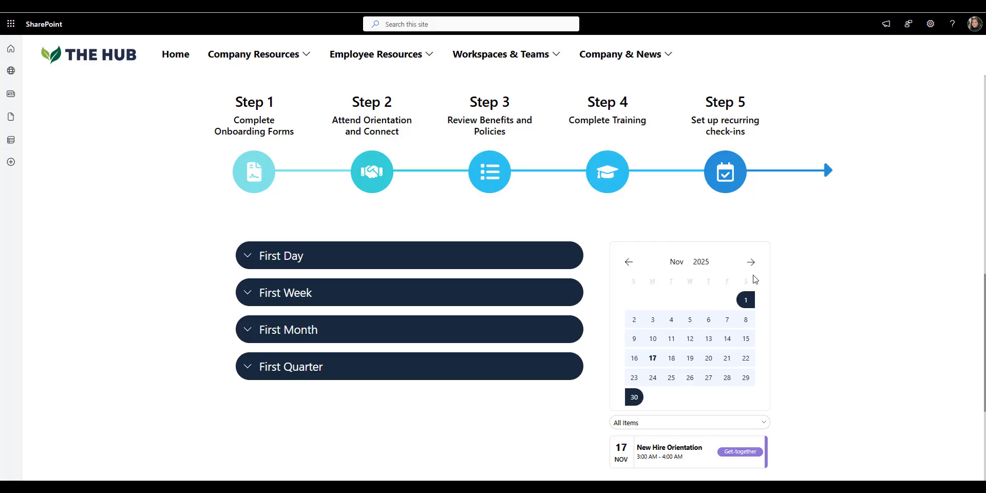
mouse_move(422, 257)
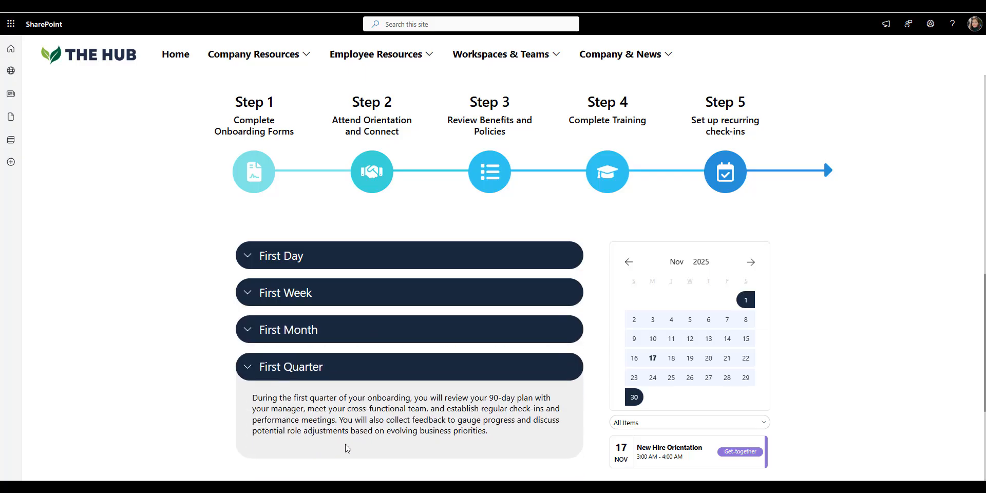
mouse_move(183, 283)
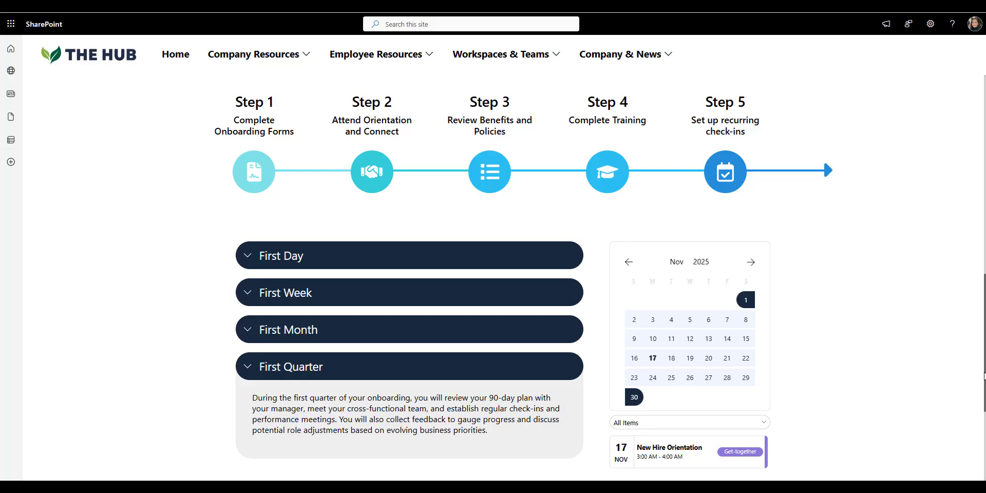
Scroll to Your Onboarding Contacts, then jump back to the welcome banner.
scroll("down", 3)
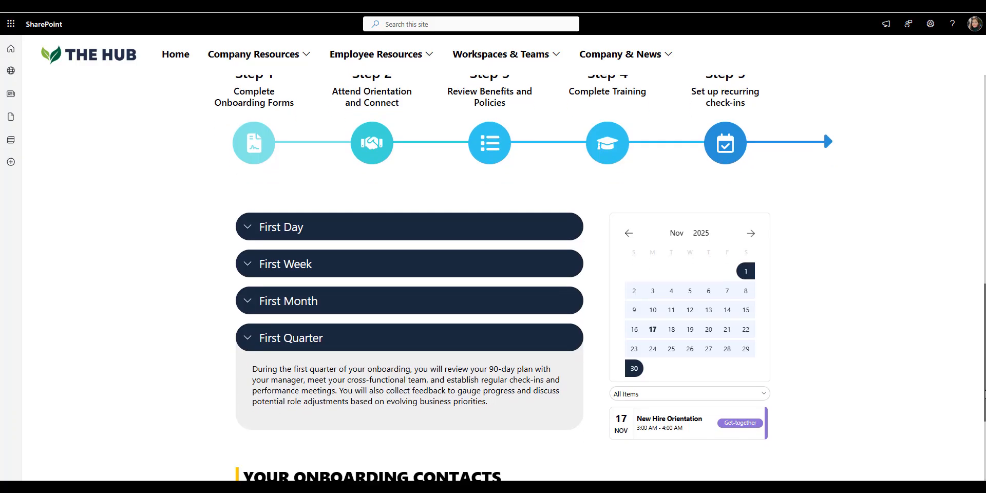
scroll("down", 3)
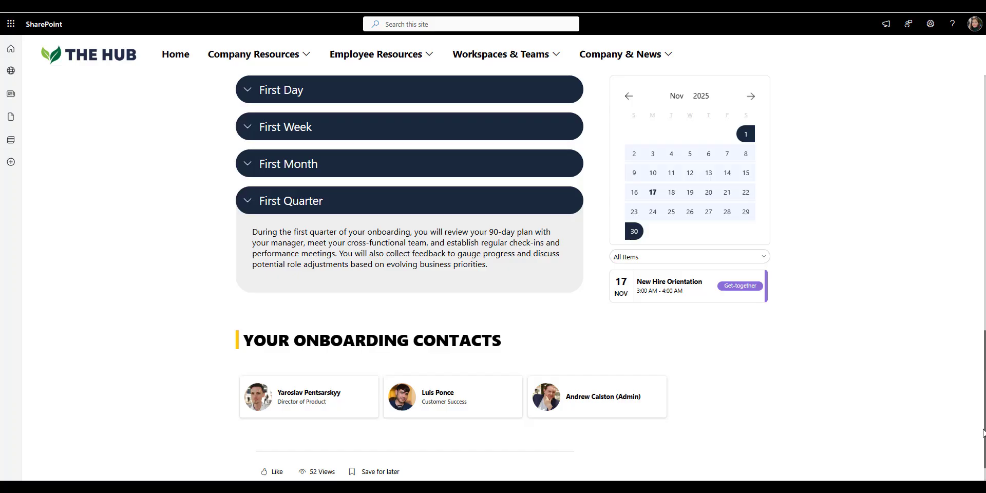
scroll("up", 3)
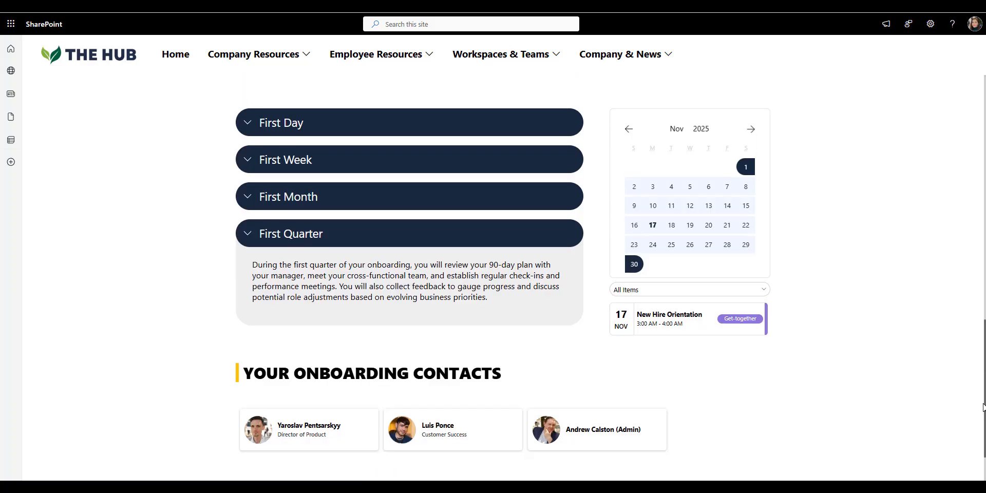
left_click(175, 55)
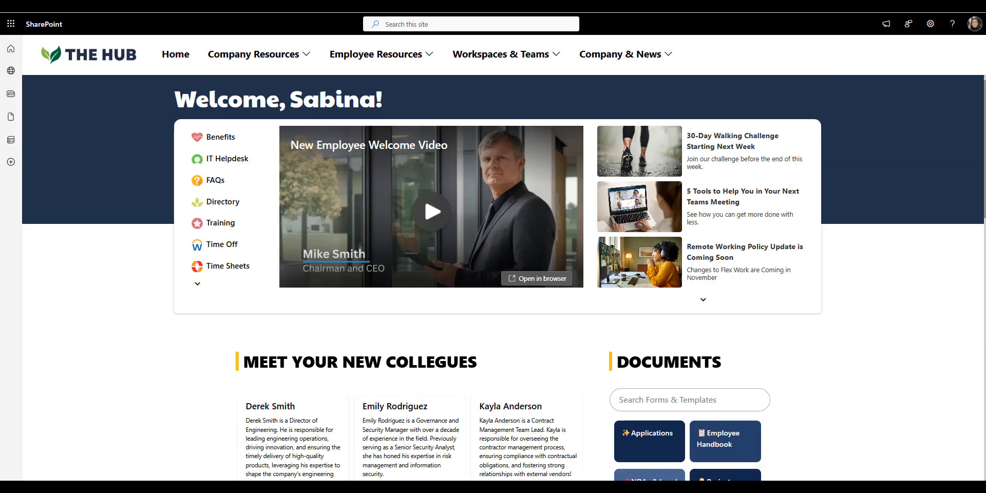
left_click(220, 137)
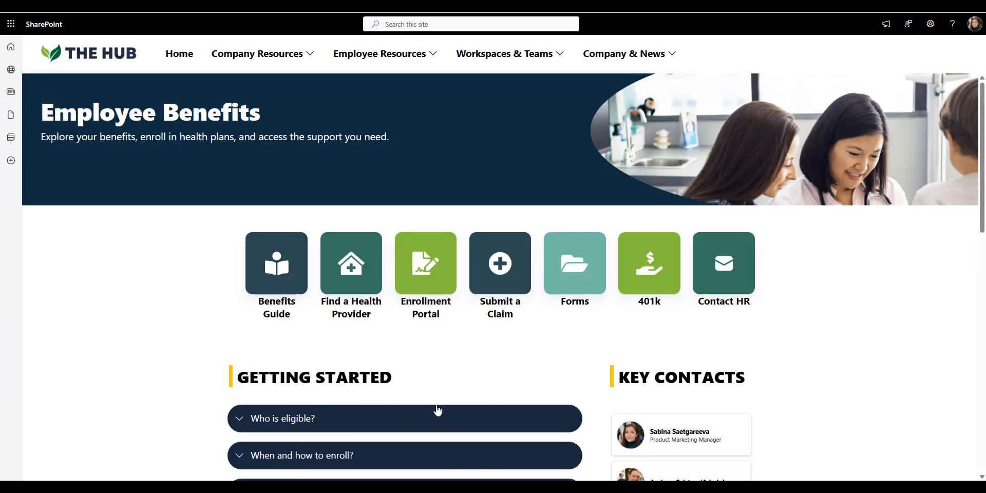
mouse_move(351, 264)
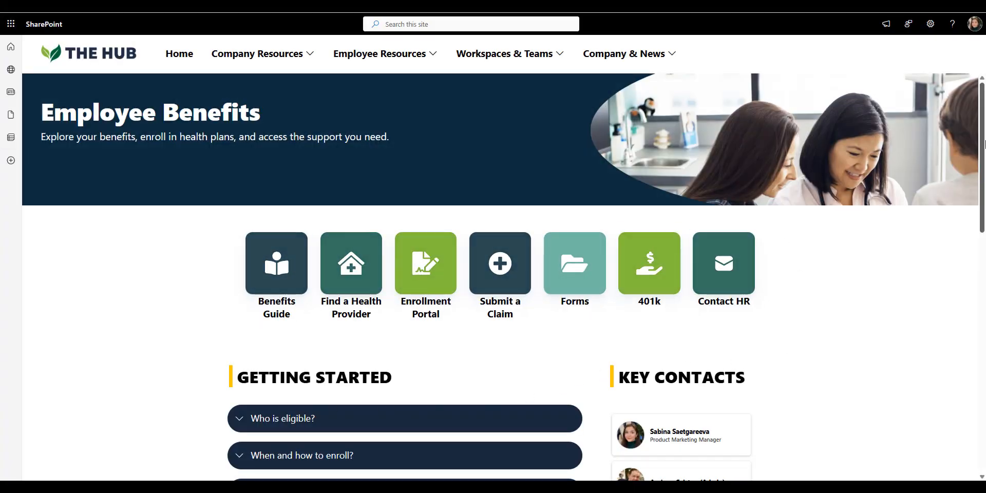
scroll("down", 3)
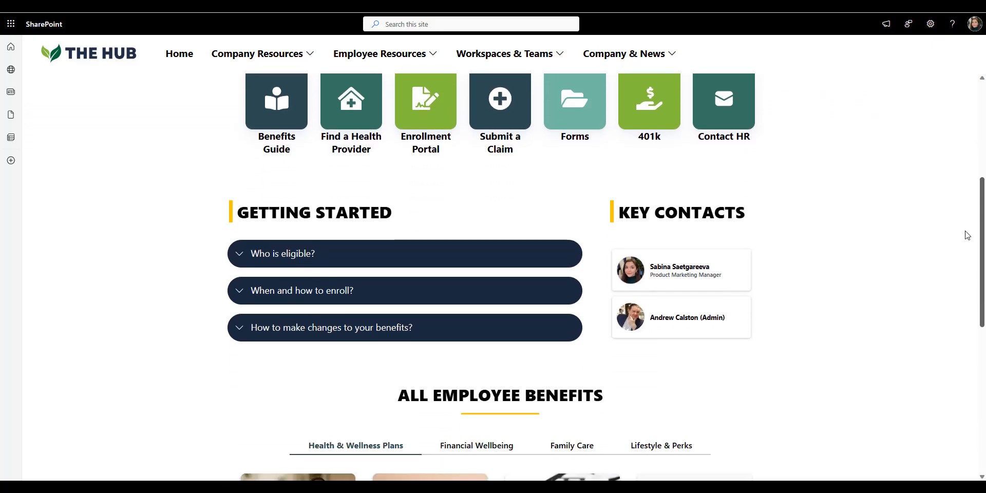
scroll("down", 3)
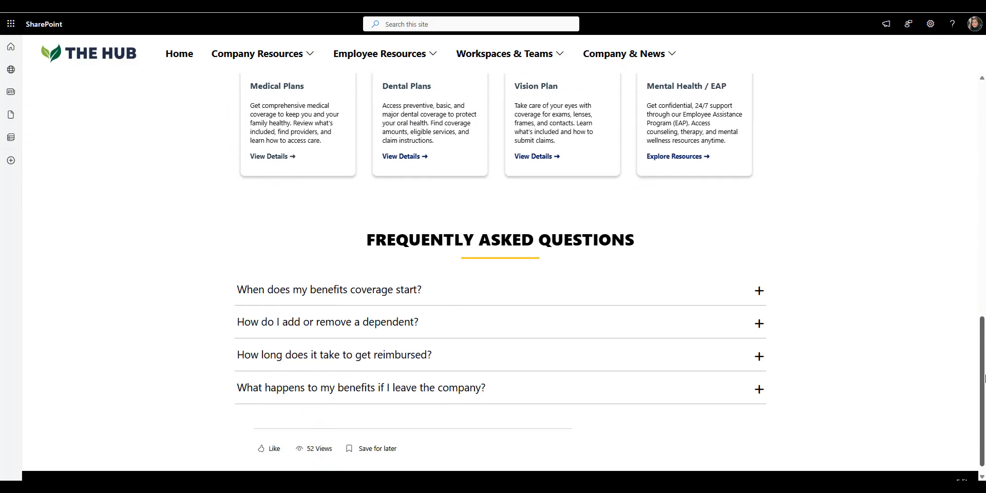
scroll("up", 3)
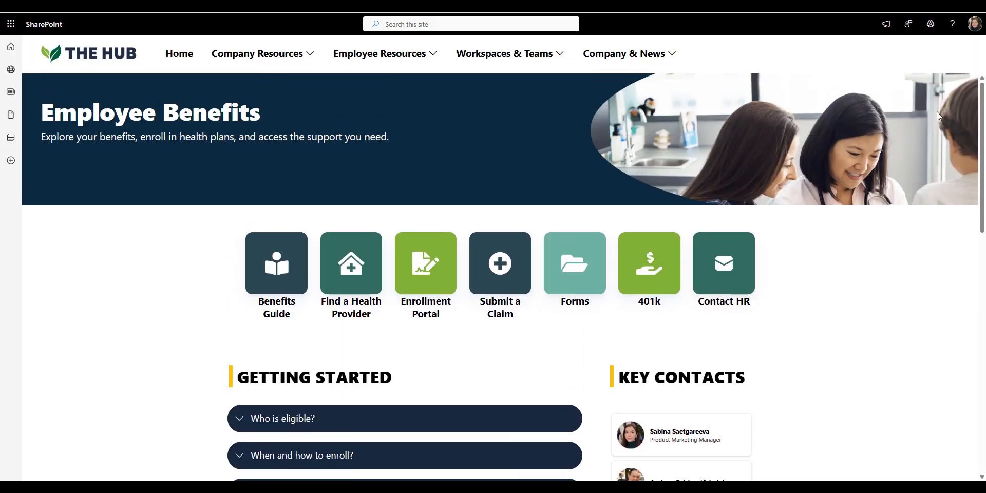
mouse_move(917, 129)
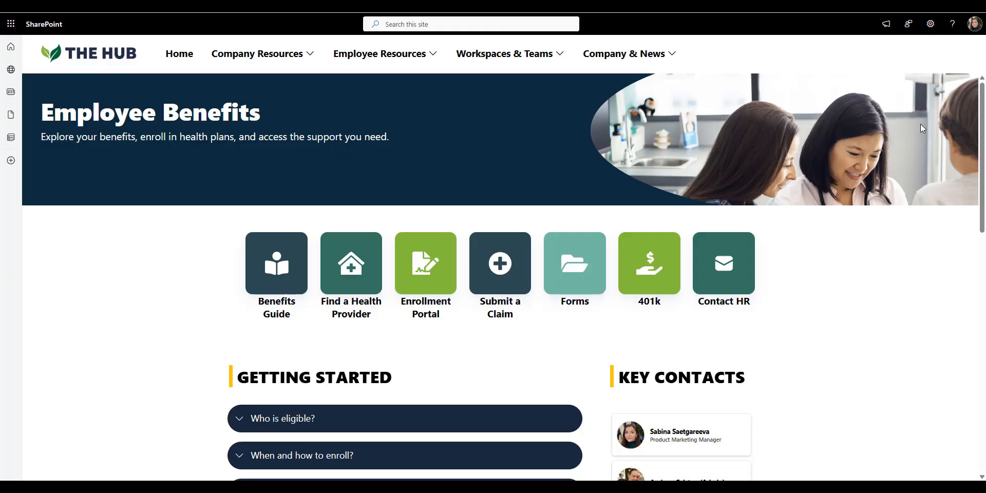
mouse_move(356, 204)
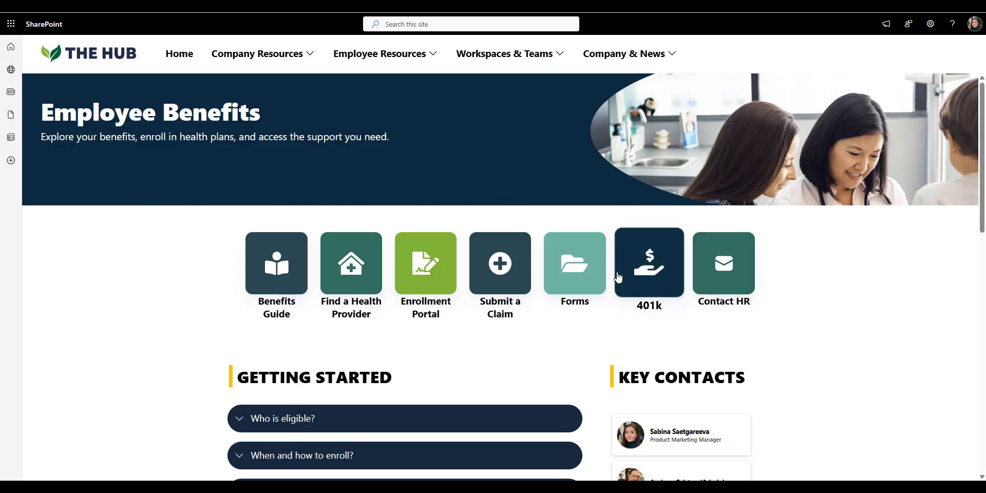
mouse_move(276, 277)
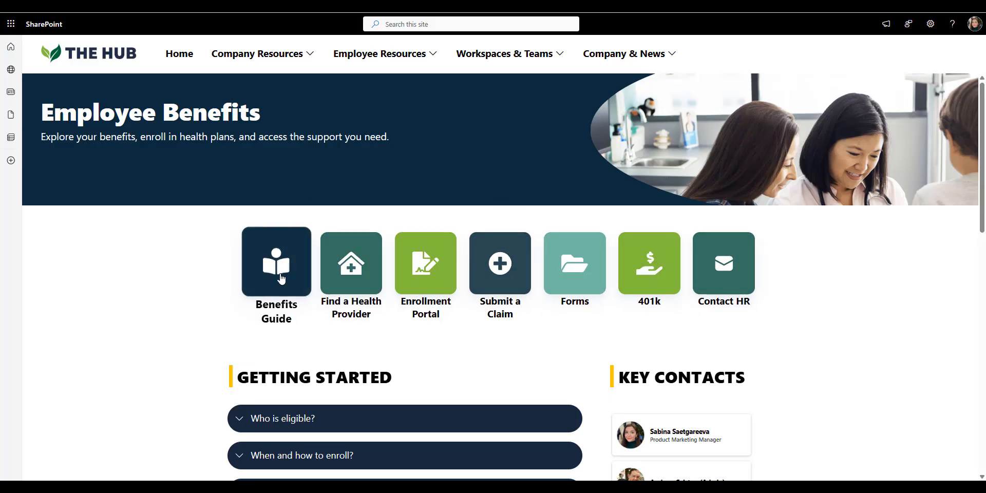
mouse_move(452, 352)
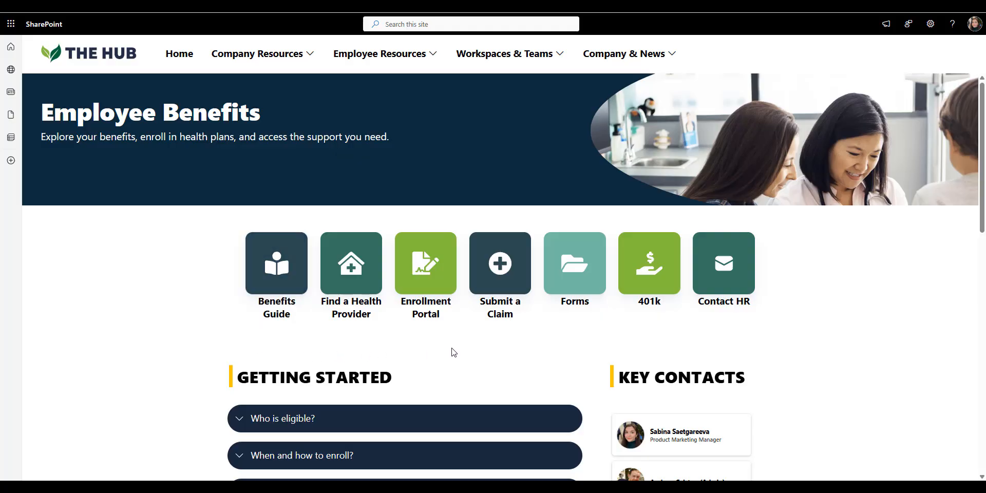
mouse_move(731, 337)
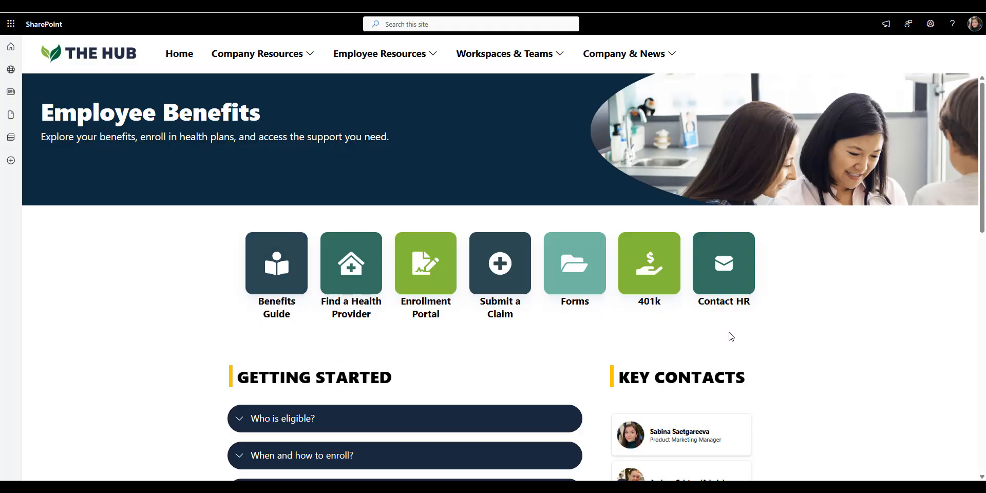
mouse_move(793, 292)
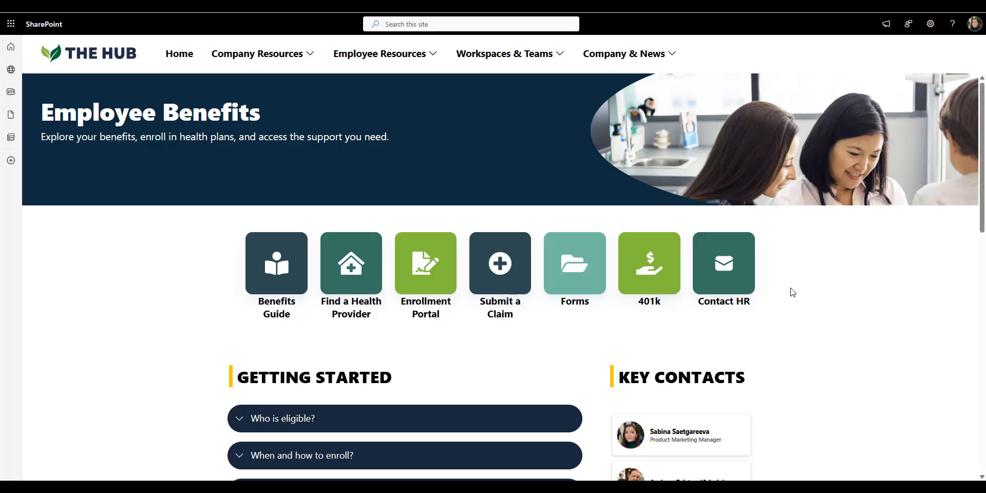
Expand the 'How to make changes to your benefits?' answer under Getting Started.
scroll("down", 3)
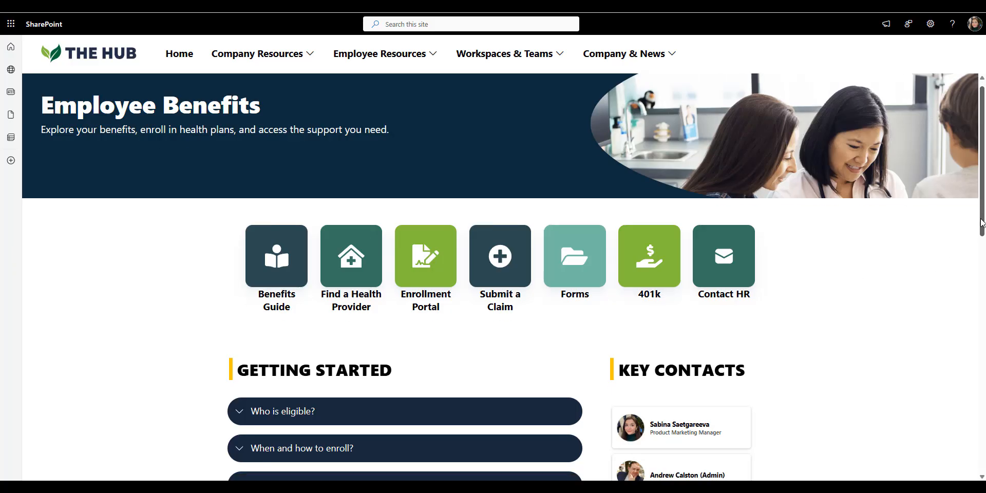
scroll("down", 3)
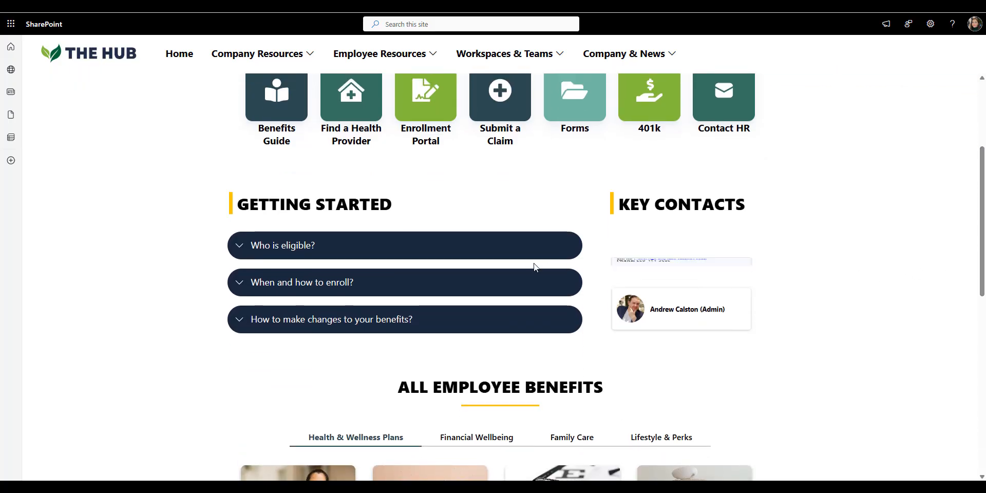
left_click(405, 246)
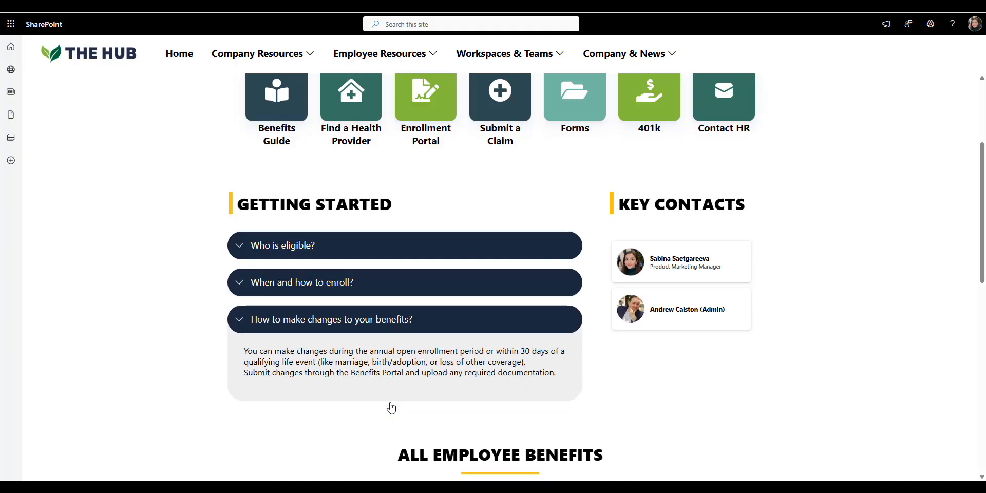
mouse_move(330, 347)
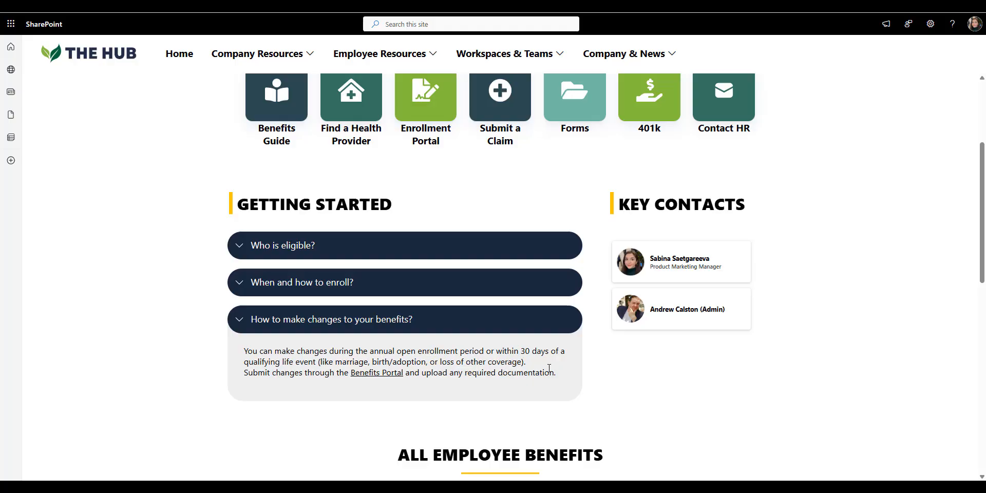
mouse_move(591, 268)
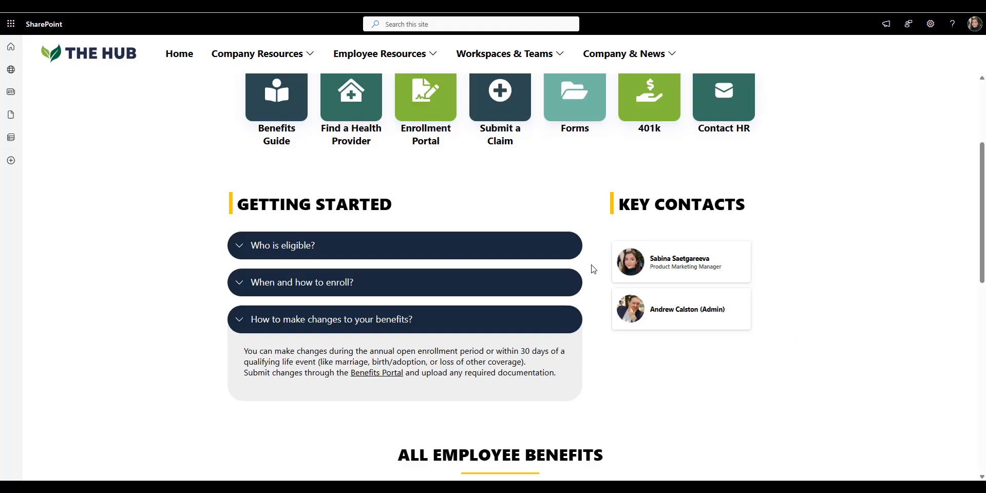
mouse_move(797, 290)
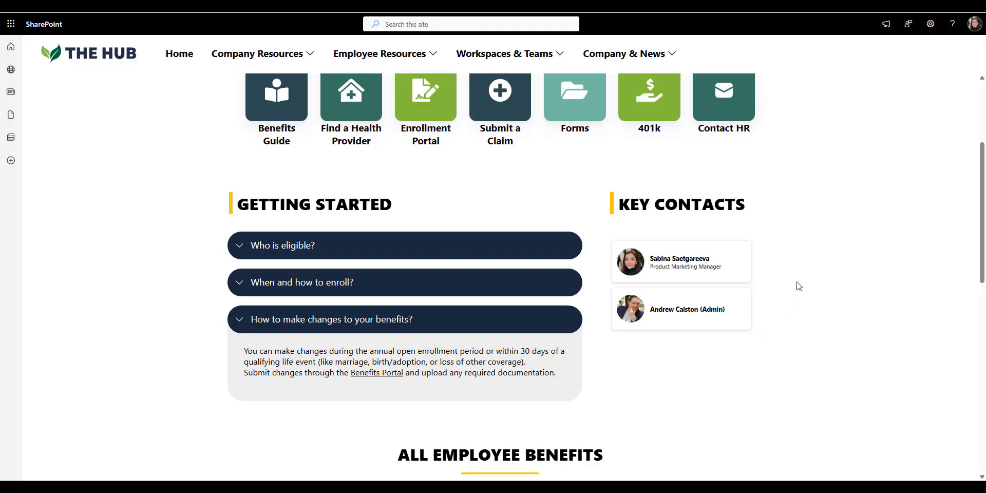
scroll("down", 3)
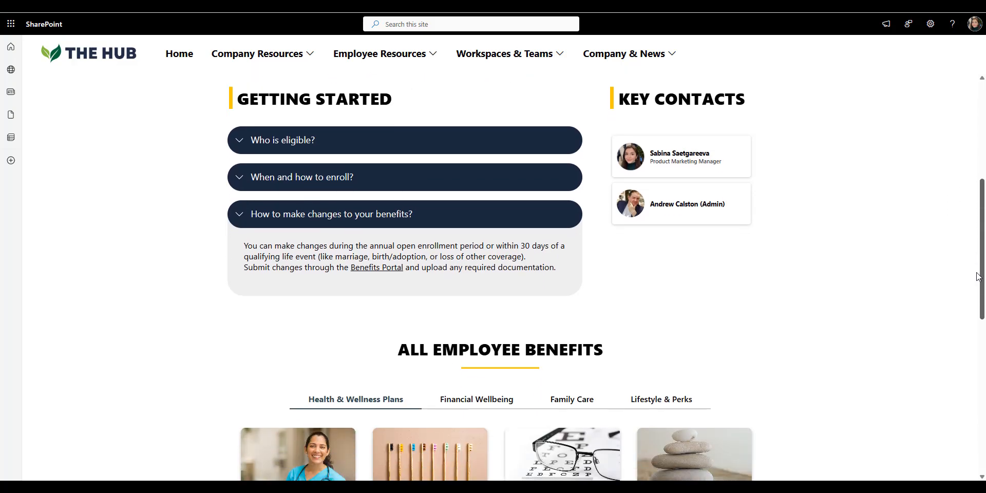
scroll("down", 3)
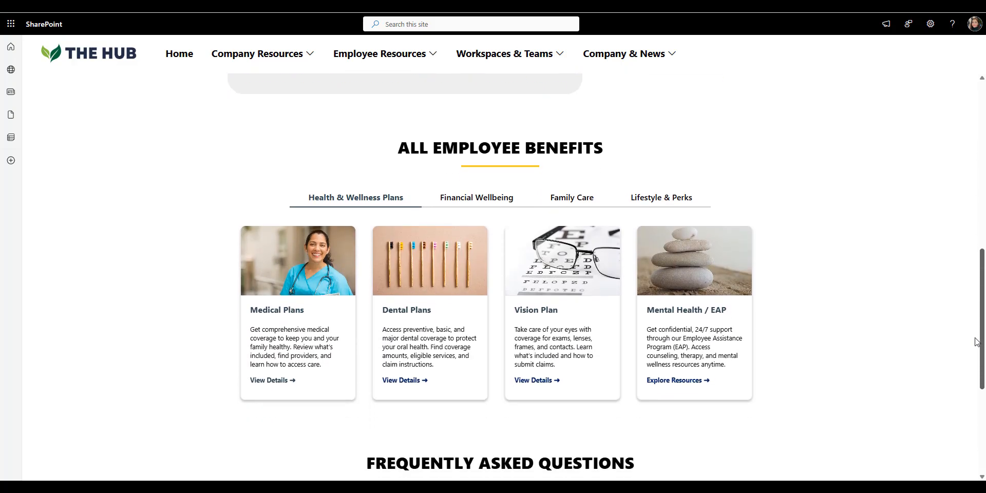
mouse_move(201, 209)
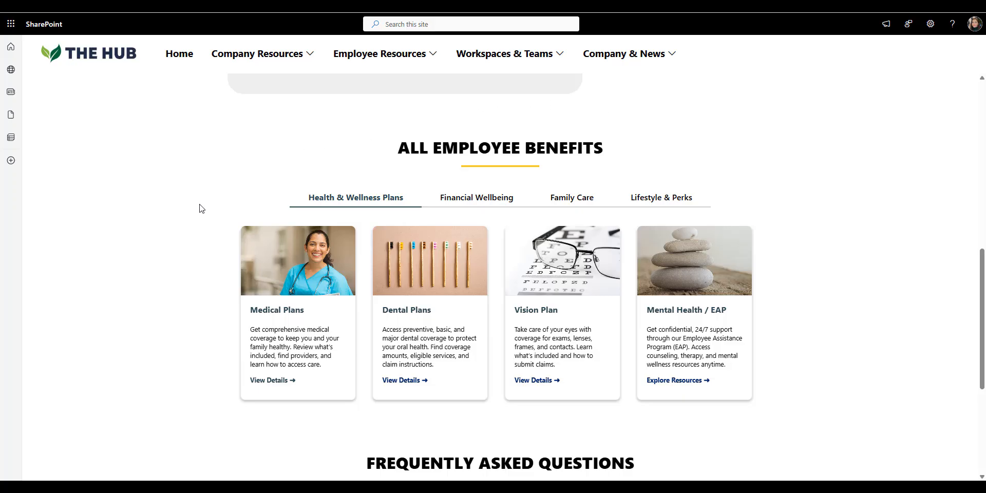
mouse_move(407, 255)
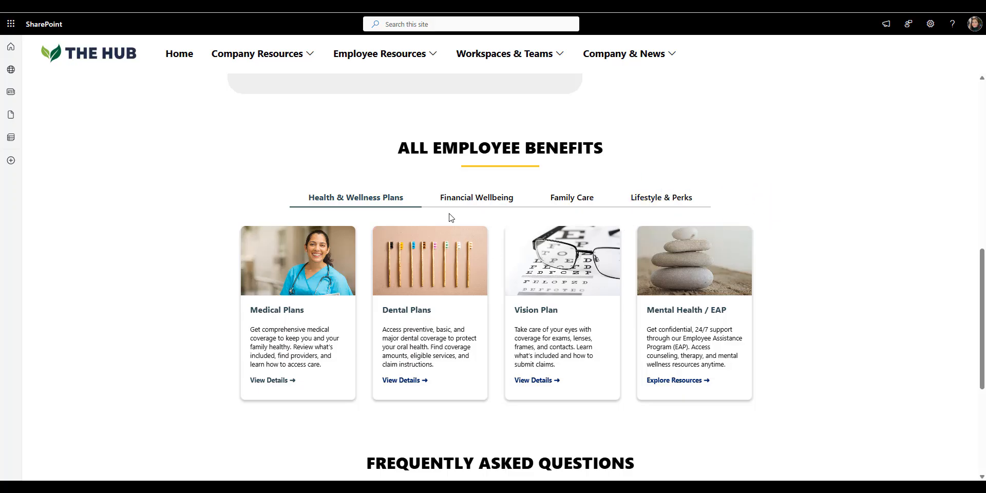
left_click(475, 197)
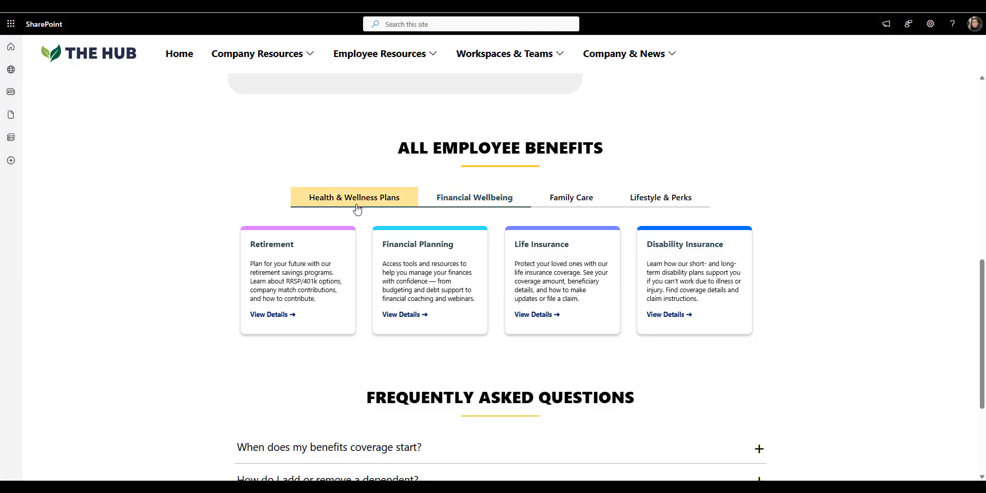
left_click(354, 197)
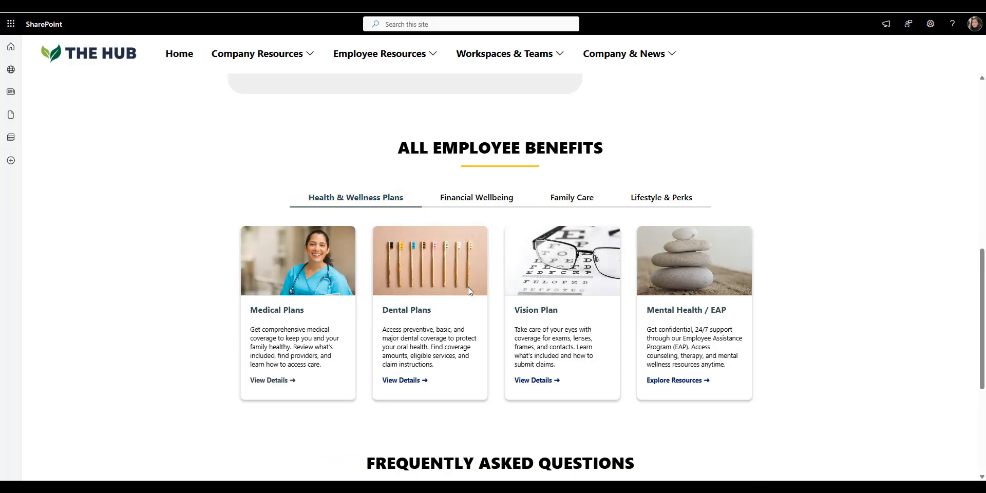
mouse_move(713, 387)
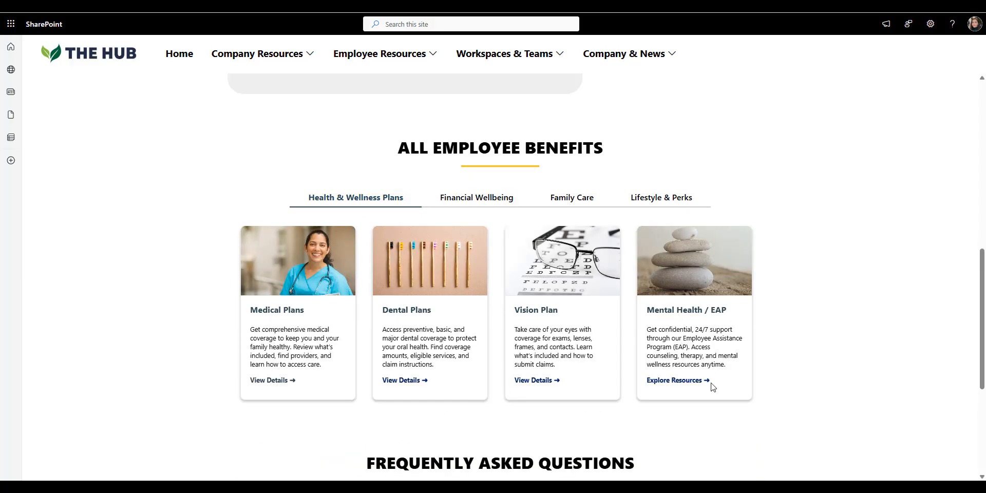
mouse_move(929, 291)
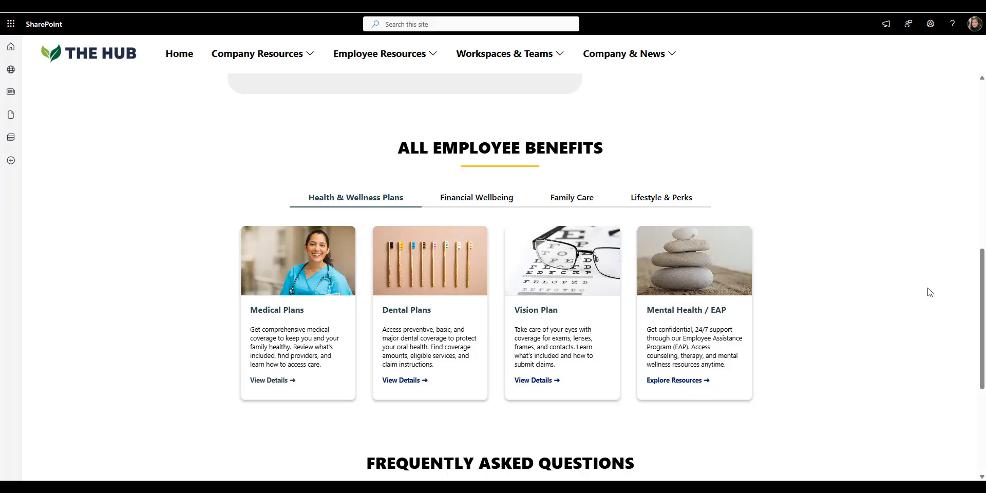
mouse_move(683, 173)
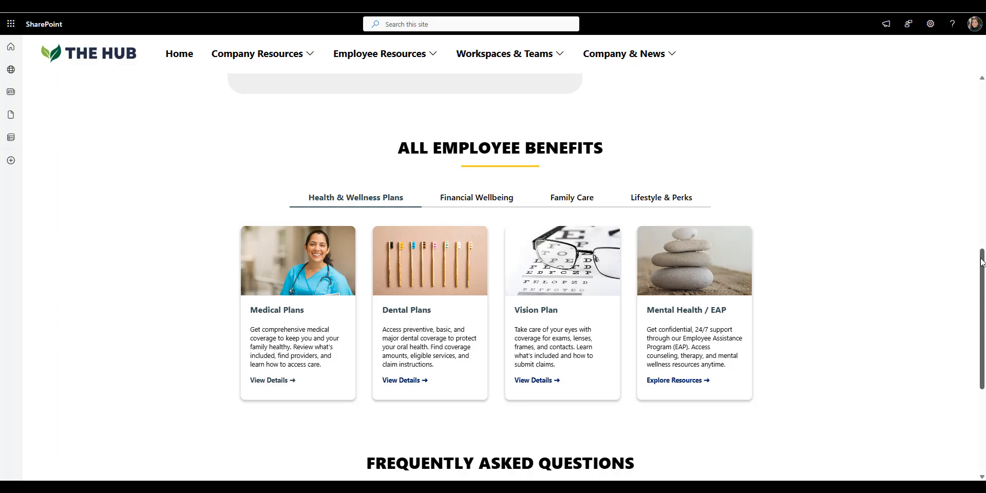
Scroll to the reimbursement FAQ, then back up to the Employee Benefits banner.
scroll("down", 3)
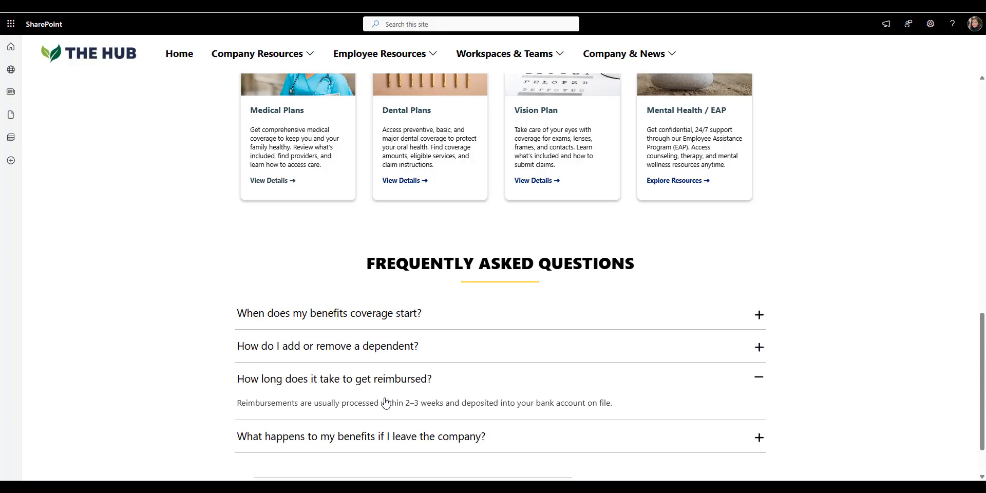
mouse_move(411, 400)
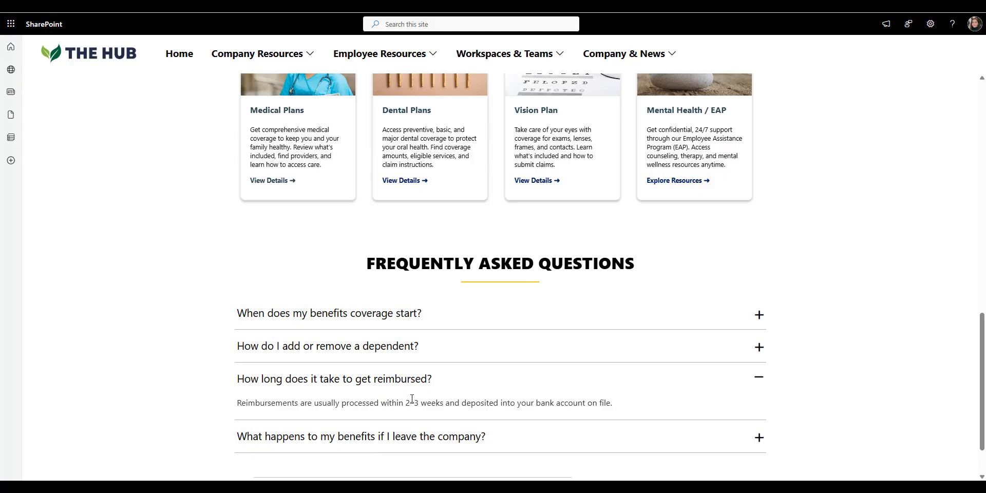
mouse_move(981, 371)
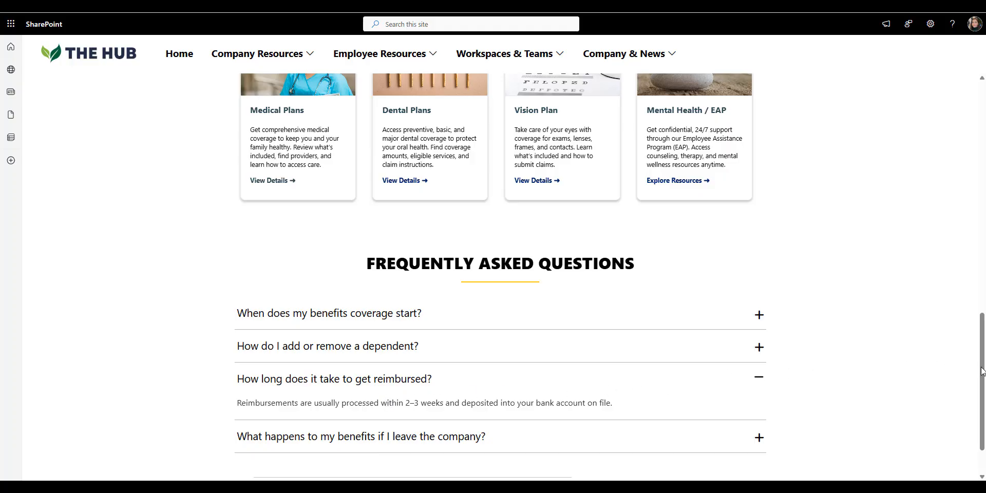
scroll("up", 3)
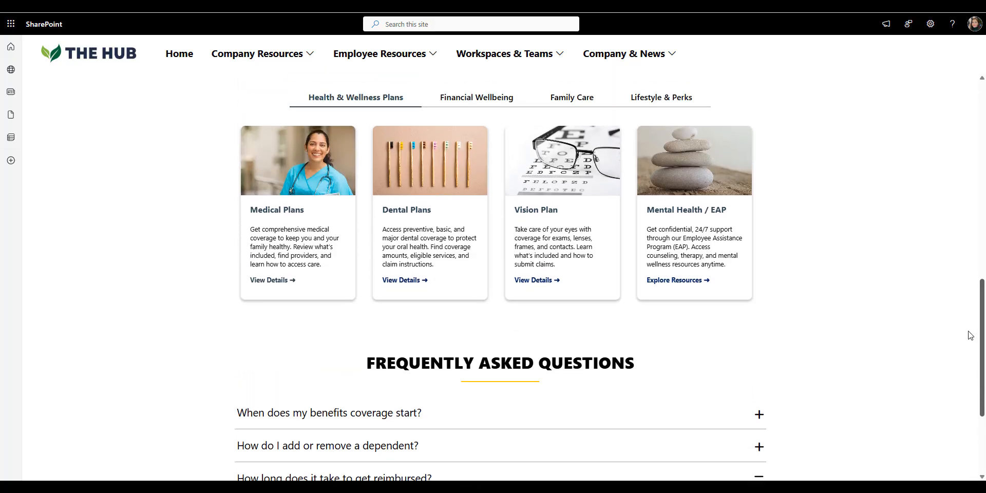
scroll("up", 3)
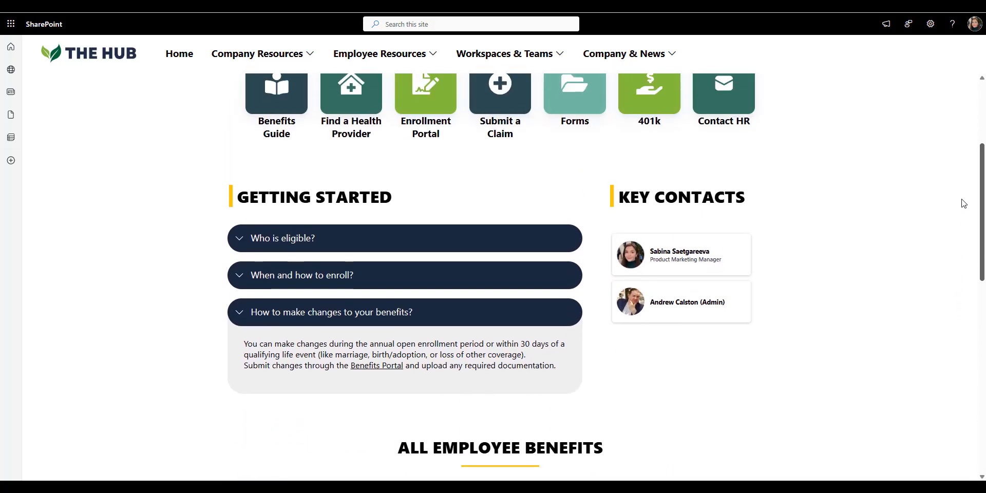
scroll("up", 3)
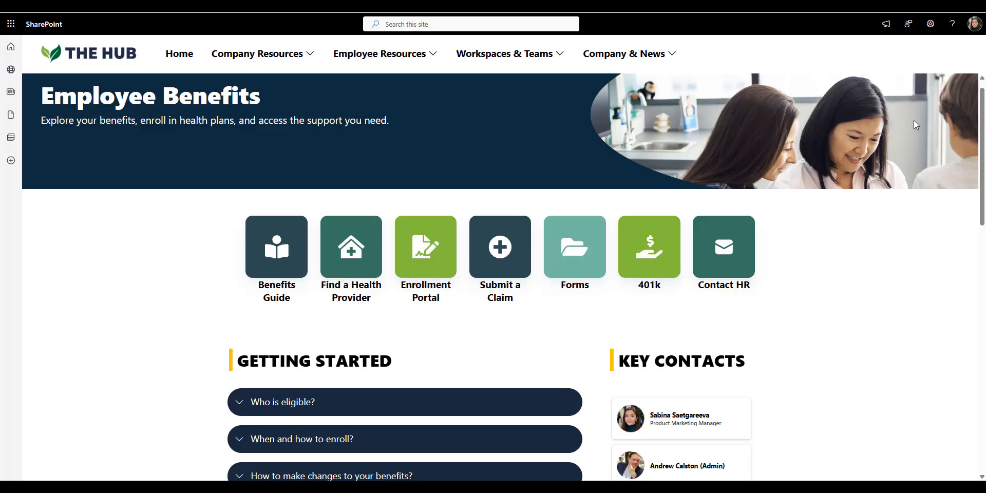
mouse_move(900, 169)
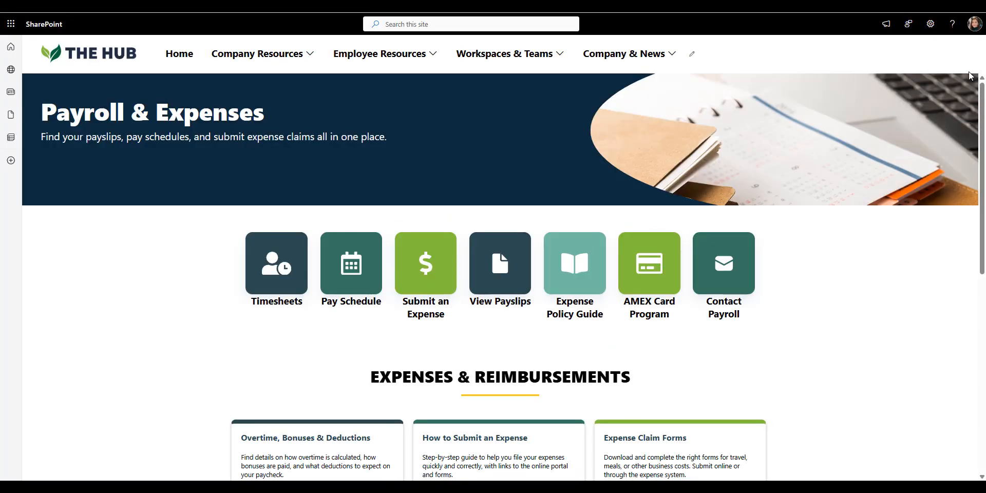
mouse_move(304, 190)
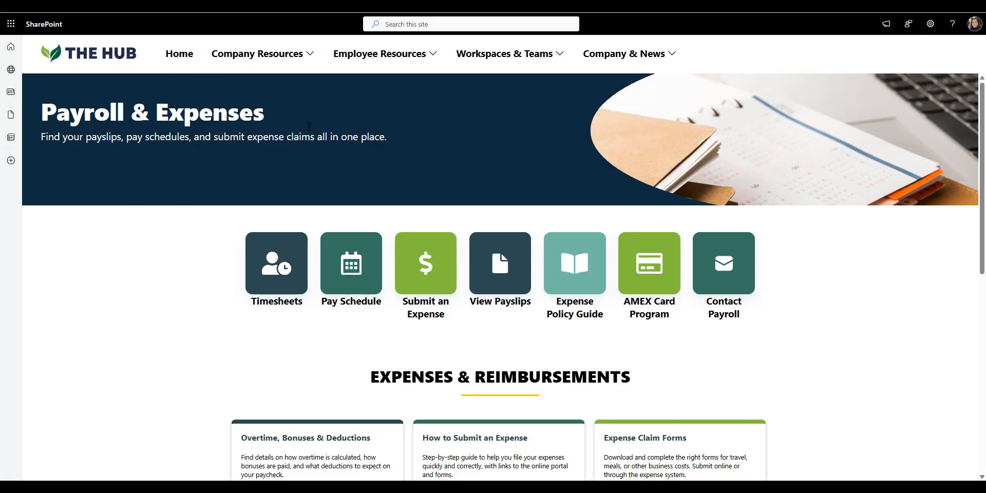
mouse_move(981, 129)
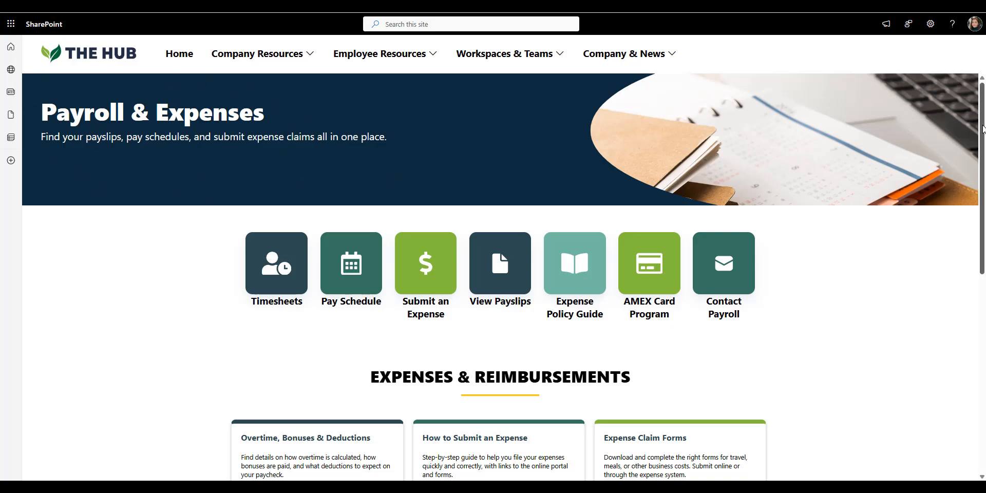
Scroll the Payroll & Expenses page to its hero banner and Quick Links tiles.
scroll("down", 3)
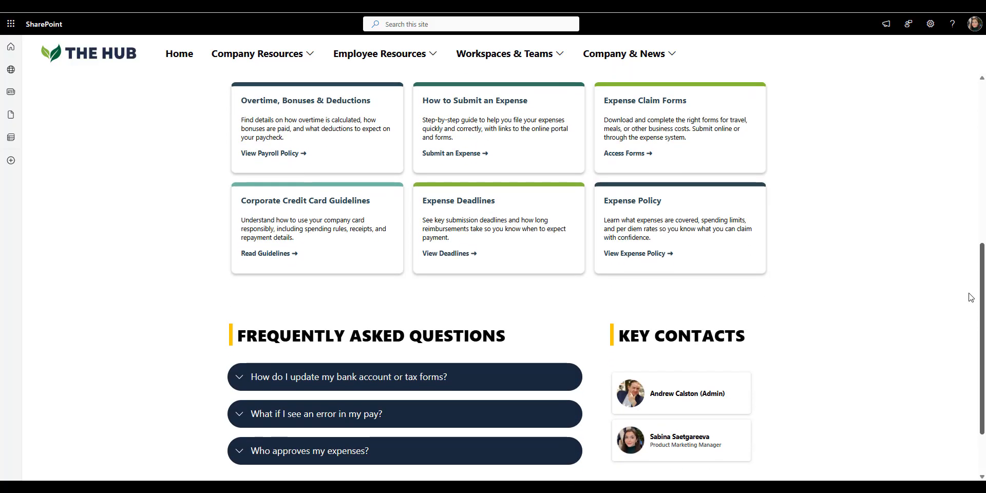
scroll("up", 3)
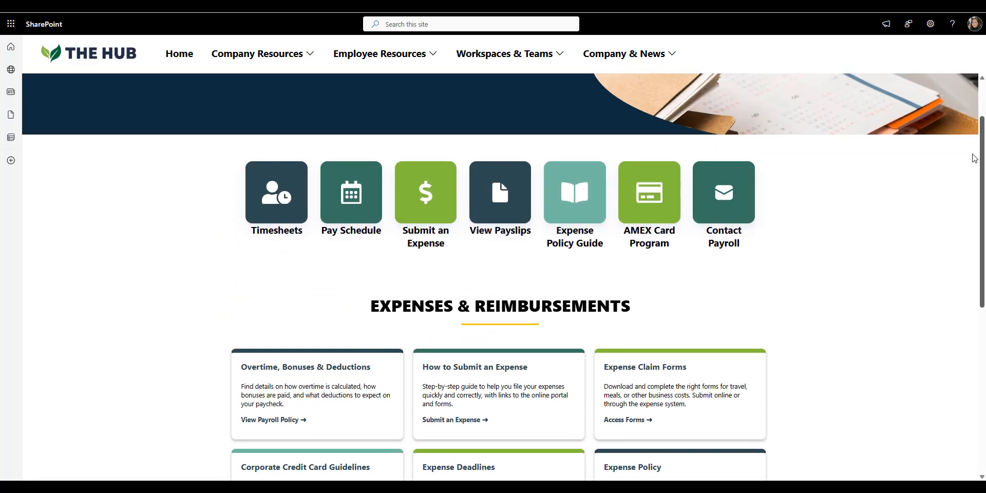
scroll("up", 3)
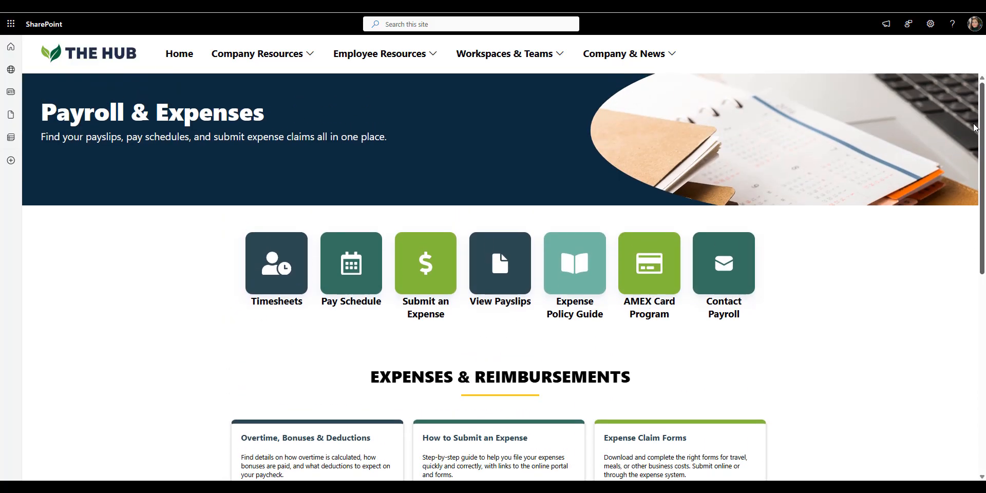
mouse_move(964, 142)
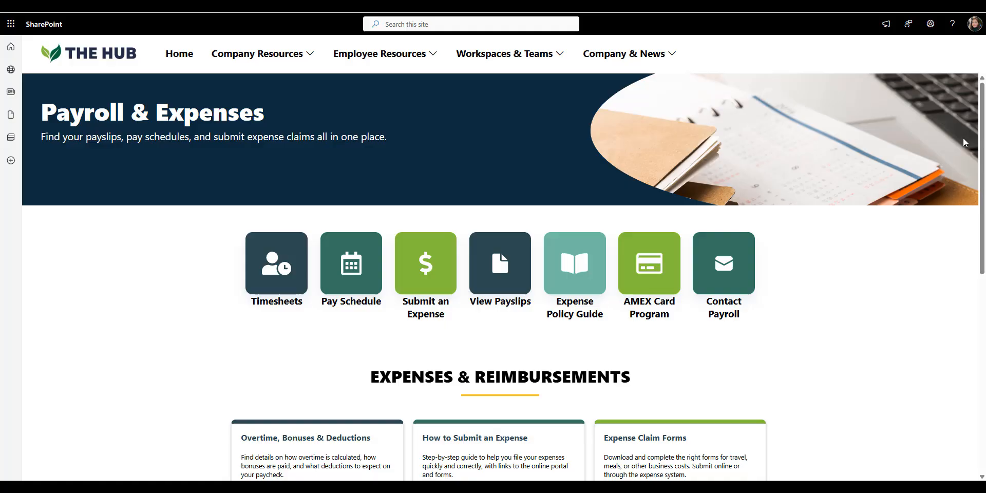
mouse_move(723, 263)
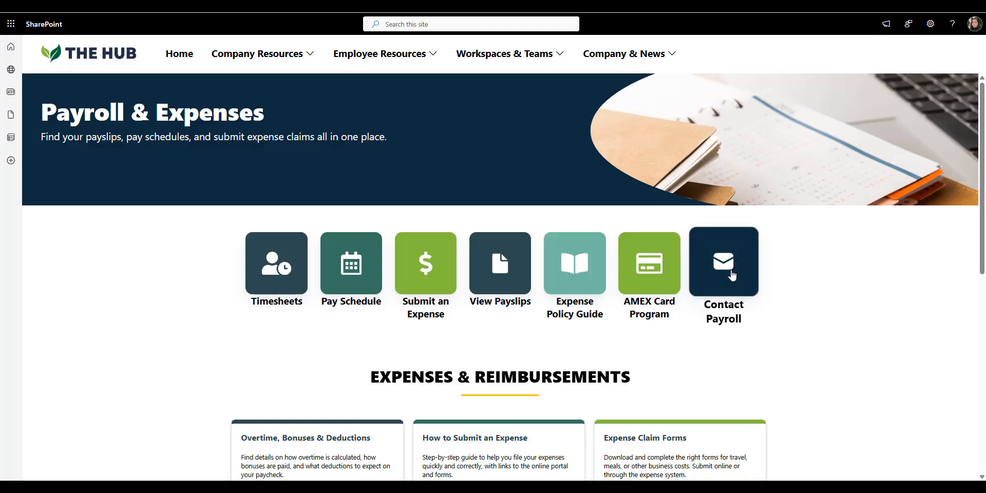
scroll("down", 3)
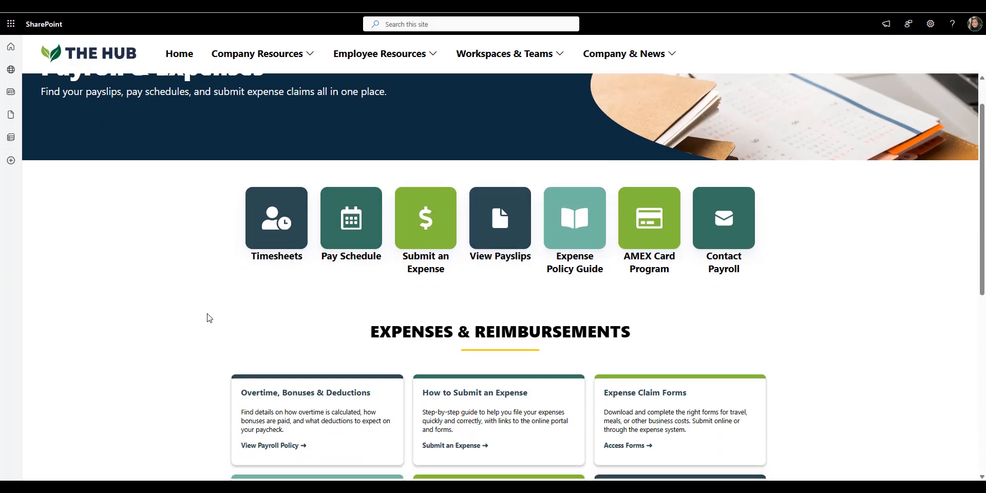
Scroll to the Expenses & Reimbursements cards shown as a three-card carousel.
scroll("down", 3)
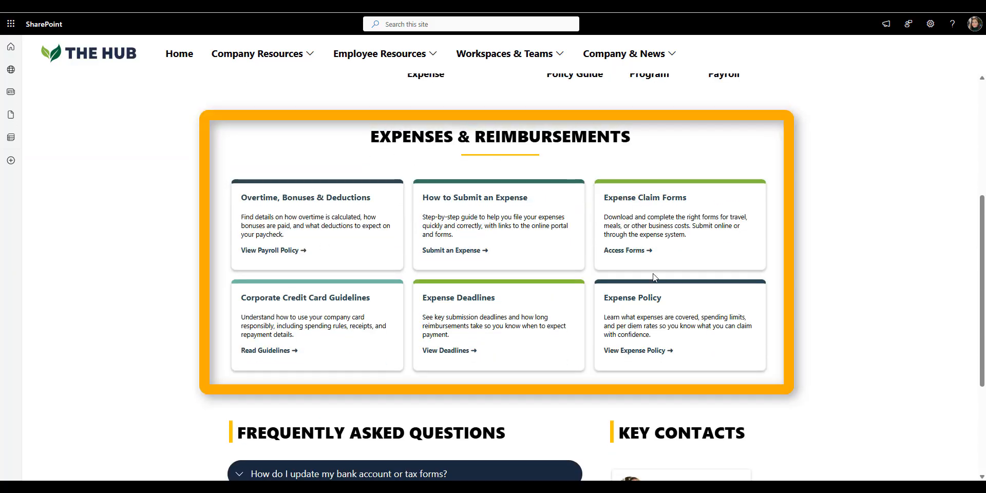
mouse_move(422, 340)
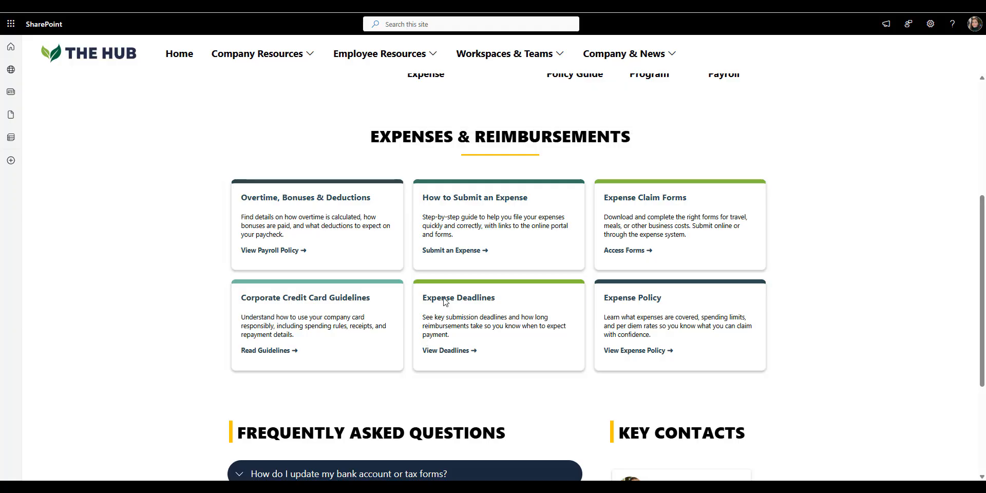
mouse_move(712, 322)
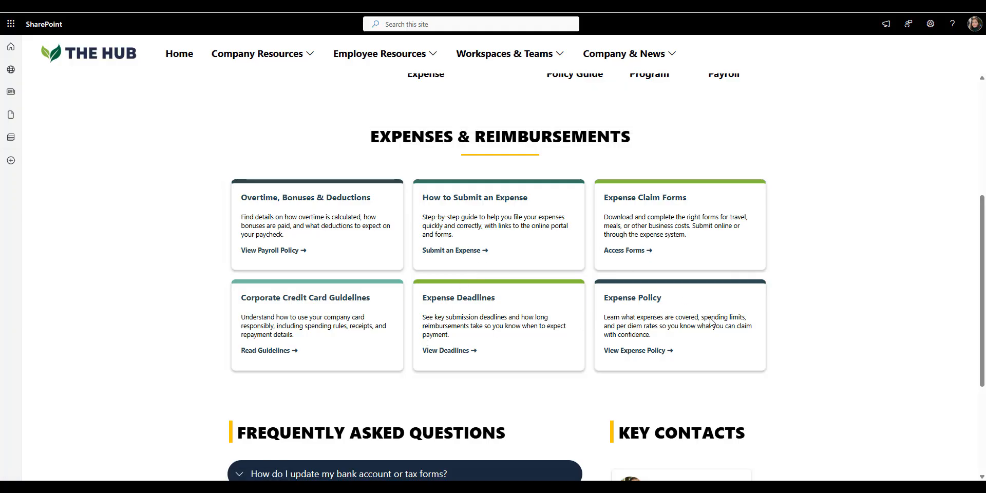
mouse_move(460, 350)
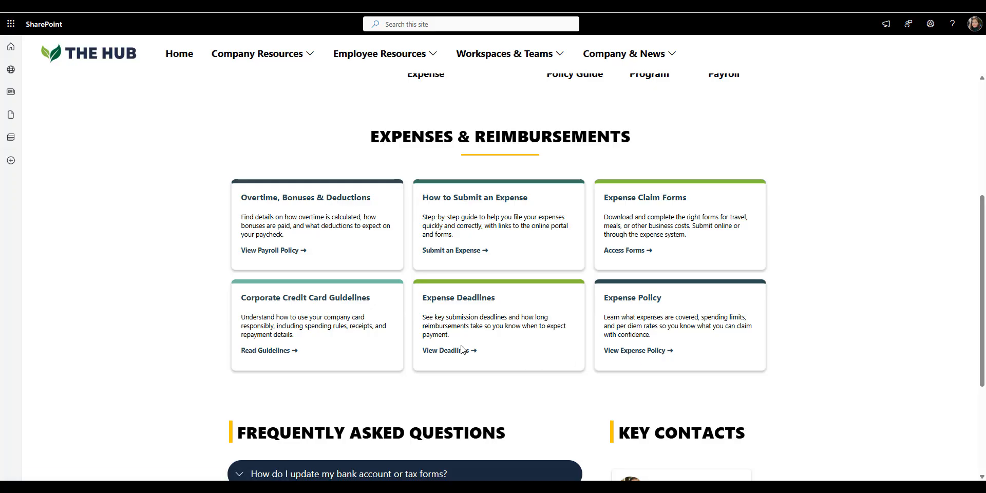
mouse_move(461, 379)
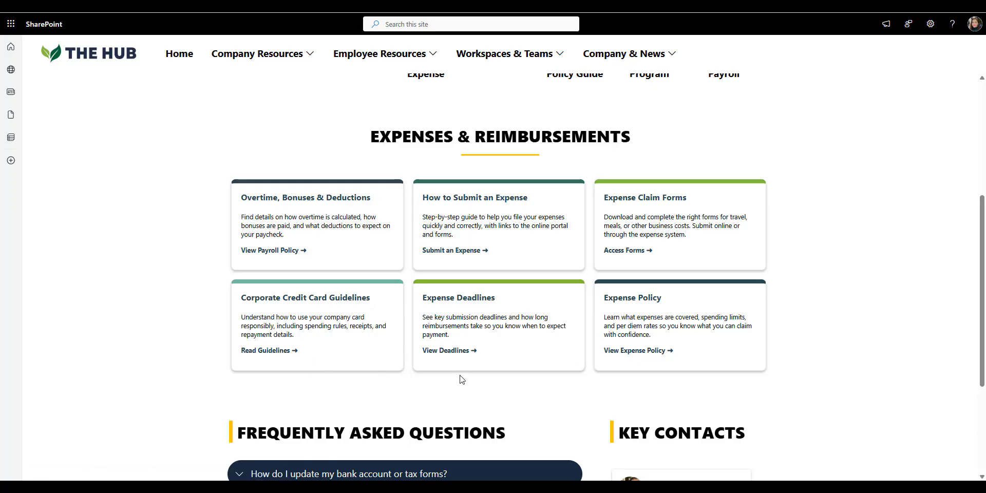
mouse_move(816, 398)
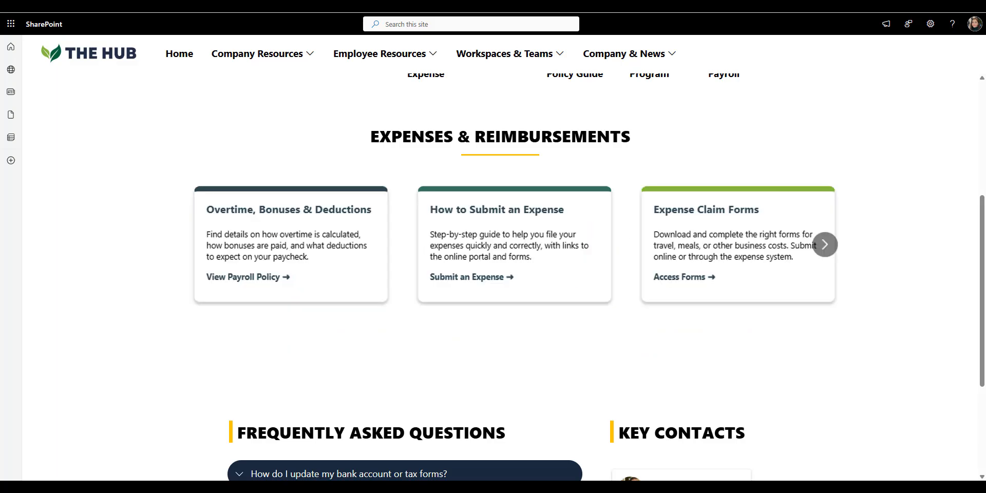
left_click(825, 244)
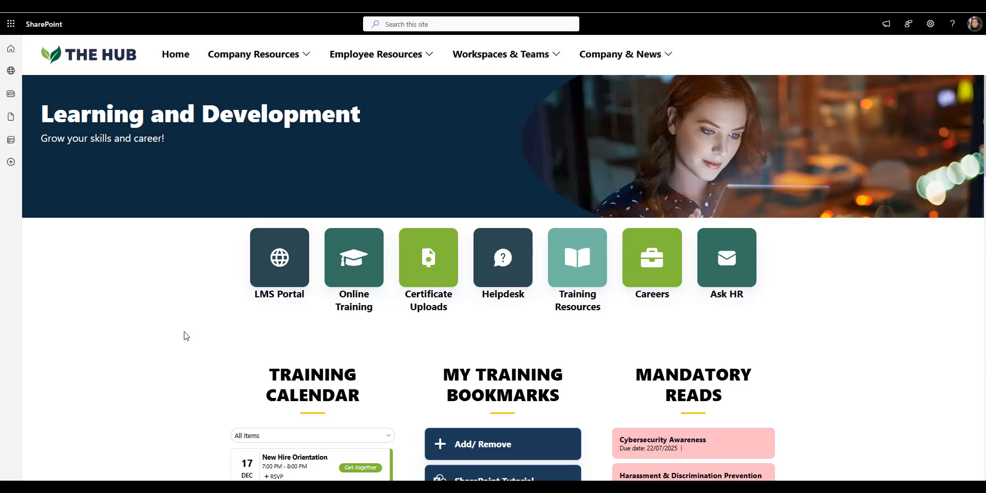
Scroll past Quick Links to the Training Calendar, My Training Bookmarks and Mandatory Reads.
scroll("down", 3)
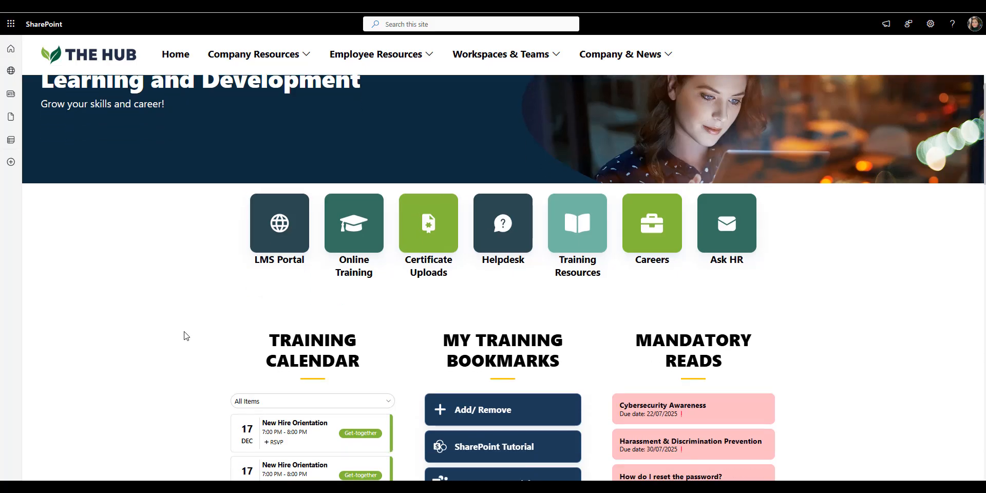
scroll("down", 3)
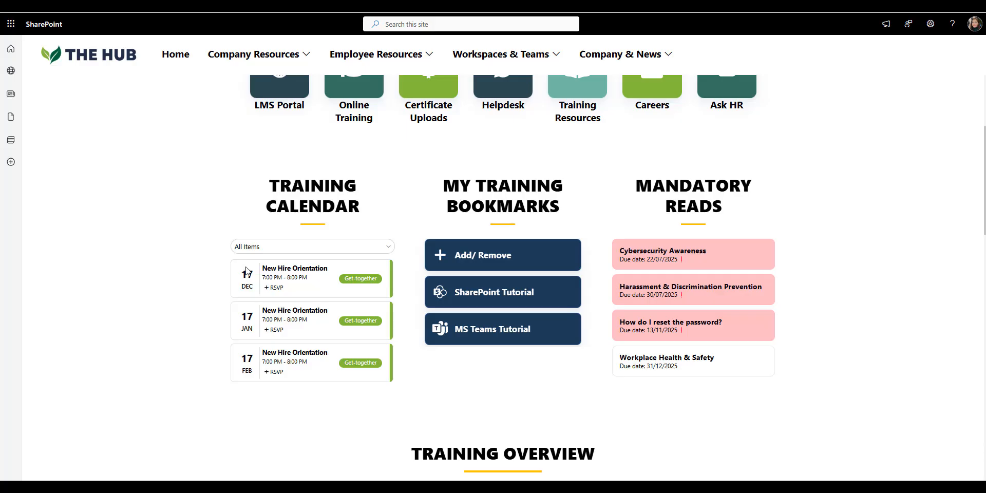
mouse_move(300, 373)
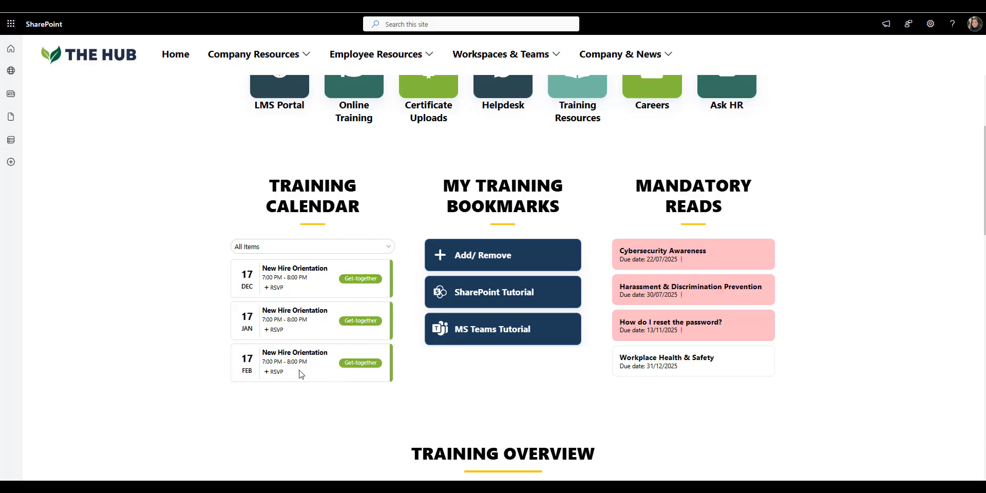
mouse_move(421, 283)
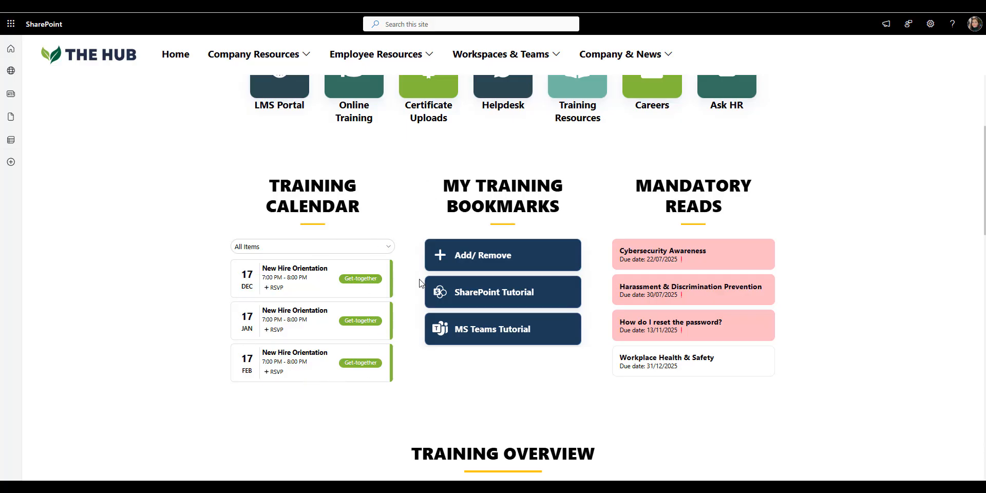
mouse_move(562, 246)
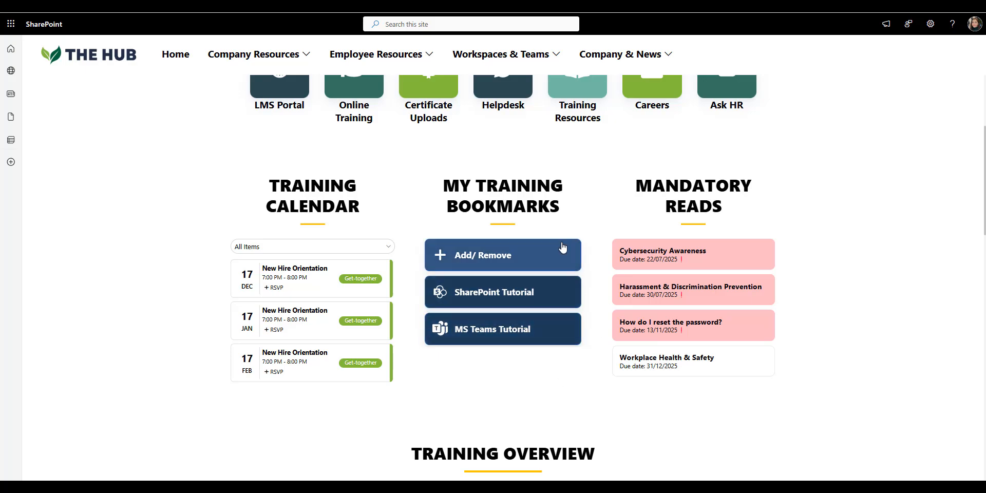
mouse_move(792, 228)
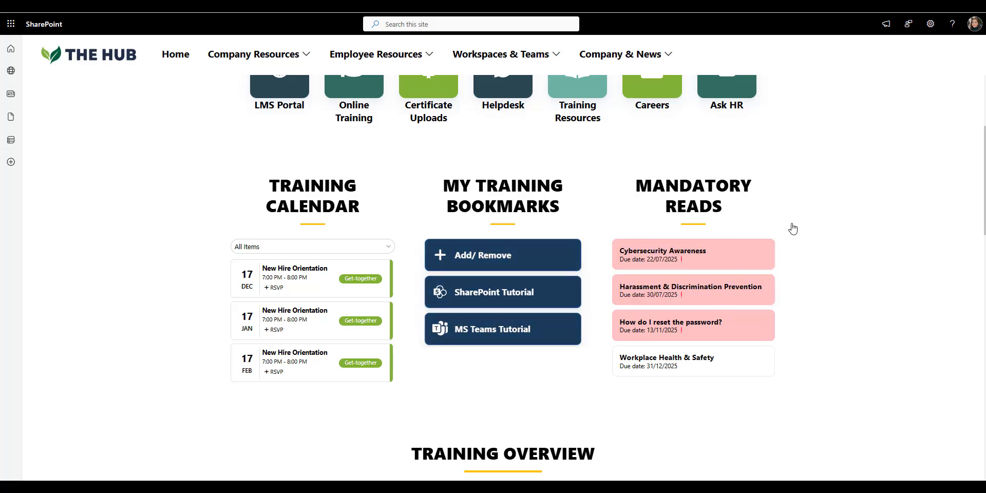
mouse_move(746, 181)
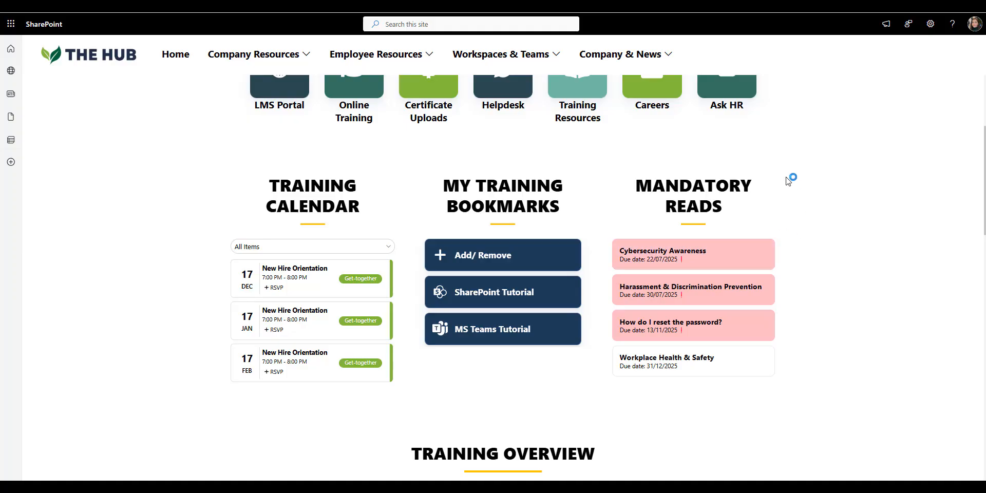
mouse_move(480, 414)
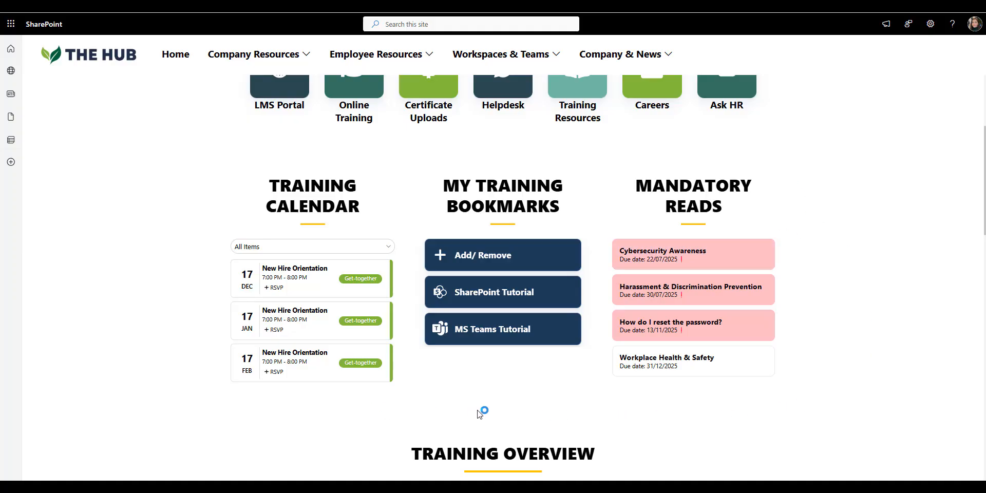
mouse_move(957, 262)
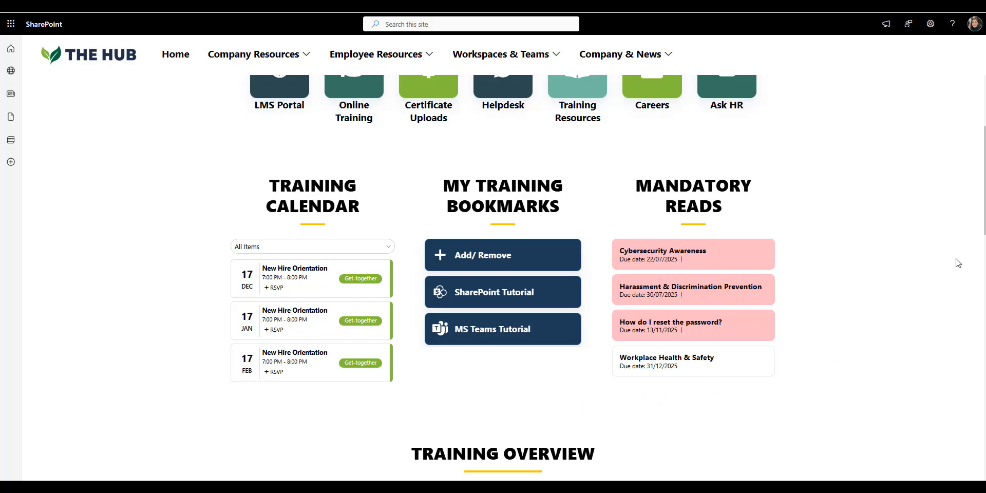
scroll("down", 3)
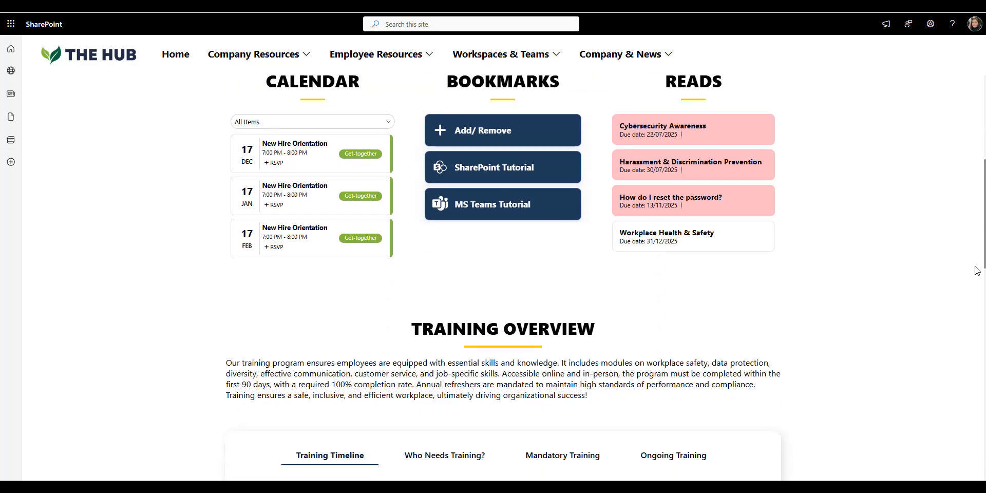
Scroll to the Training Overview tabs showing the 30-day Training Timeline.
scroll("down", 3)
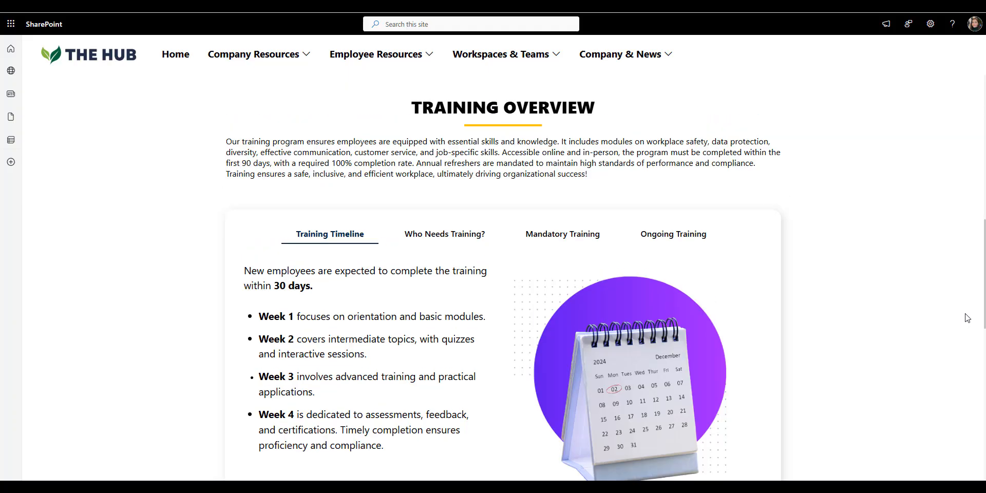
mouse_move(747, 244)
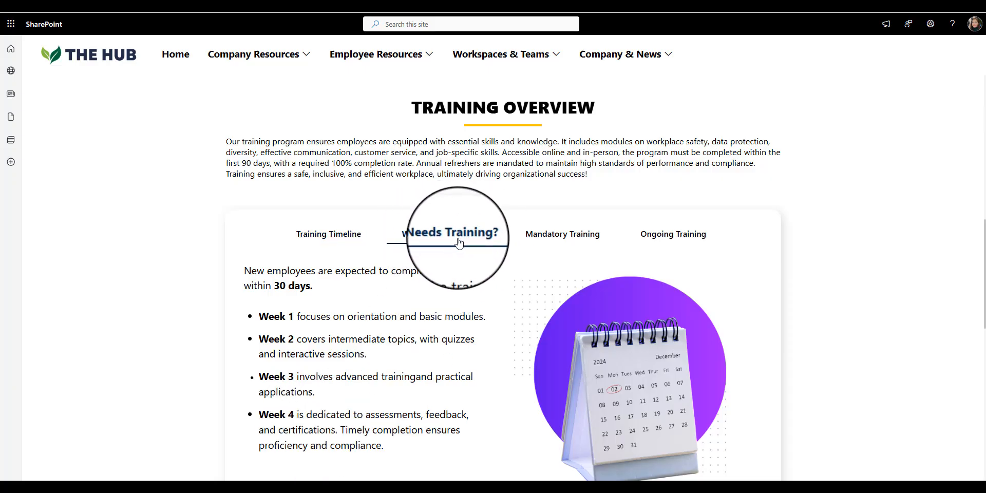
mouse_move(897, 304)
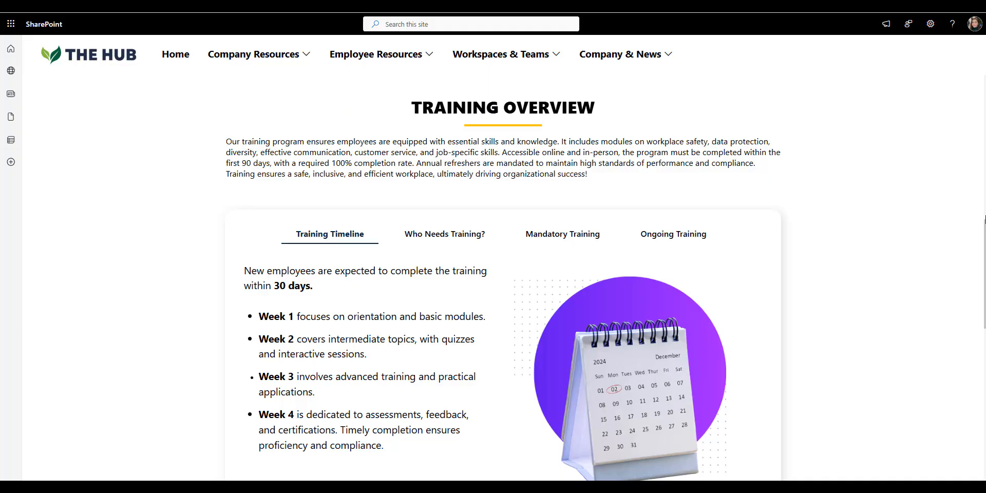
scroll("down", 3)
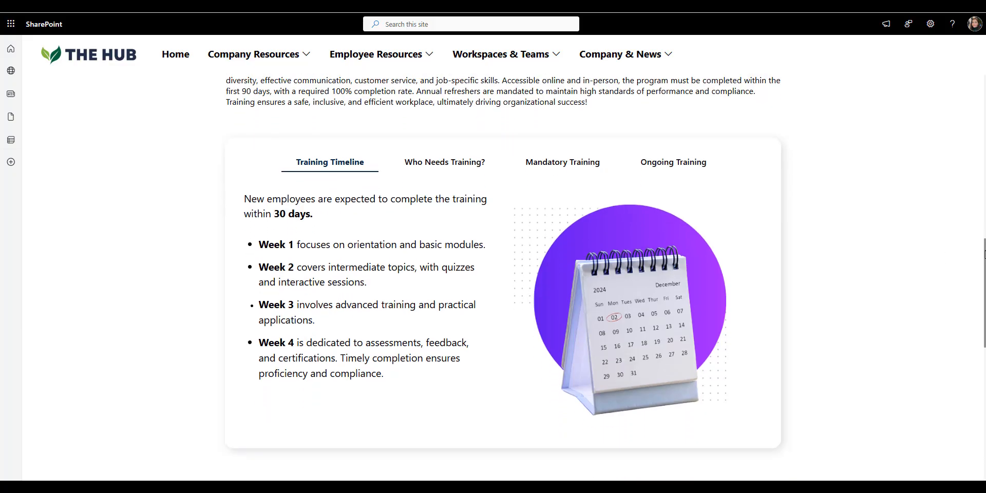
scroll("down", 3)
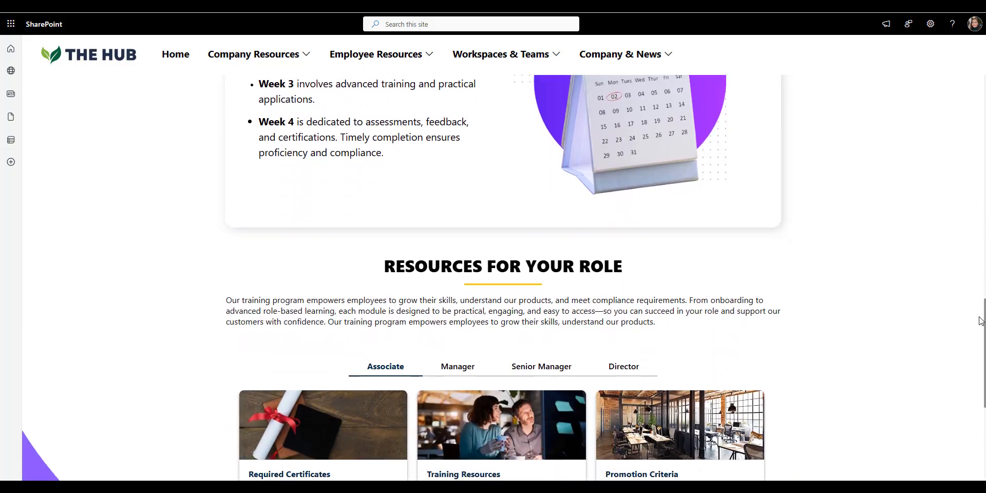
scroll("down", 3)
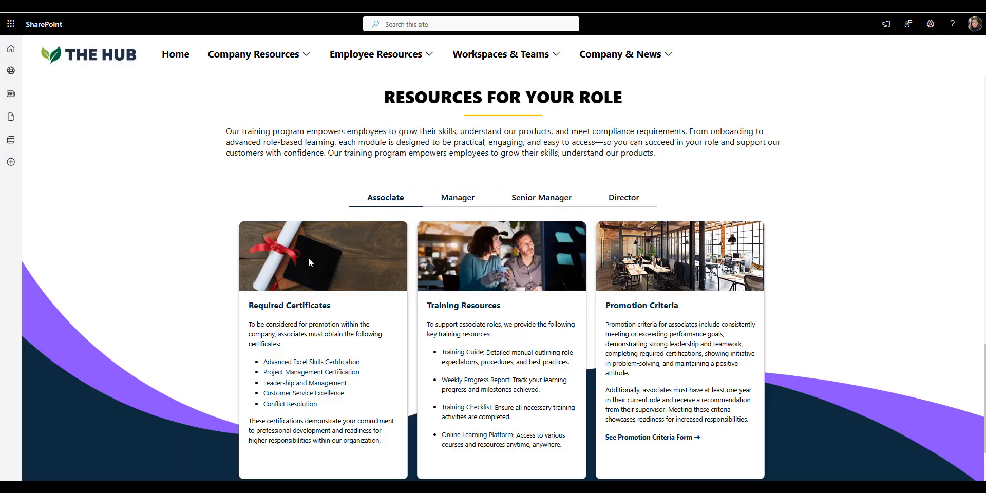
mouse_move(287, 335)
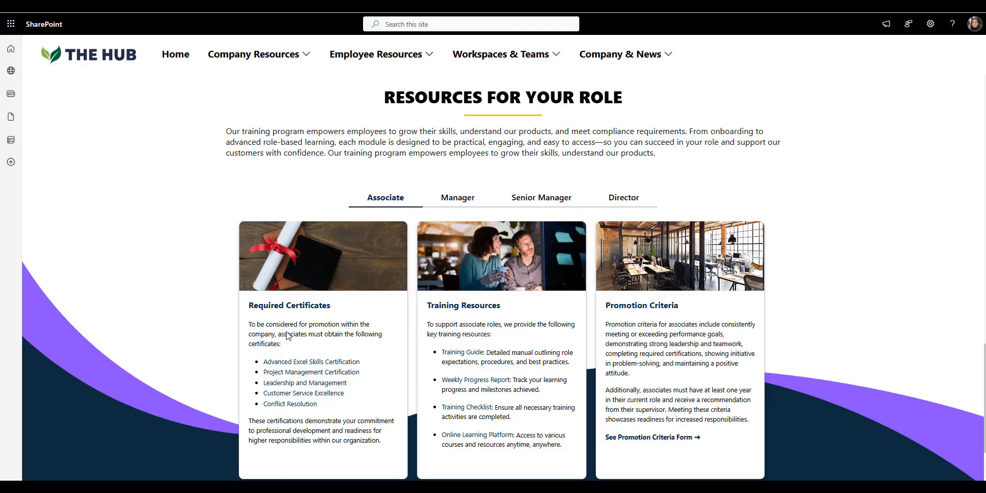
mouse_move(460, 397)
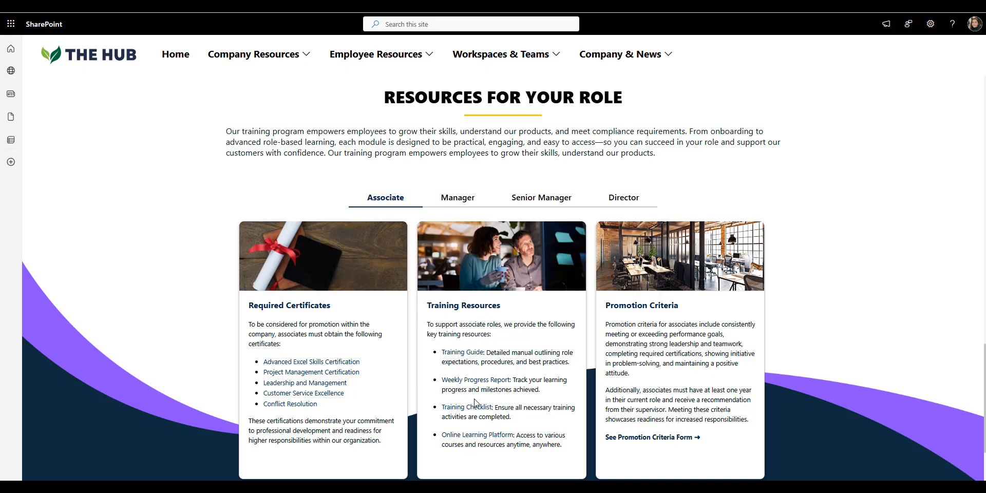
mouse_move(727, 181)
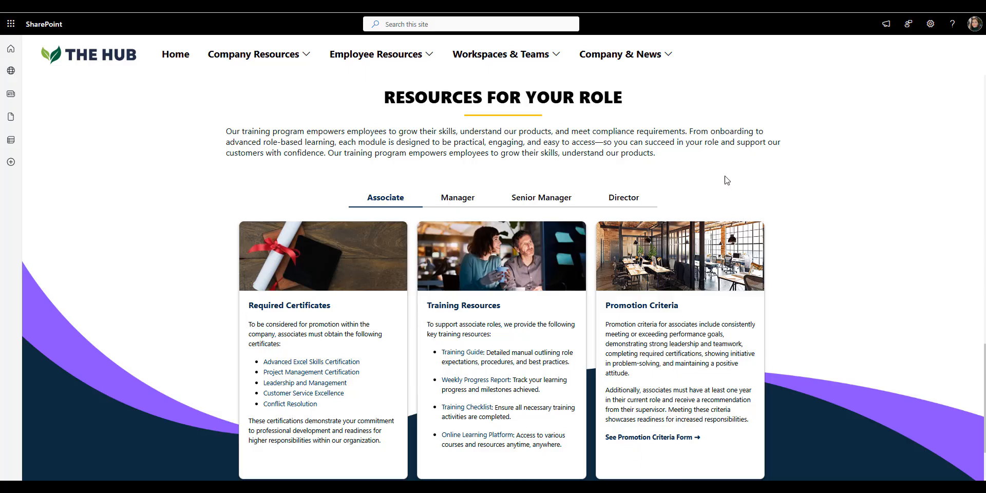
mouse_move(468, 183)
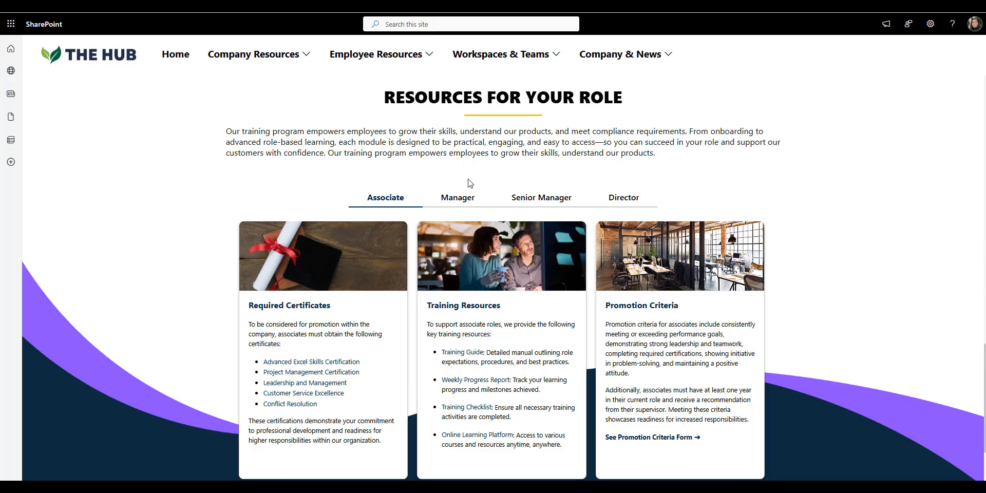
left_click(457, 197)
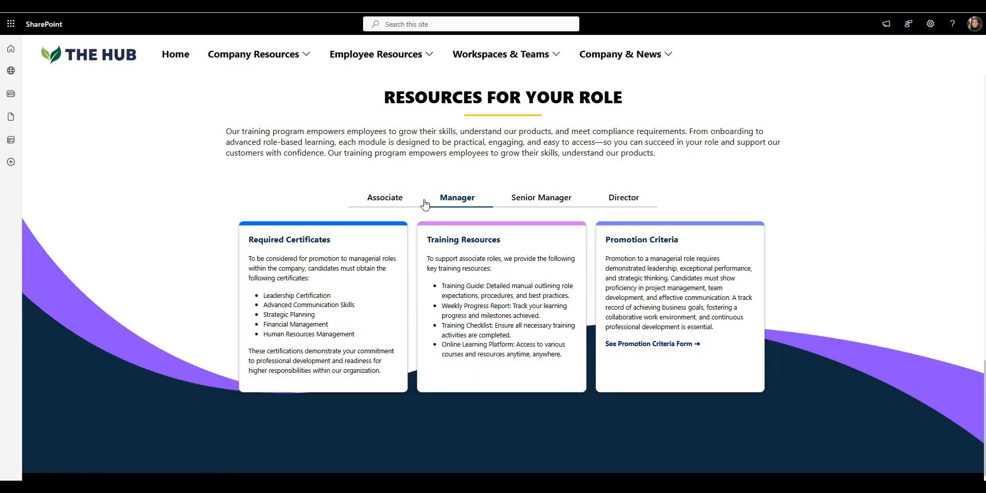
left_click(384, 197)
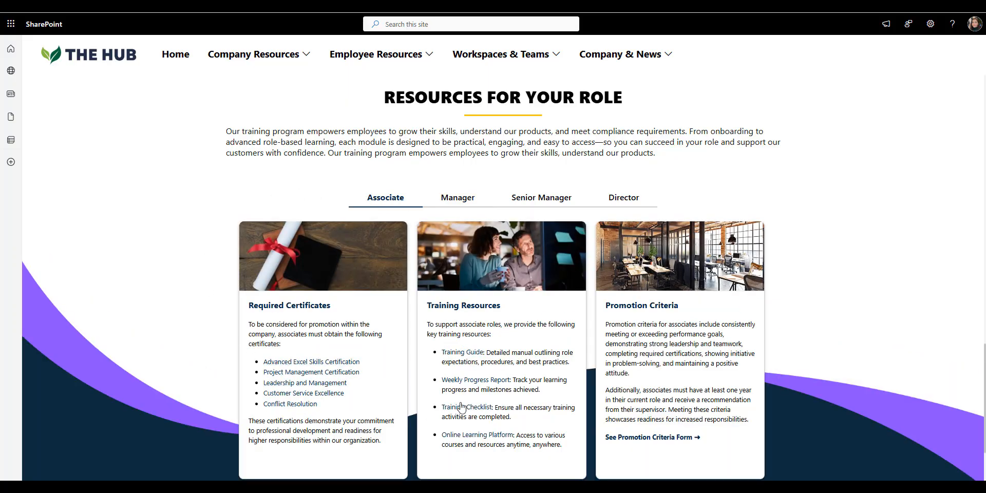
mouse_move(779, 365)
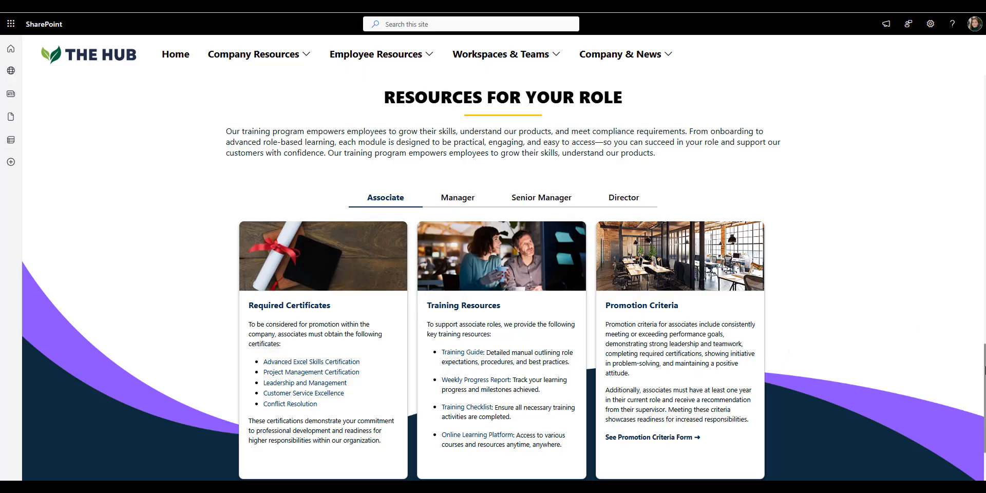
scroll("down", 3)
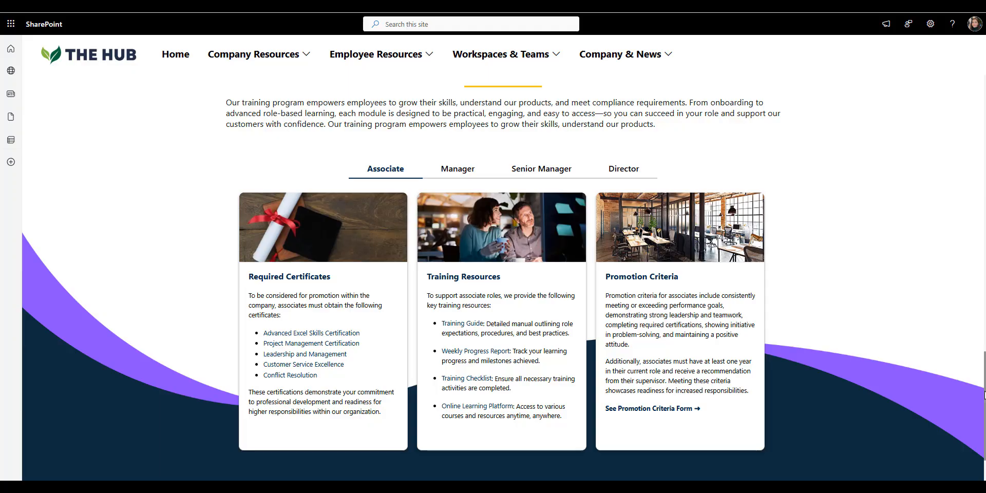
scroll("up", 3)
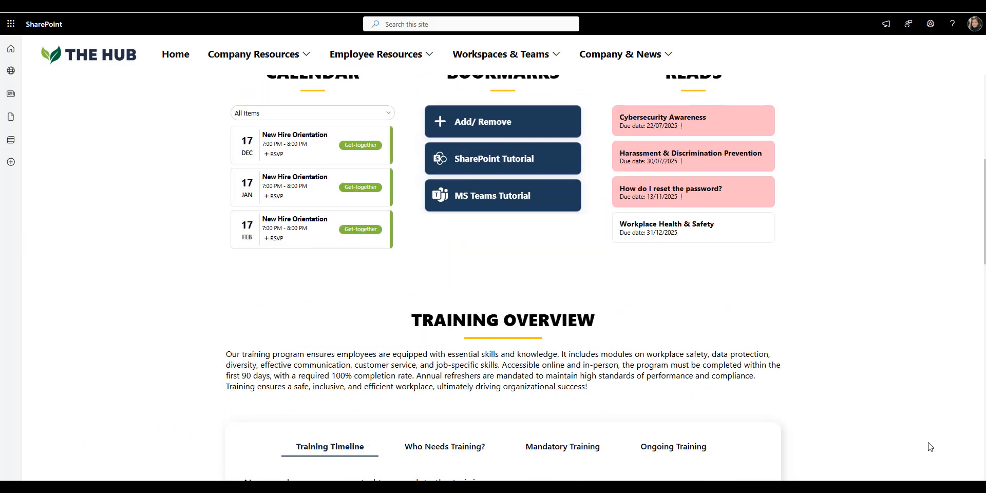
Scroll up toward the navigation for The Knowledge Base site.
scroll("up", 3)
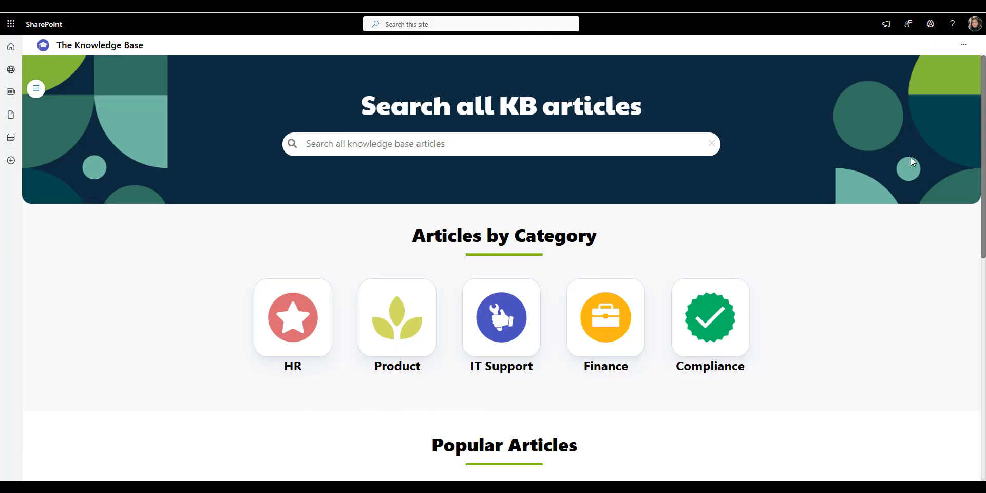
mouse_move(885, 148)
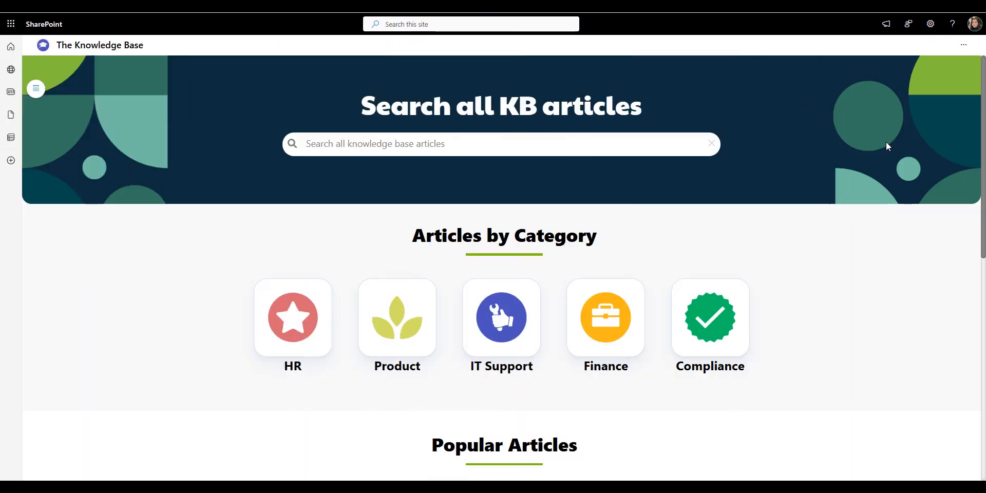
mouse_move(562, 135)
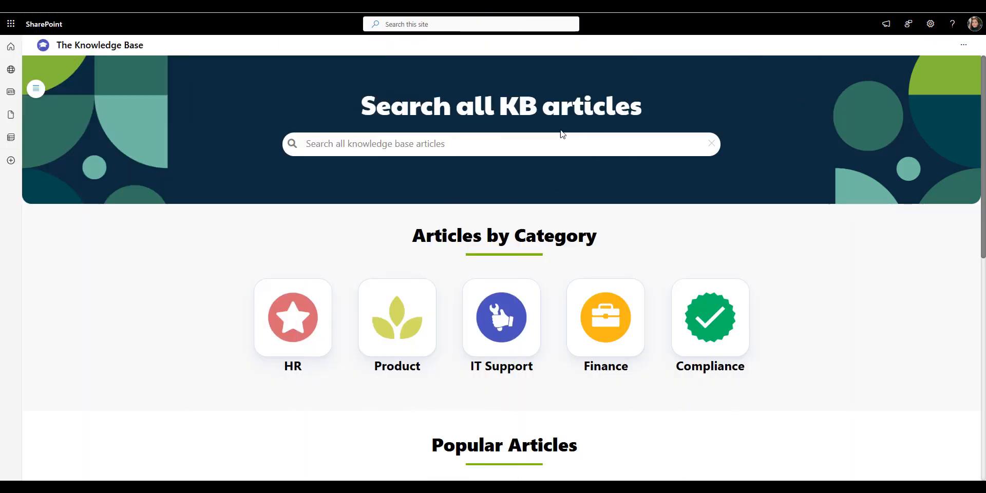
type("pas")
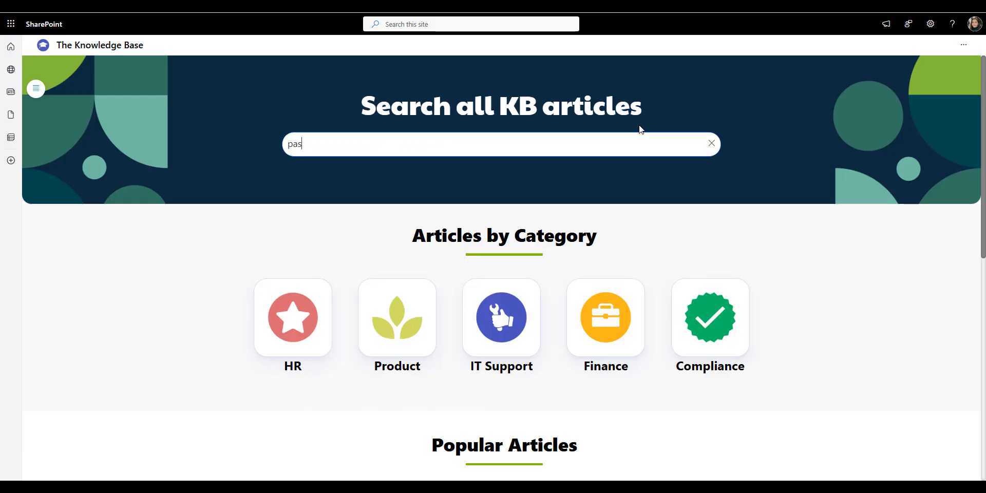
type("sword")
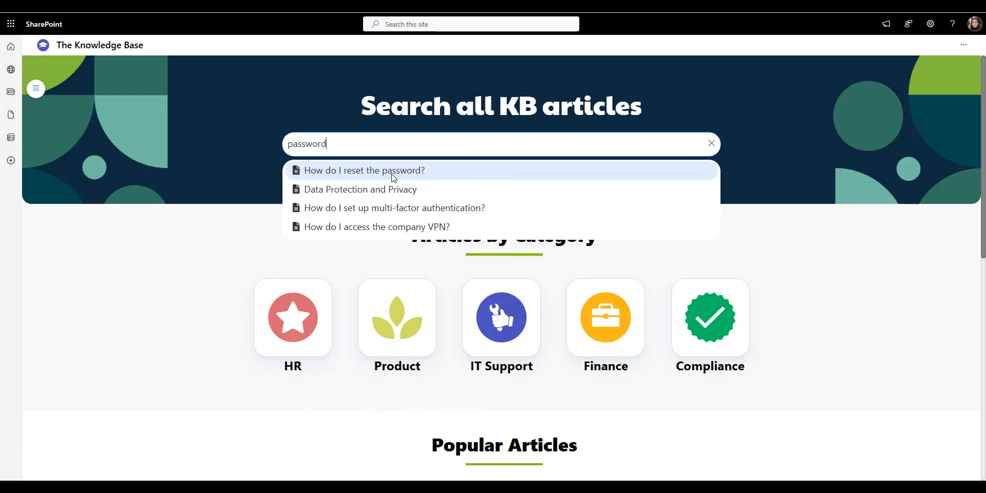
left_click(363, 169)
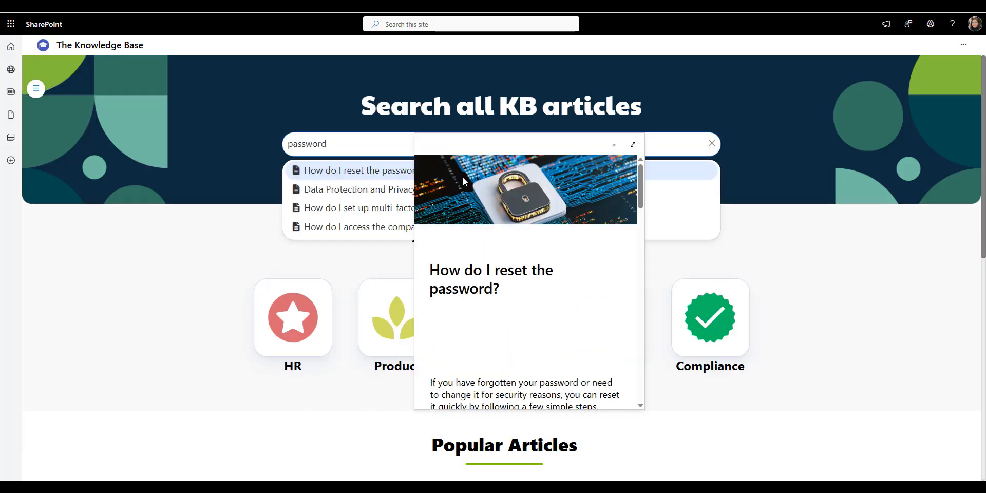
scroll("down", 3)
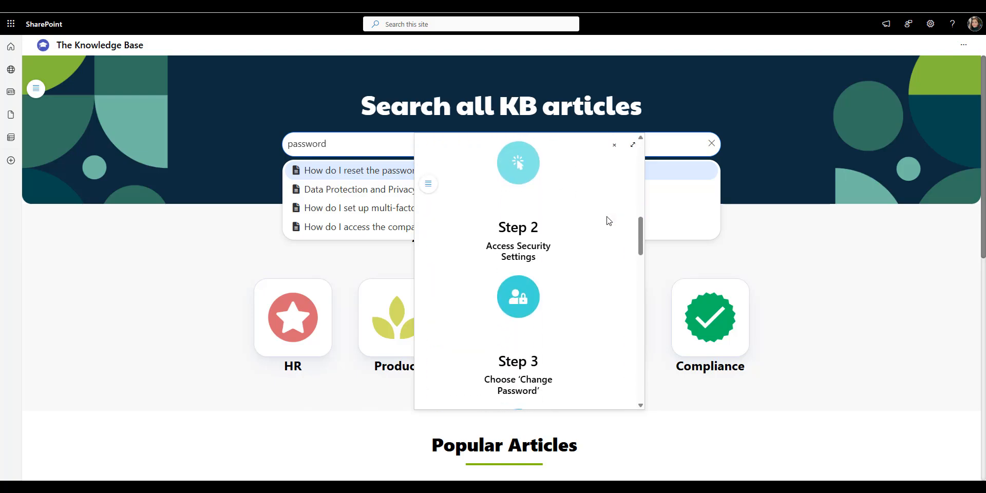
scroll("down", 3)
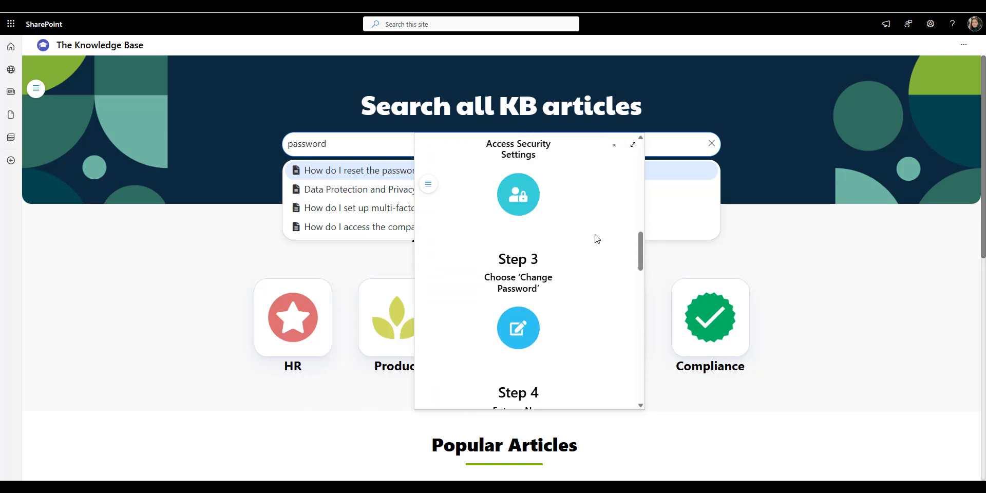
scroll("up", 3)
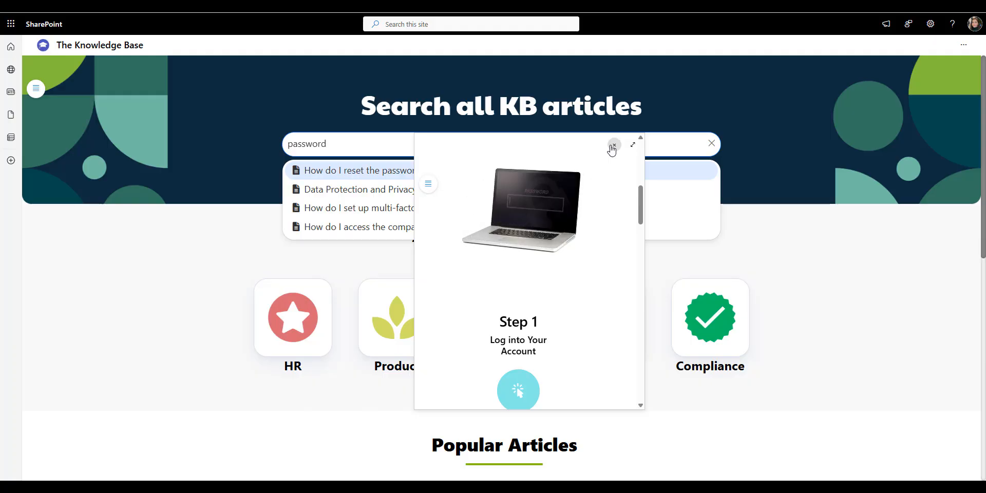
left_click(614, 145)
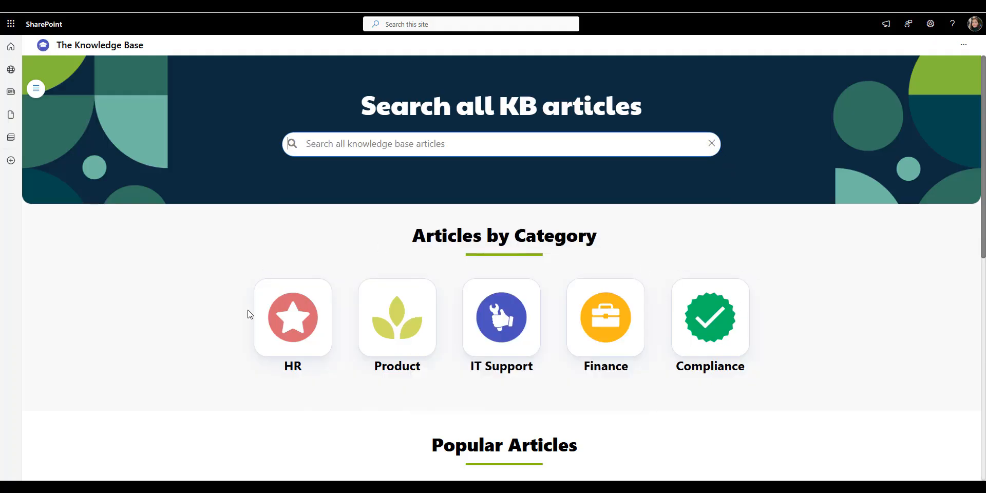
mouse_move(668, 324)
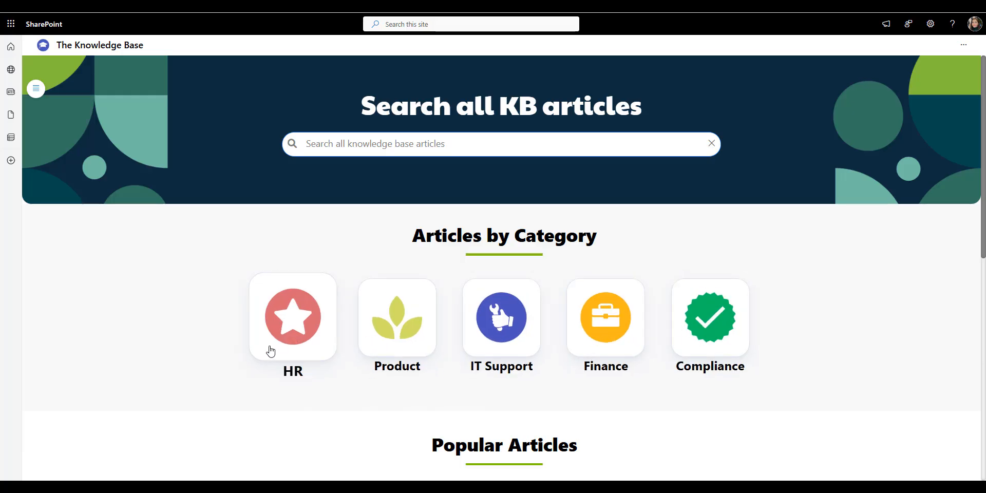
mouse_move(314, 411)
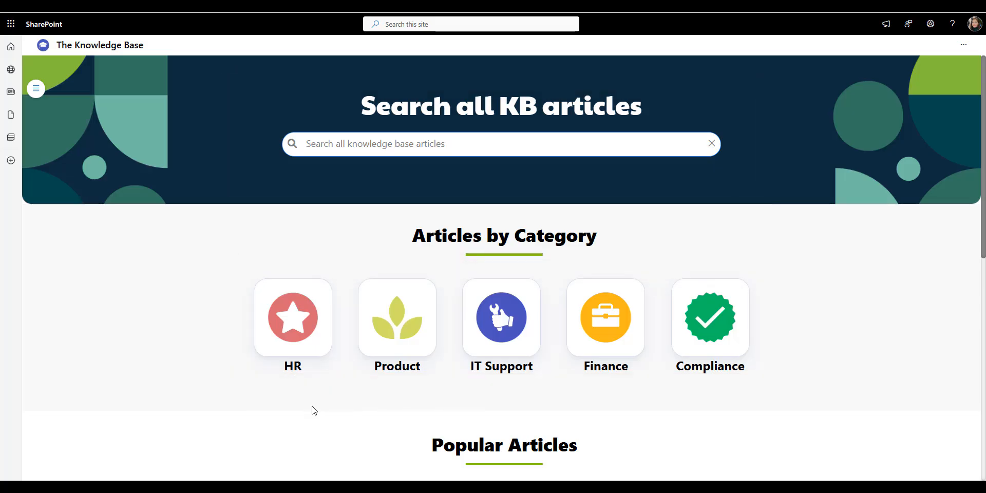
Filter Popular Articles to HR & Employee Resources, showing time-off and benefits articles.
scroll("down", 3)
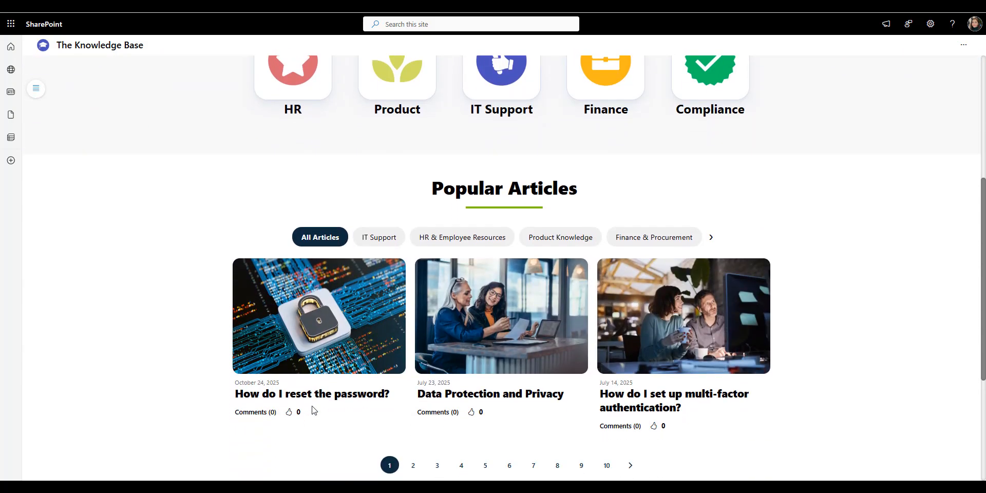
mouse_move(434, 302)
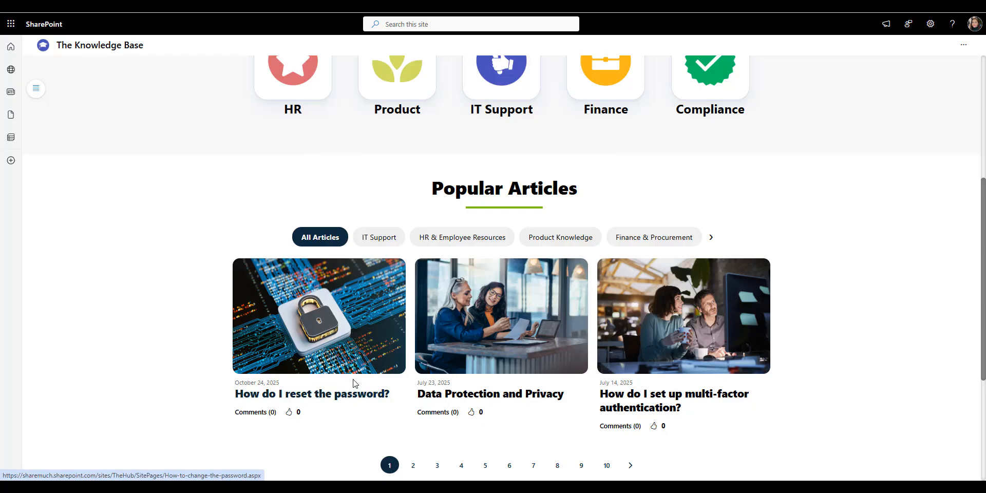
mouse_move(578, 286)
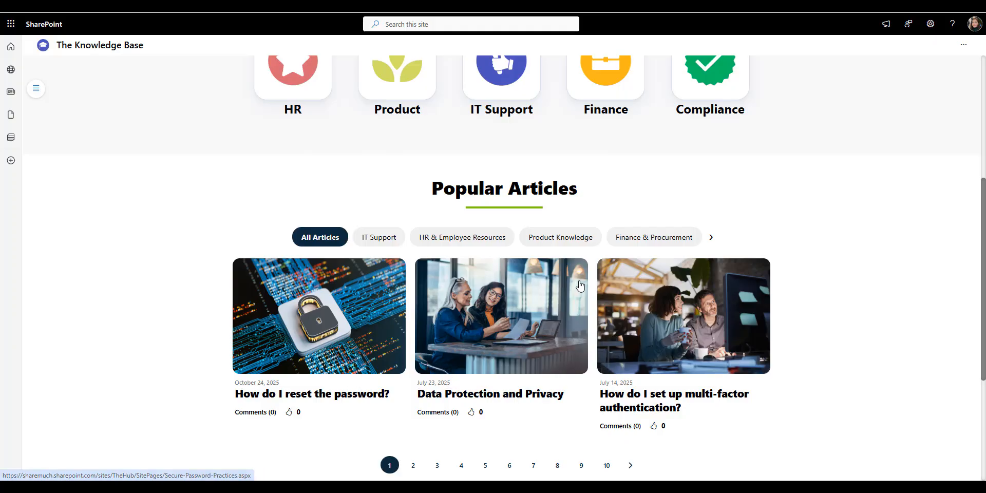
mouse_move(481, 251)
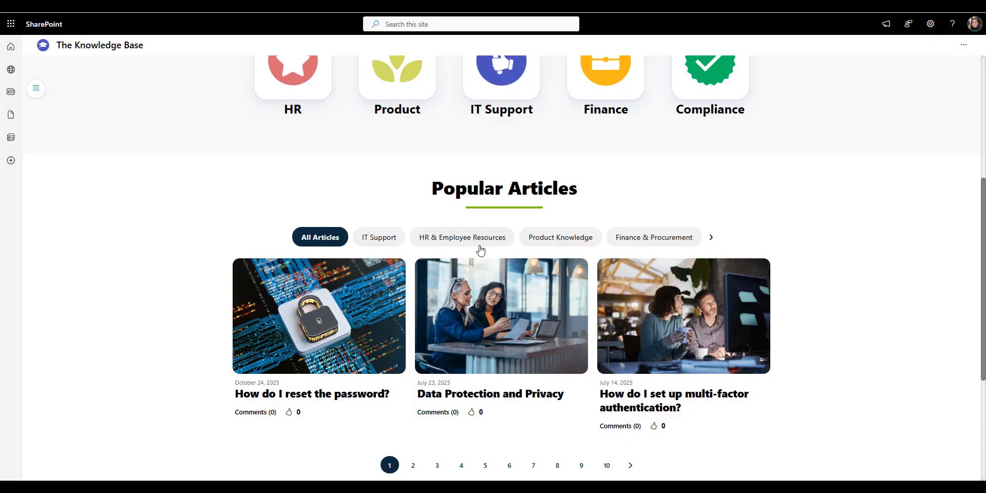
mouse_move(610, 365)
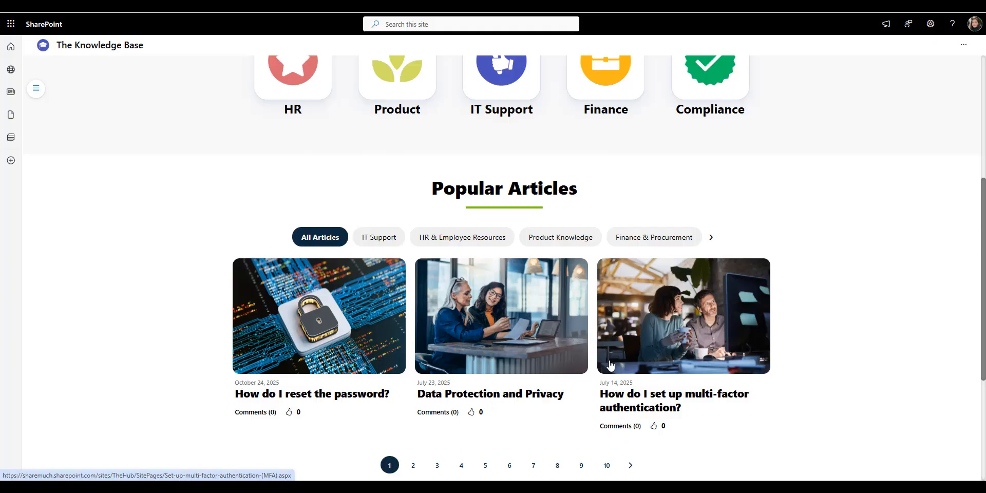
mouse_move(766, 479)
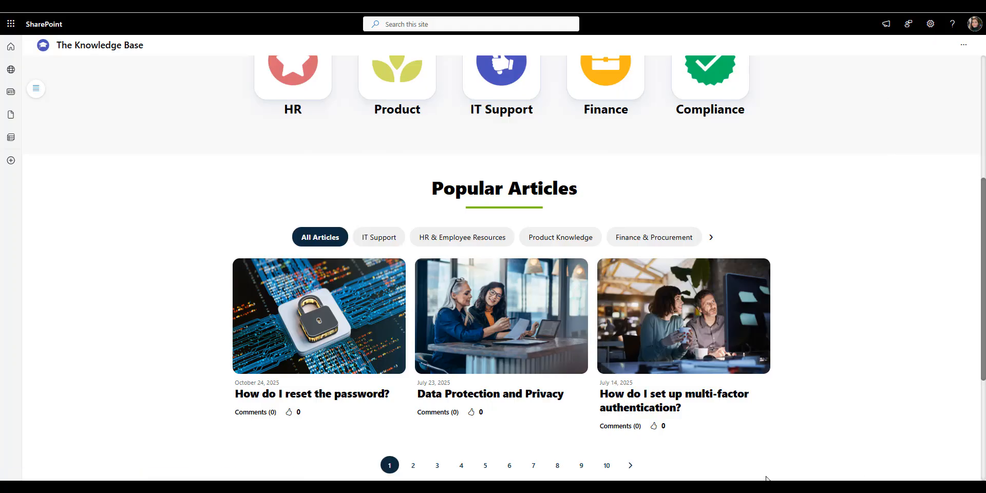
mouse_move(662, 453)
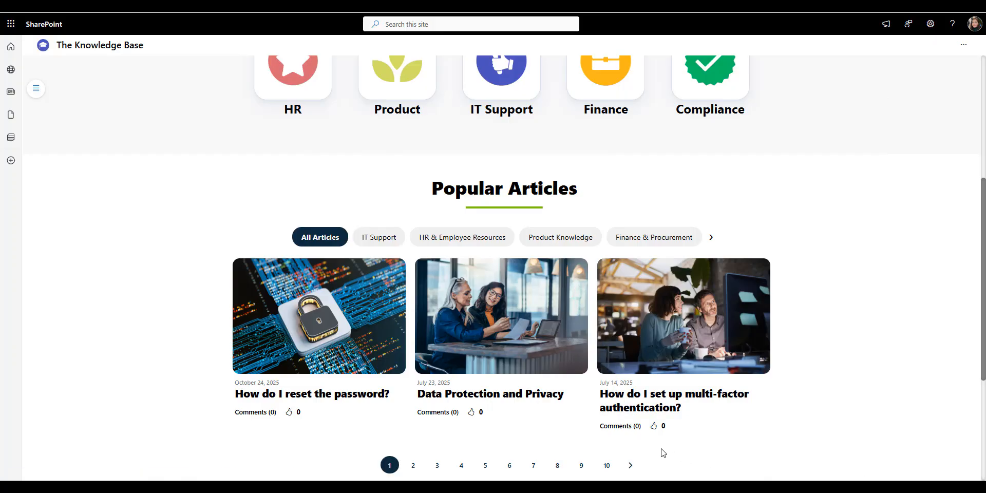
left_click(461, 238)
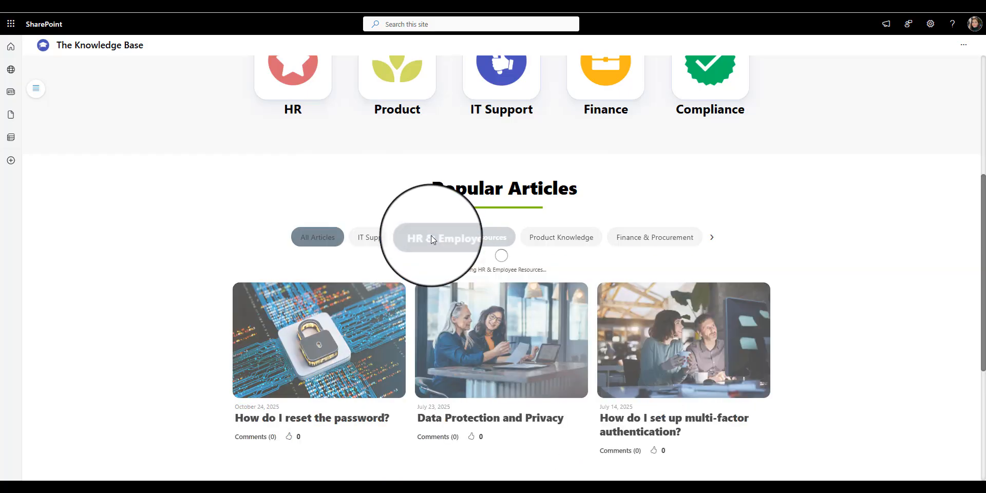
left_click(460, 238)
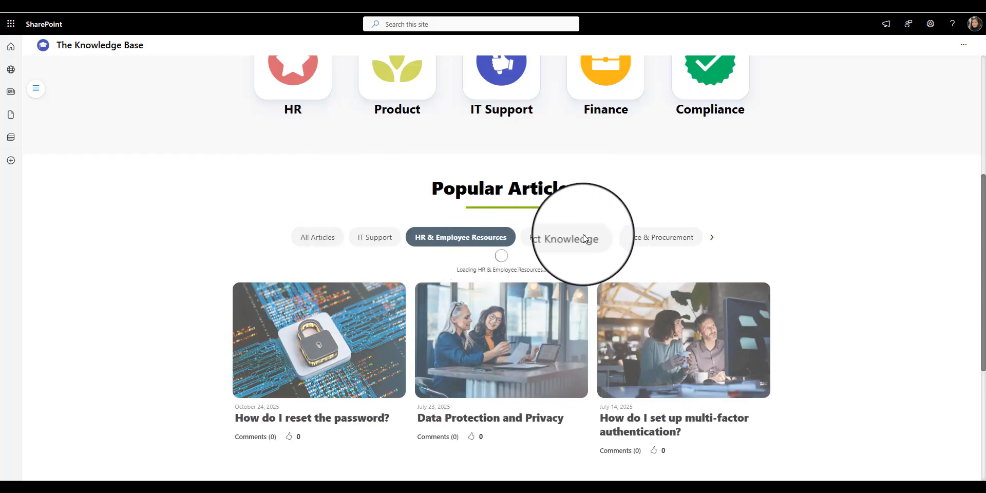
left_click(460, 238)
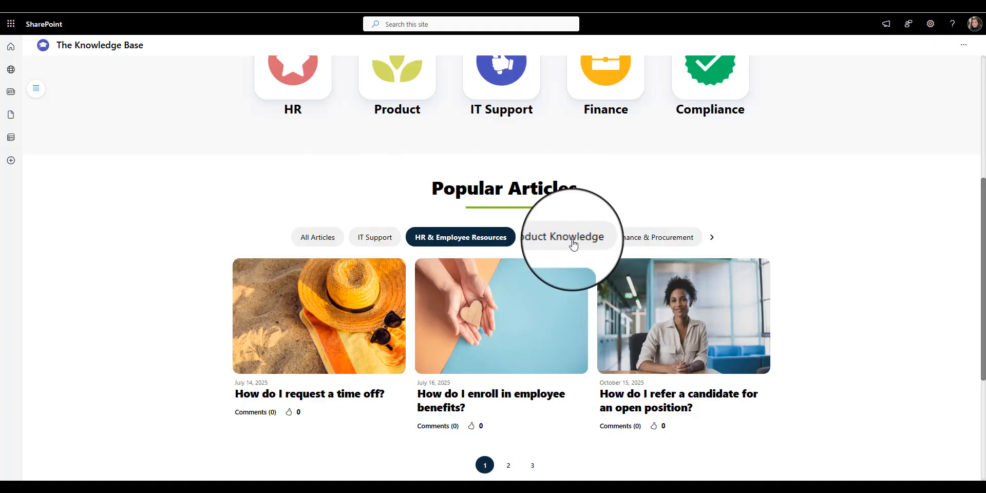
Switch the Popular Articles filter back to All Articles.
left_click(317, 238)
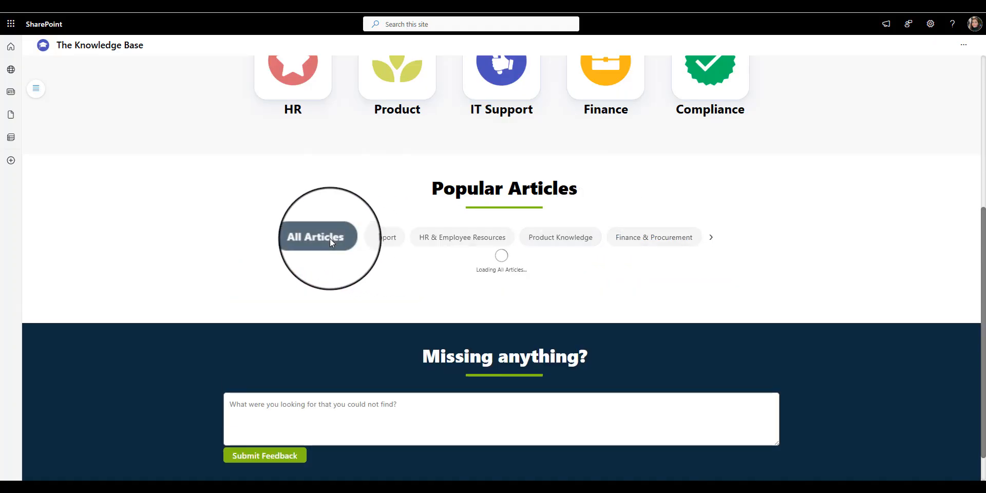
left_click(318, 237)
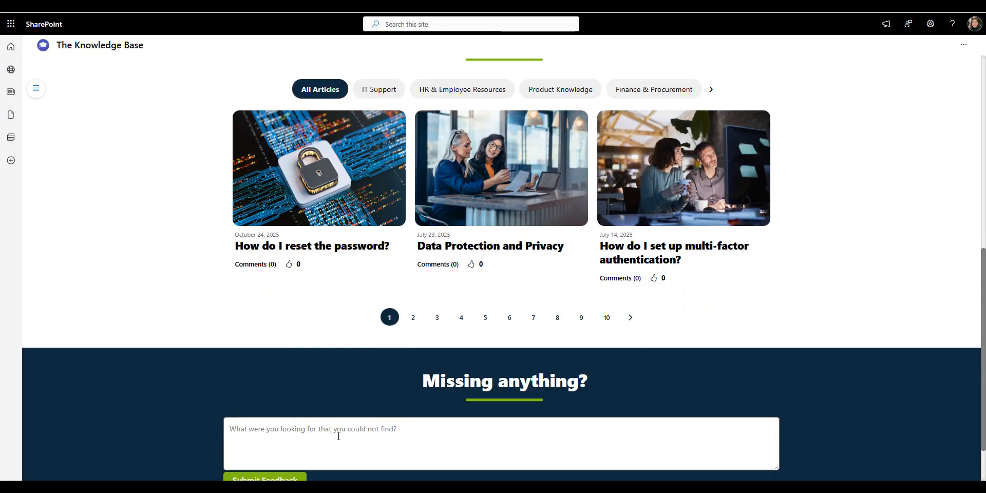
scroll("down", 3)
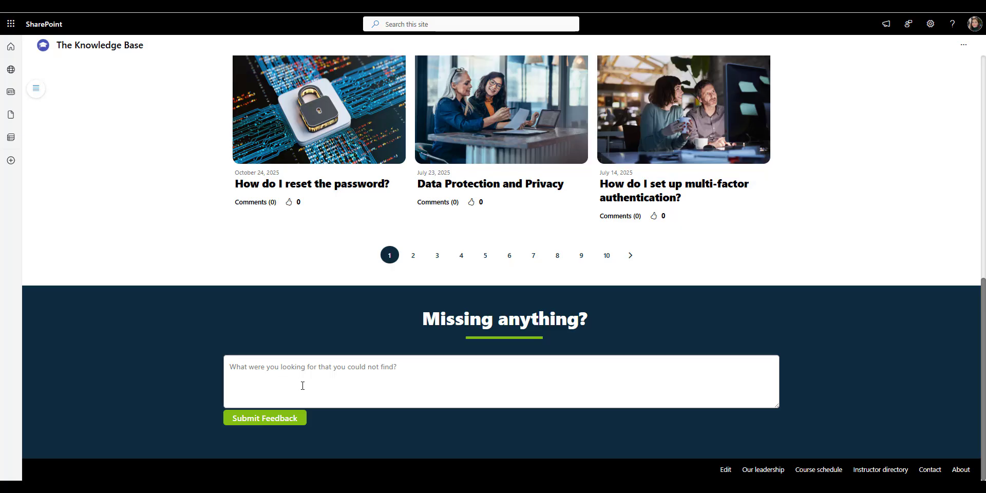
mouse_move(237, 461)
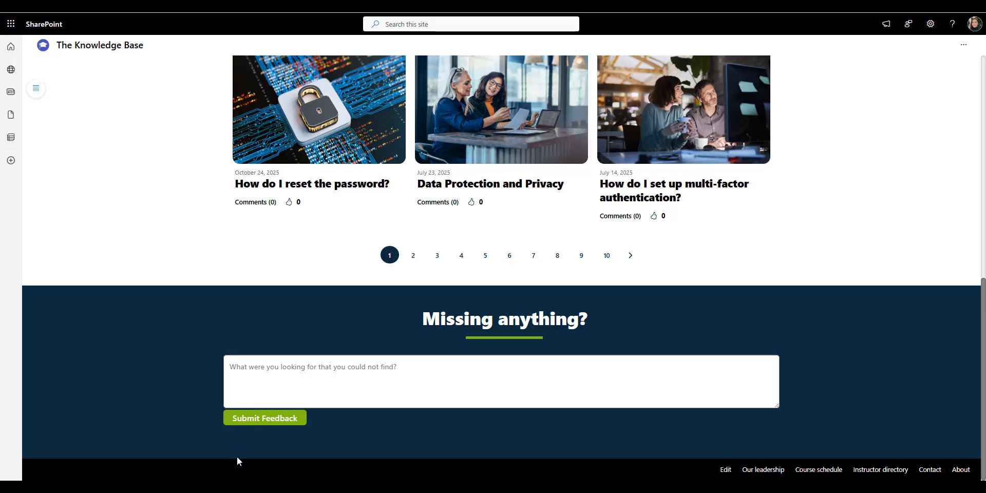
mouse_move(673, 447)
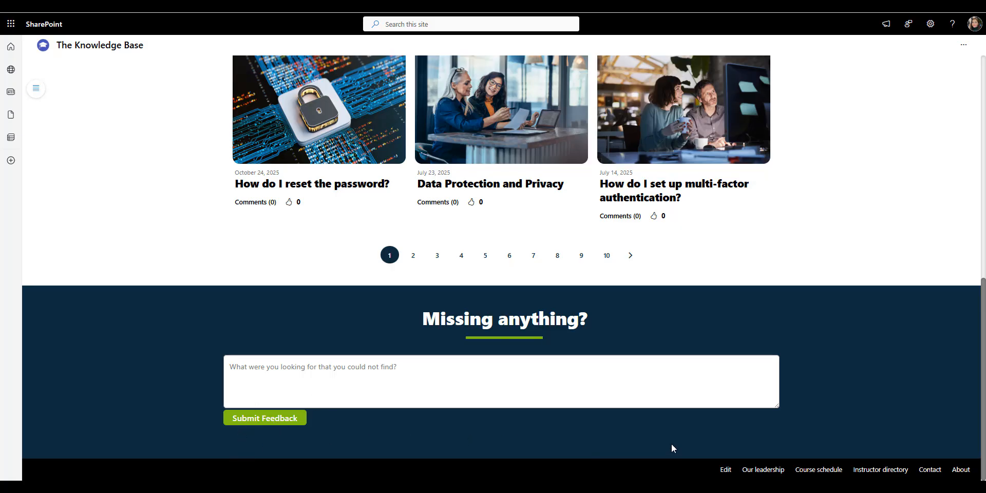
scroll("up", 3)
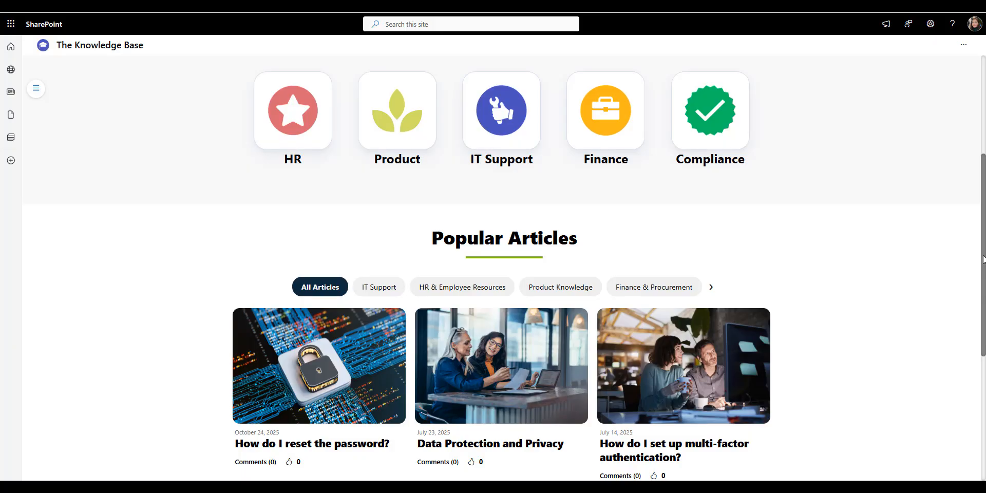
scroll("up", 3)
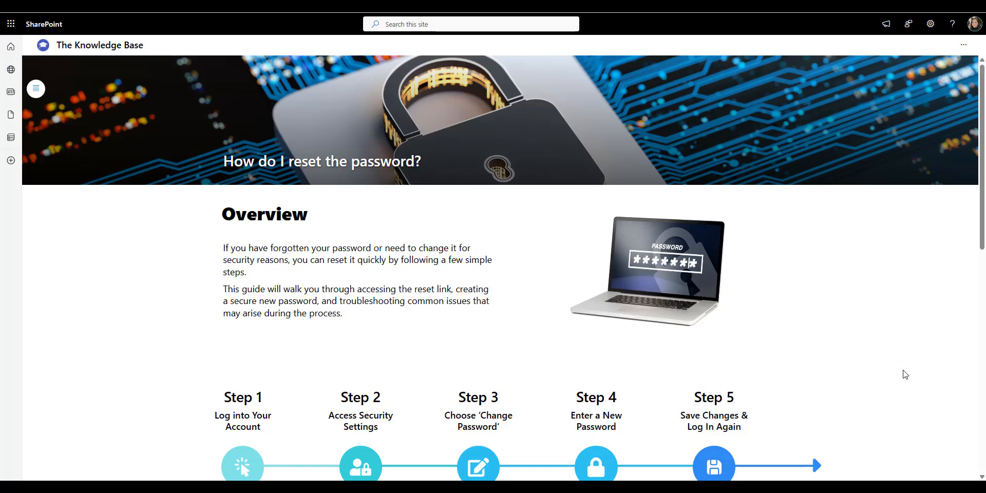
mouse_move(207, 331)
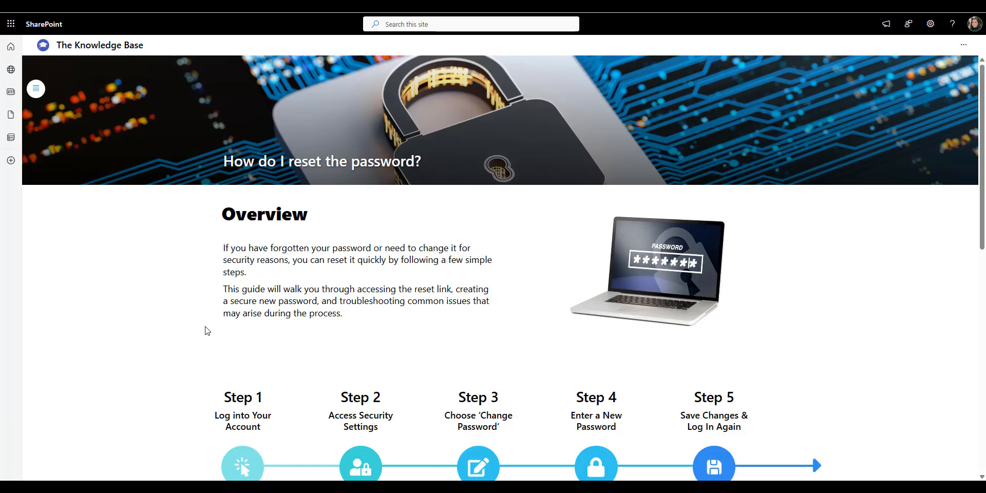
scroll("down", 3)
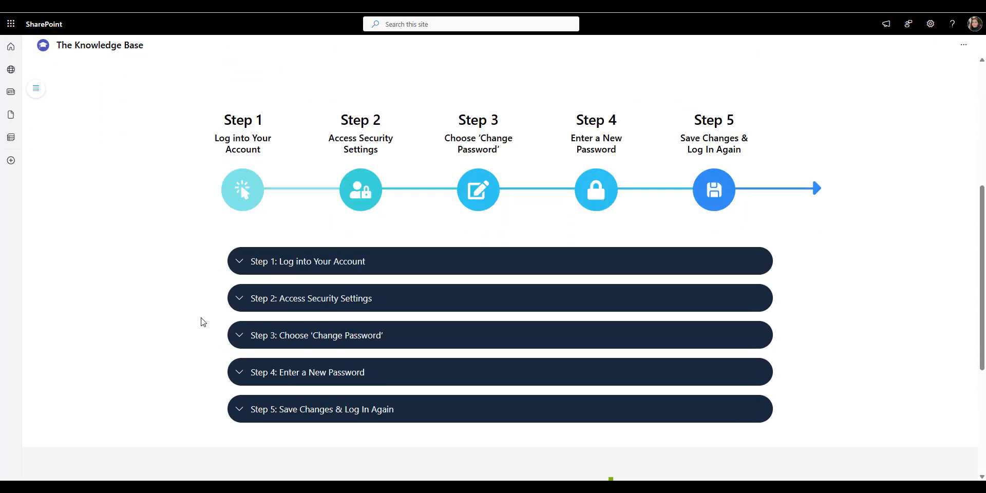
scroll("up", 3)
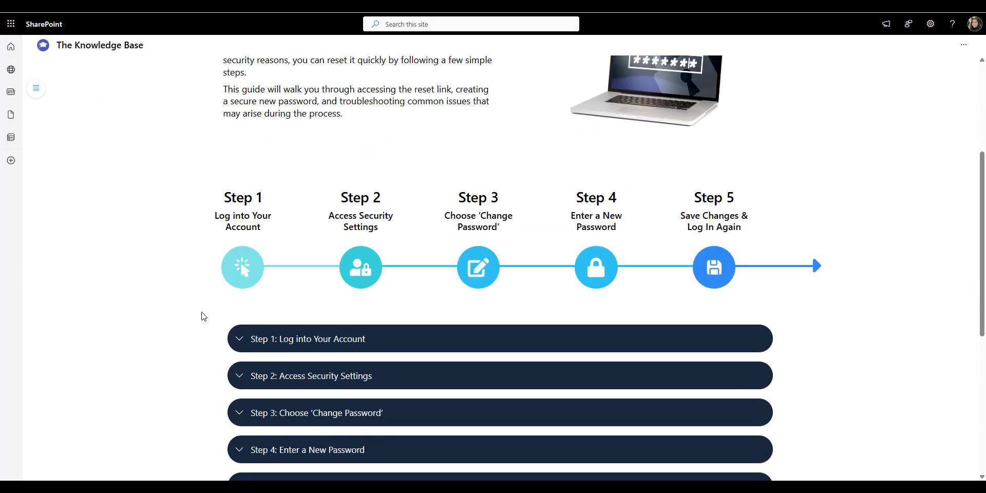
scroll("up", 3)
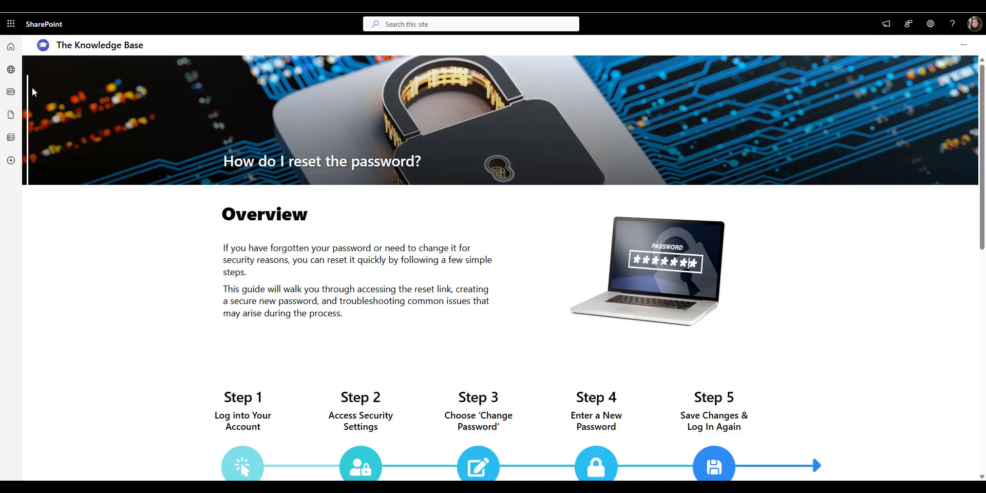
left_click(10, 91)
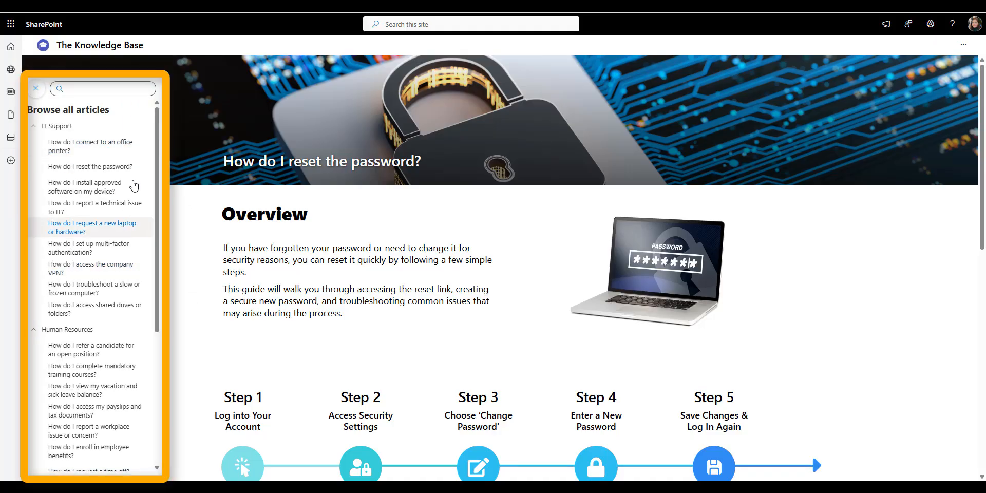
left_click(34, 125)
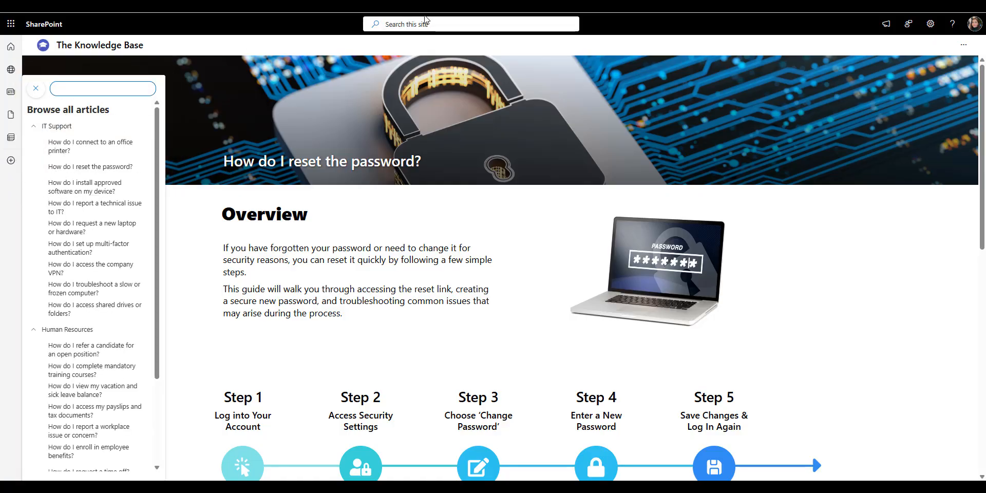
type("pass")
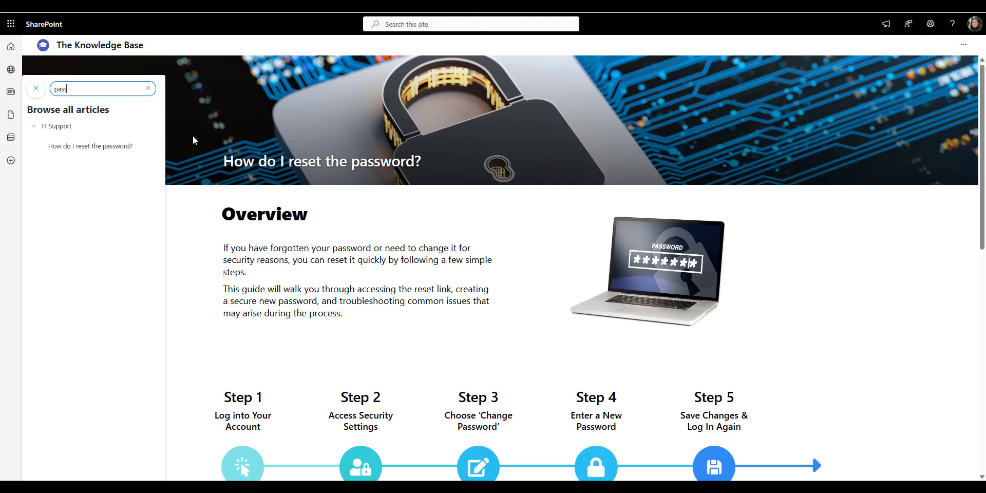
left_click(148, 89)
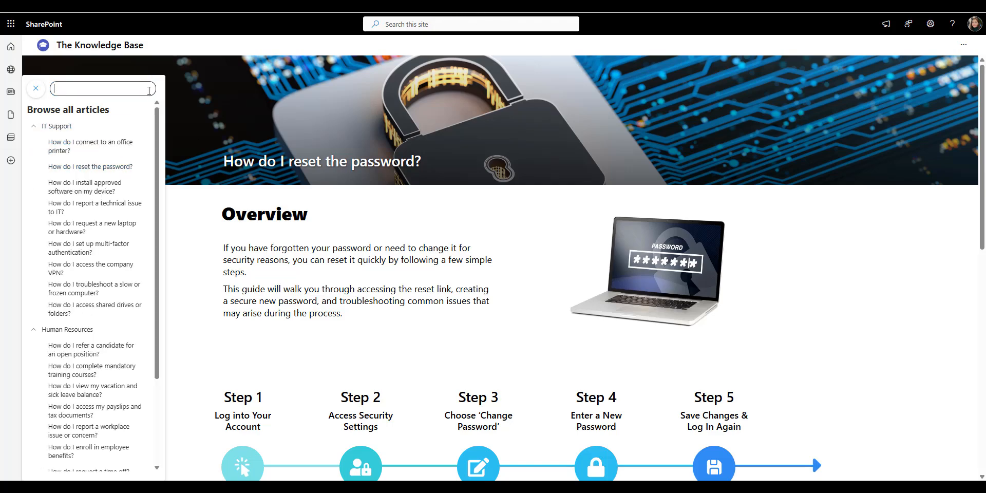
left_click(35, 89)
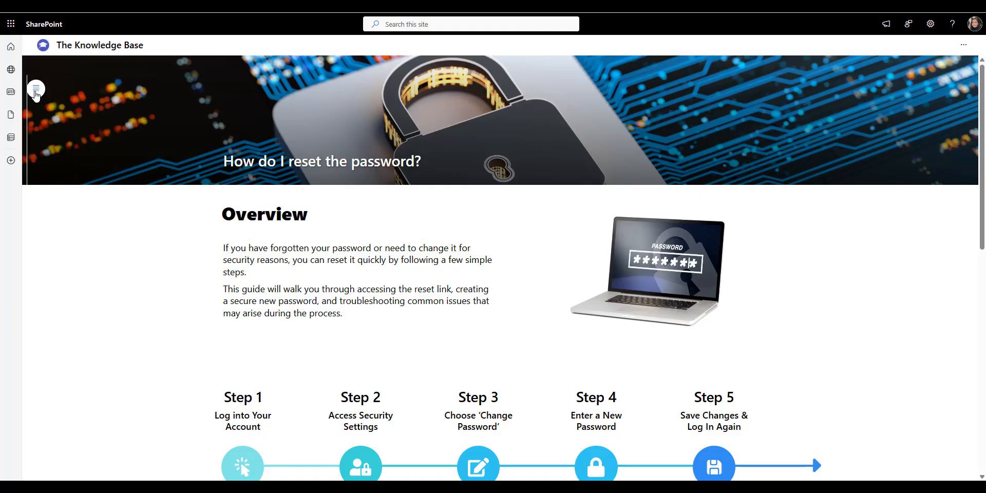
mouse_move(267, 141)
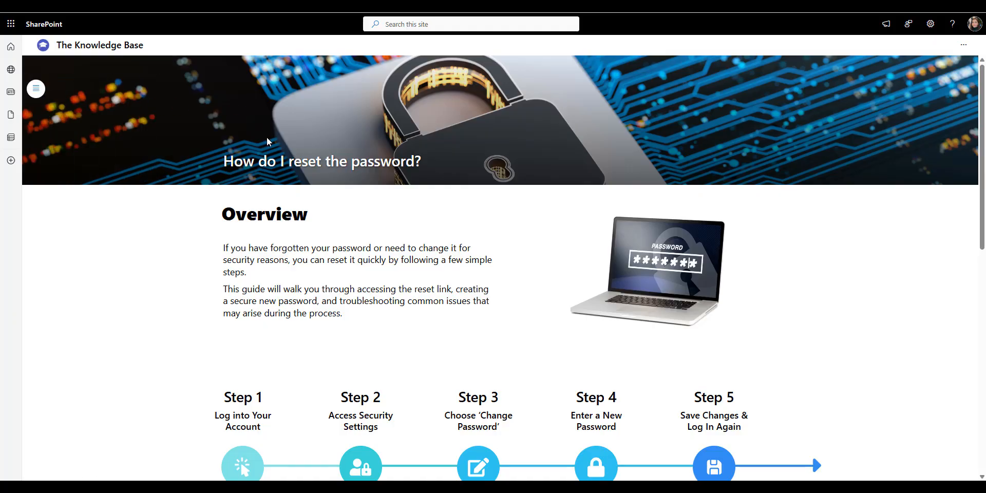
mouse_move(328, 204)
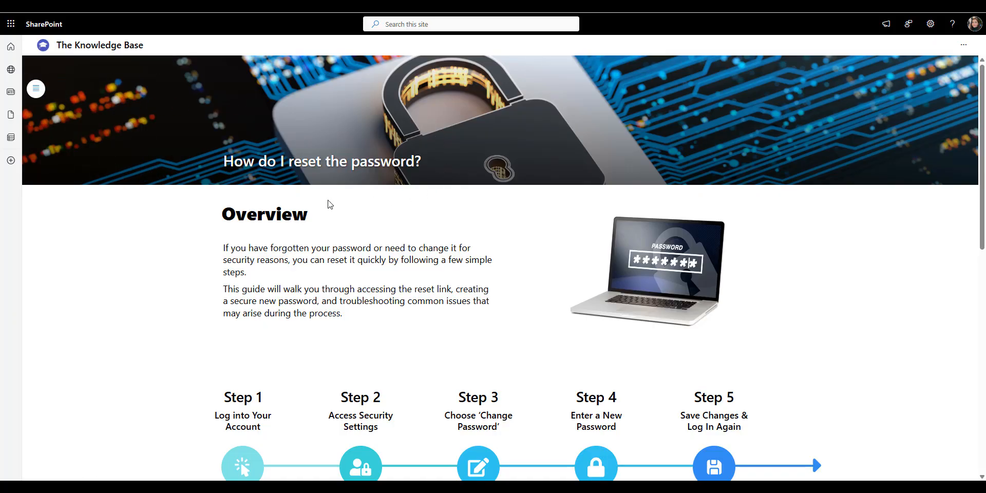
mouse_move(427, 184)
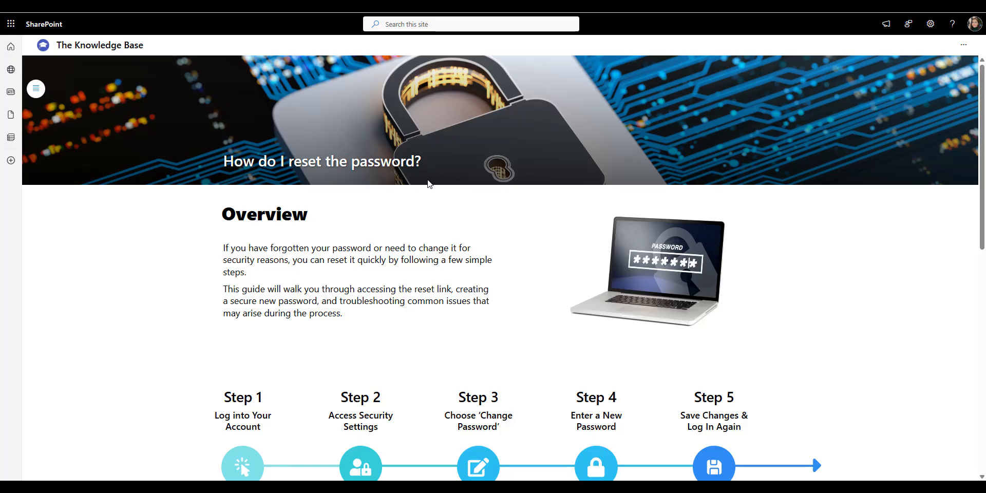
mouse_move(225, 196)
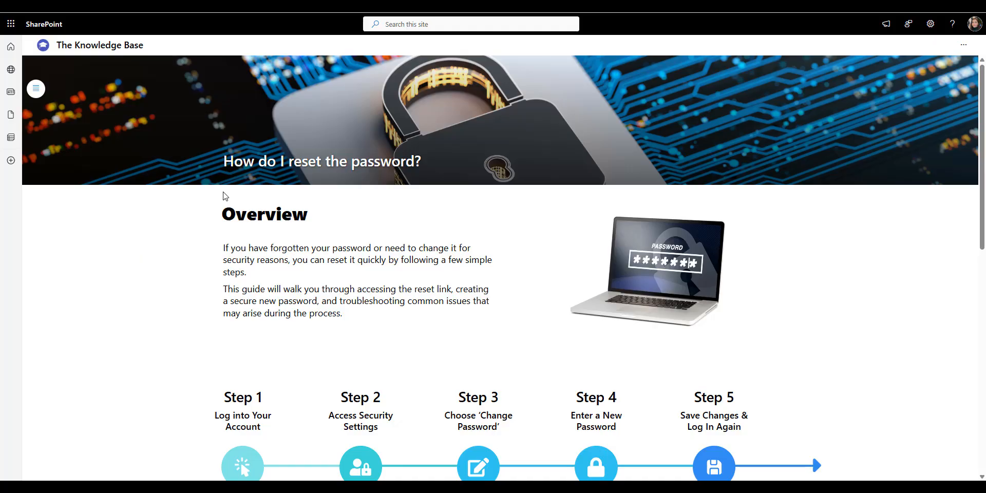
mouse_move(355, 341)
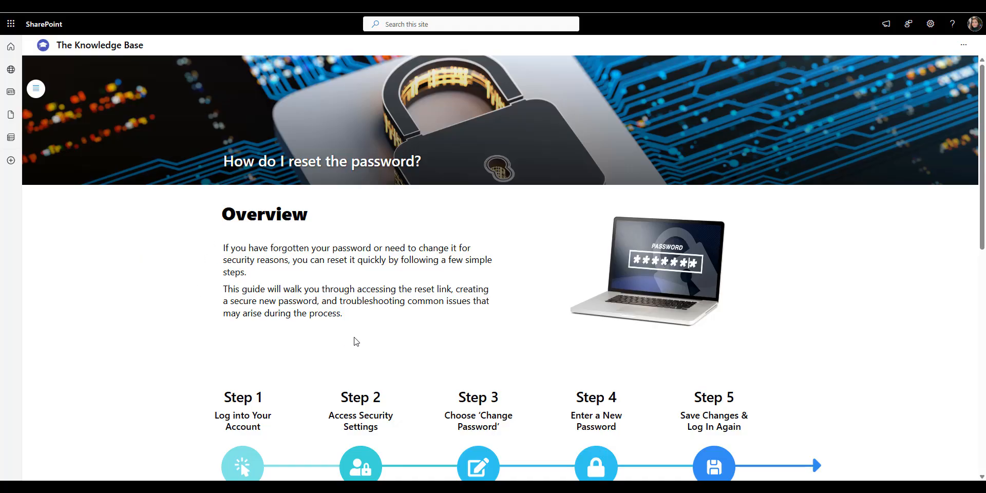
mouse_move(393, 359)
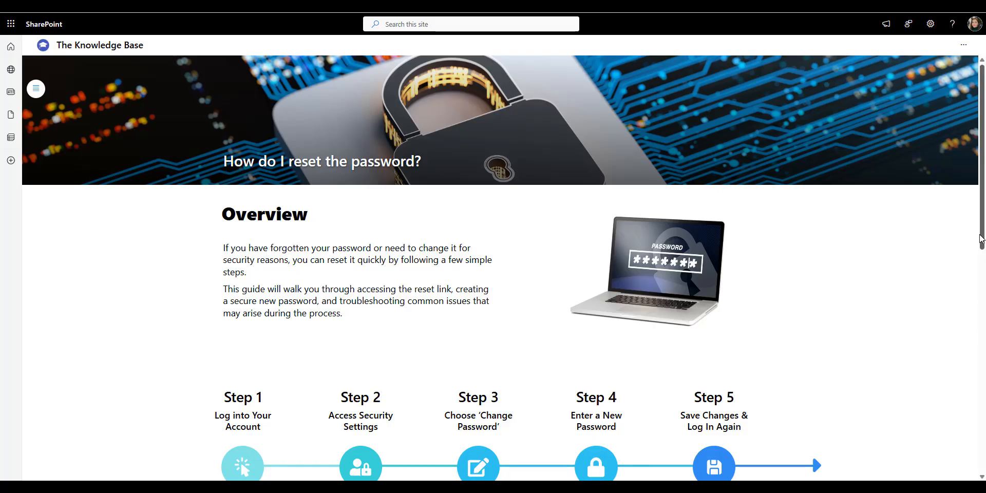
scroll("down", 3)
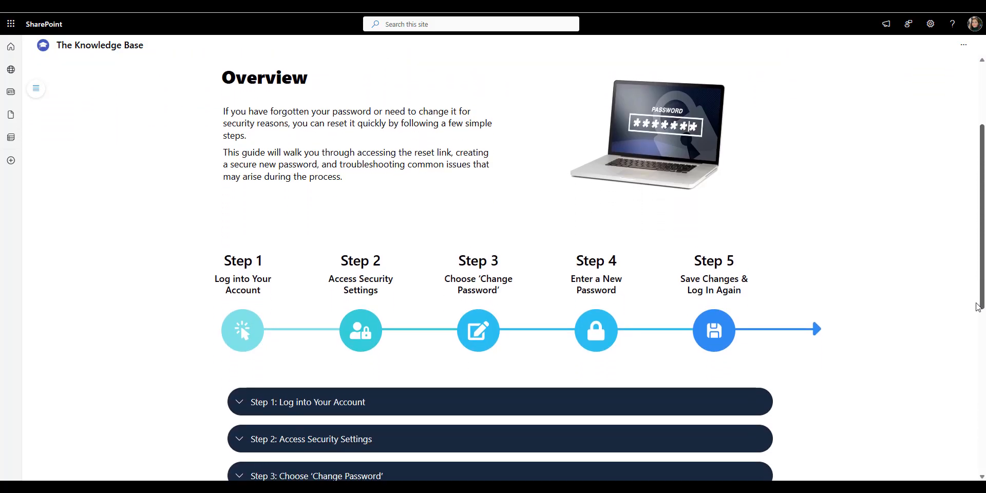
scroll("down", 3)
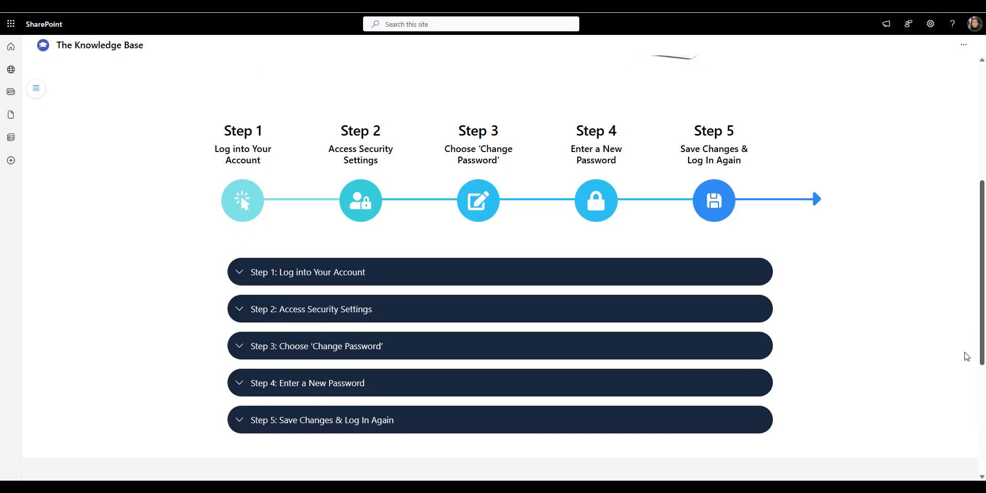
mouse_move(337, 195)
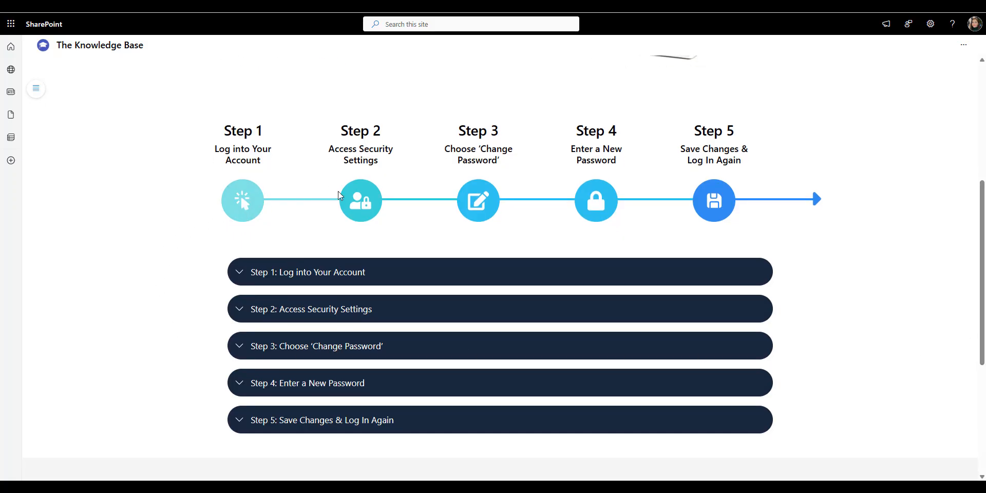
mouse_move(495, 189)
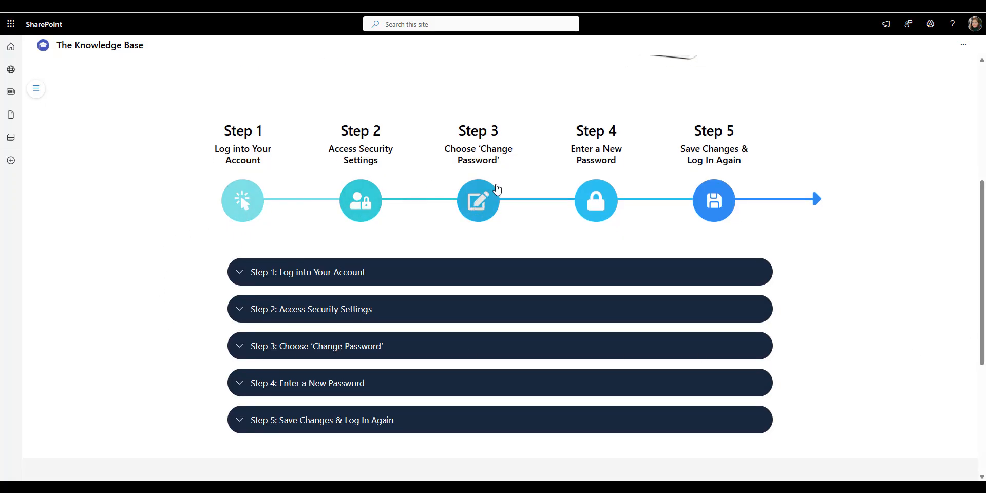
mouse_move(704, 180)
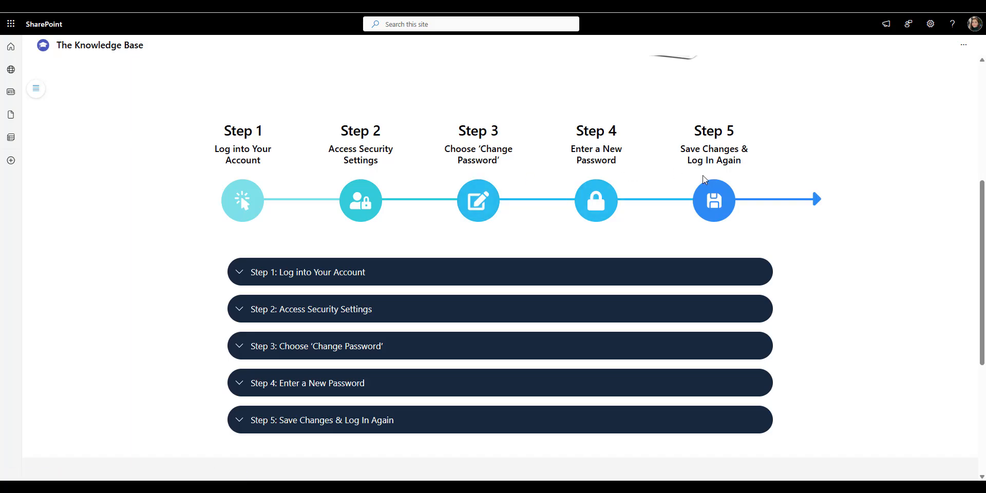
mouse_move(557, 284)
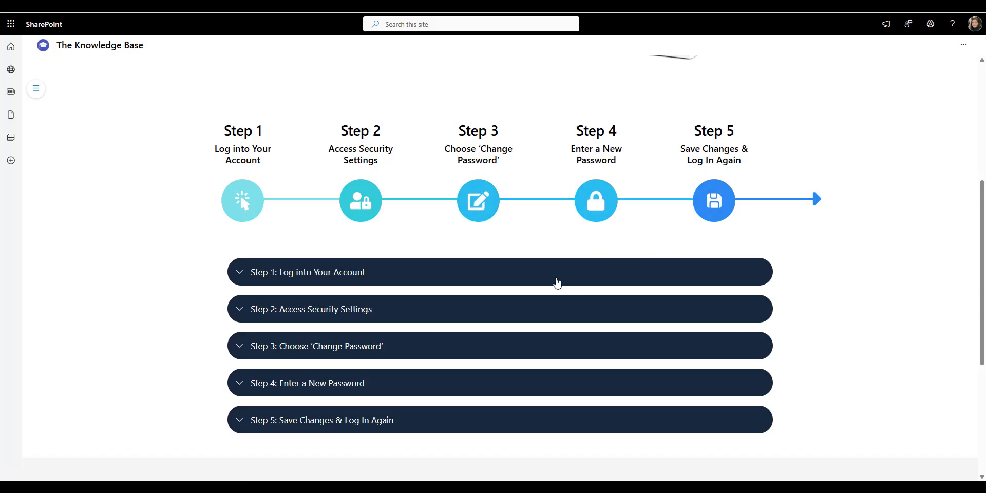
mouse_move(477, 284)
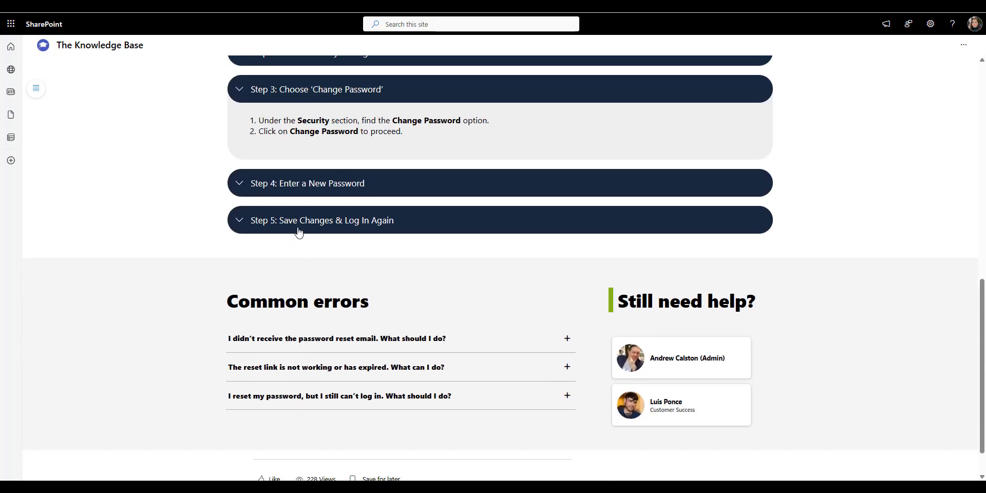
mouse_move(410, 331)
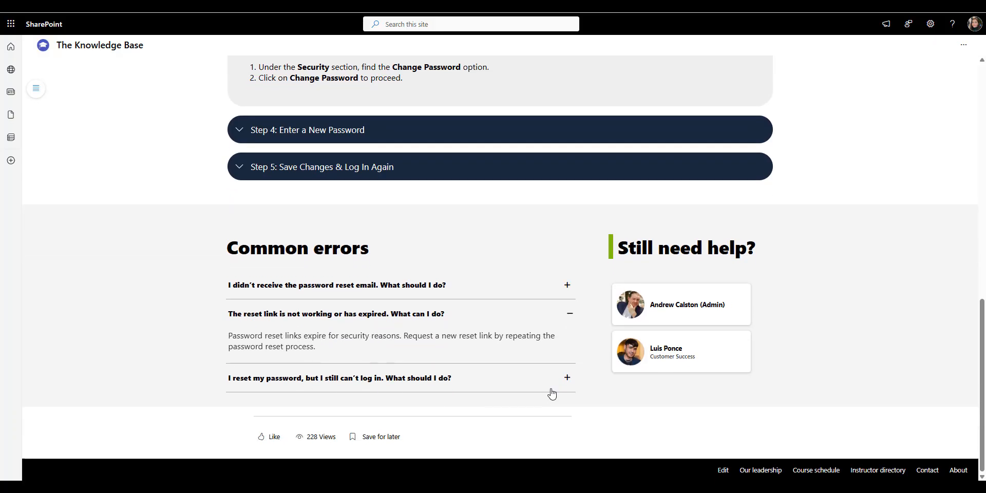
left_click(566, 314)
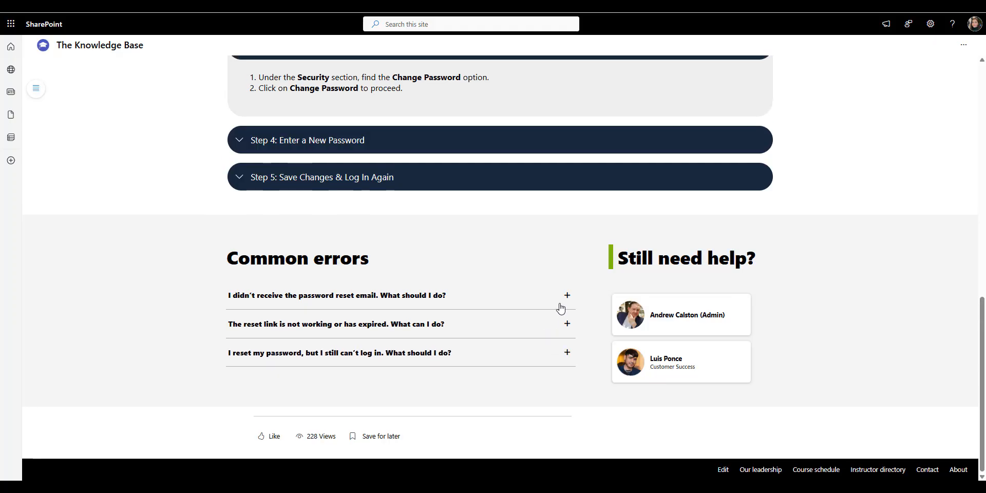
mouse_move(557, 236)
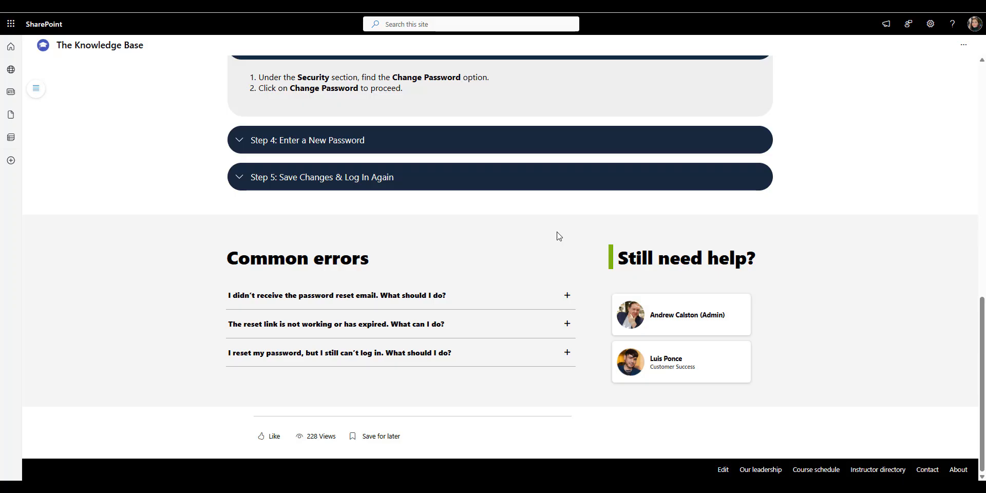
mouse_move(830, 306)
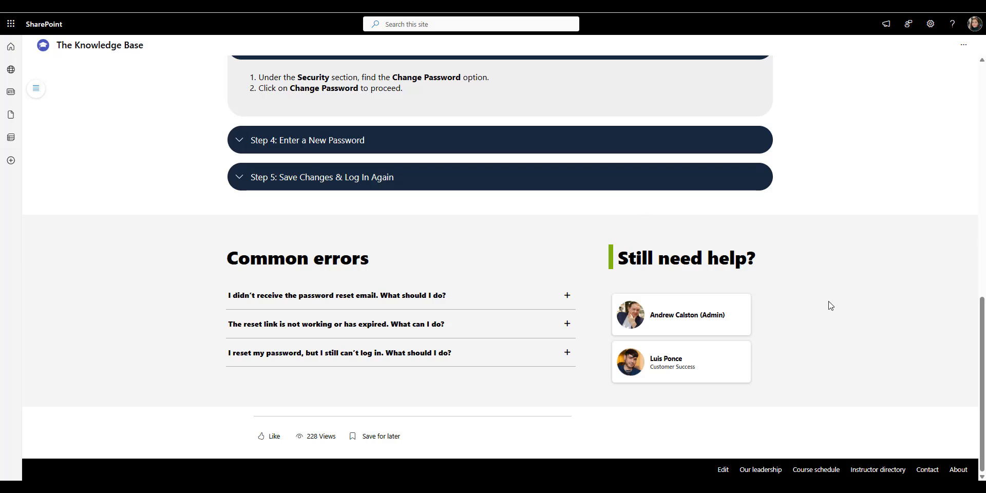
mouse_move(667, 265)
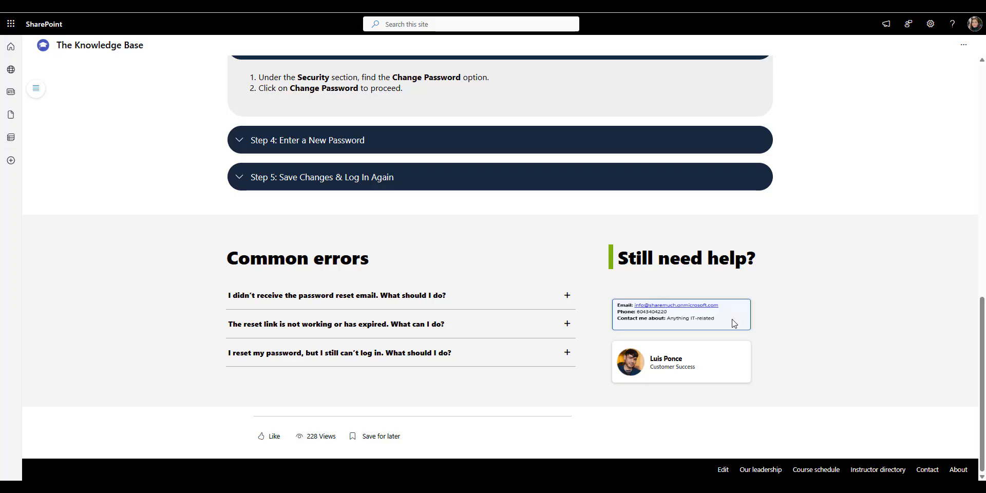
mouse_move(725, 449)
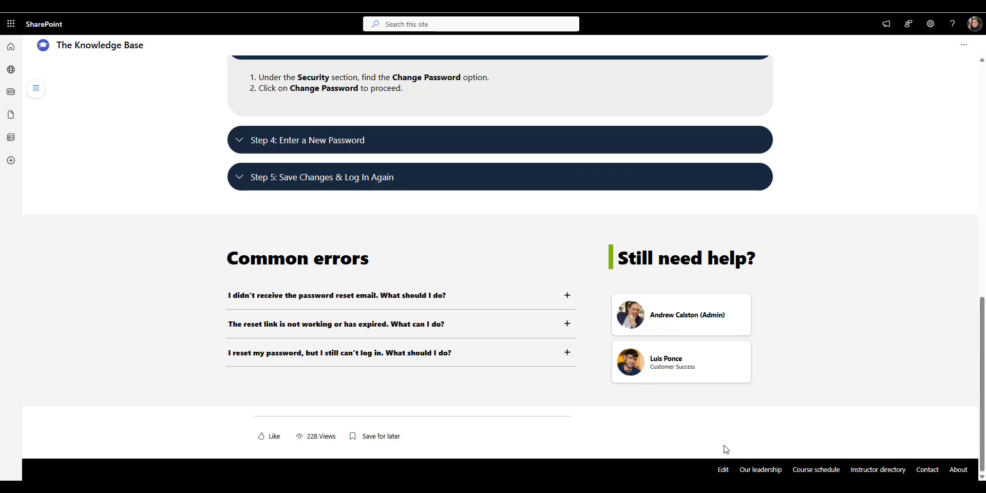
mouse_move(687, 445)
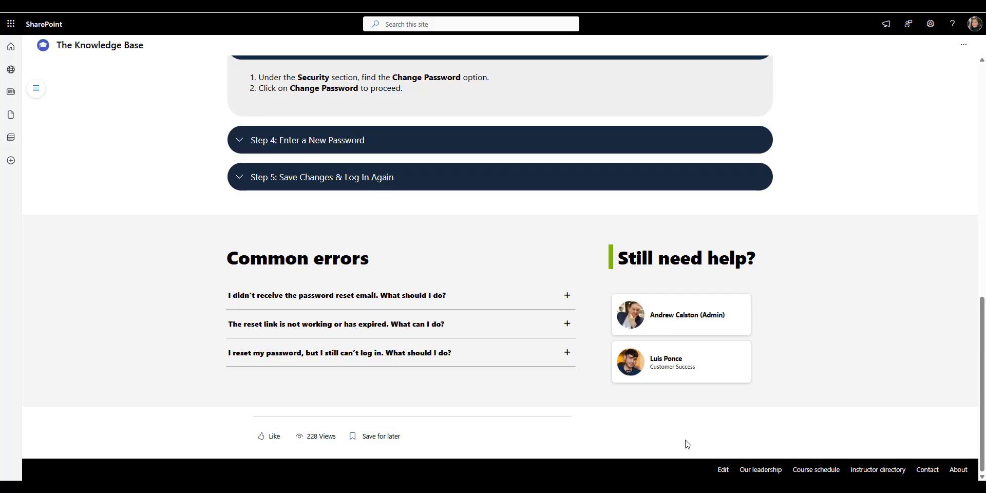
mouse_move(977, 402)
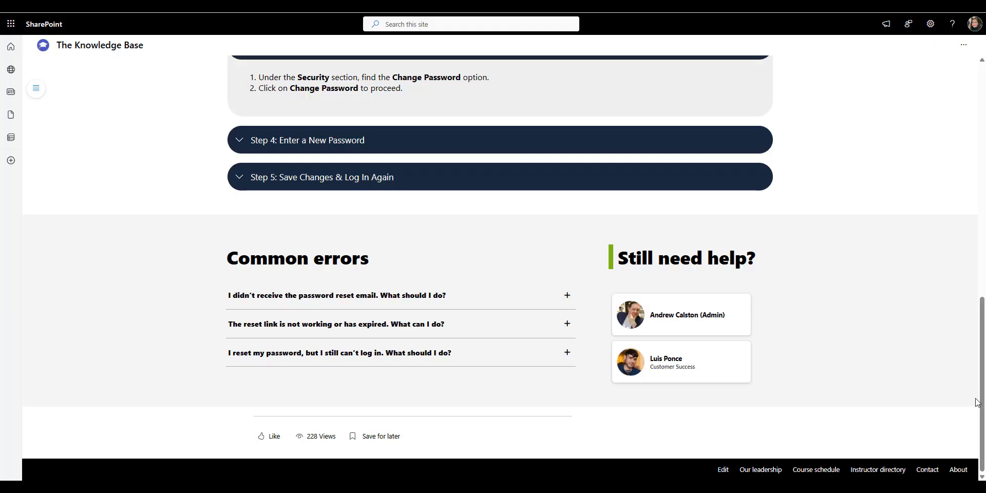
Scroll the password reset article back to its banner, Overview and five-step timeline.
scroll("up", 3)
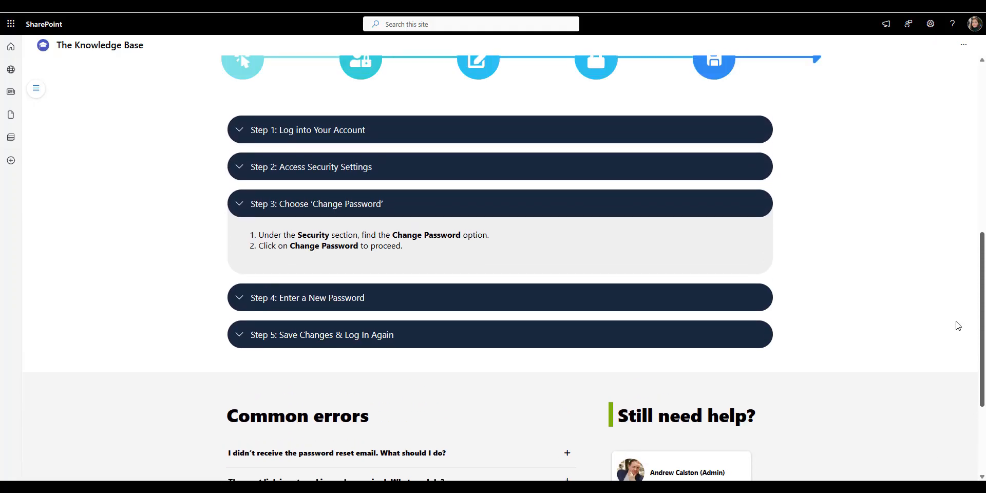
scroll("up", 3)
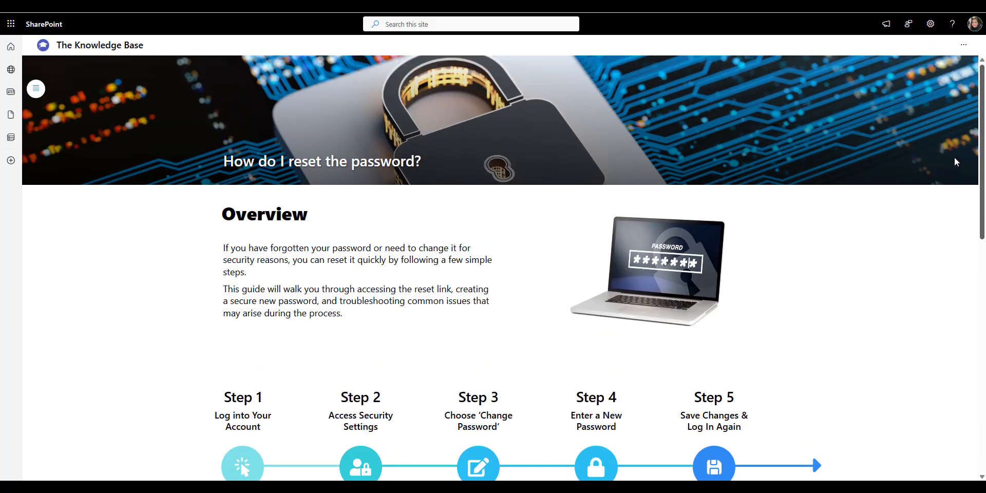
mouse_move(156, 347)
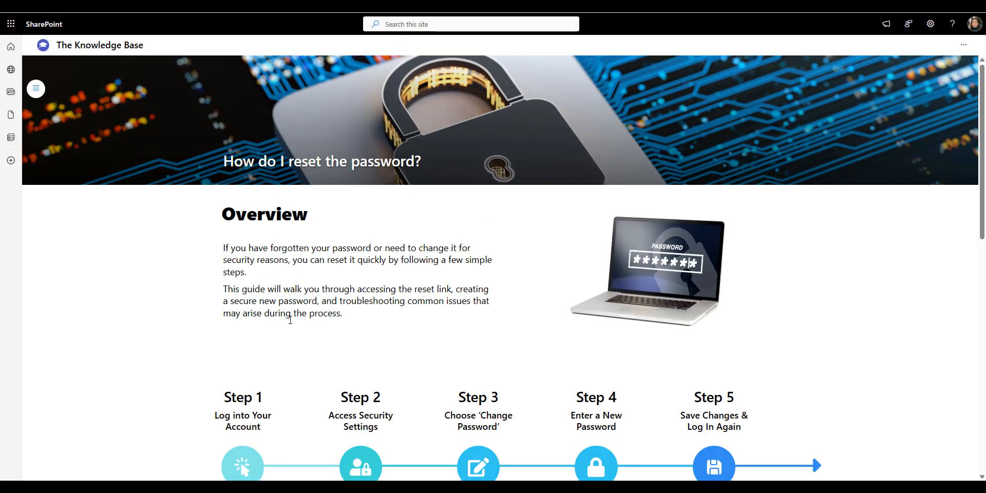
scroll("down", 3)
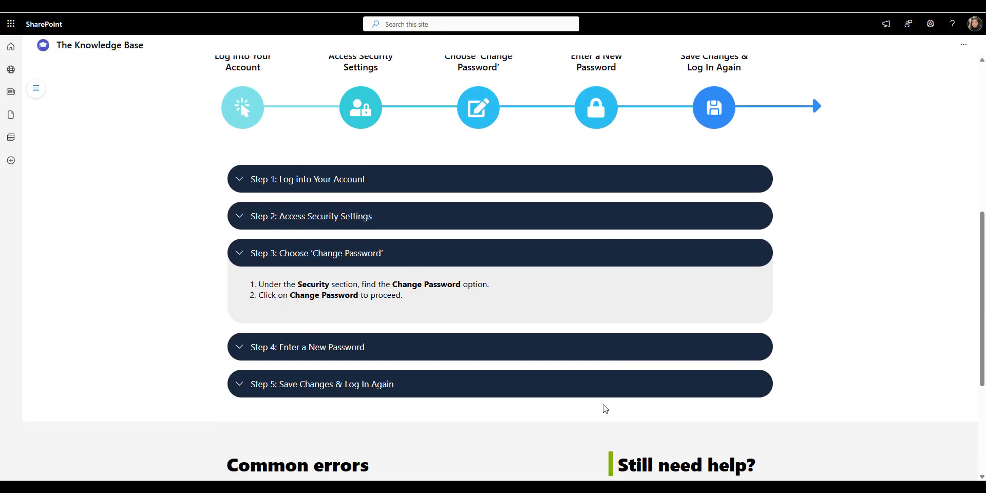
scroll("down", 3)
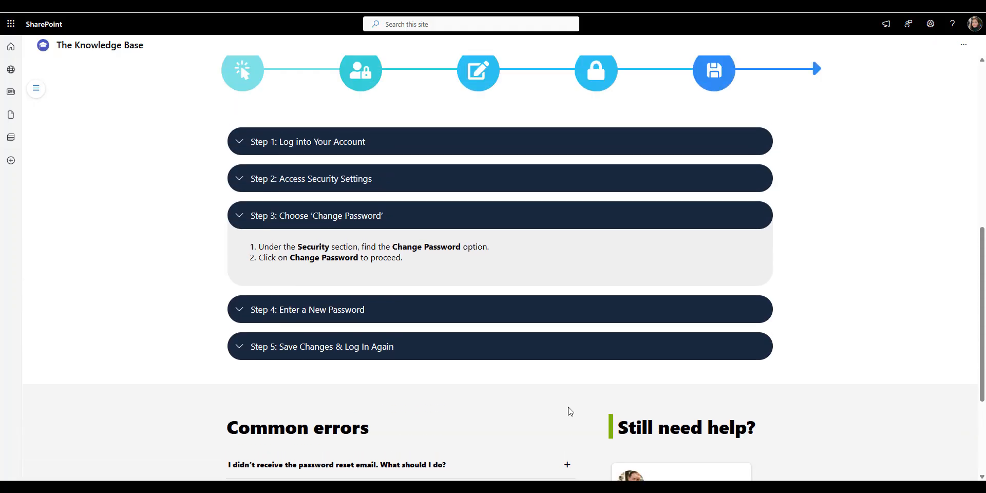
scroll("down", 3)
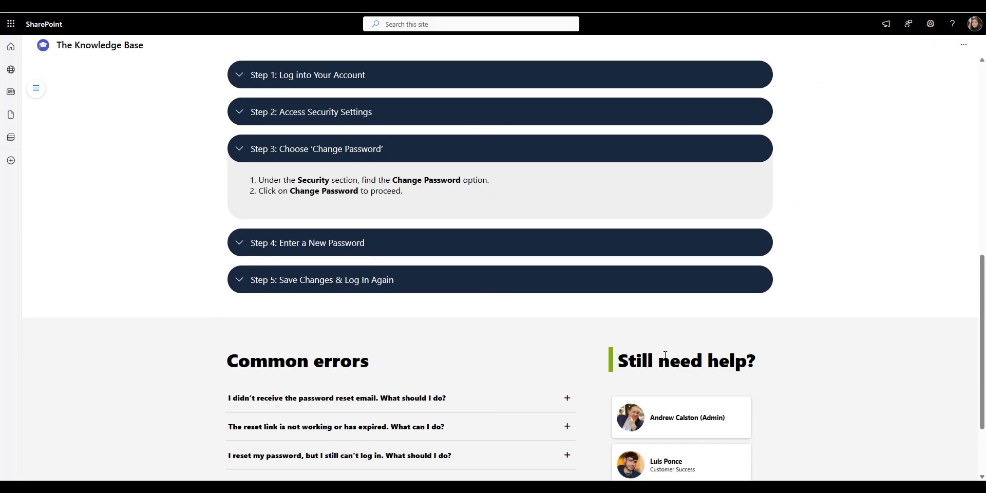
scroll("up", 3)
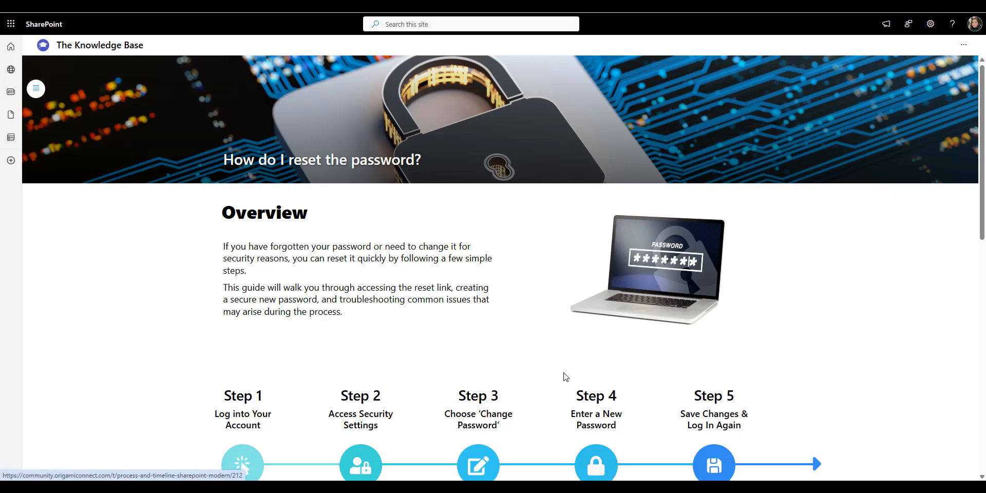
mouse_move(514, 166)
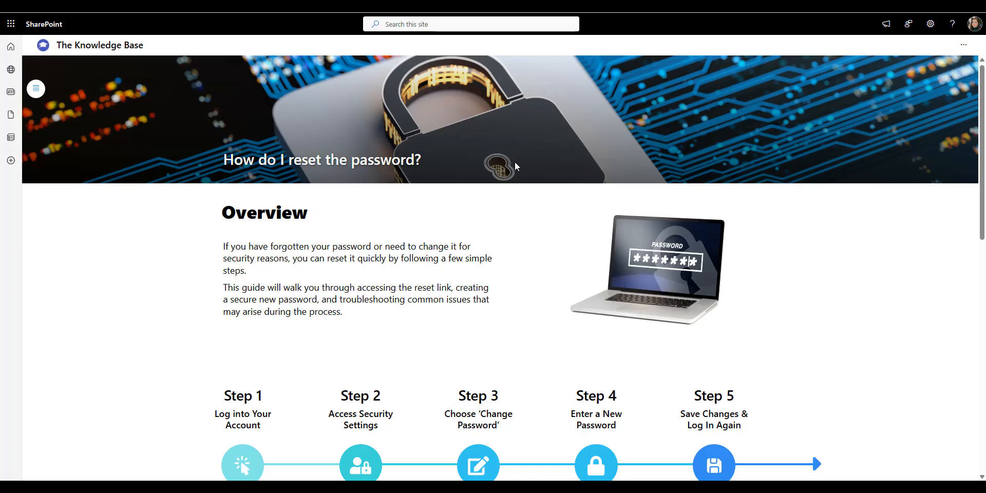
mouse_move(504, 183)
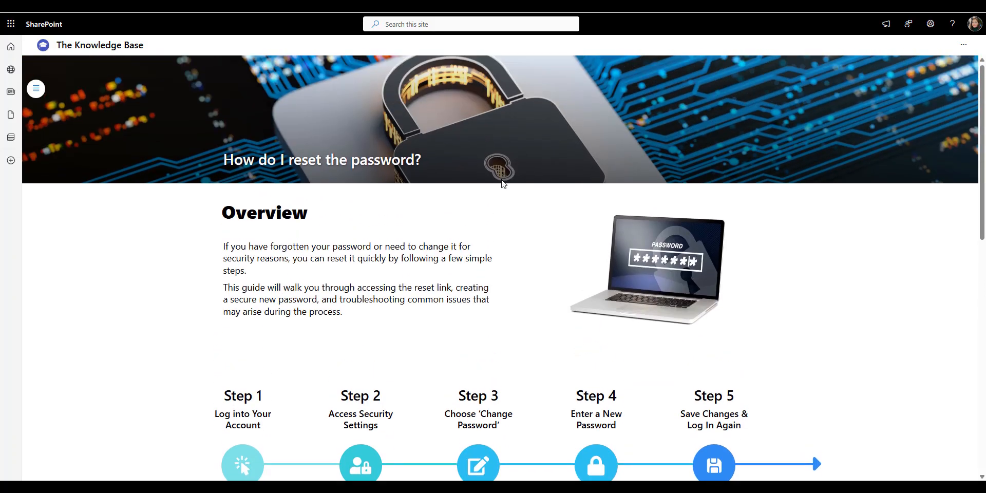
mouse_move(495, 192)
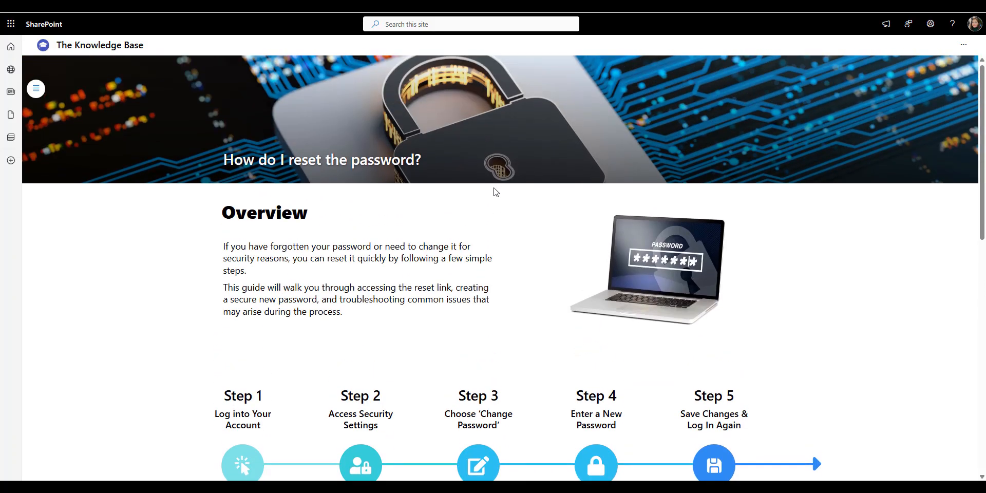
mouse_move(483, 194)
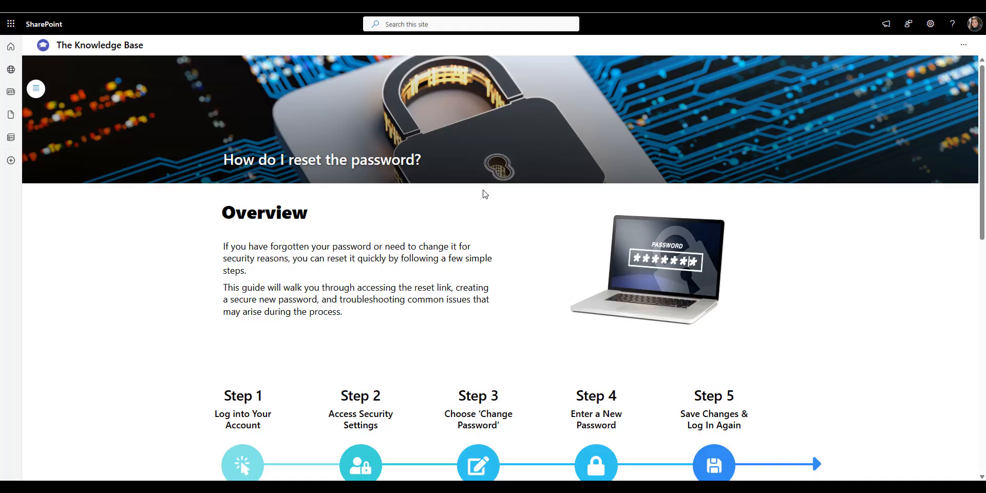
mouse_move(825, 340)
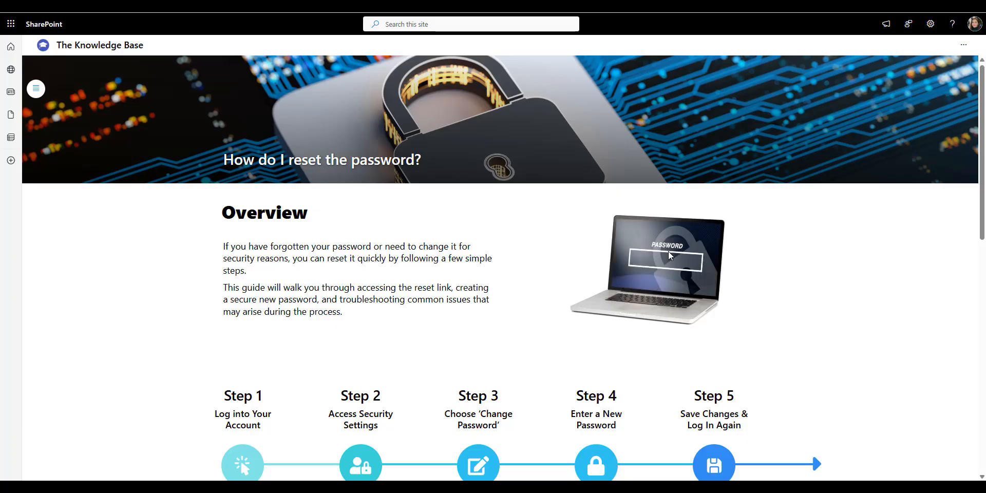
scroll("down", 3)
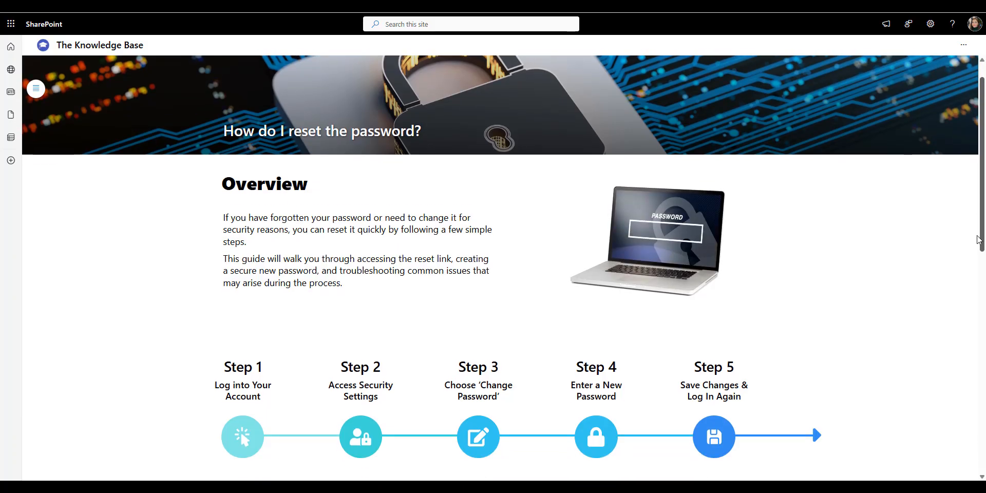
scroll("down", 3)
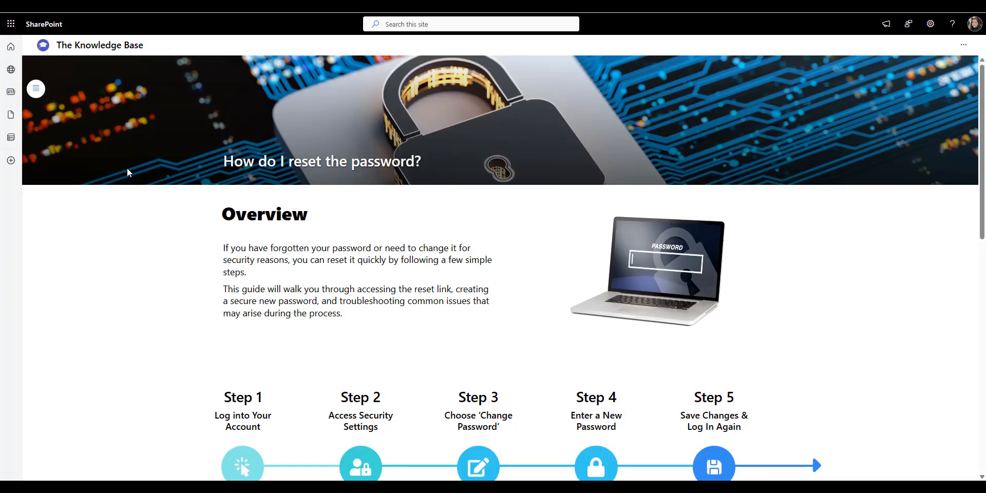
mouse_move(512, 380)
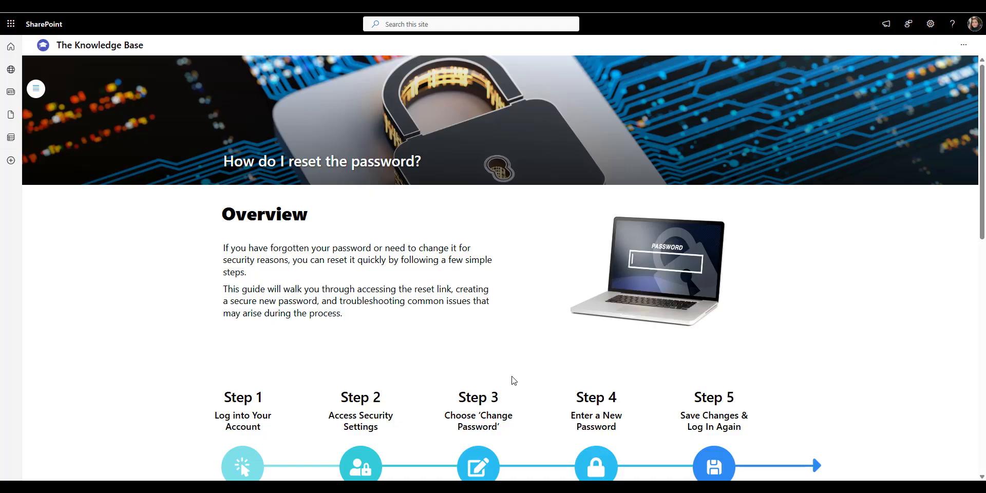